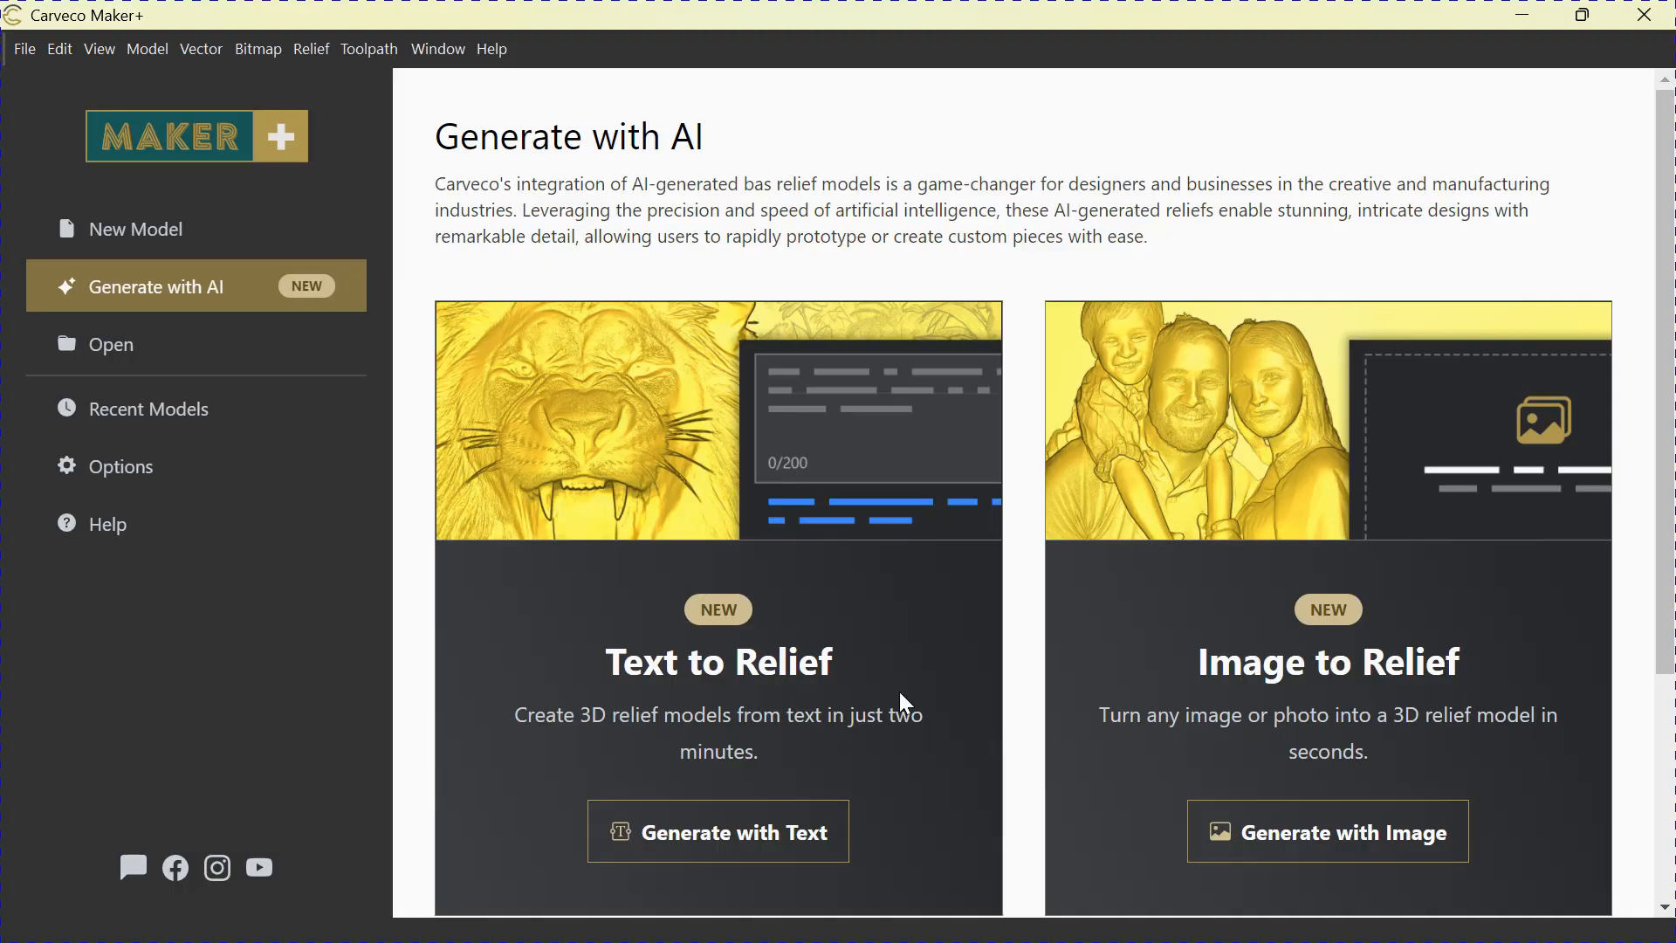
{"action": "mouse_move", "coordinate": [707, 318]}
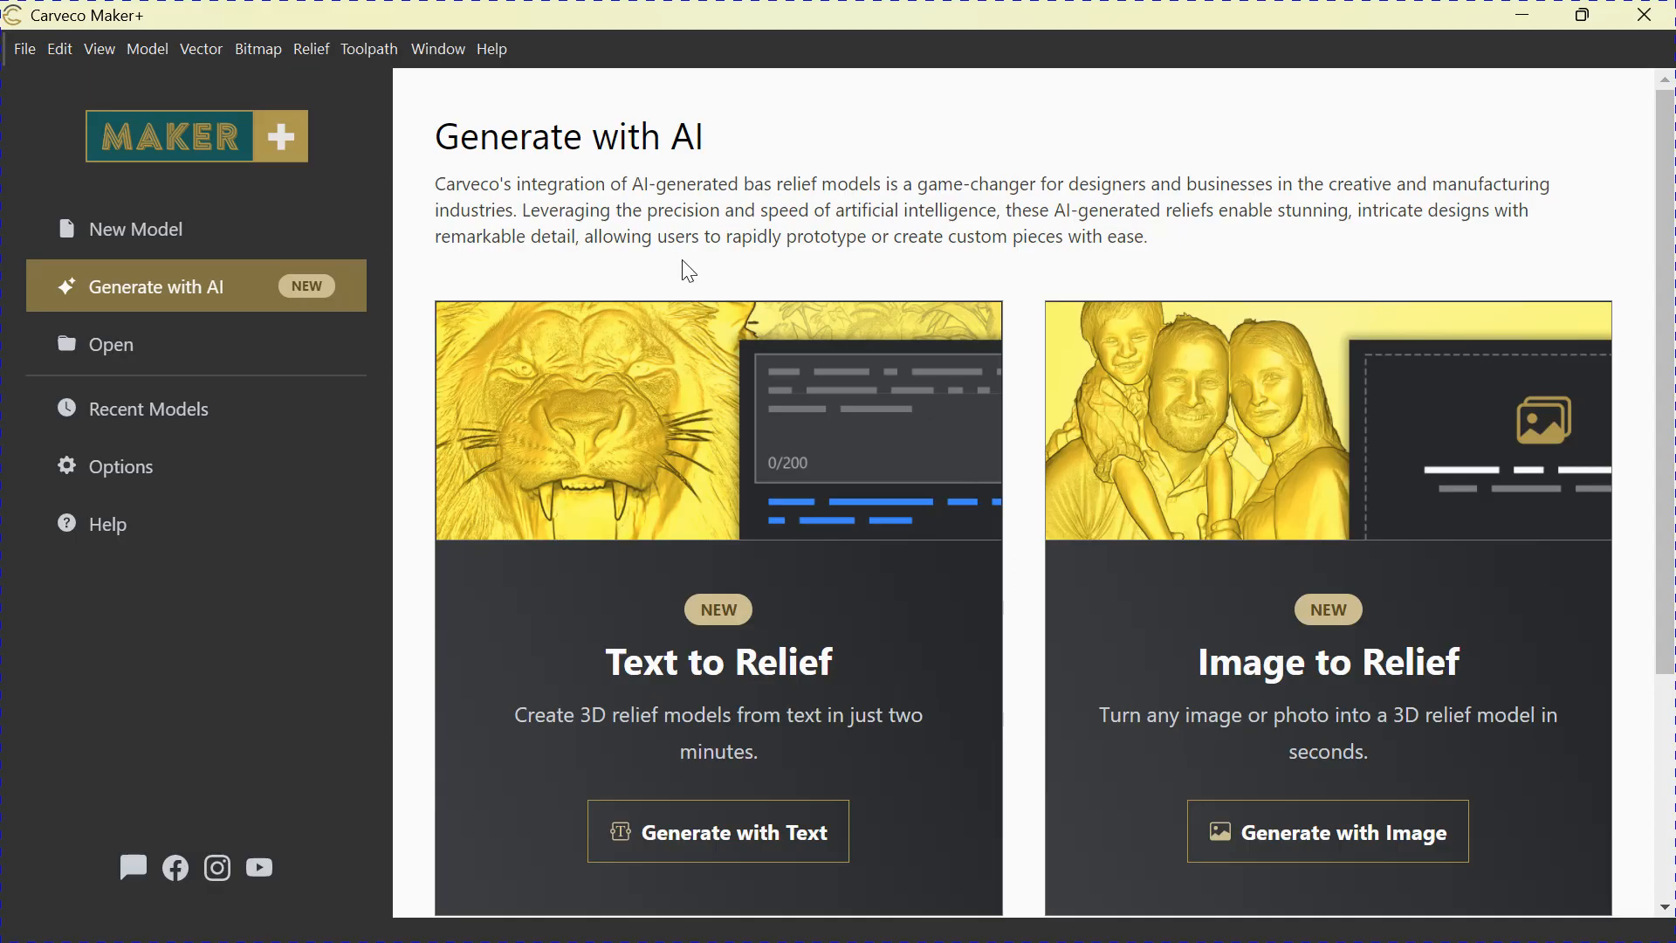
{"action": "mouse_move", "coordinate": [721, 262]}
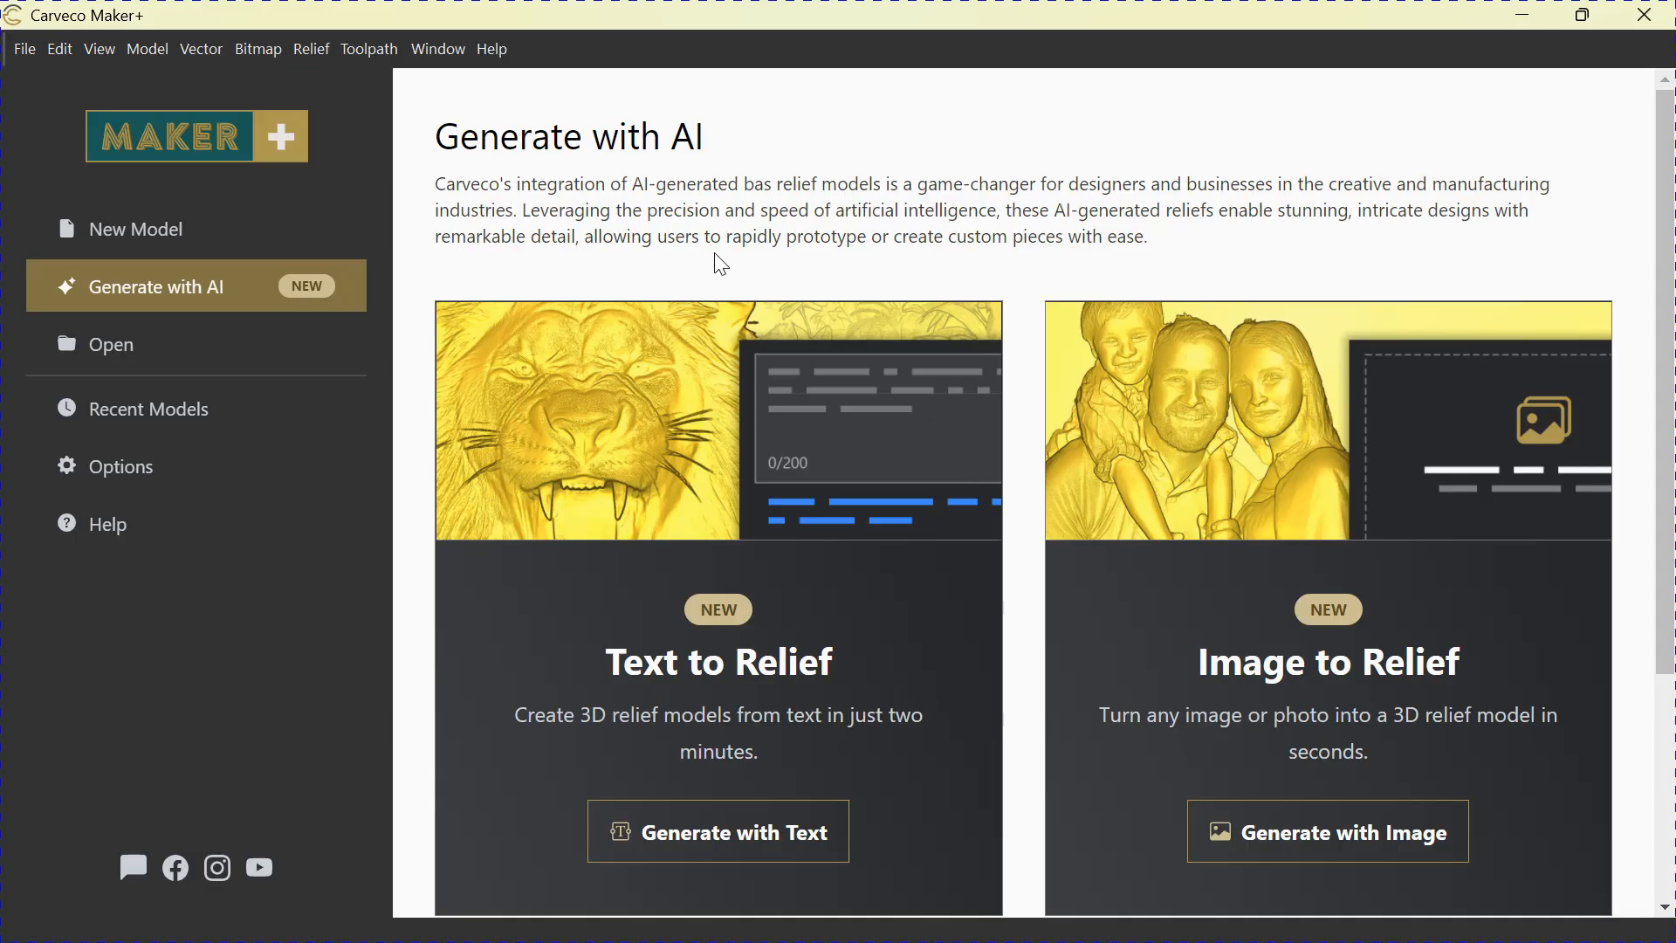
{"action": "mouse_move", "coordinate": [811, 268]}
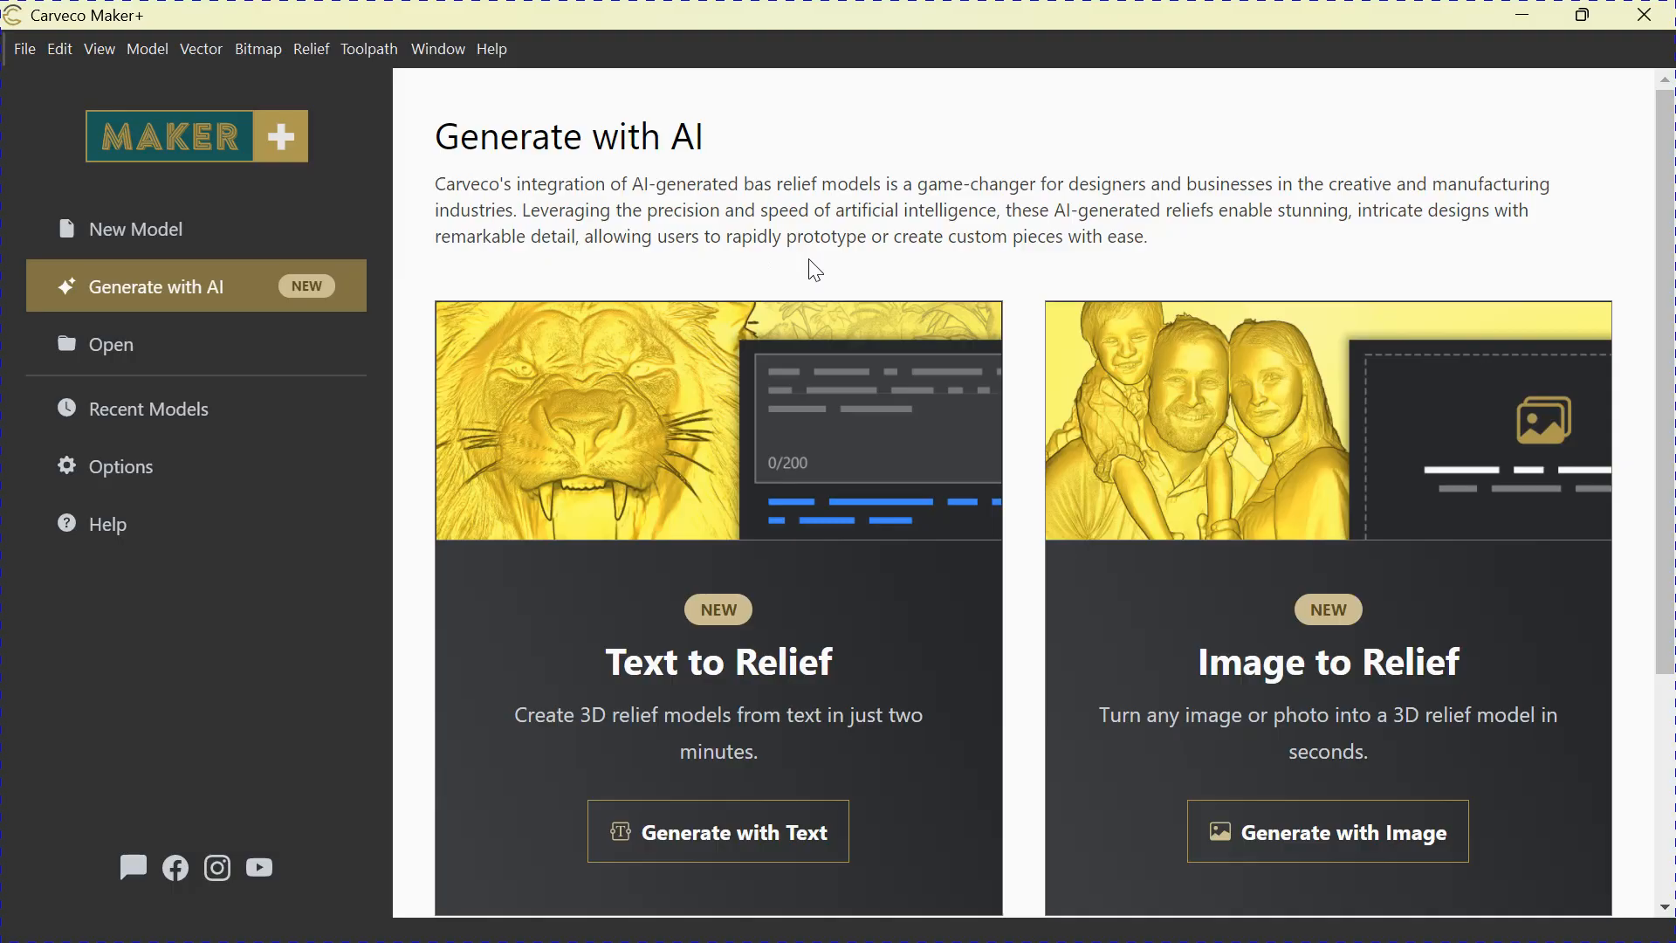
{"action": "mouse_move", "coordinate": [457, 244]}
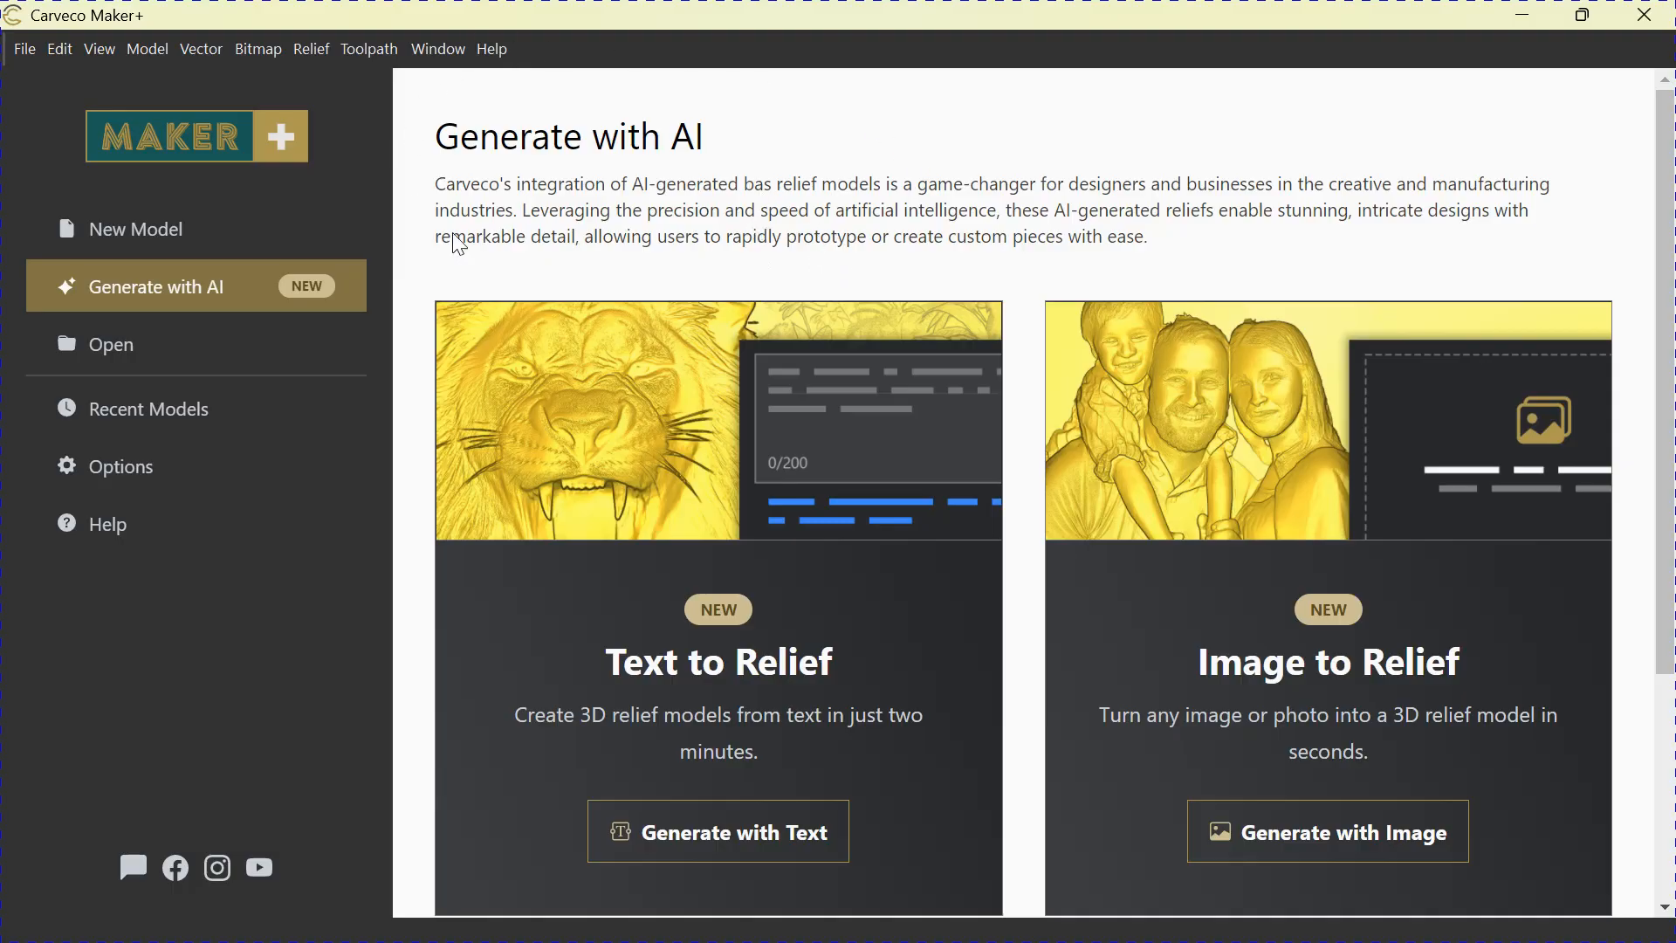
{"action": "mouse_move", "coordinate": [121, 291]}
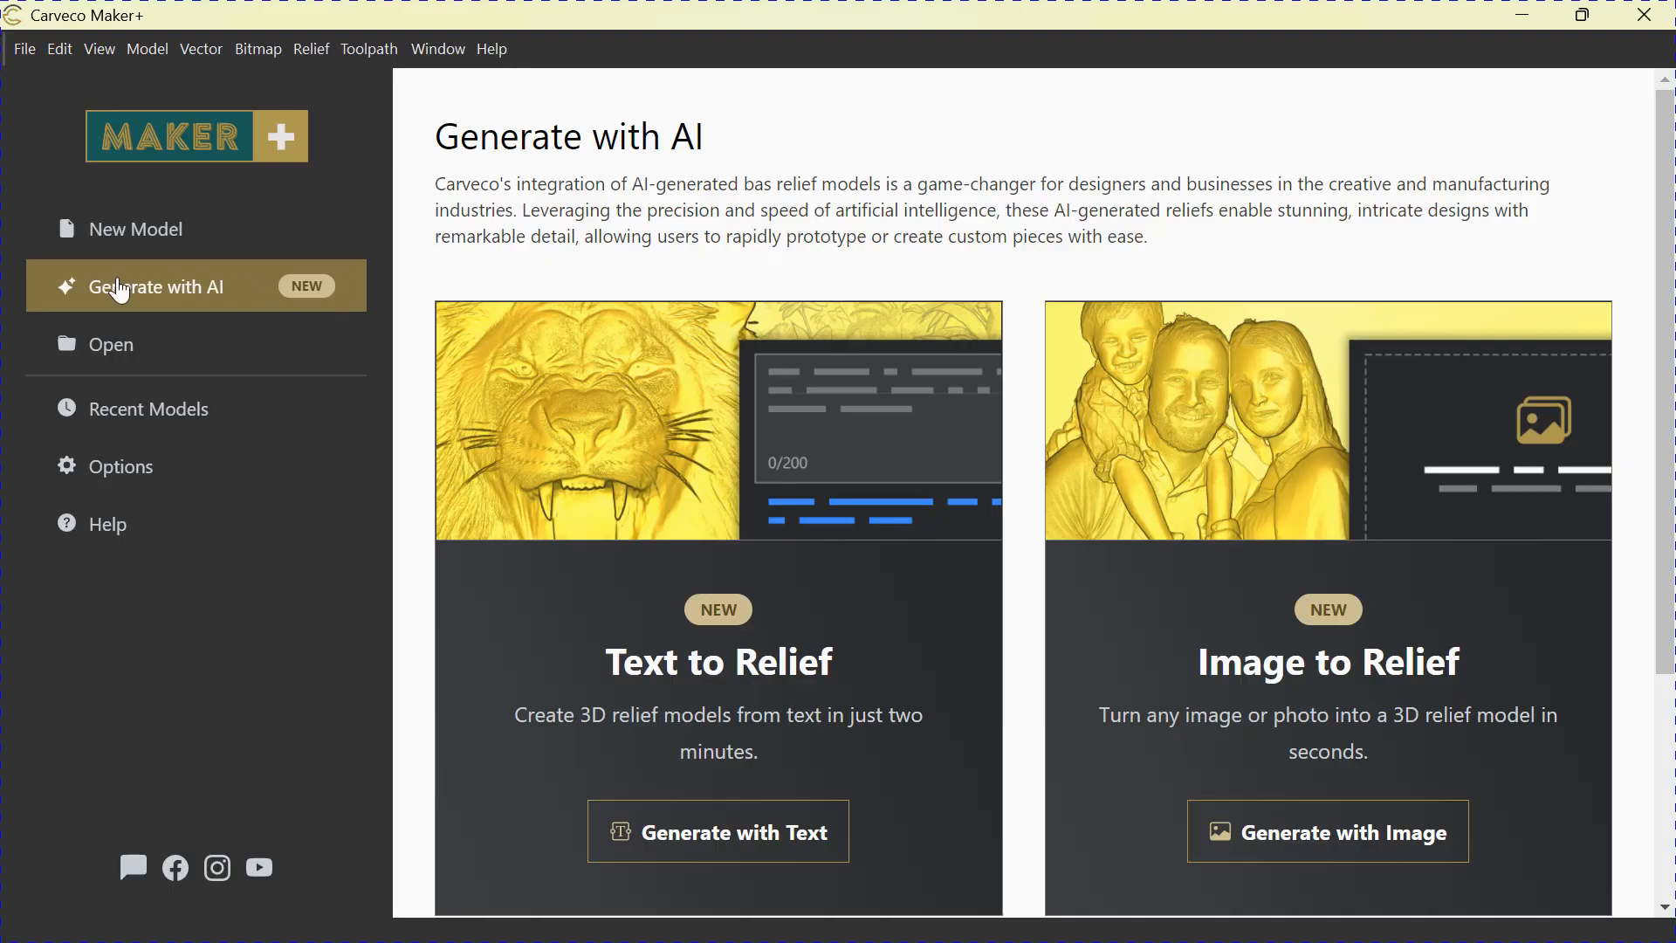
{"action": "mouse_move", "coordinate": [175, 307]}
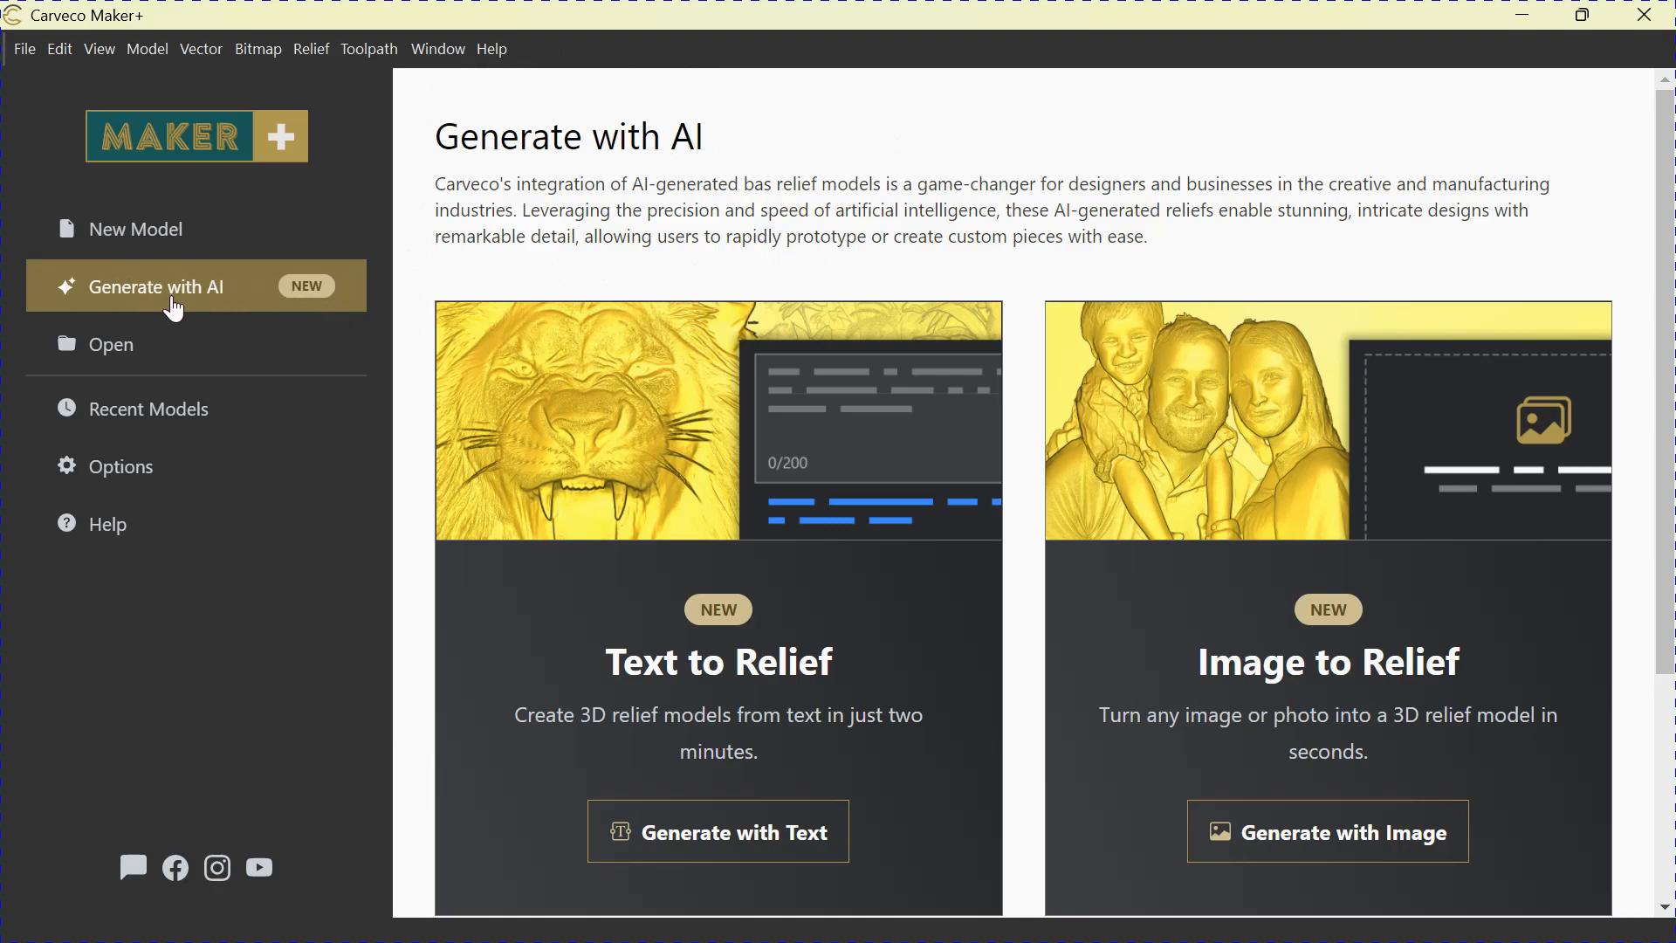
{"action": "mouse_move", "coordinate": [593, 246]}
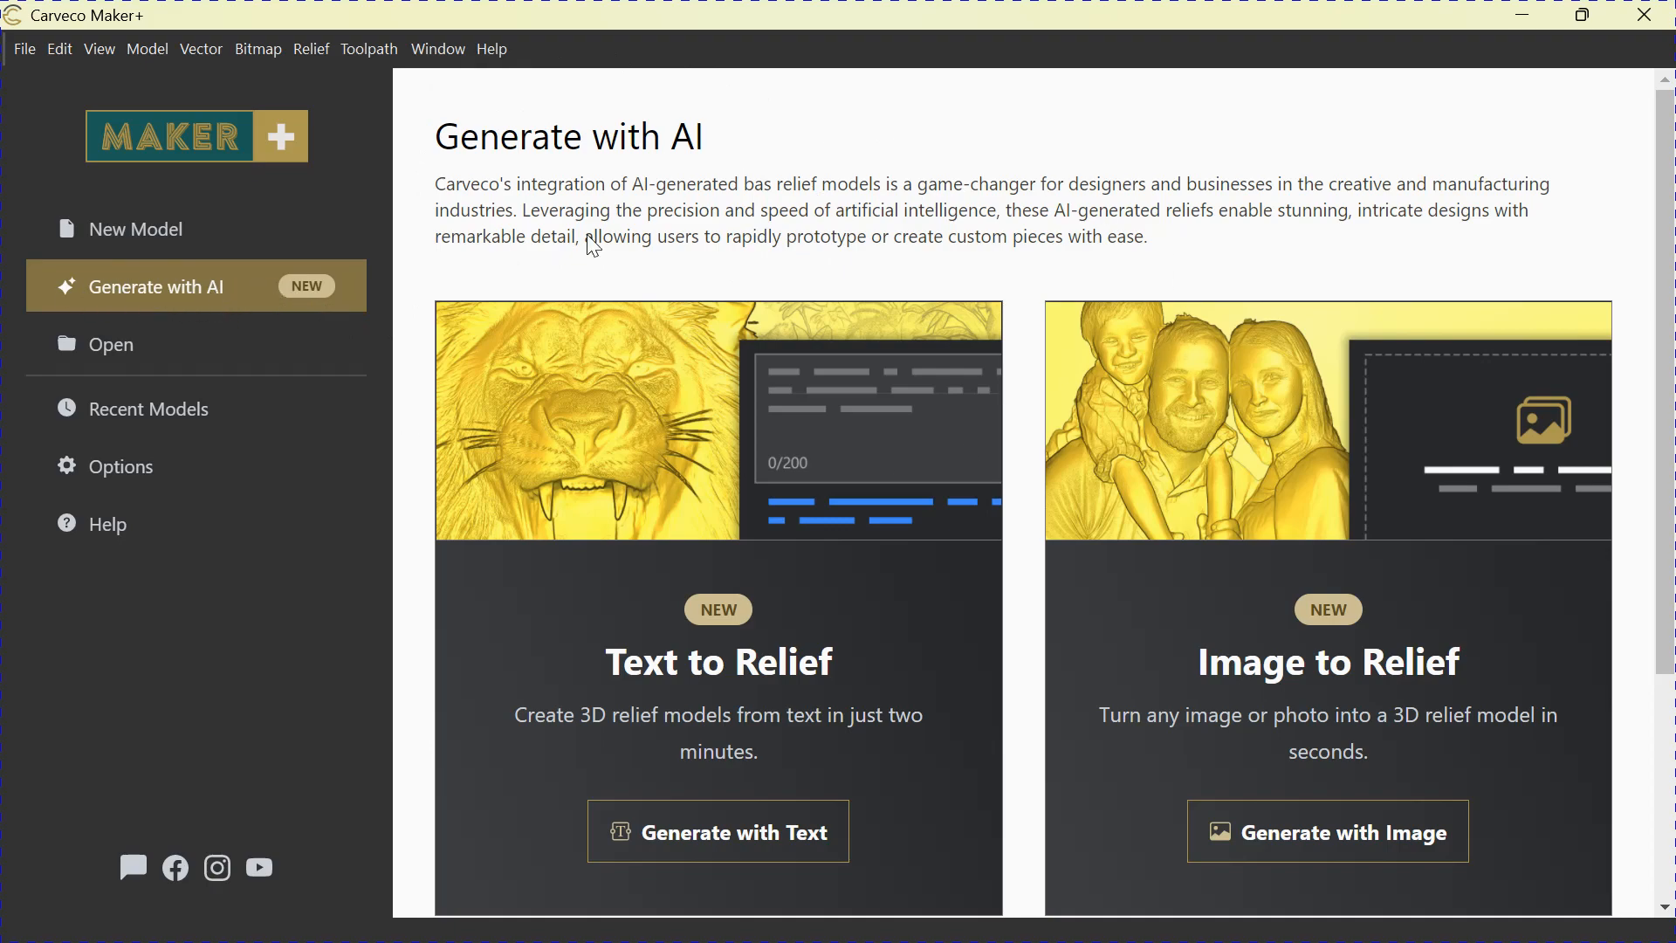
{"action": "mouse_move", "coordinate": [912, 688]}
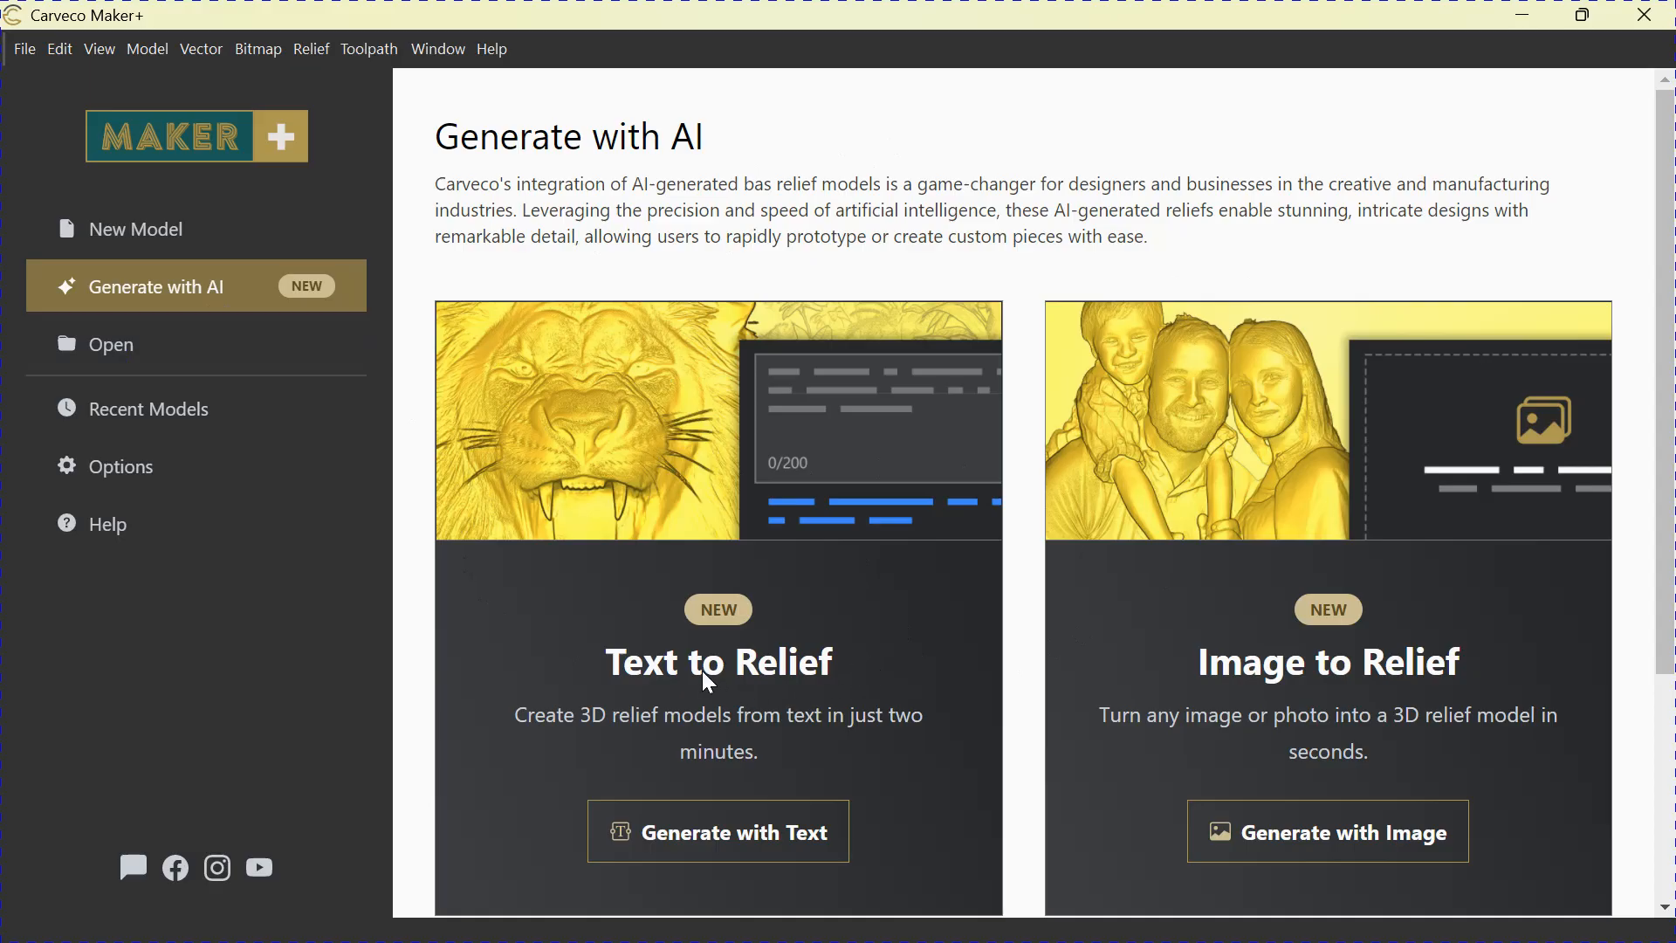
{"action": "mouse_move", "coordinate": [1324, 670]}
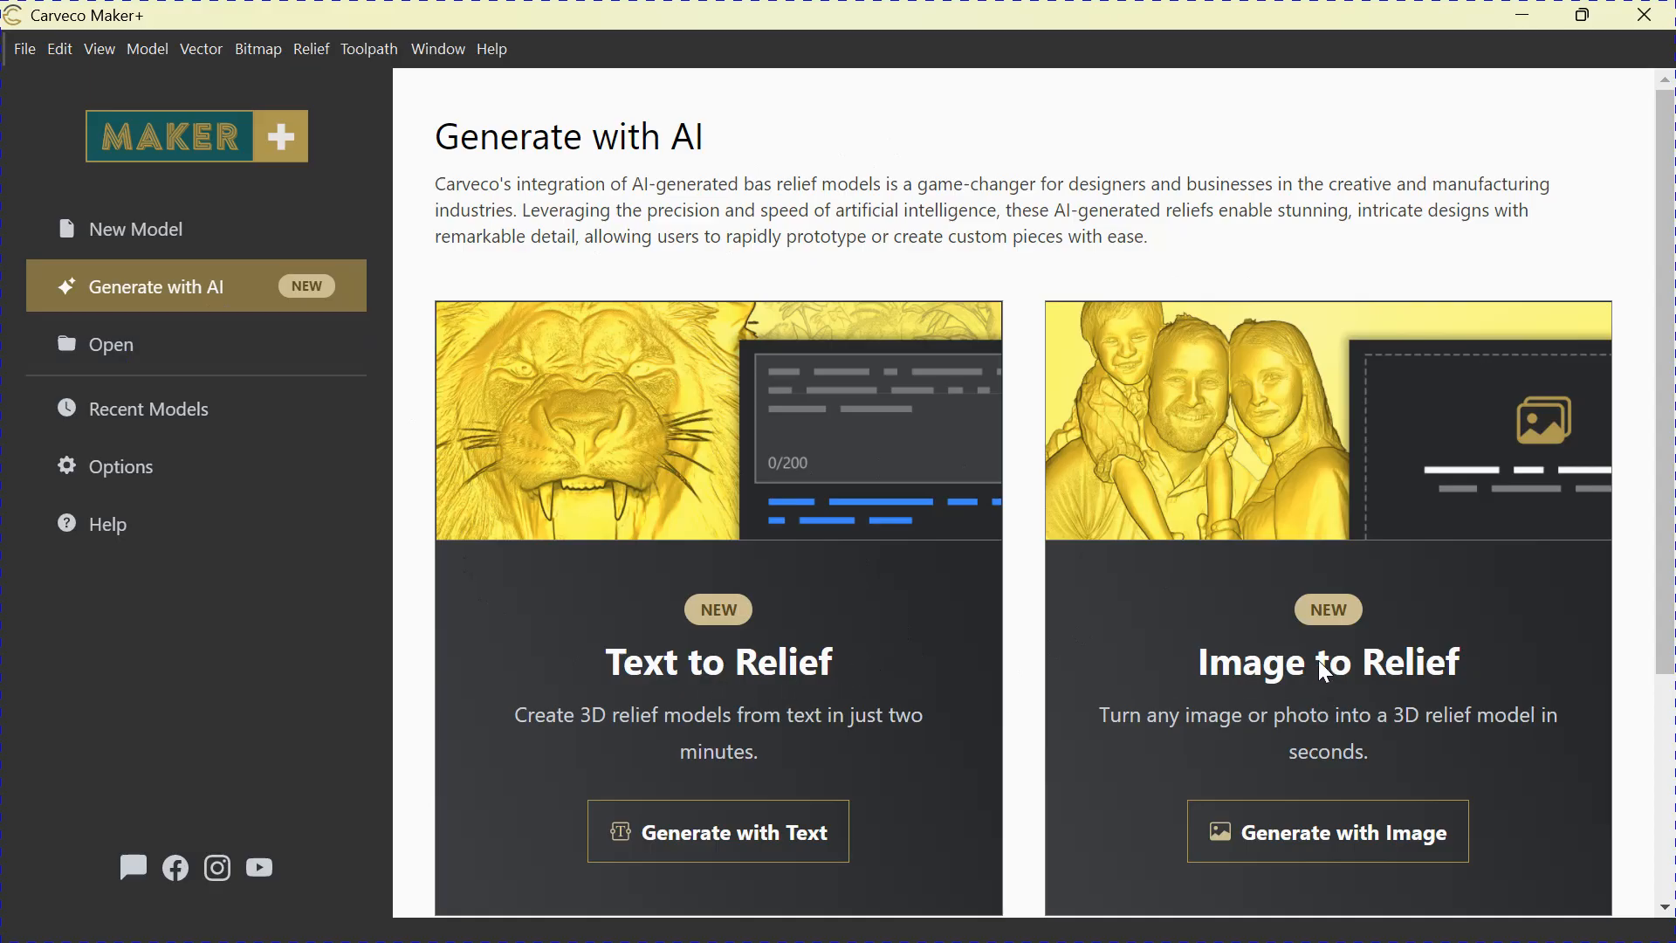
{"action": "mouse_move", "coordinate": [710, 680]}
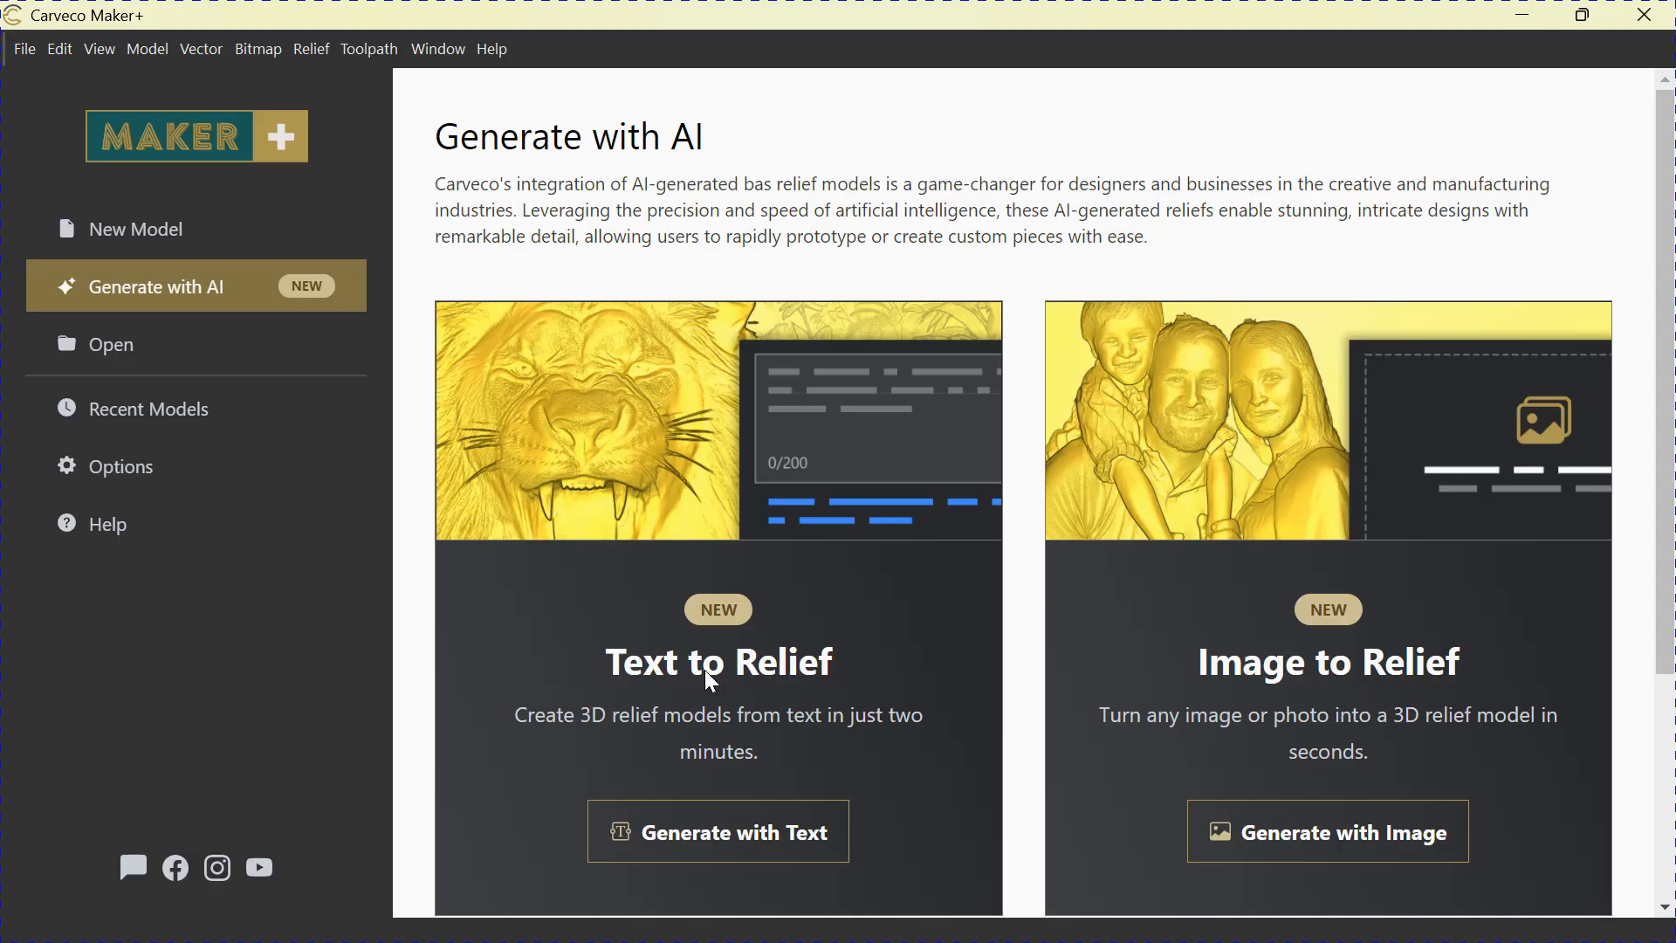
{"action": "mouse_move", "coordinate": [649, 737]}
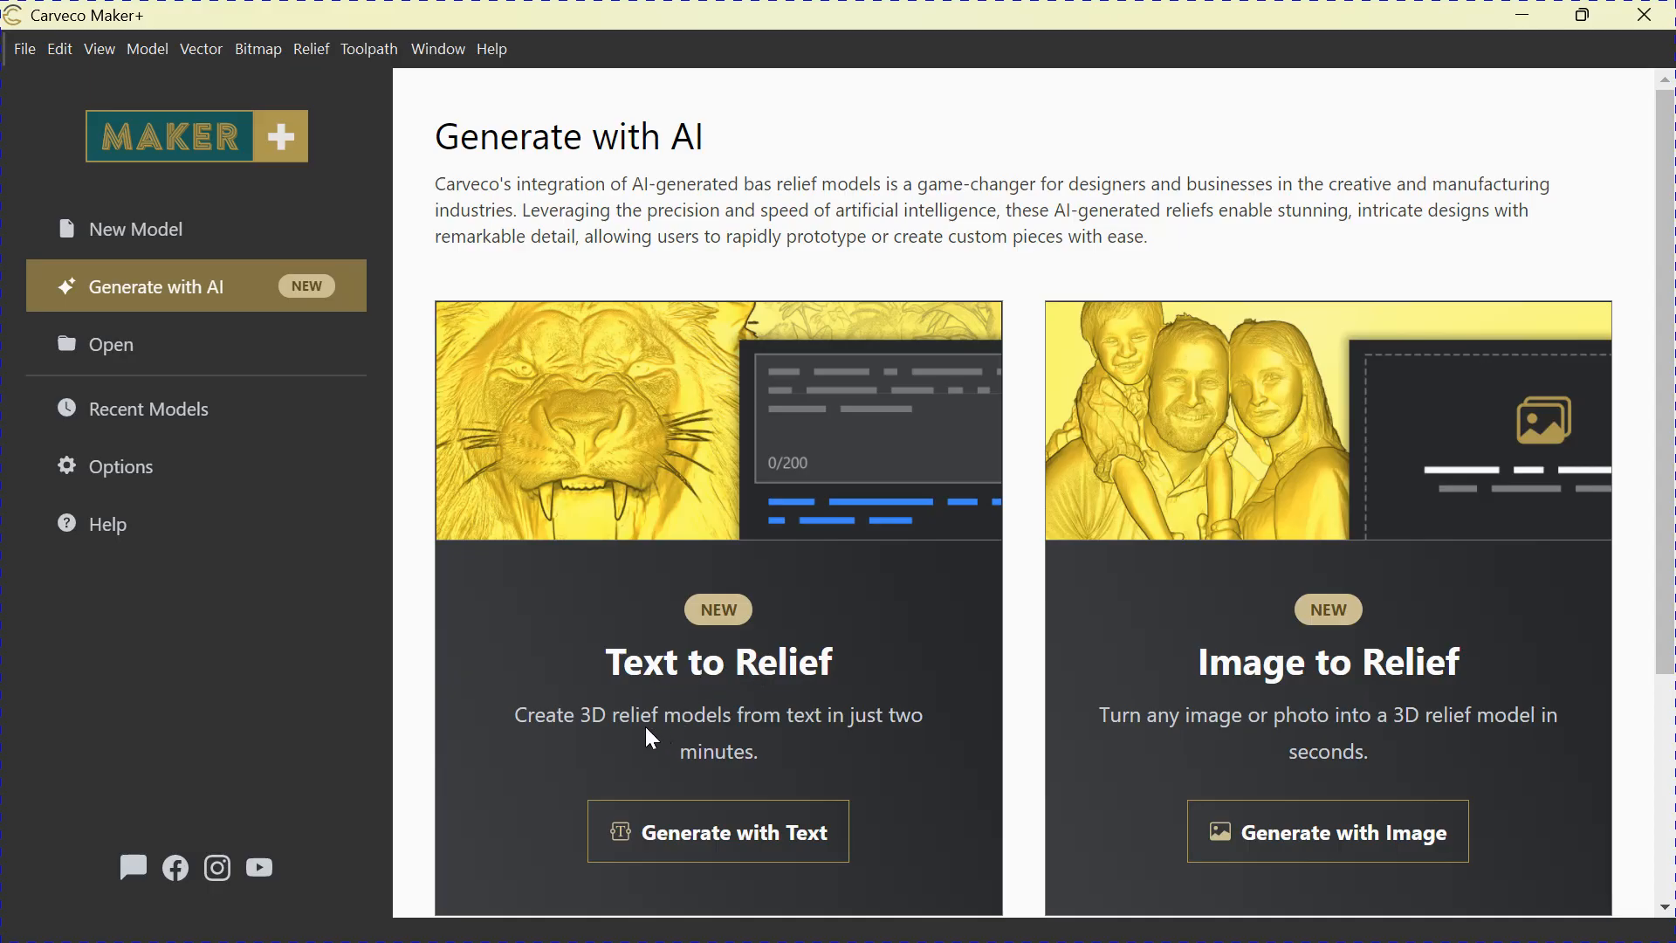
{"action": "mouse_move", "coordinate": [574, 659]}
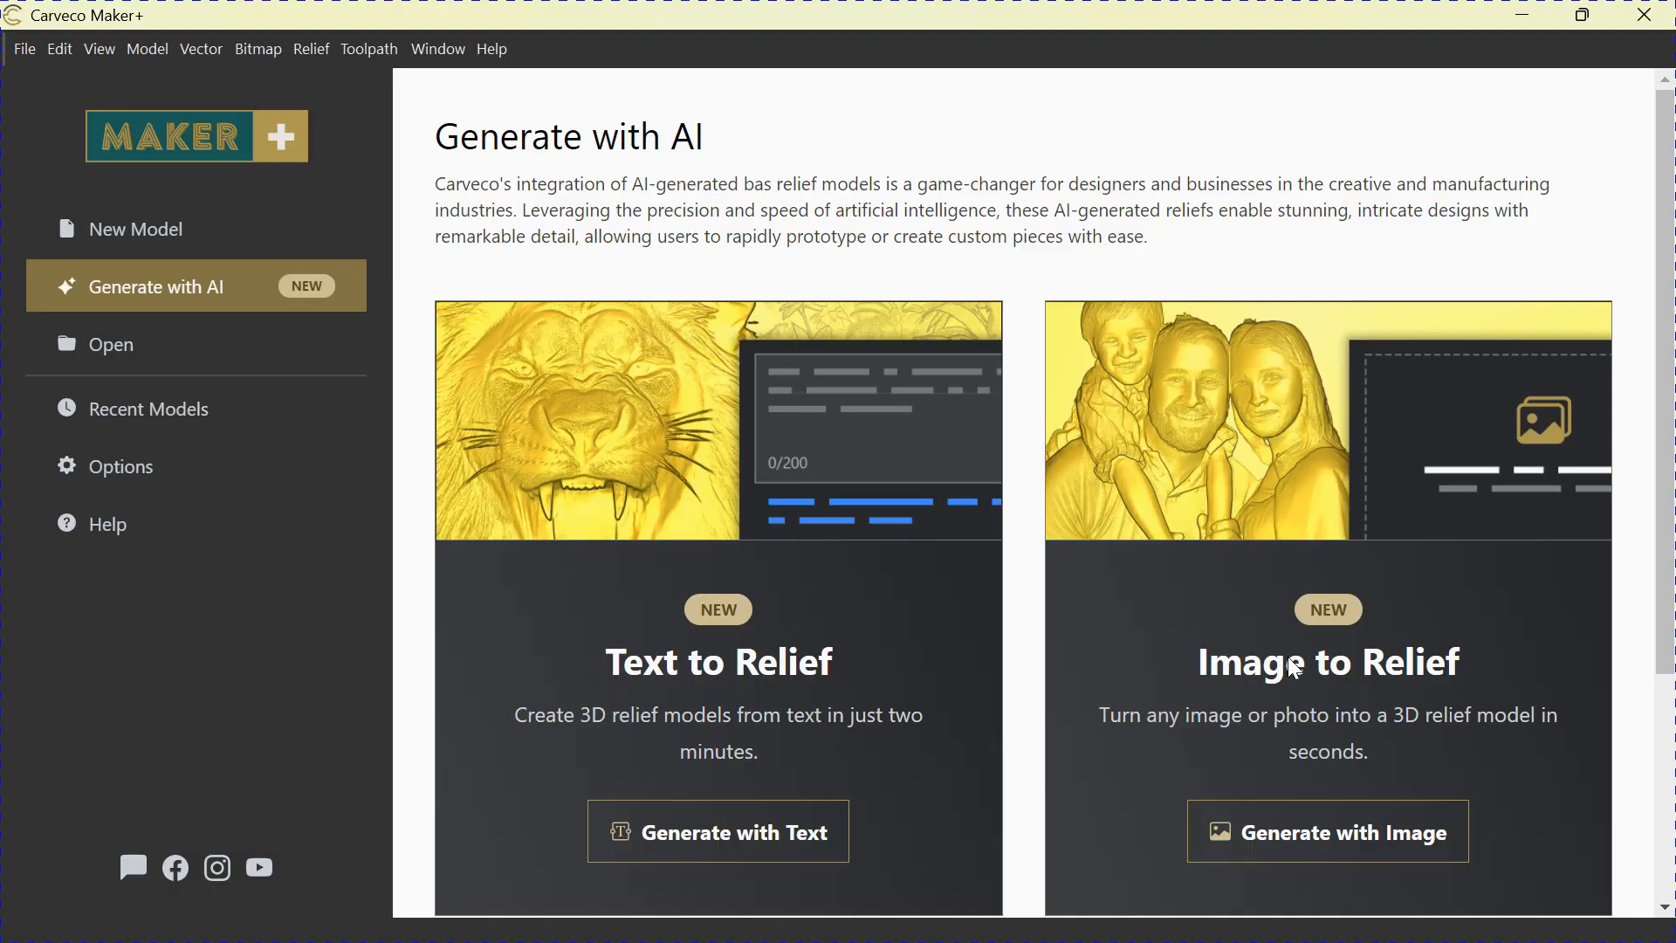
{"action": "mouse_move", "coordinate": [1132, 625]}
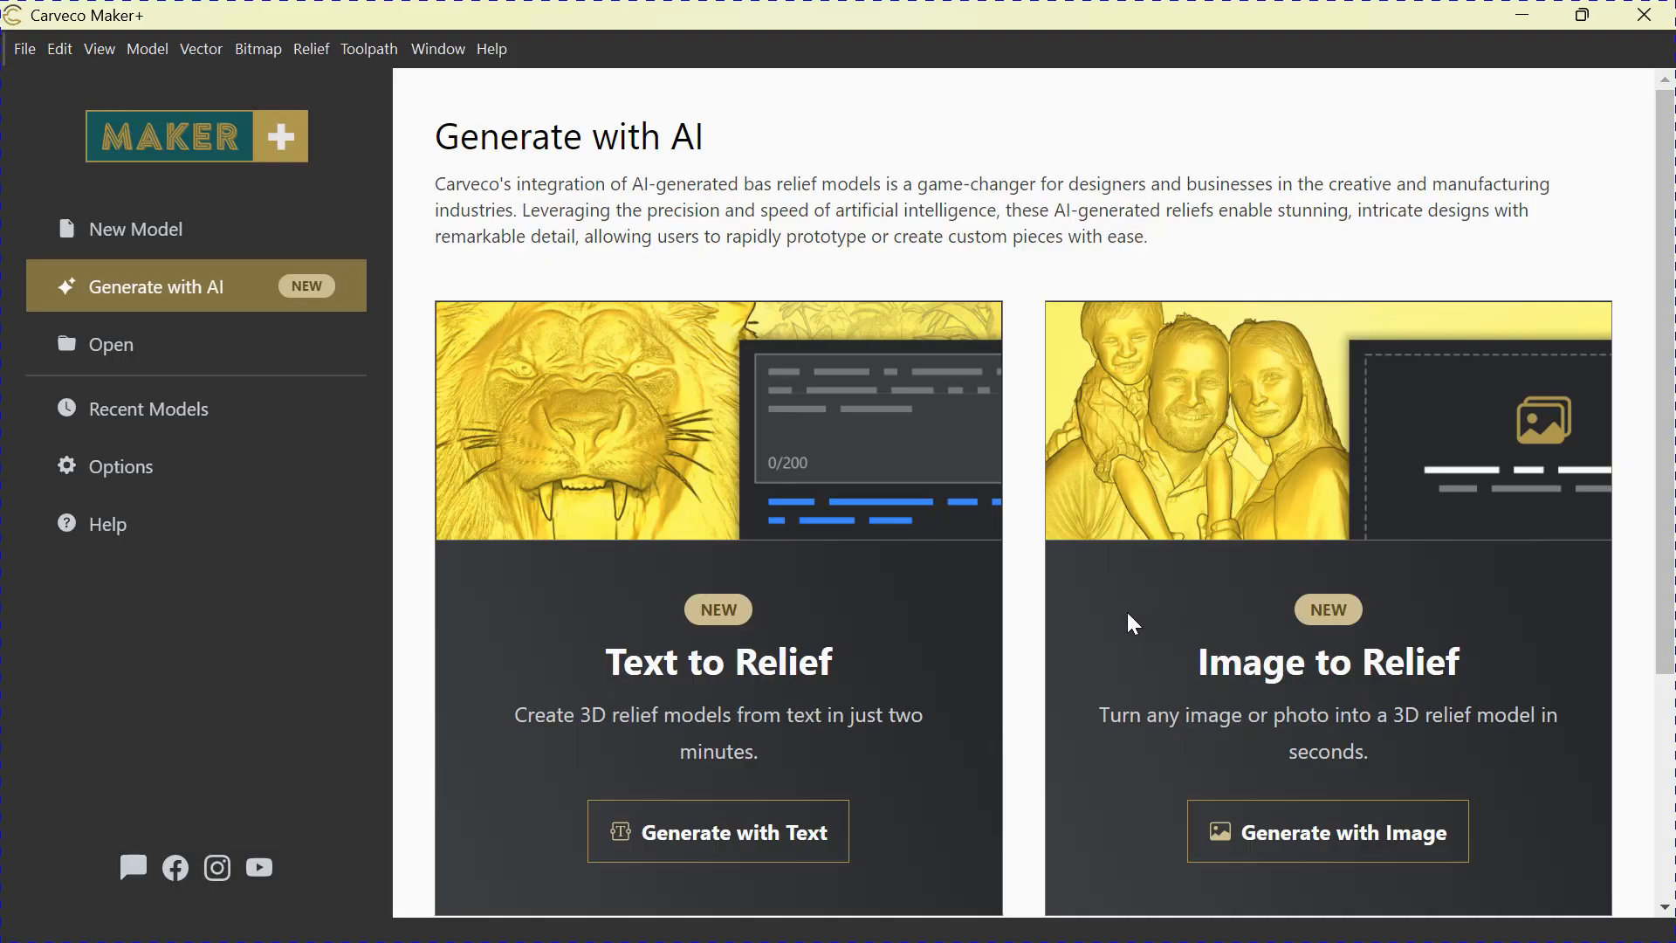
{"action": "mouse_move", "coordinate": [1037, 559]}
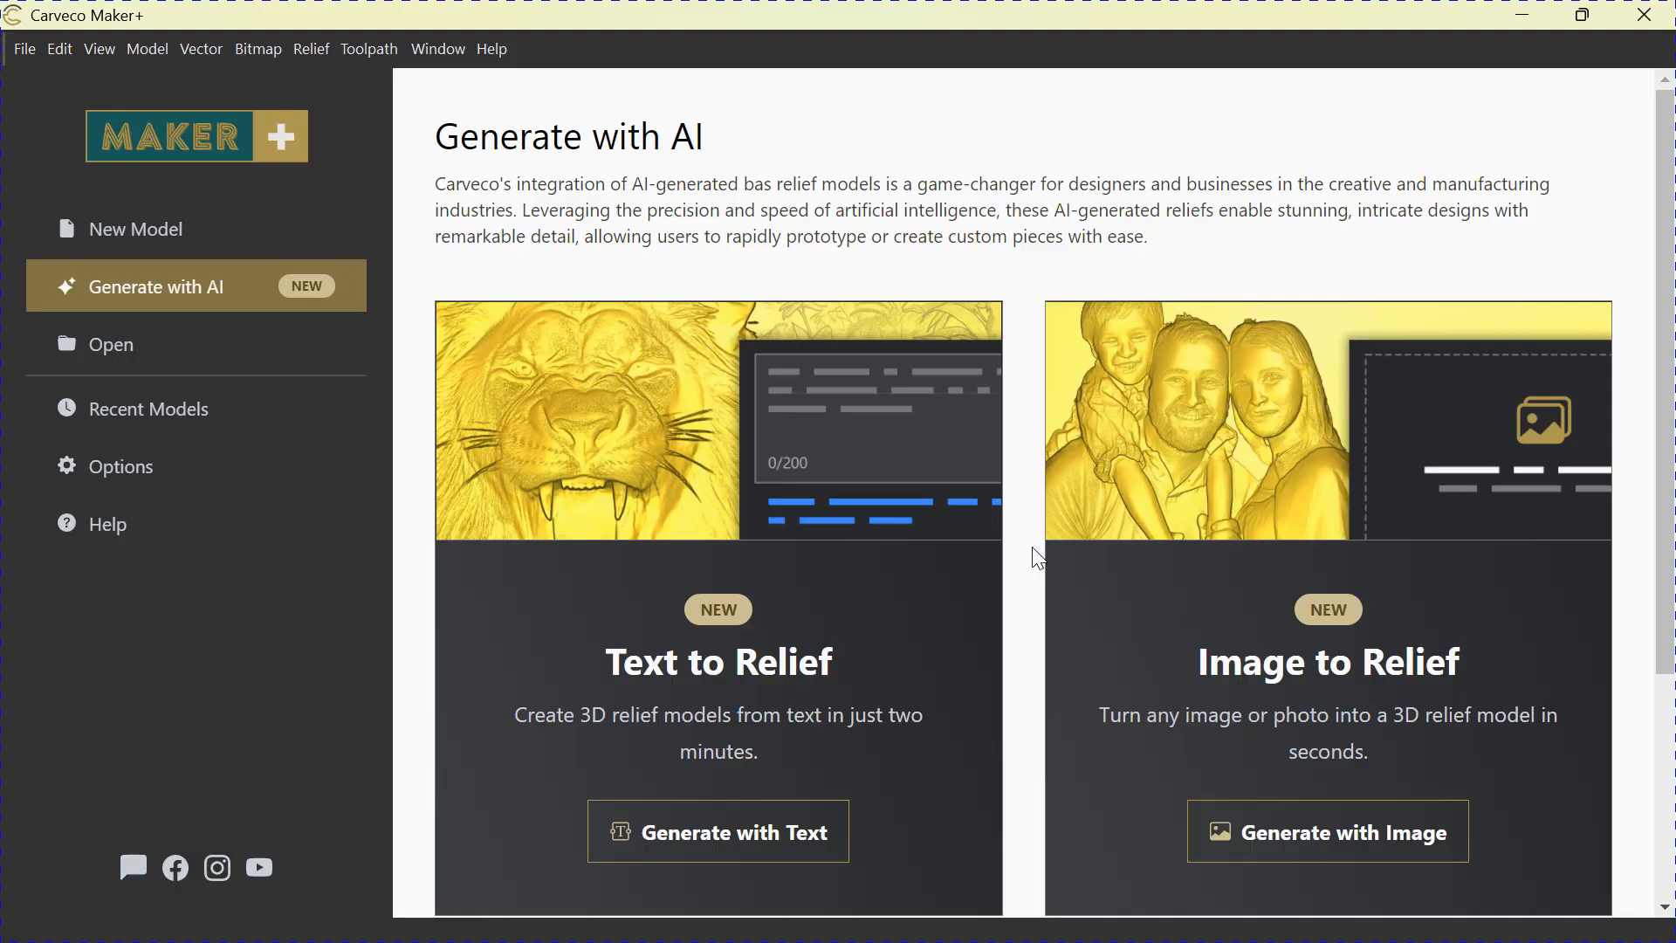
{"action": "mouse_move", "coordinate": [1032, 574]}
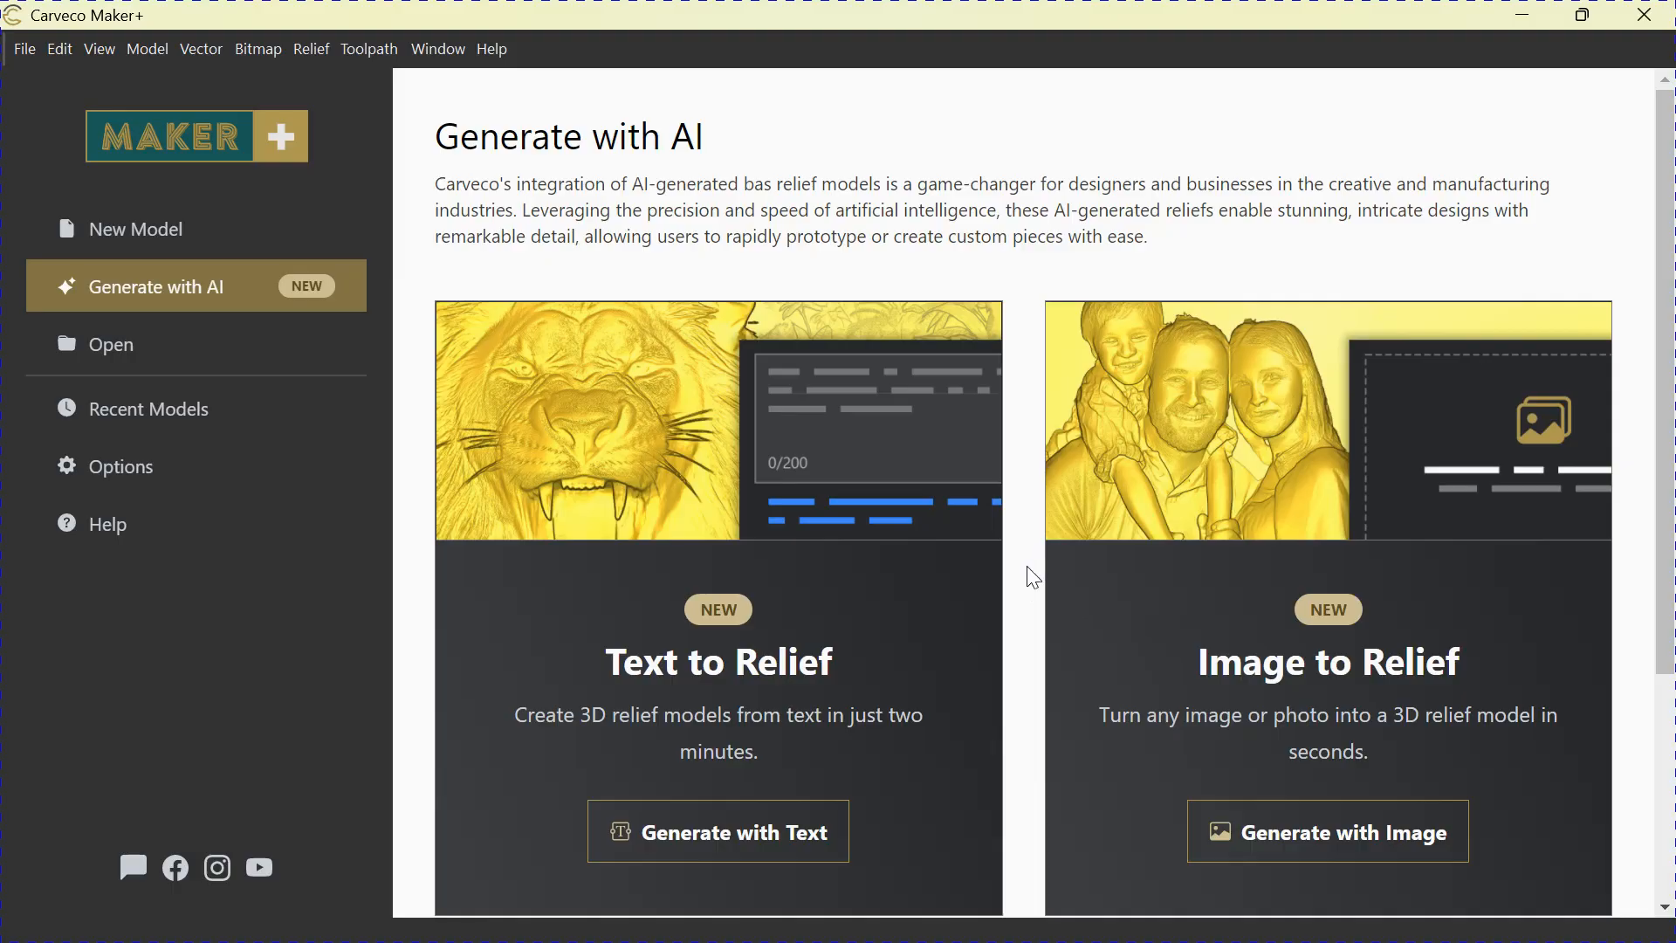
{"action": "mouse_move", "coordinate": [913, 618]}
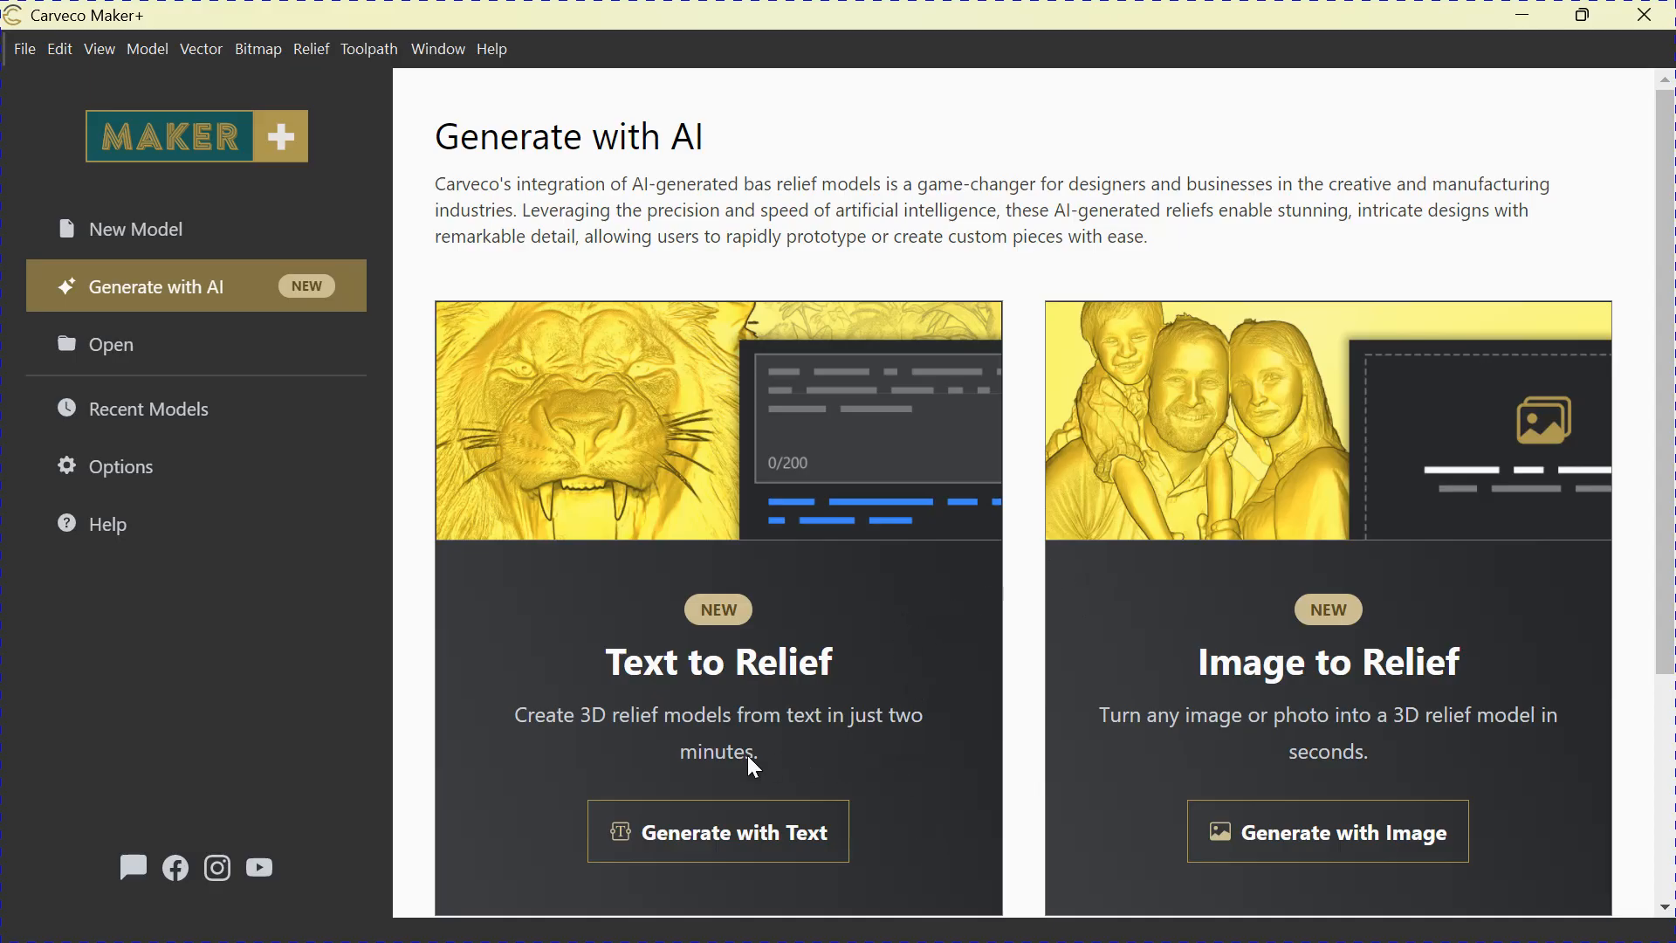
- Start creating a relief from a text description in the AI generator
{"action": "left_click", "coordinate": [718, 831]}
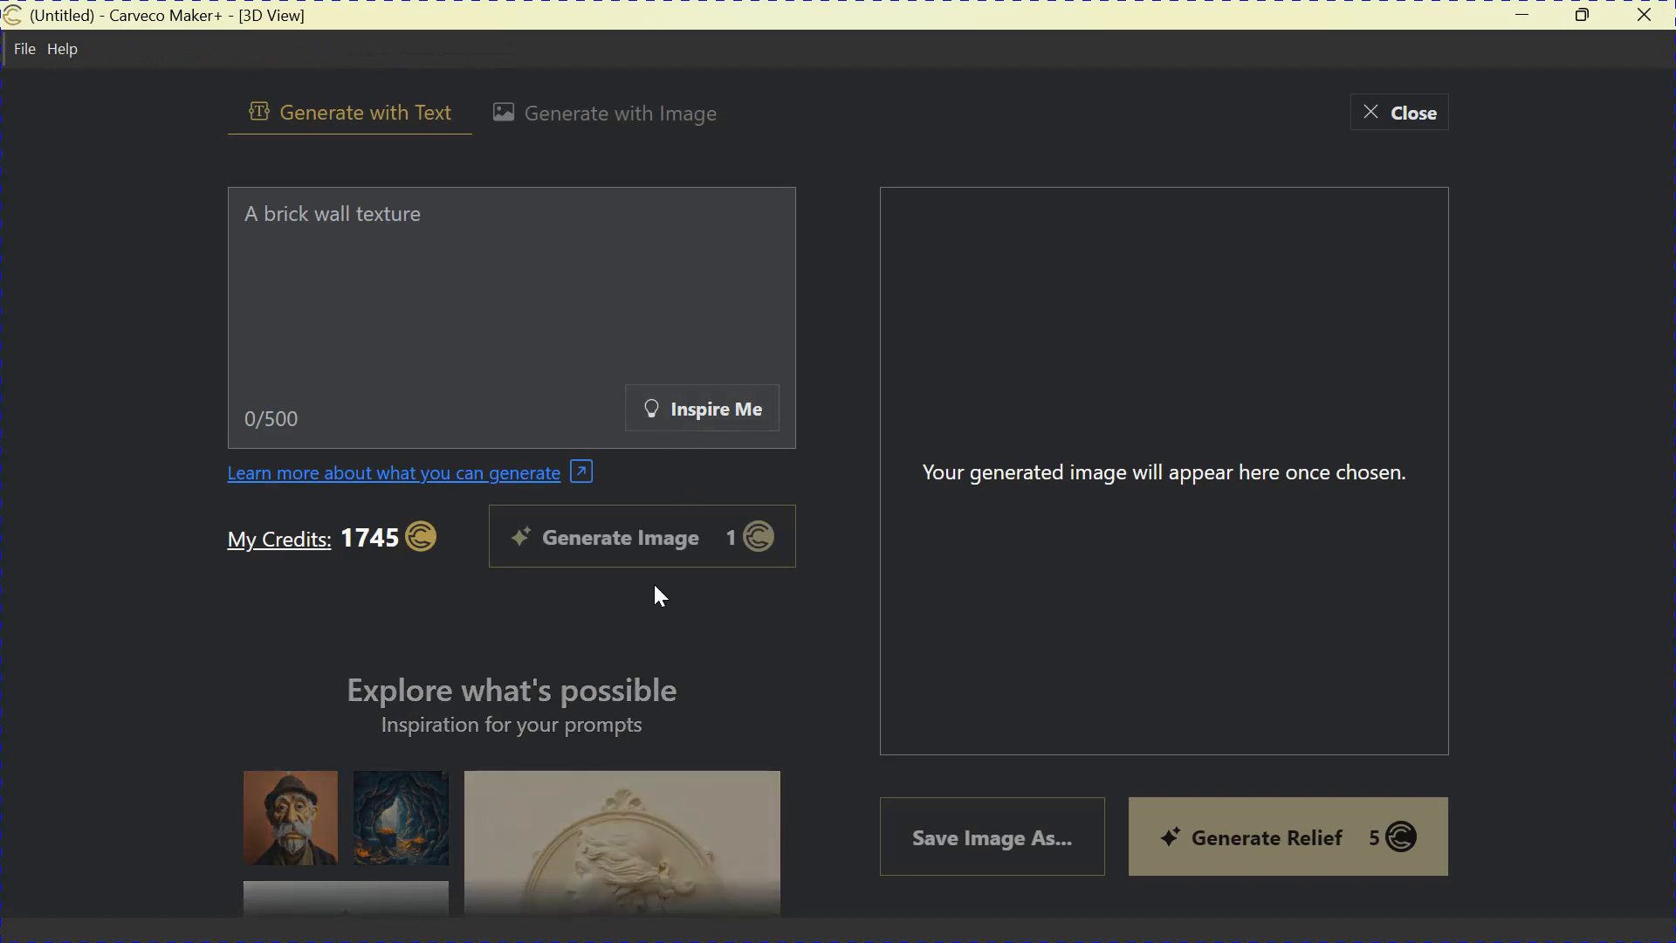
{"action": "mouse_move", "coordinate": [1191, 625]}
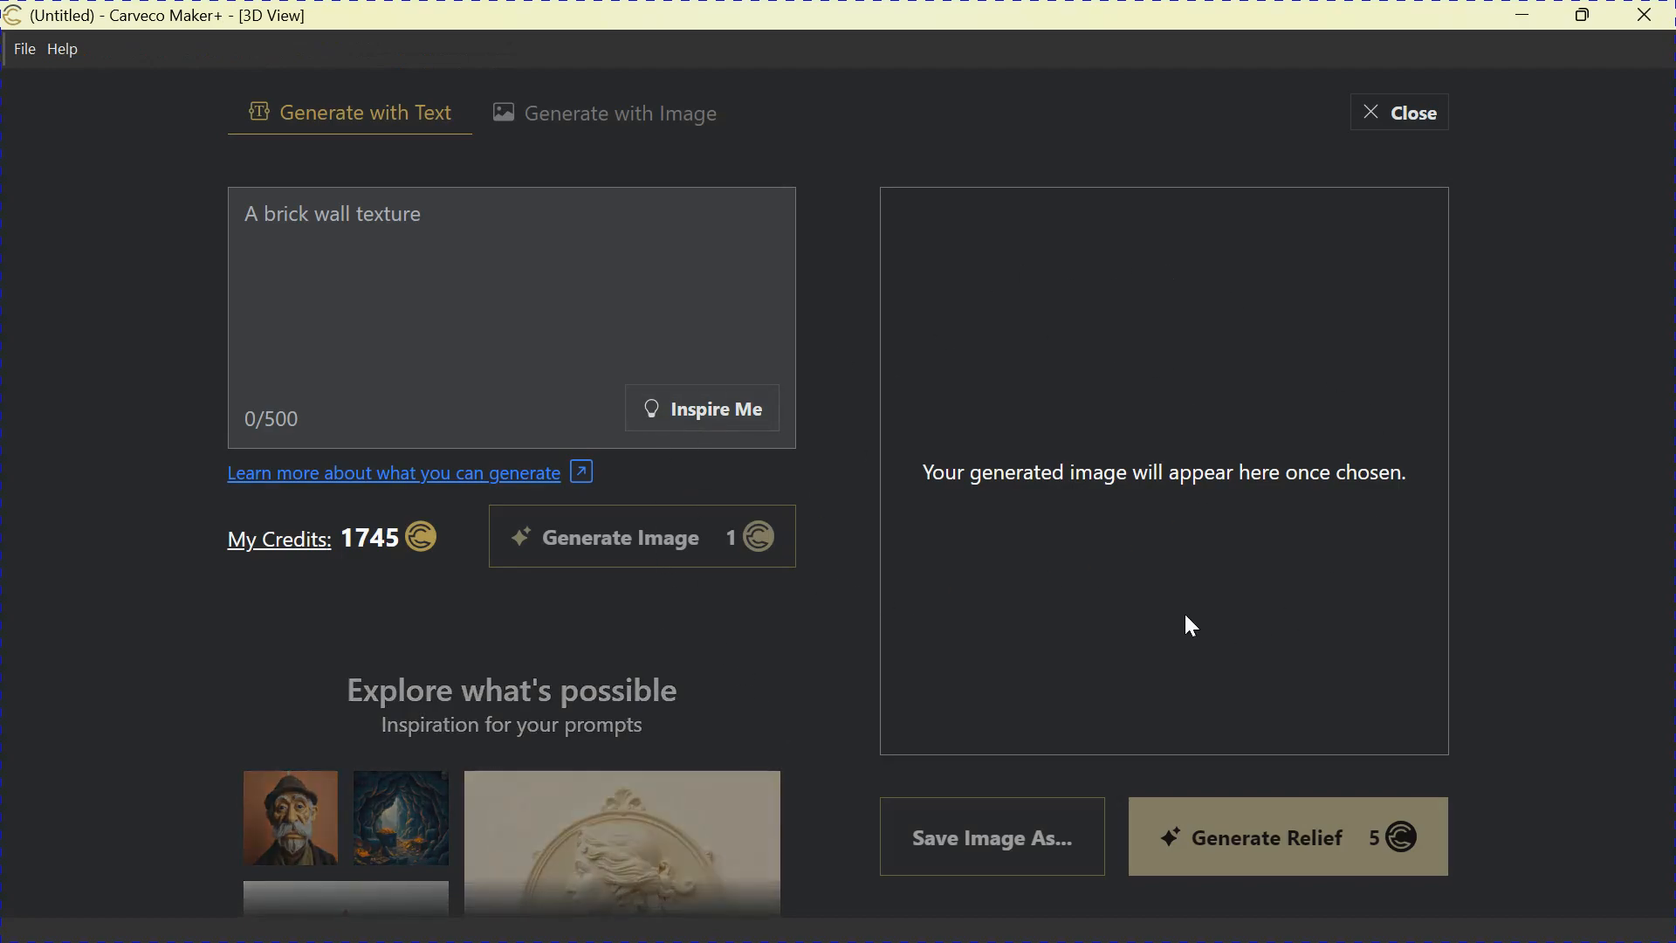
{"action": "mouse_move", "coordinate": [1107, 487]}
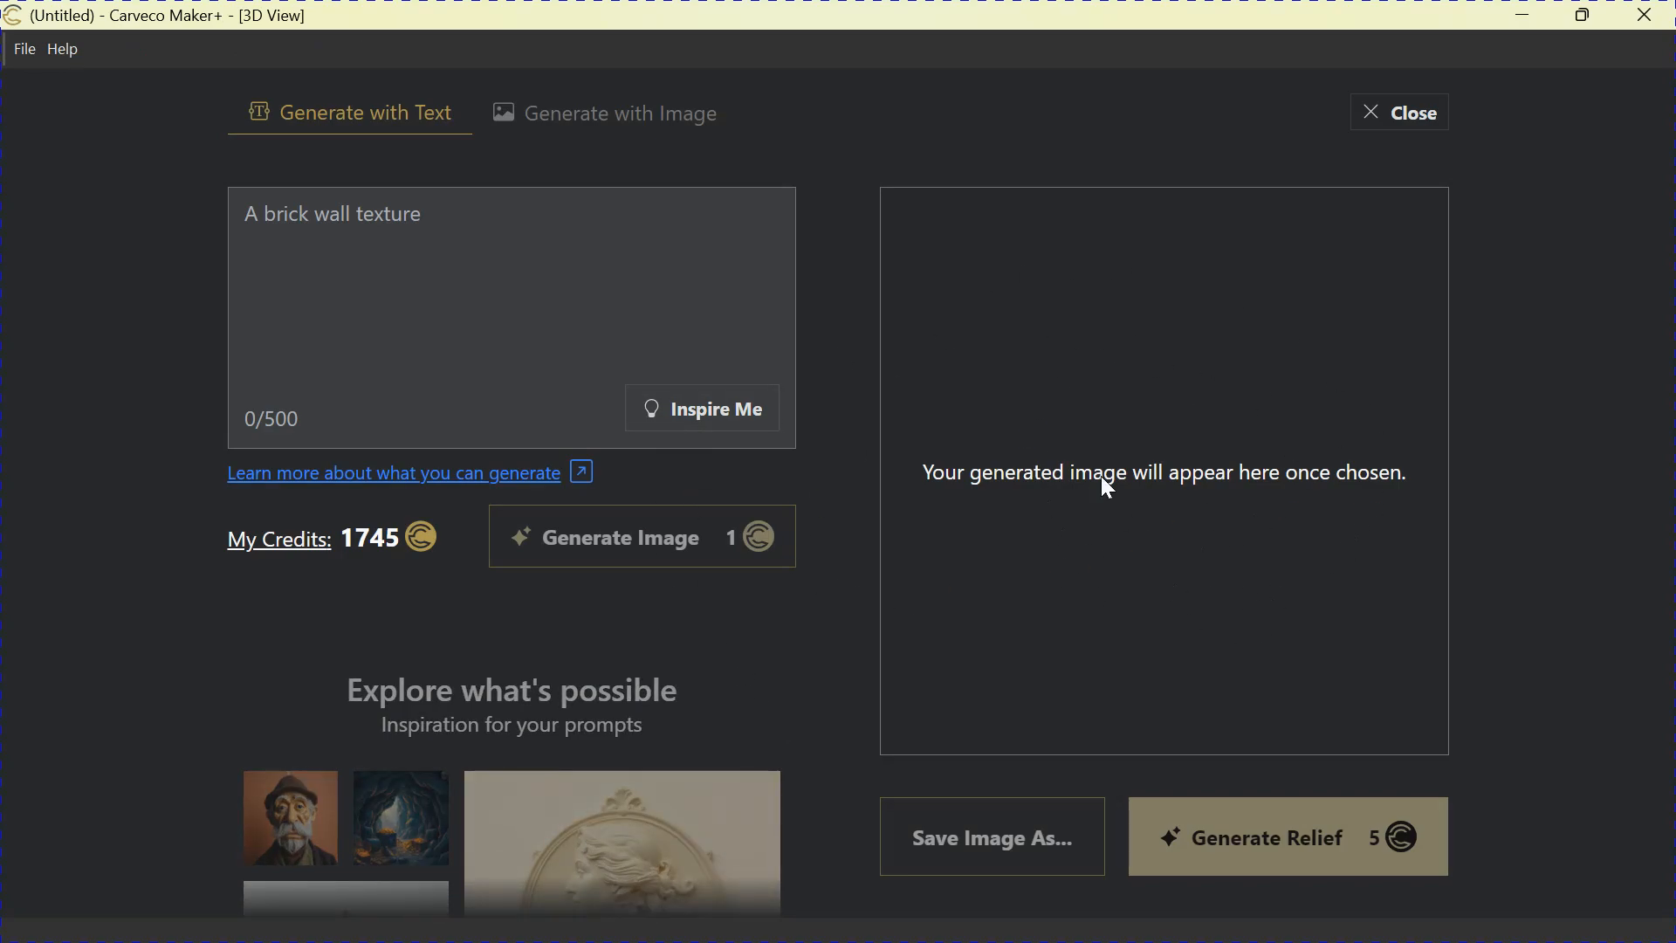
{"action": "mouse_move", "coordinate": [323, 438]}
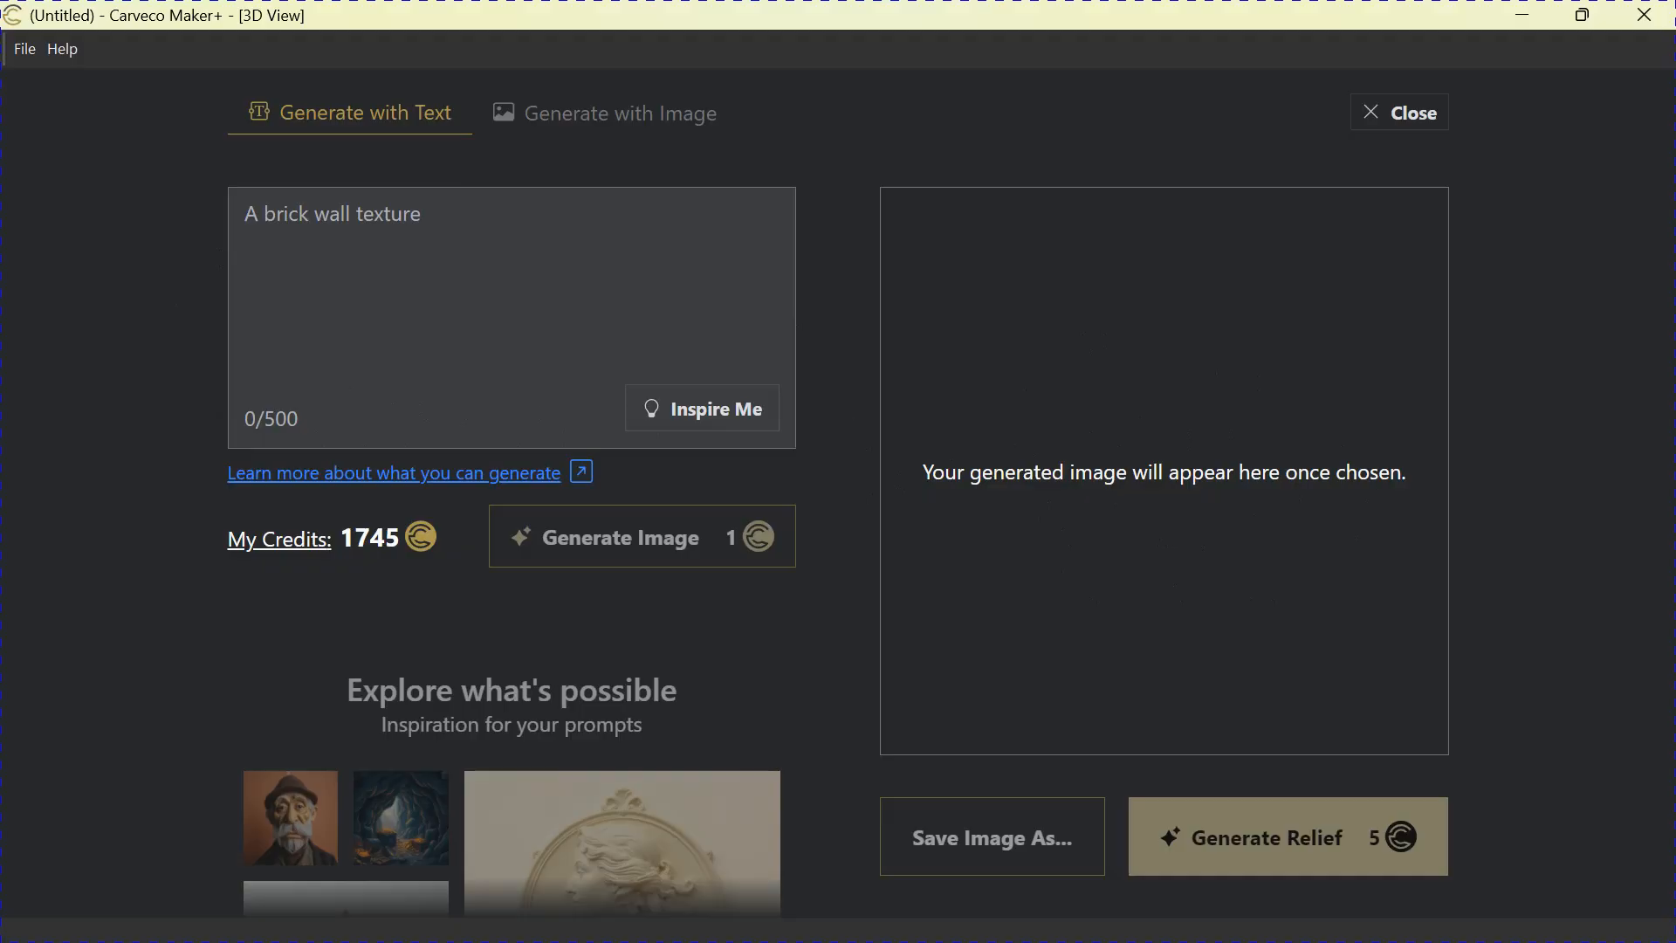
{"action": "mouse_move", "coordinate": [592, 530]}
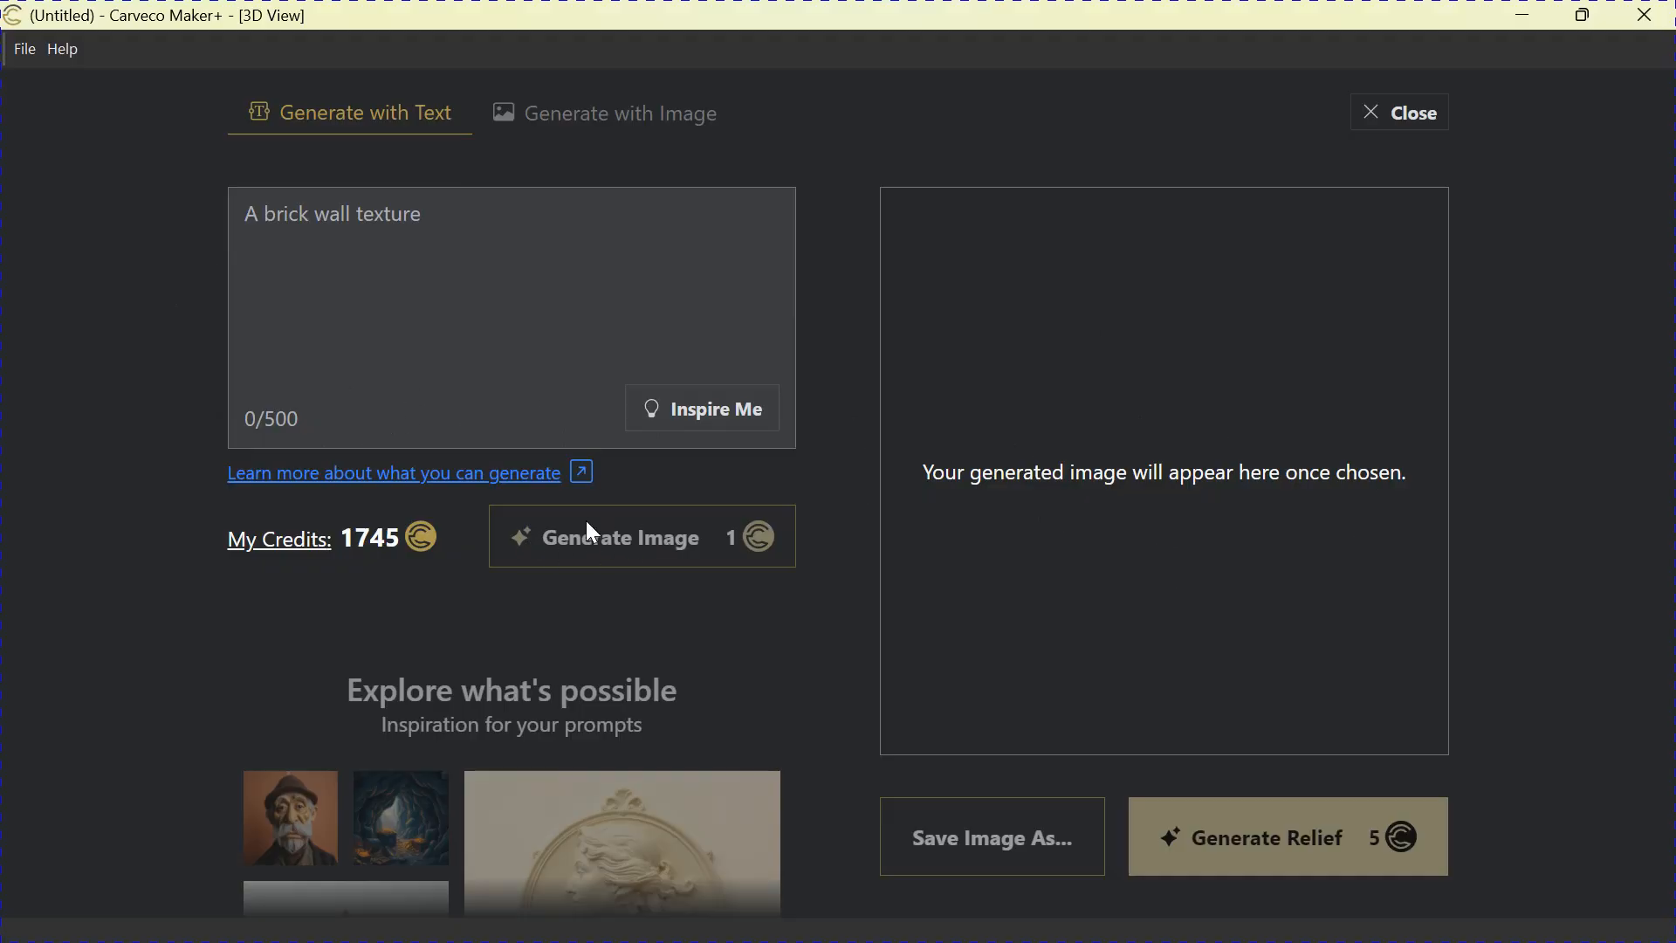
{"action": "mouse_move", "coordinate": [296, 583]}
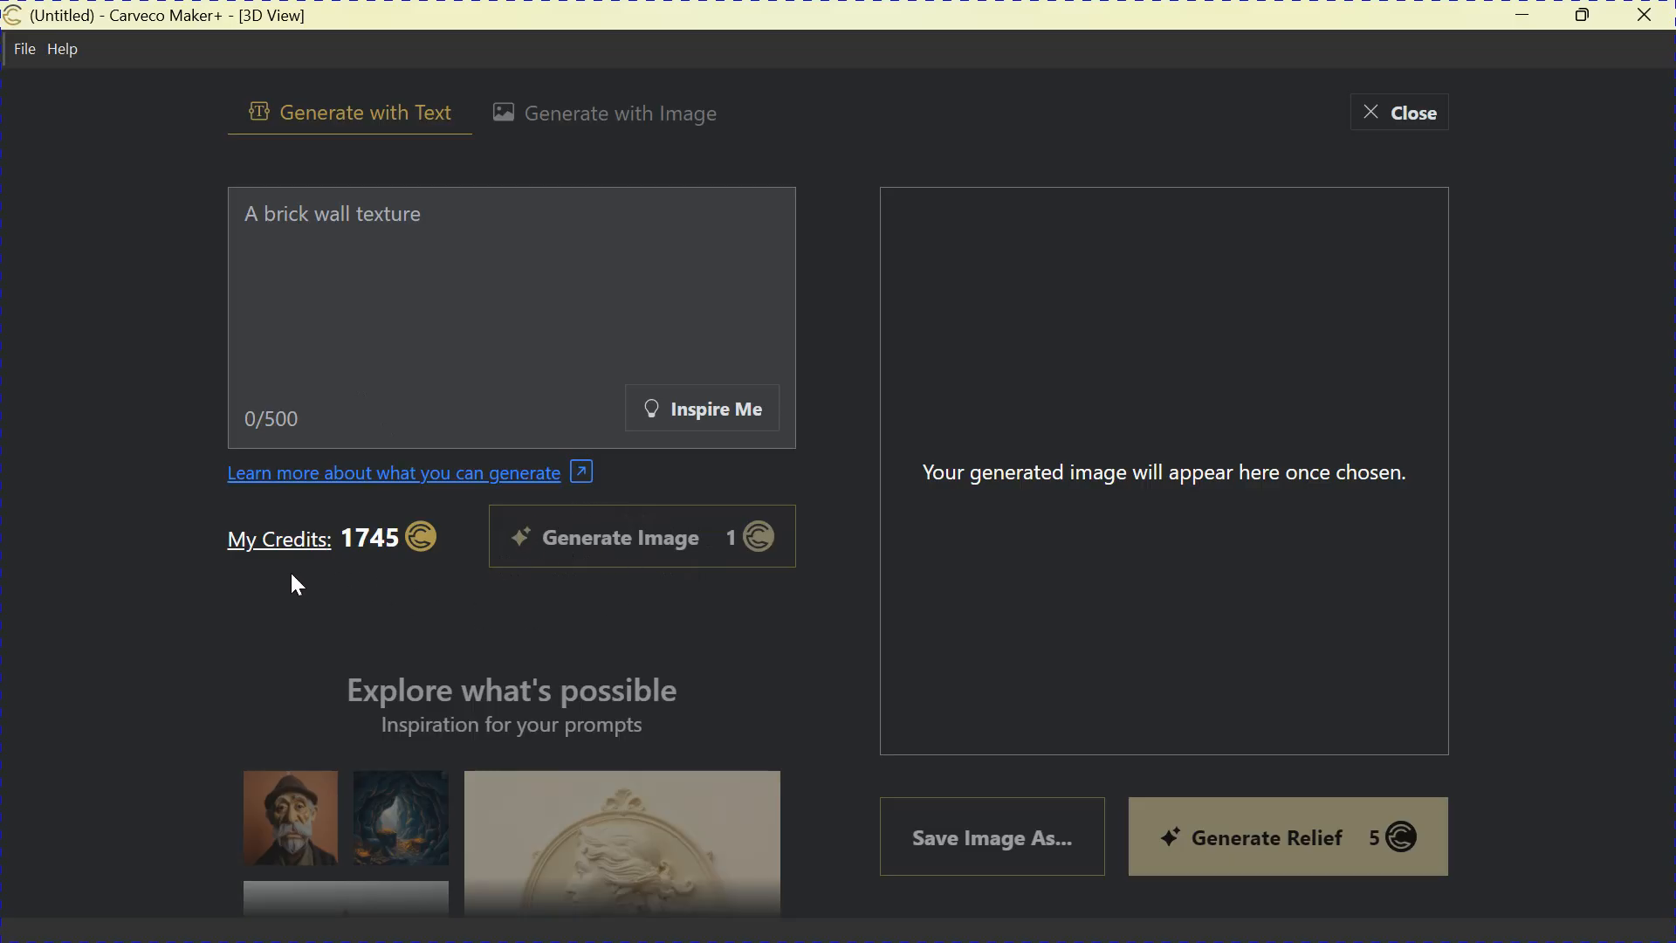
{"action": "mouse_move", "coordinate": [435, 593]}
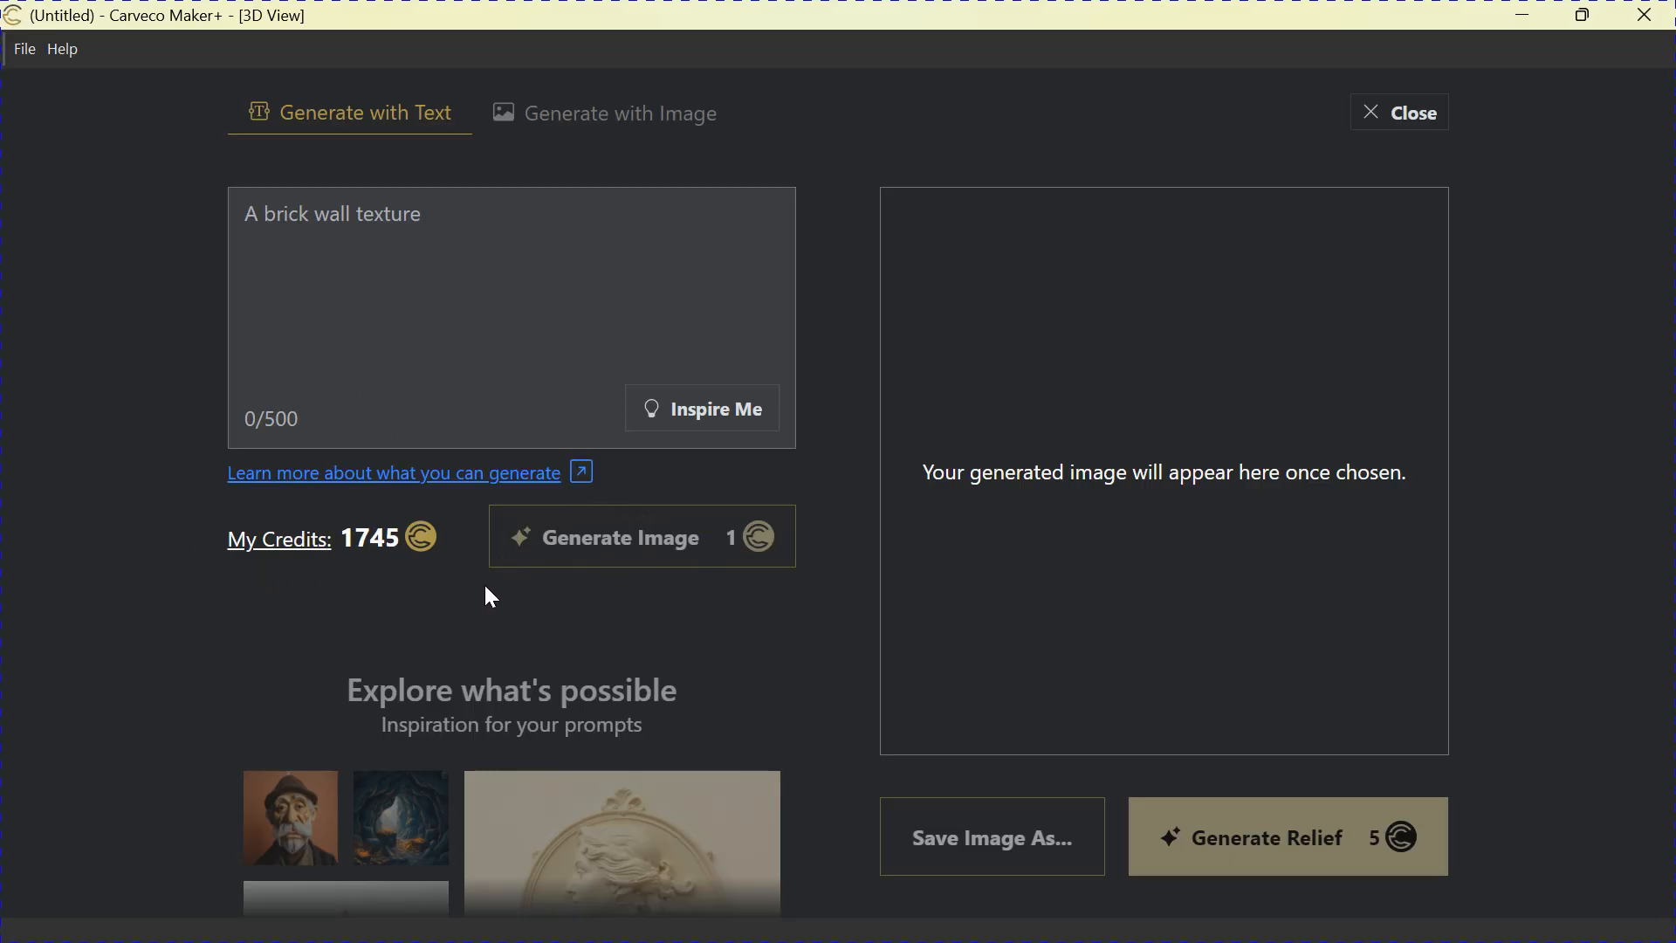
{"action": "mouse_move", "coordinate": [337, 580]}
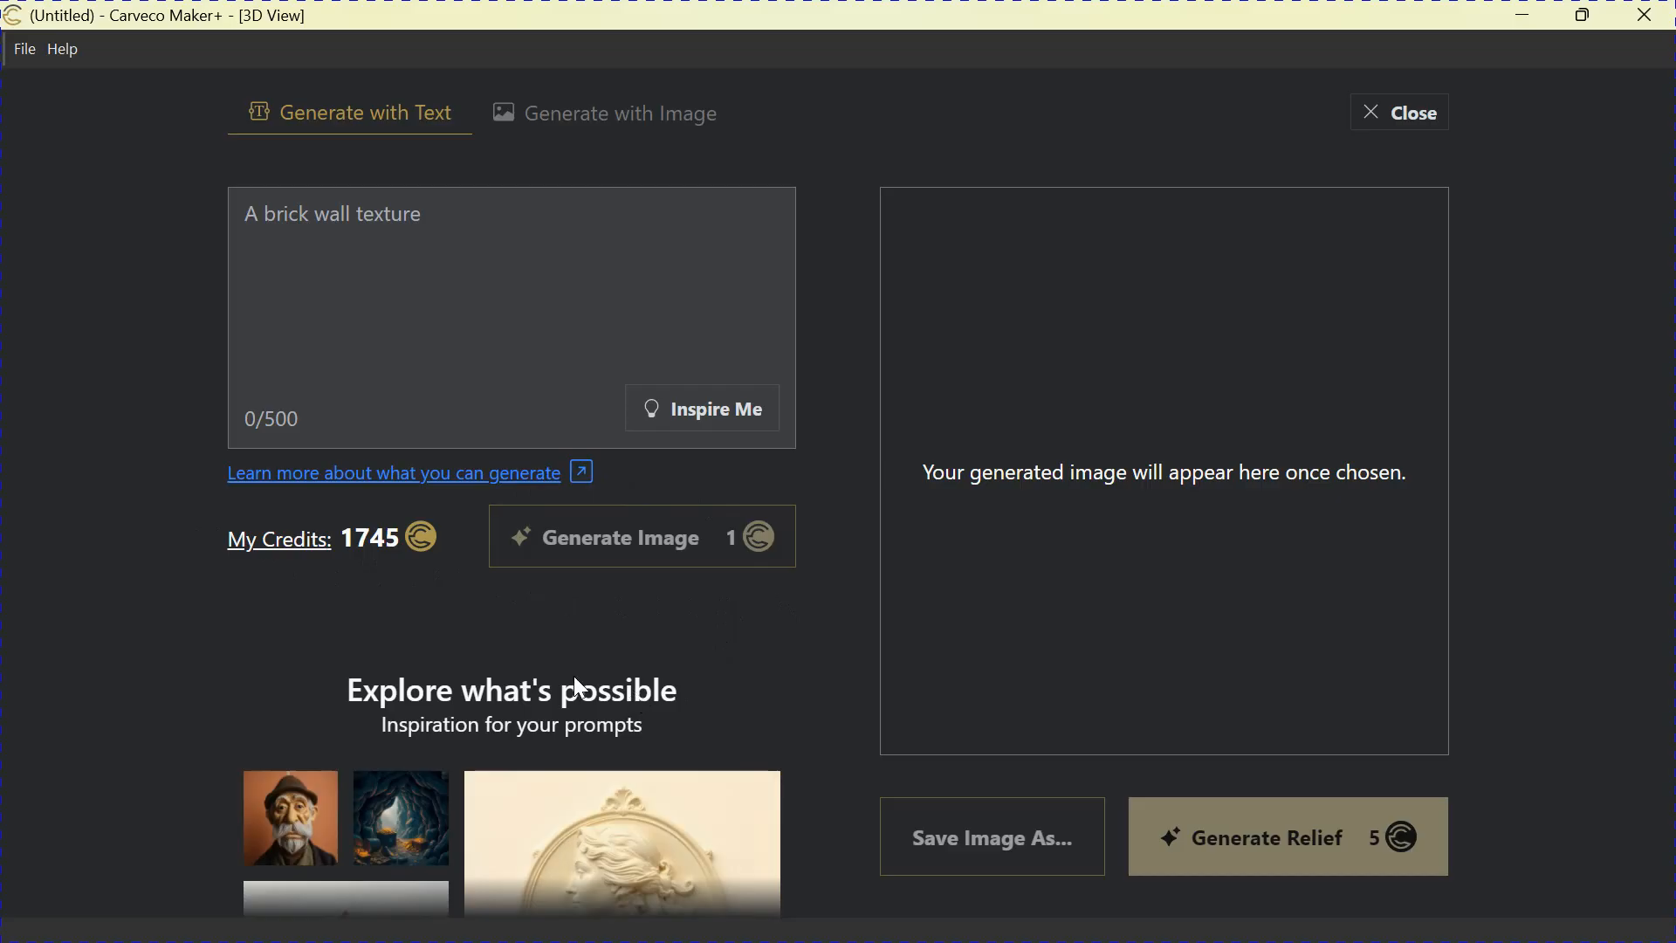
{"action": "mouse_move", "coordinate": [321, 787]}
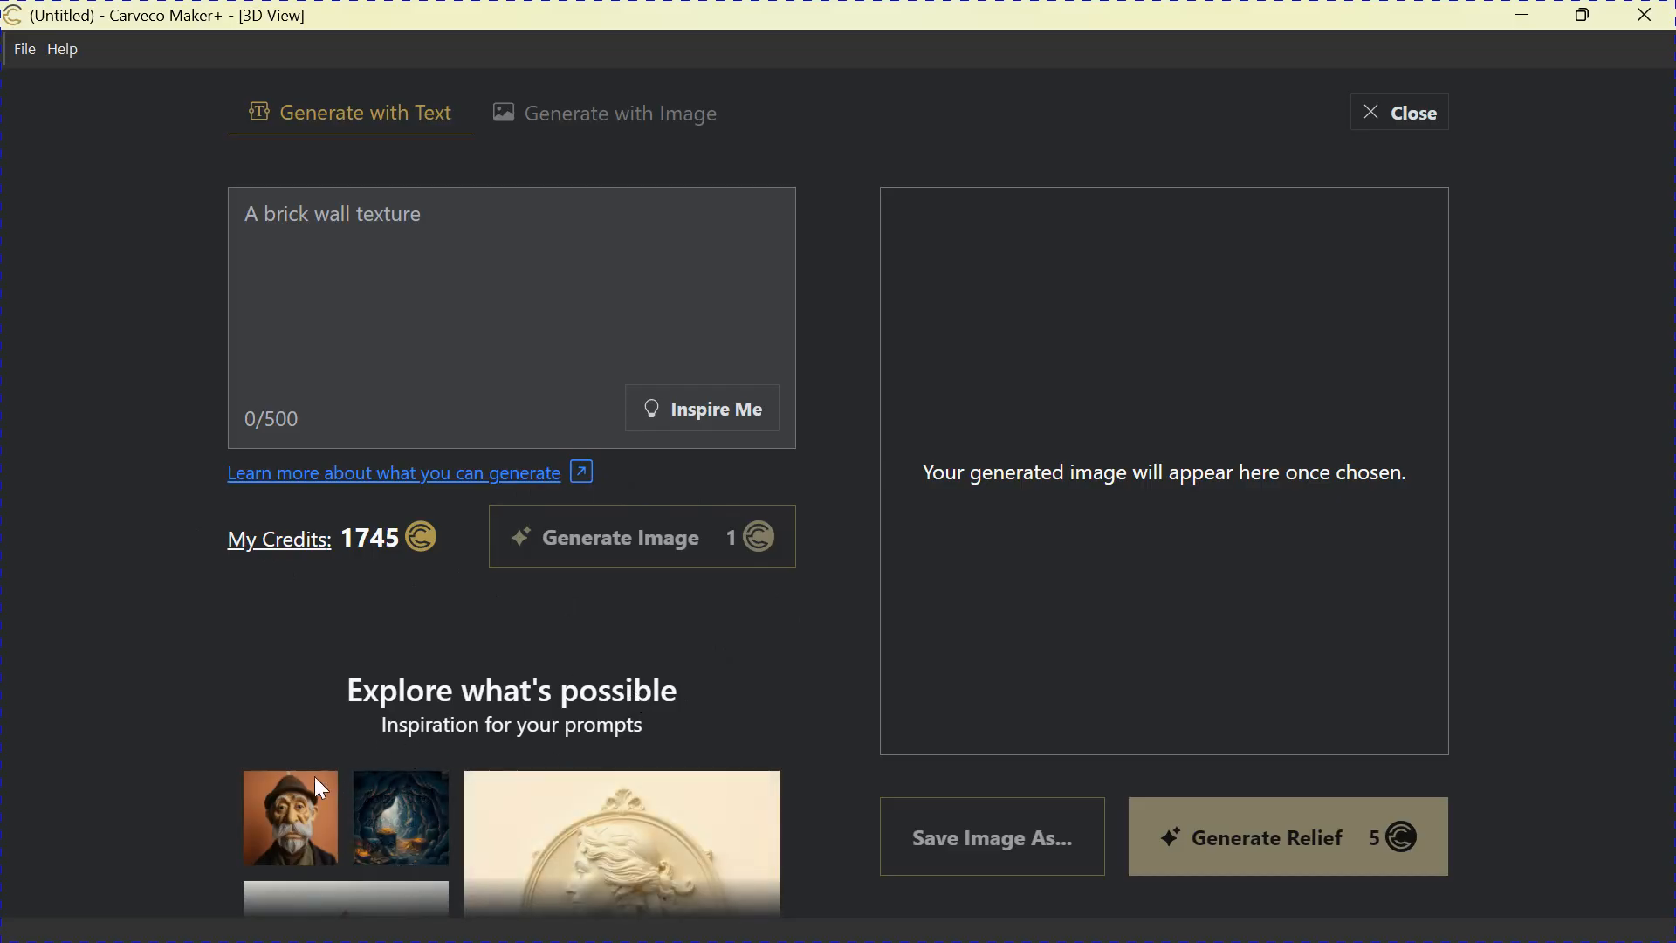
{"action": "mouse_move", "coordinate": [402, 817]}
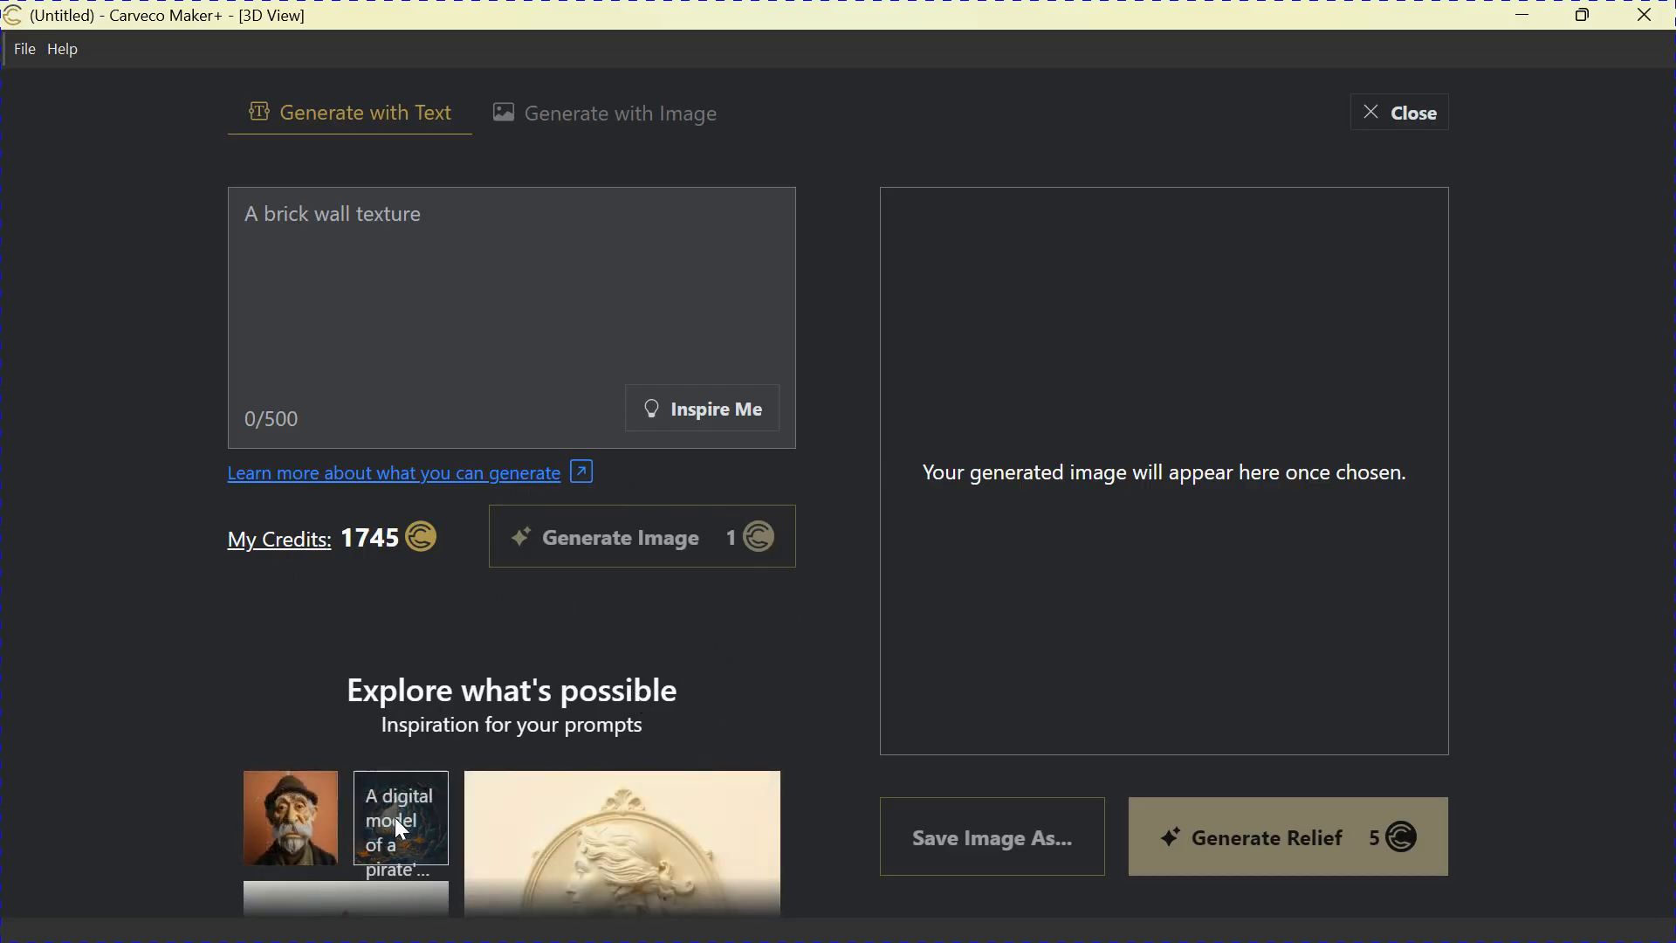
{"action": "mouse_move", "coordinate": [620, 841]}
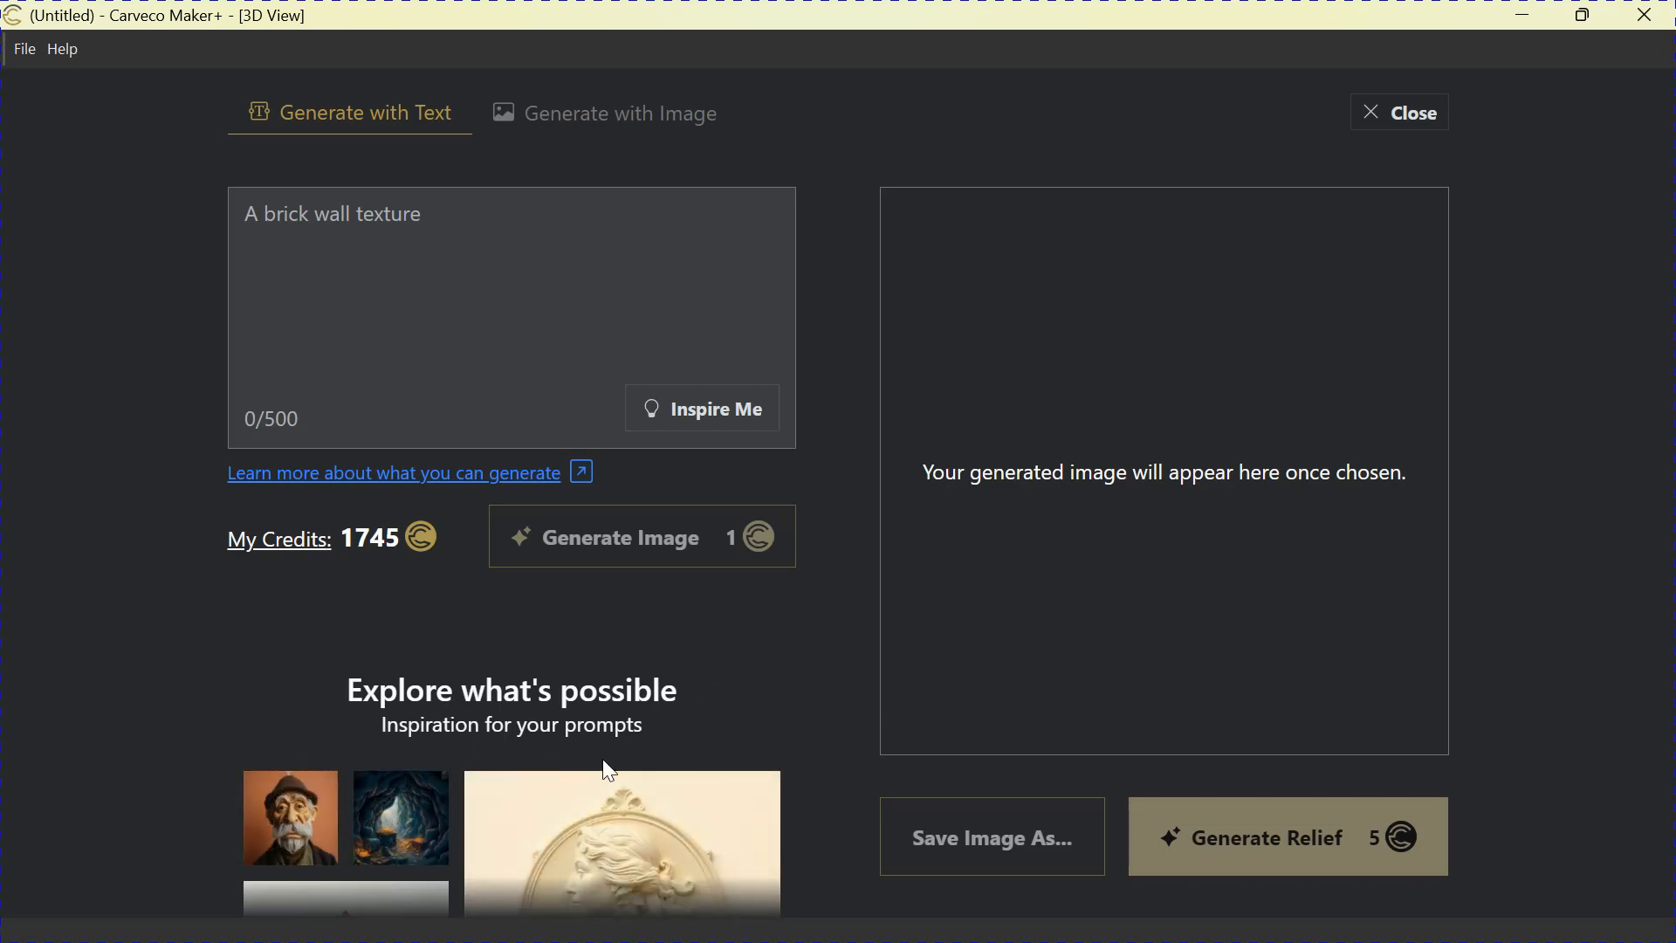
{"action": "mouse_move", "coordinate": [569, 649]}
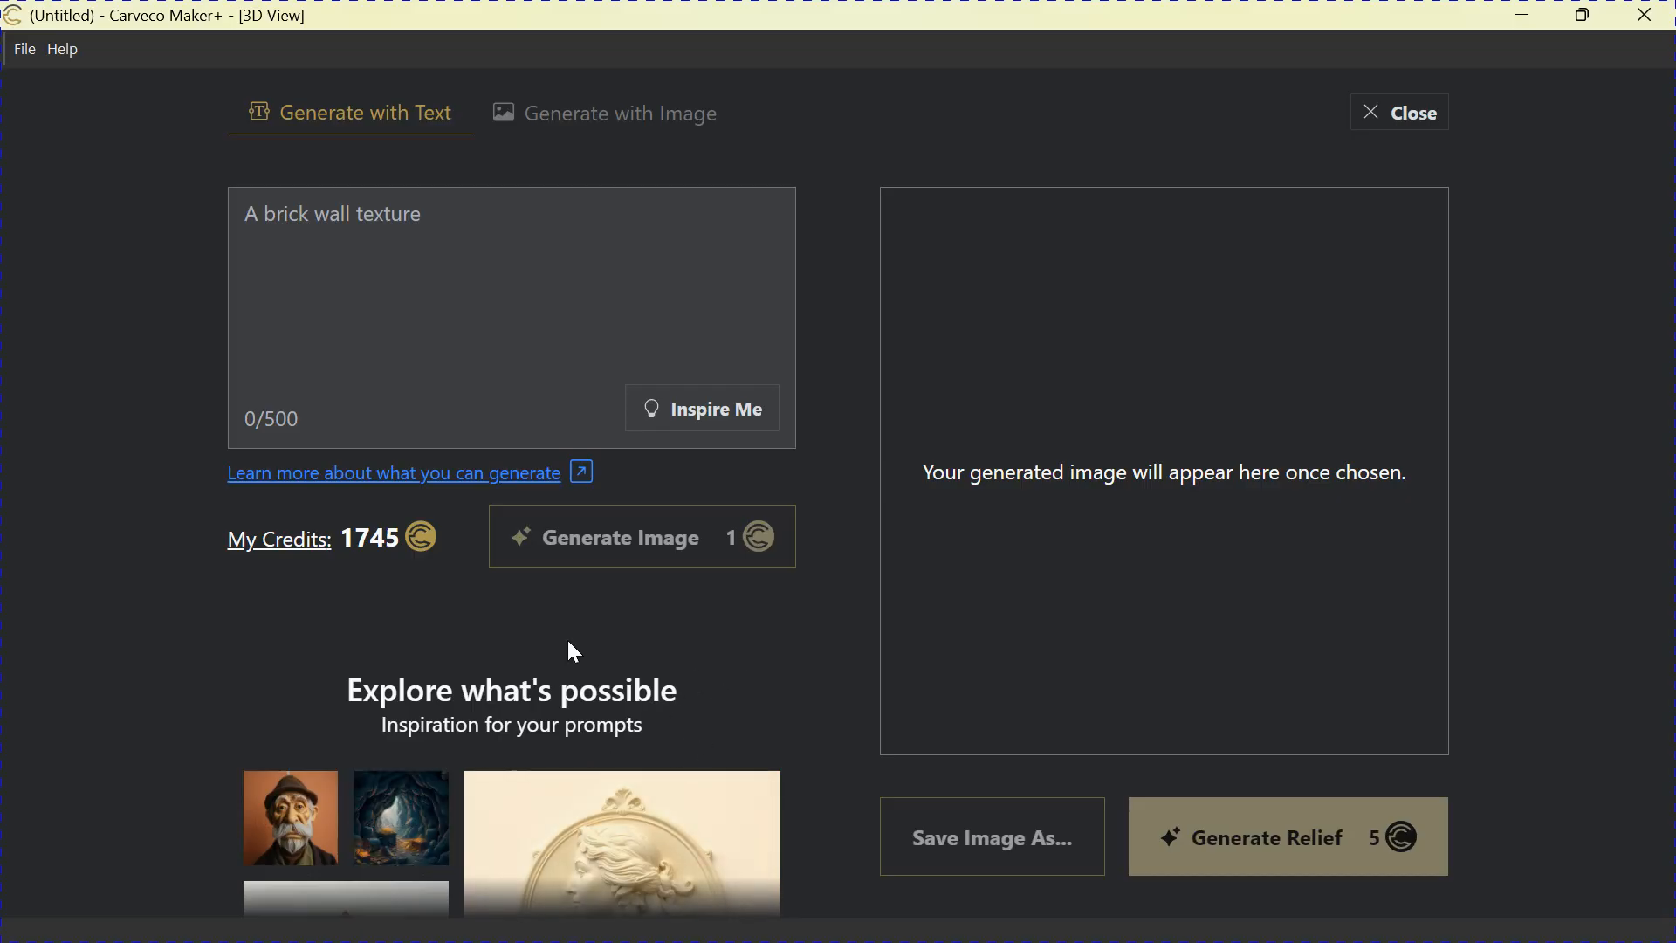
{"action": "mouse_move", "coordinate": [228, 865]}
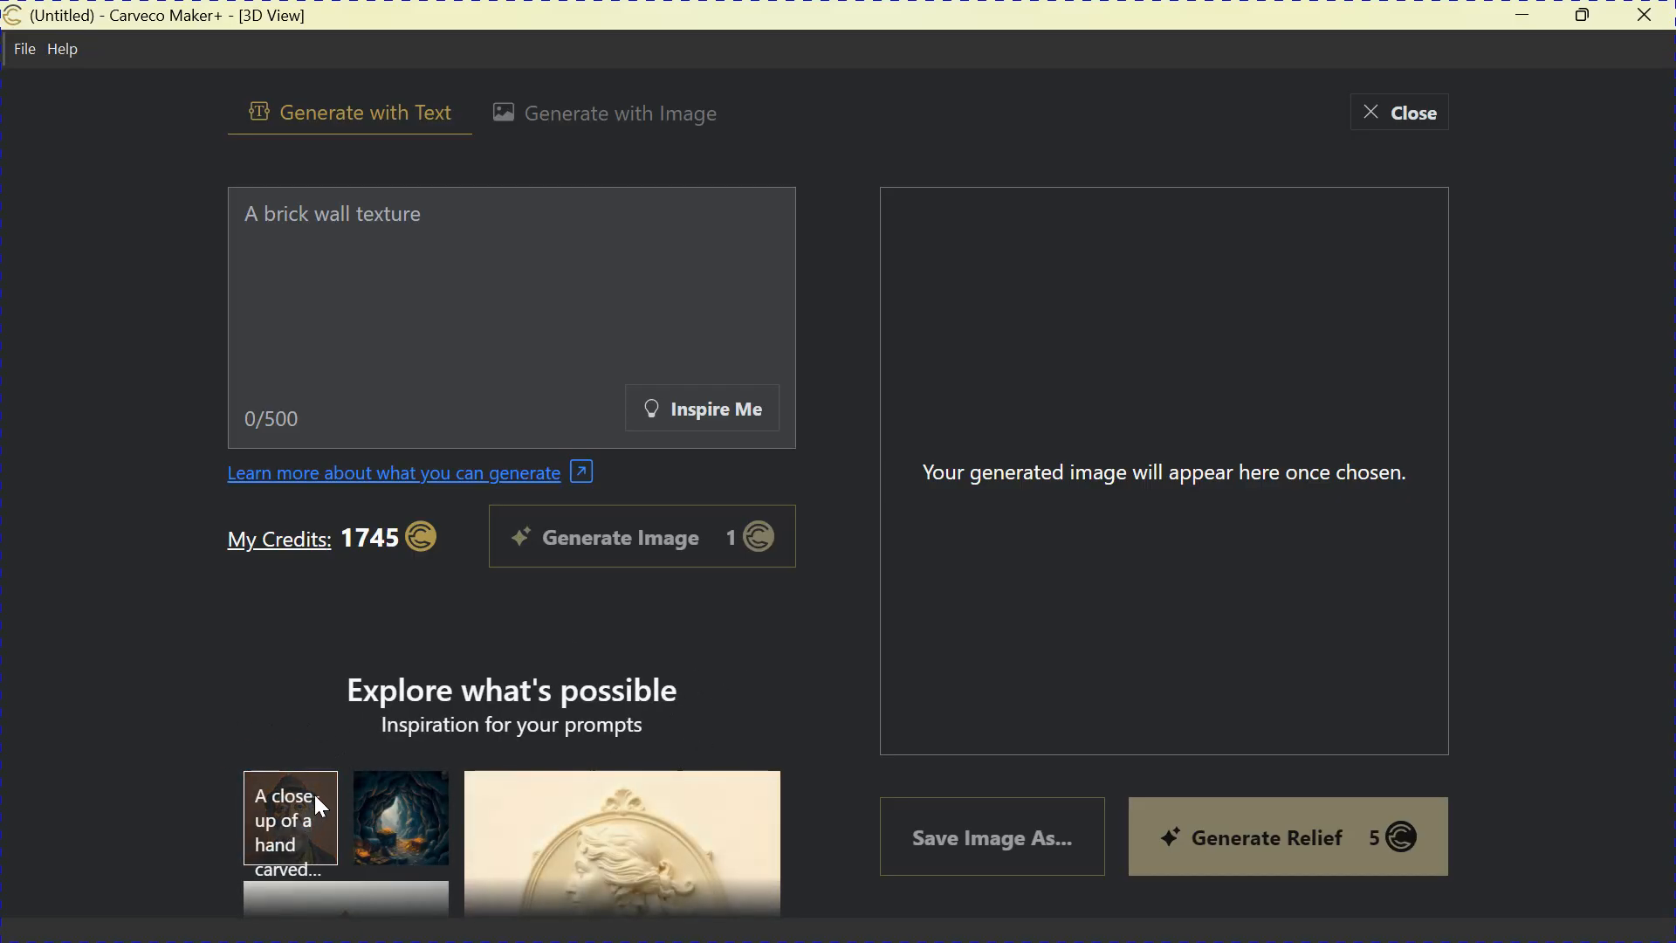
- Fill the prompt with the hand-carved old-man puppet example and generate four images
{"action": "left_click", "coordinate": [290, 819]}
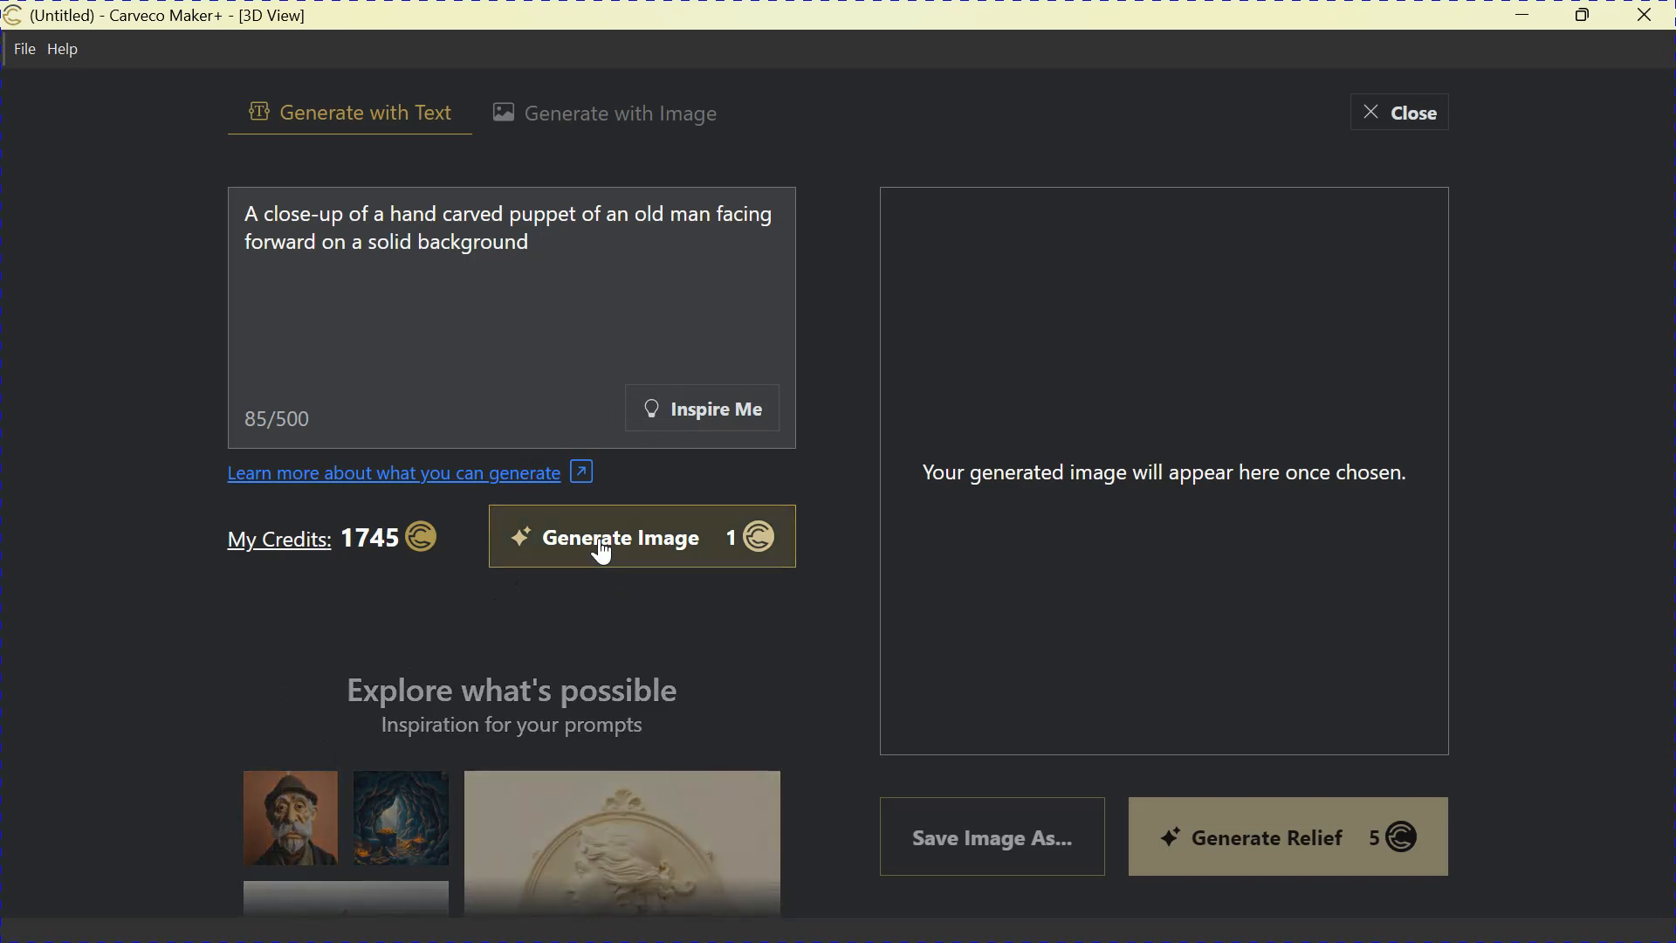
{"action": "left_click", "coordinate": [640, 536]}
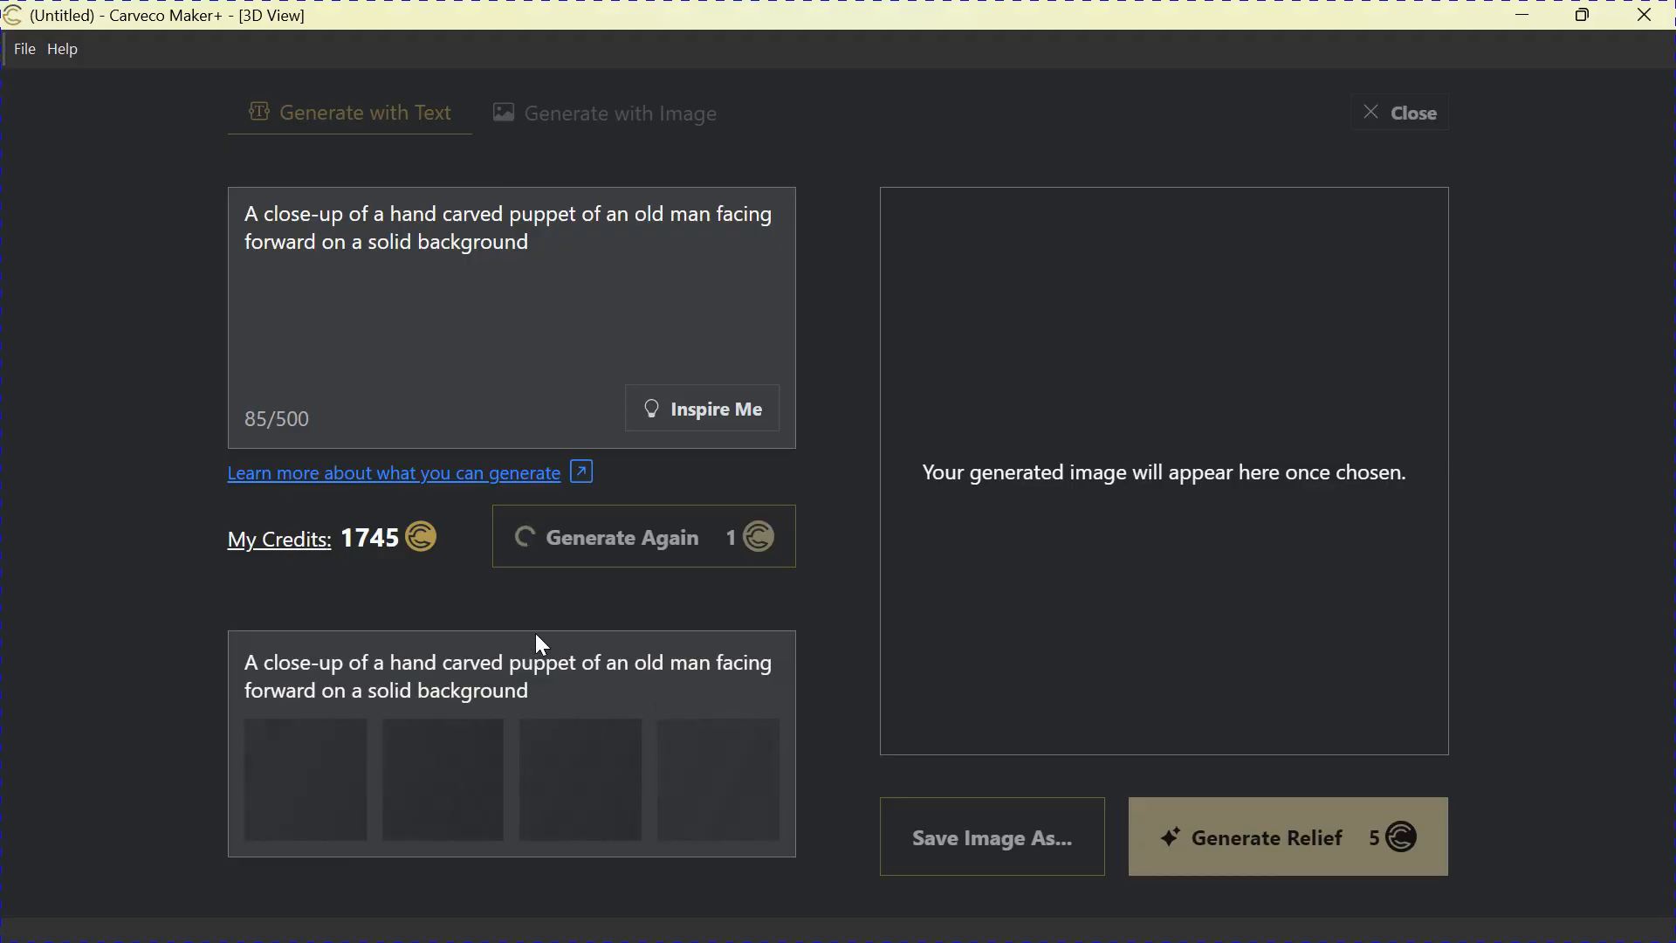
- Choose the second old-man puppet image and generate a relief from it
{"action": "left_click", "coordinate": [642, 536]}
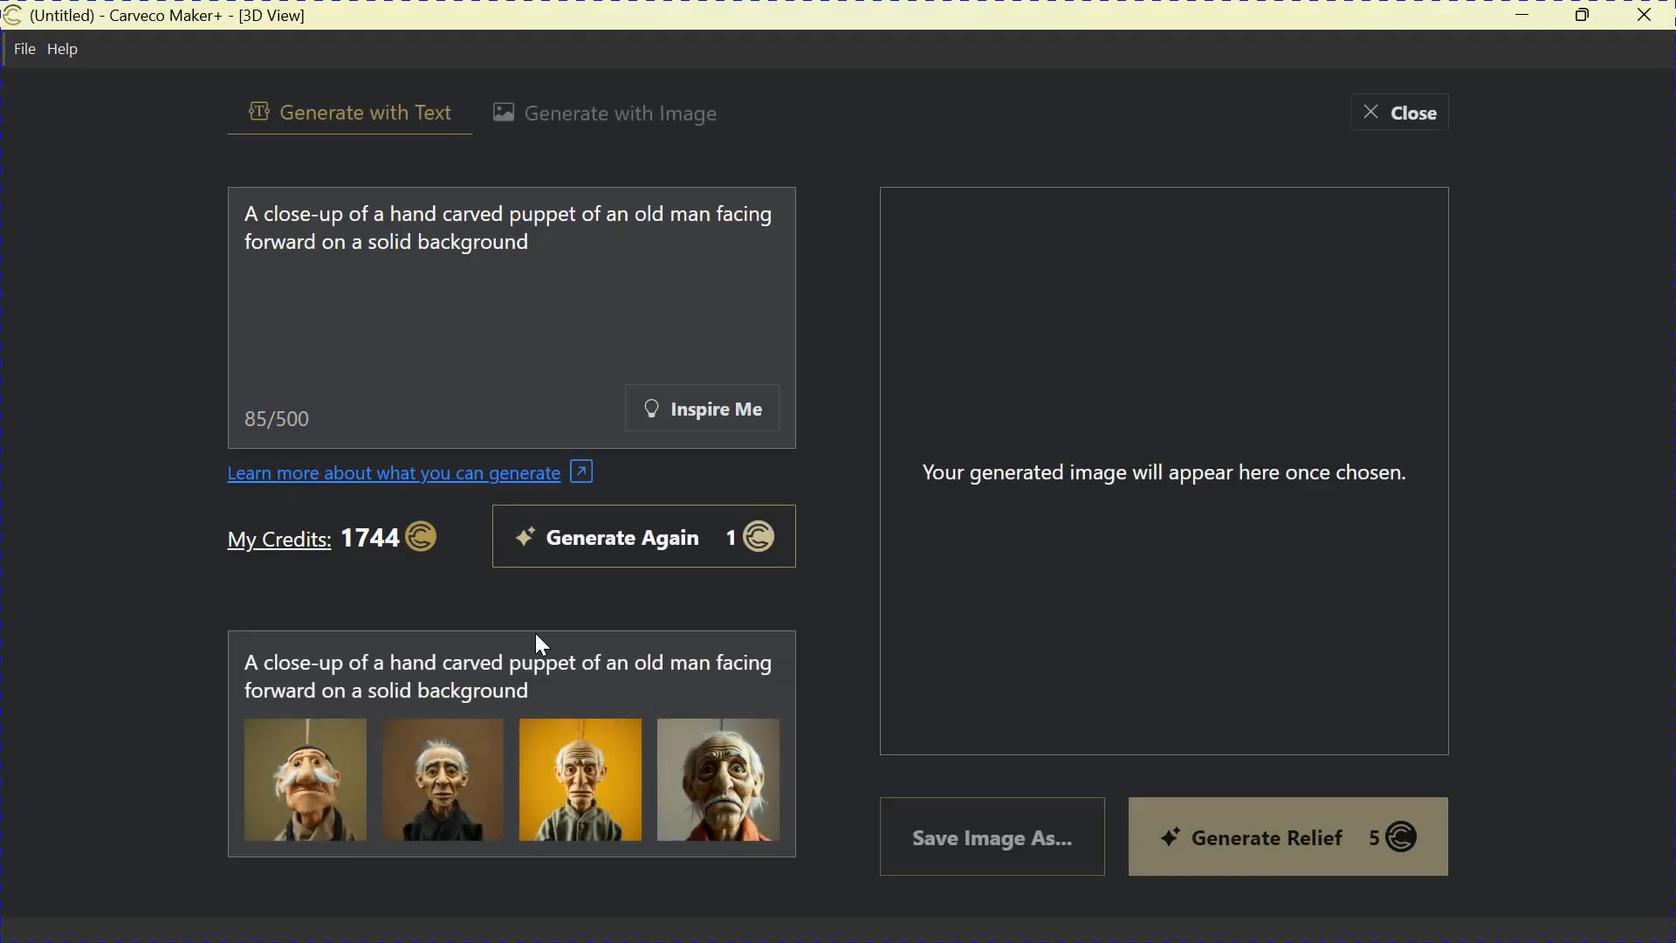
{"action": "mouse_move", "coordinate": [718, 779]}
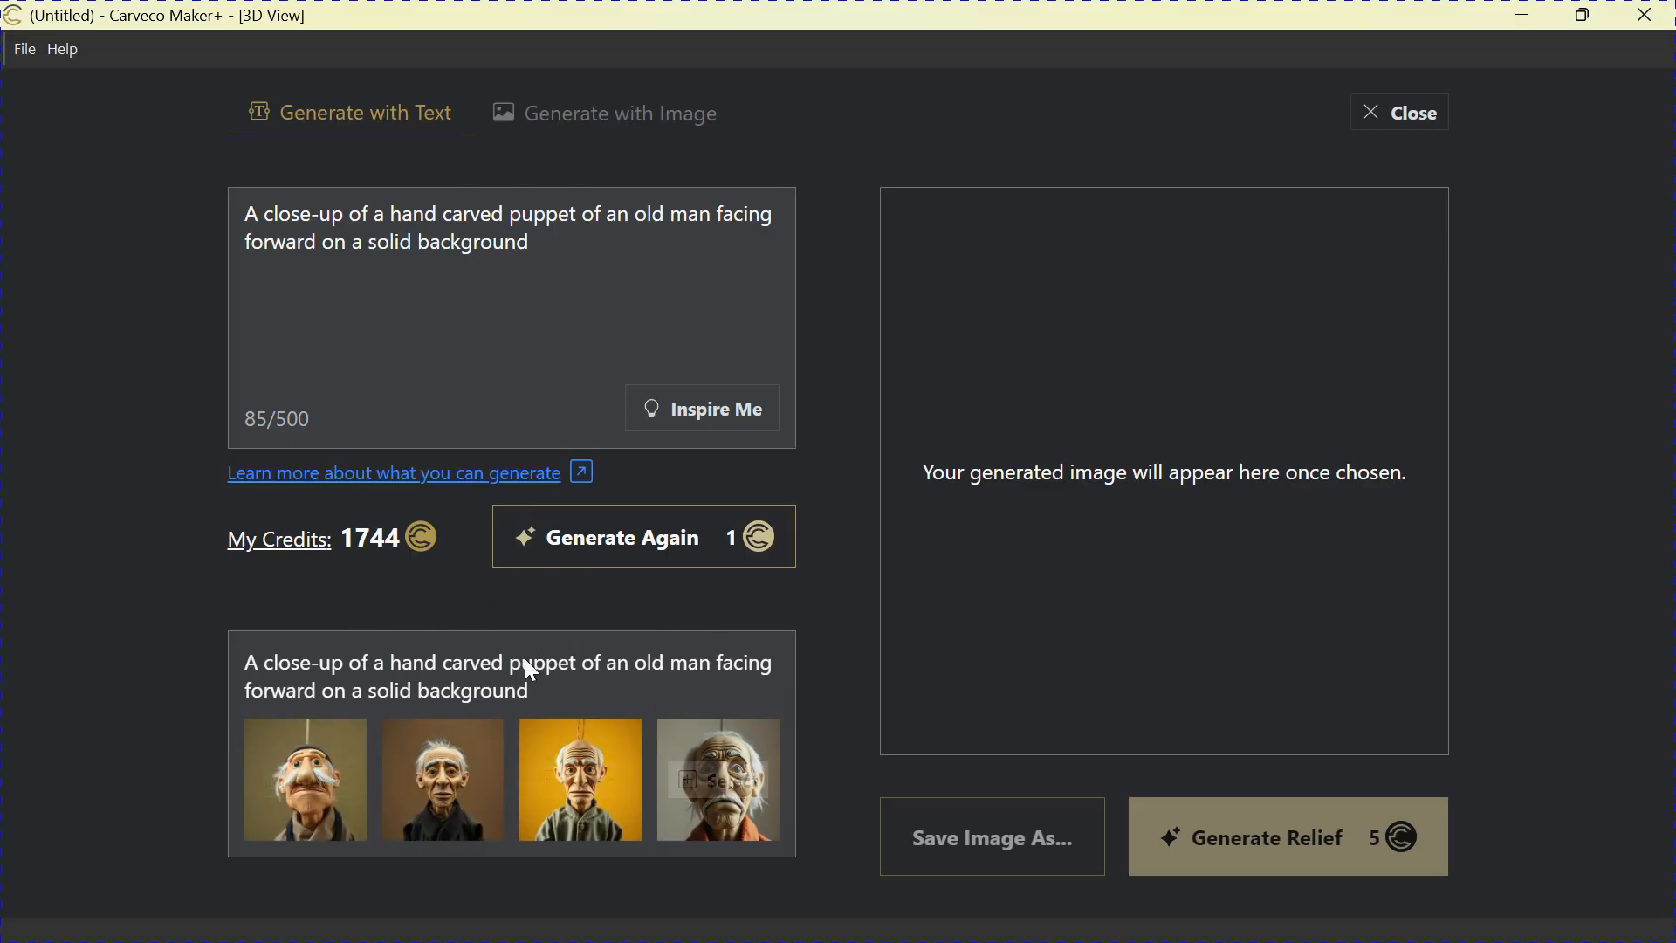
{"action": "mouse_move", "coordinate": [420, 601]}
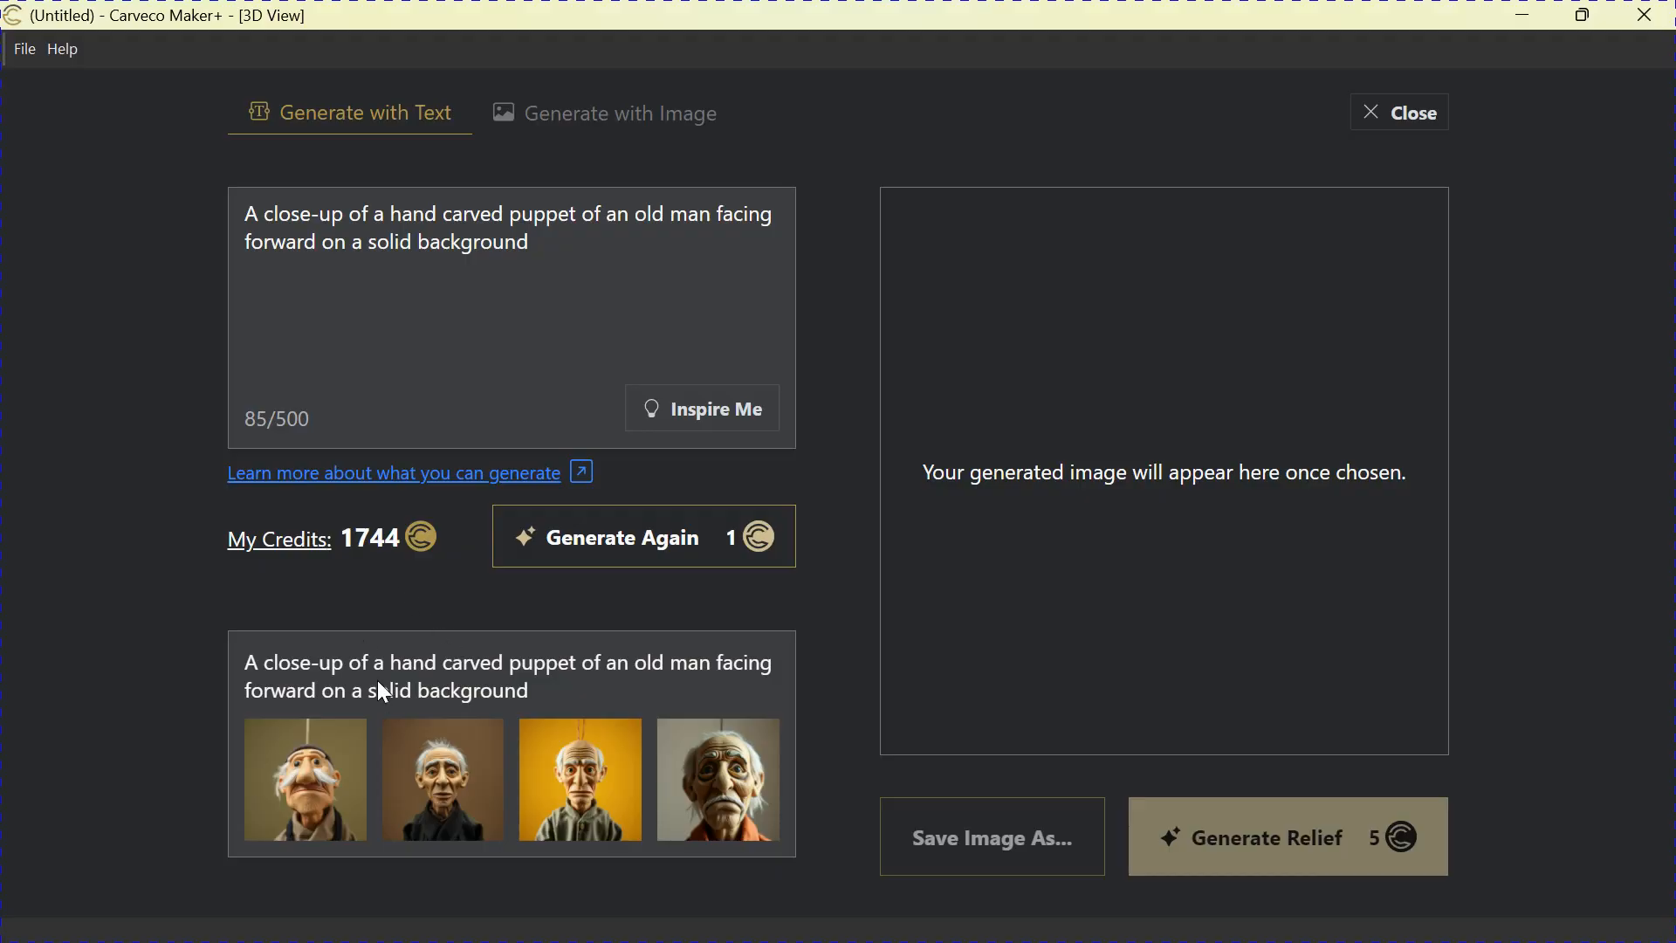
{"action": "mouse_move", "coordinate": [442, 779]}
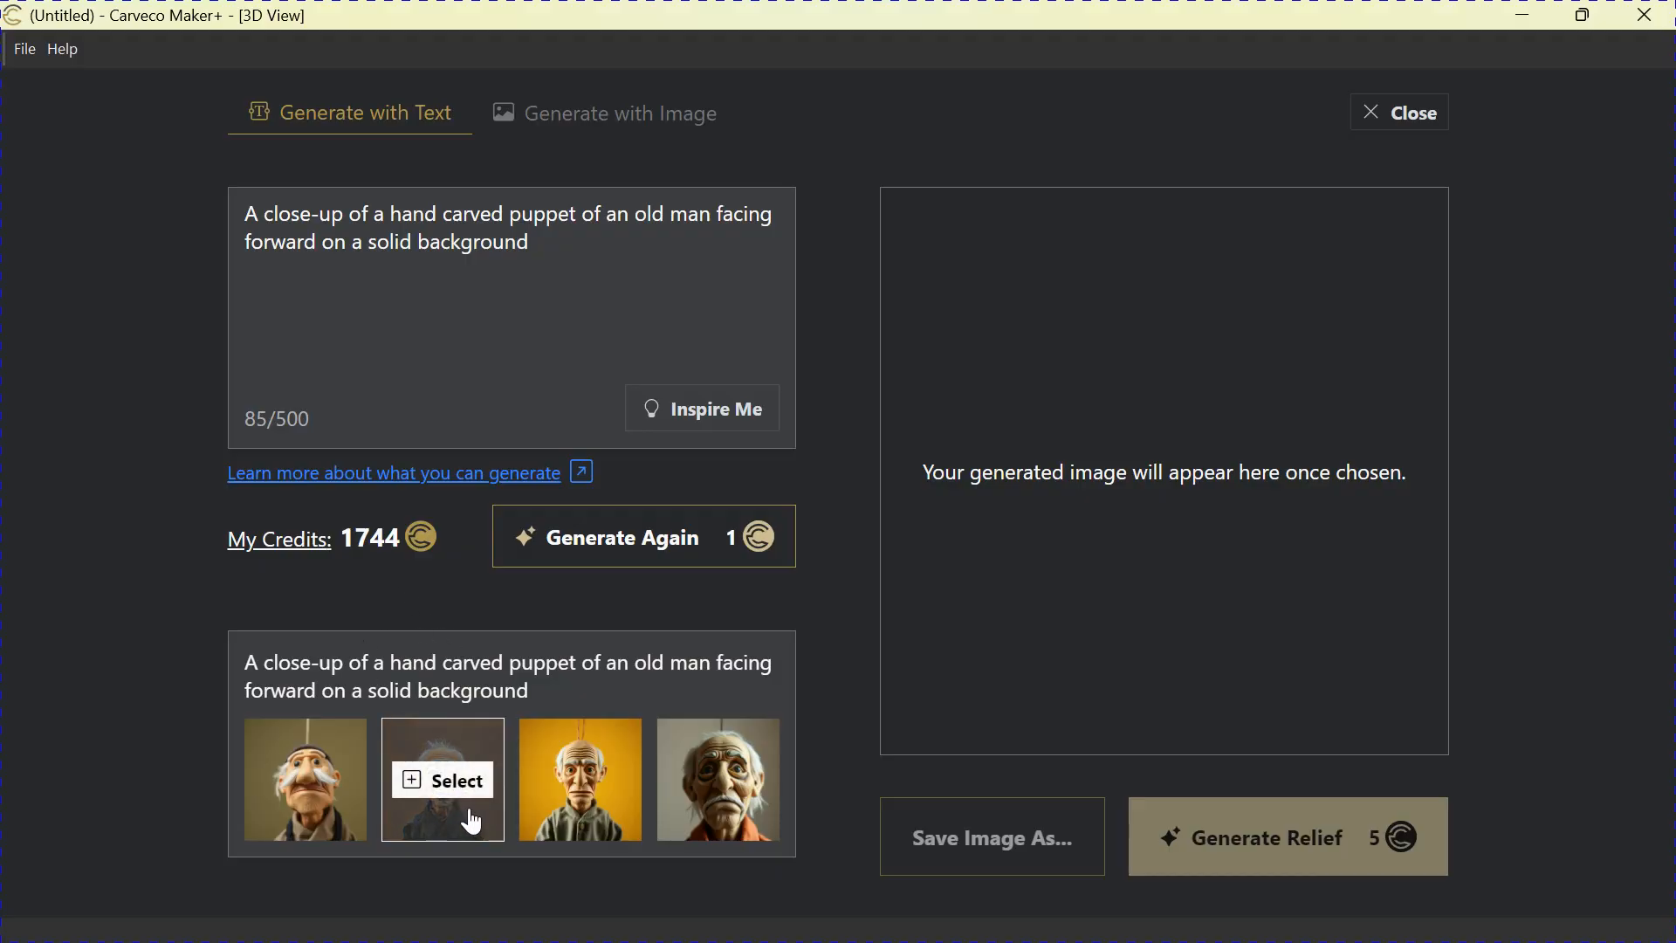
{"action": "left_click", "coordinate": [441, 778]}
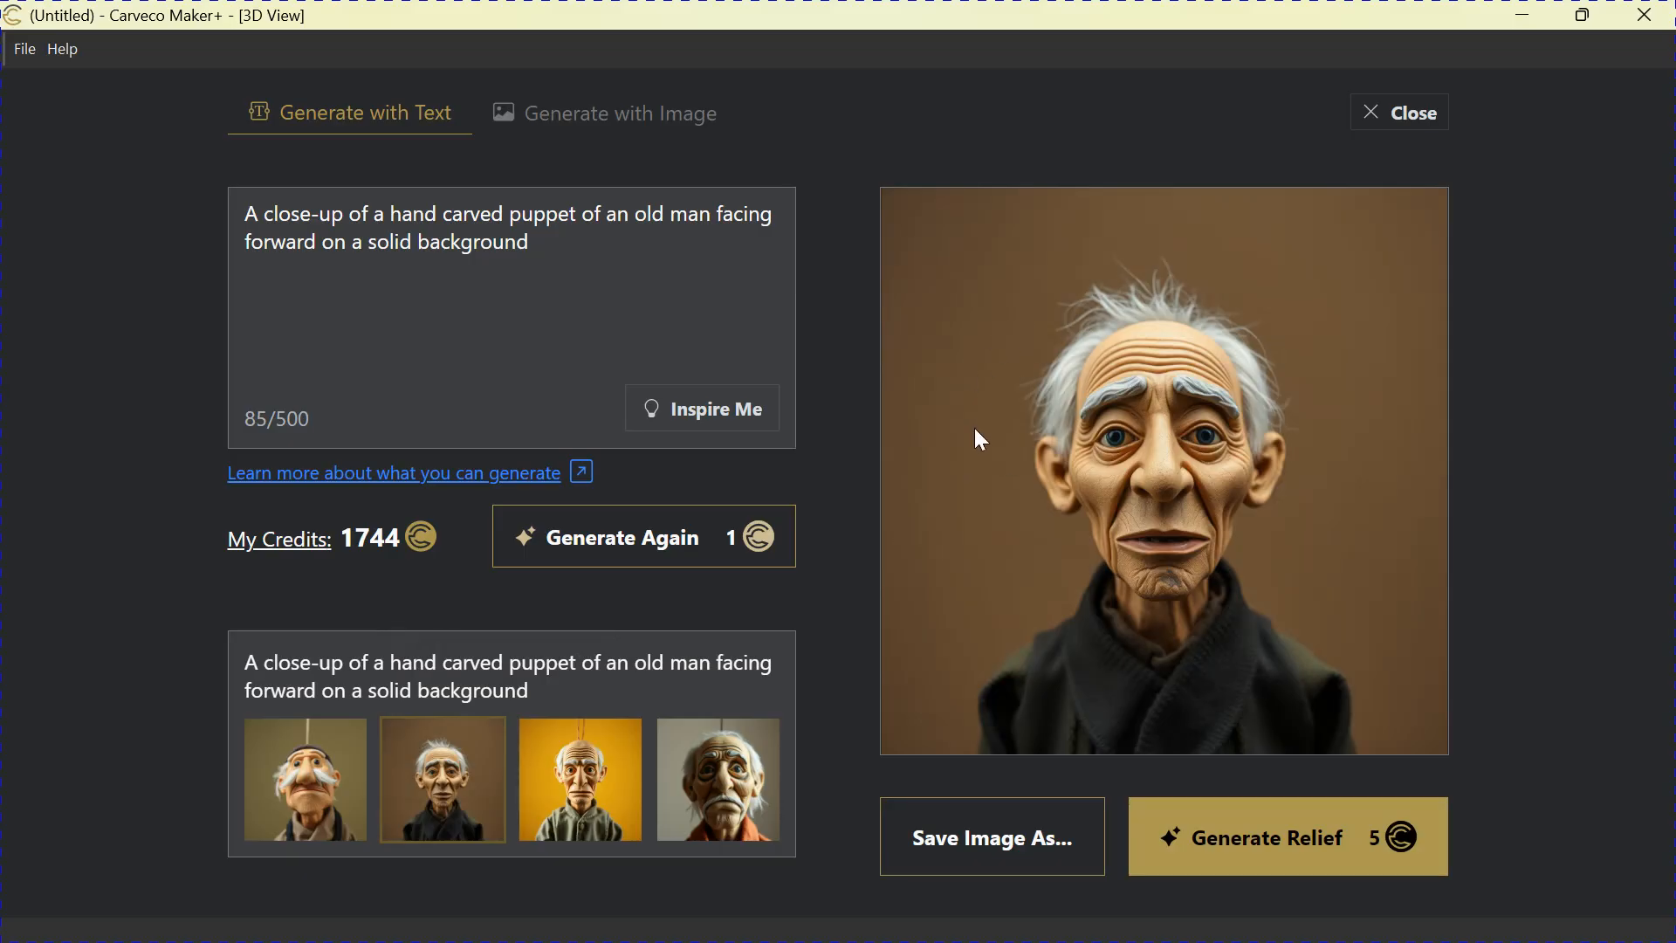
{"action": "mouse_move", "coordinate": [1006, 557]}
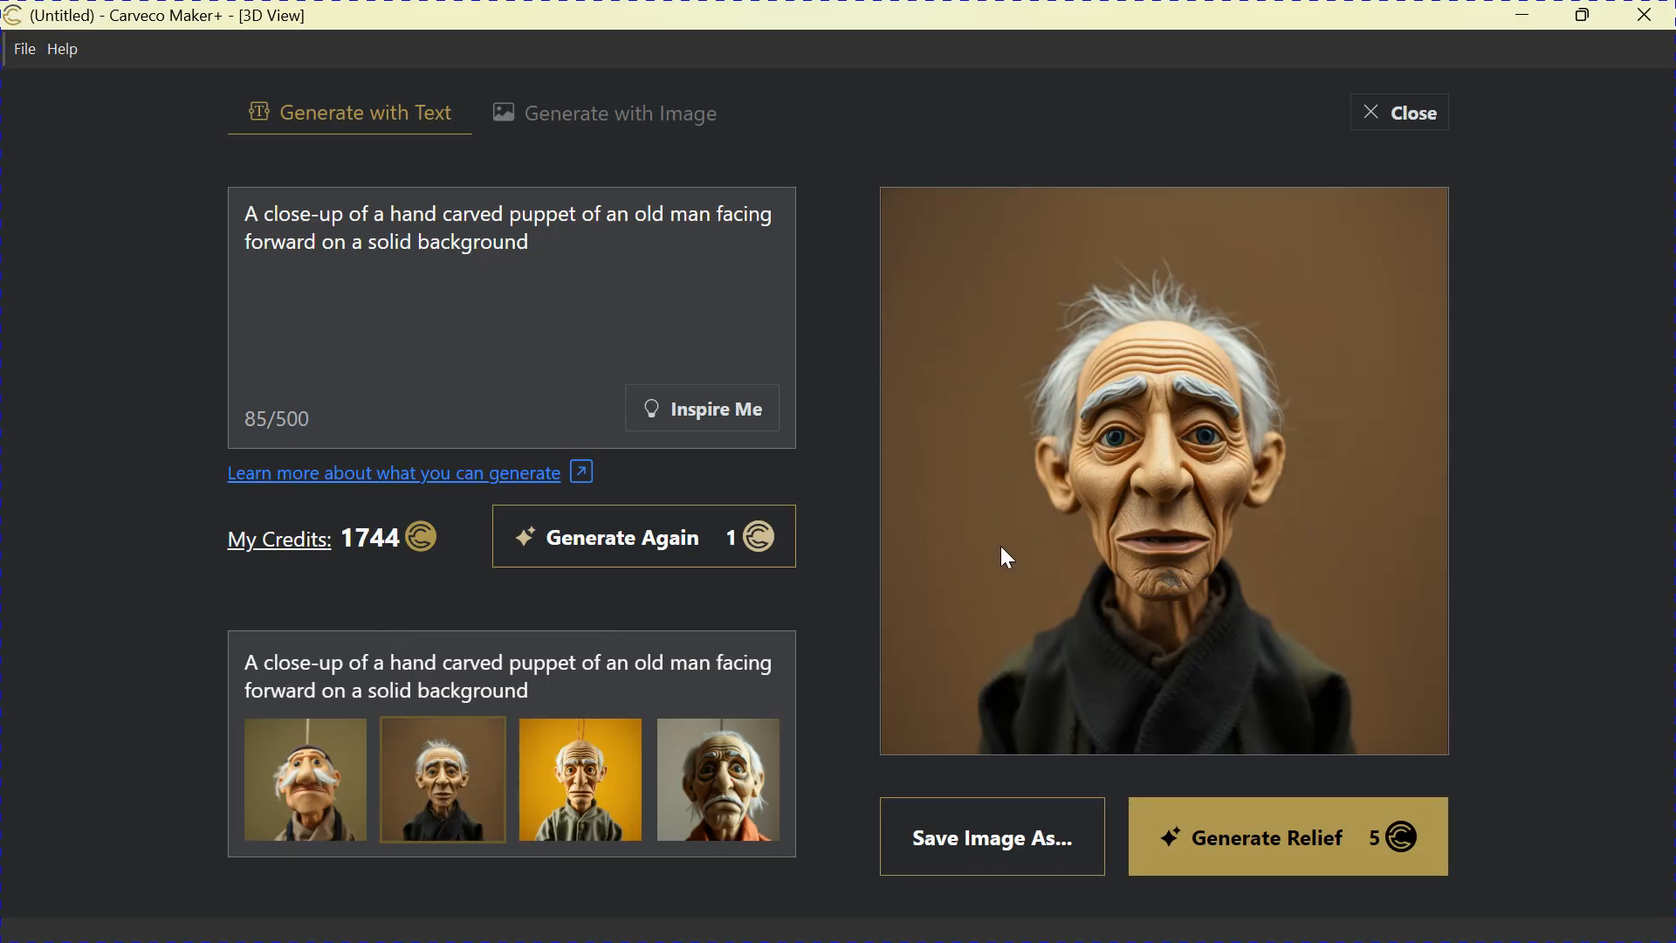
{"action": "mouse_move", "coordinate": [1054, 667]}
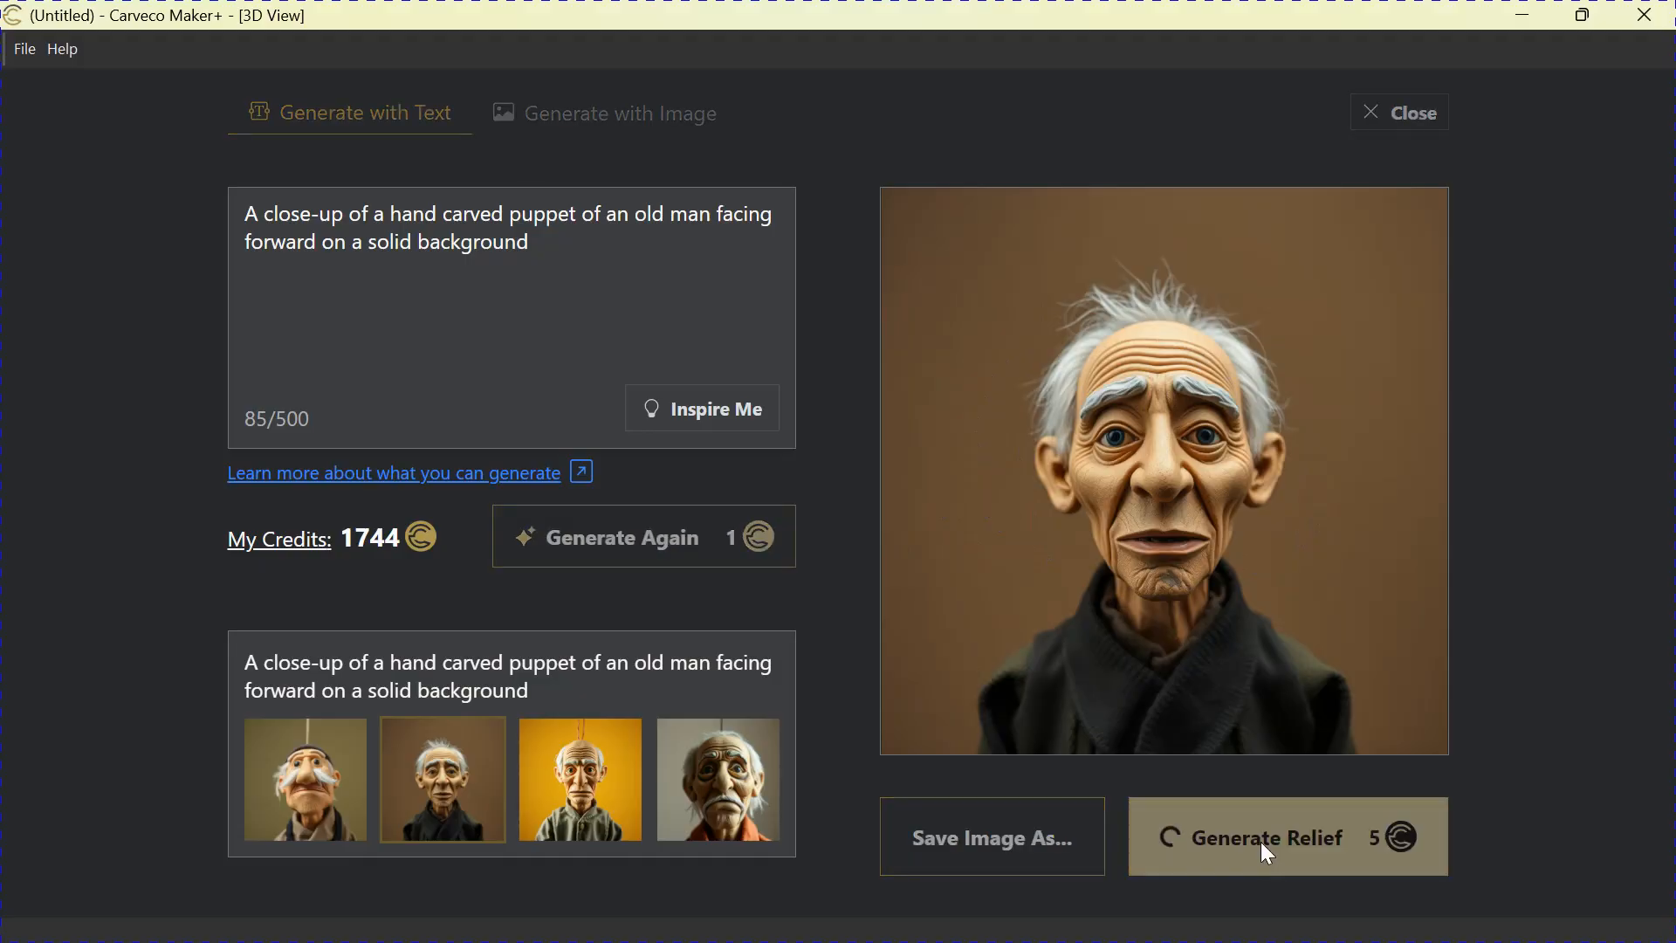
{"action": "mouse_move", "coordinate": [1174, 791]}
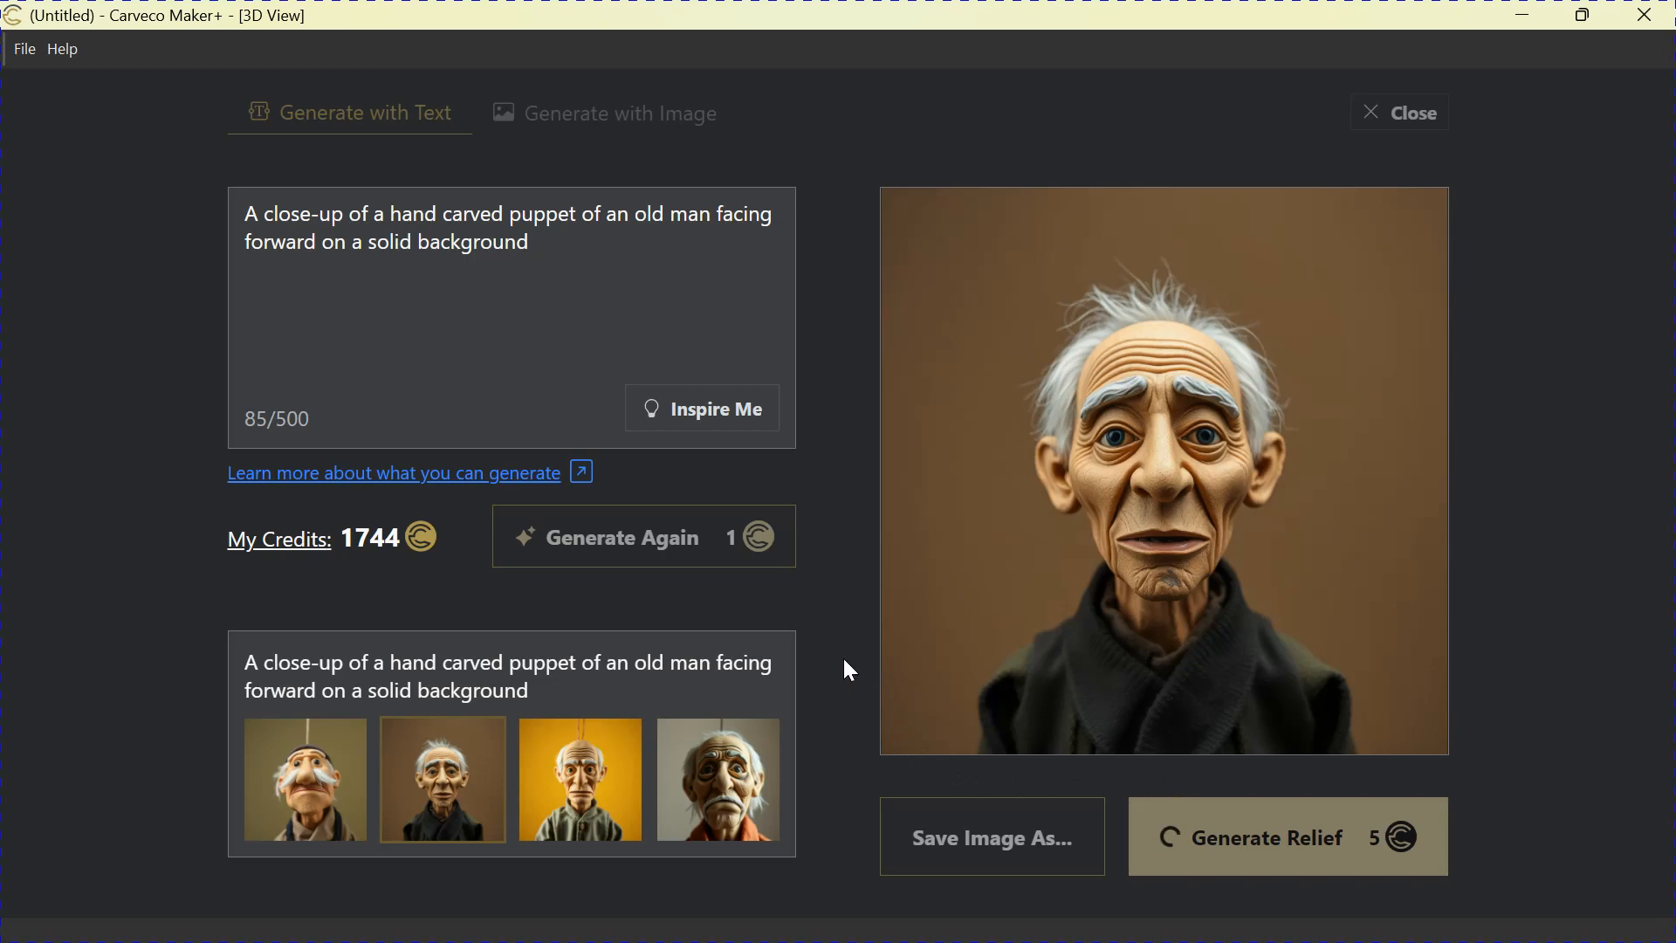
{"action": "left_click", "coordinate": [1287, 836]}
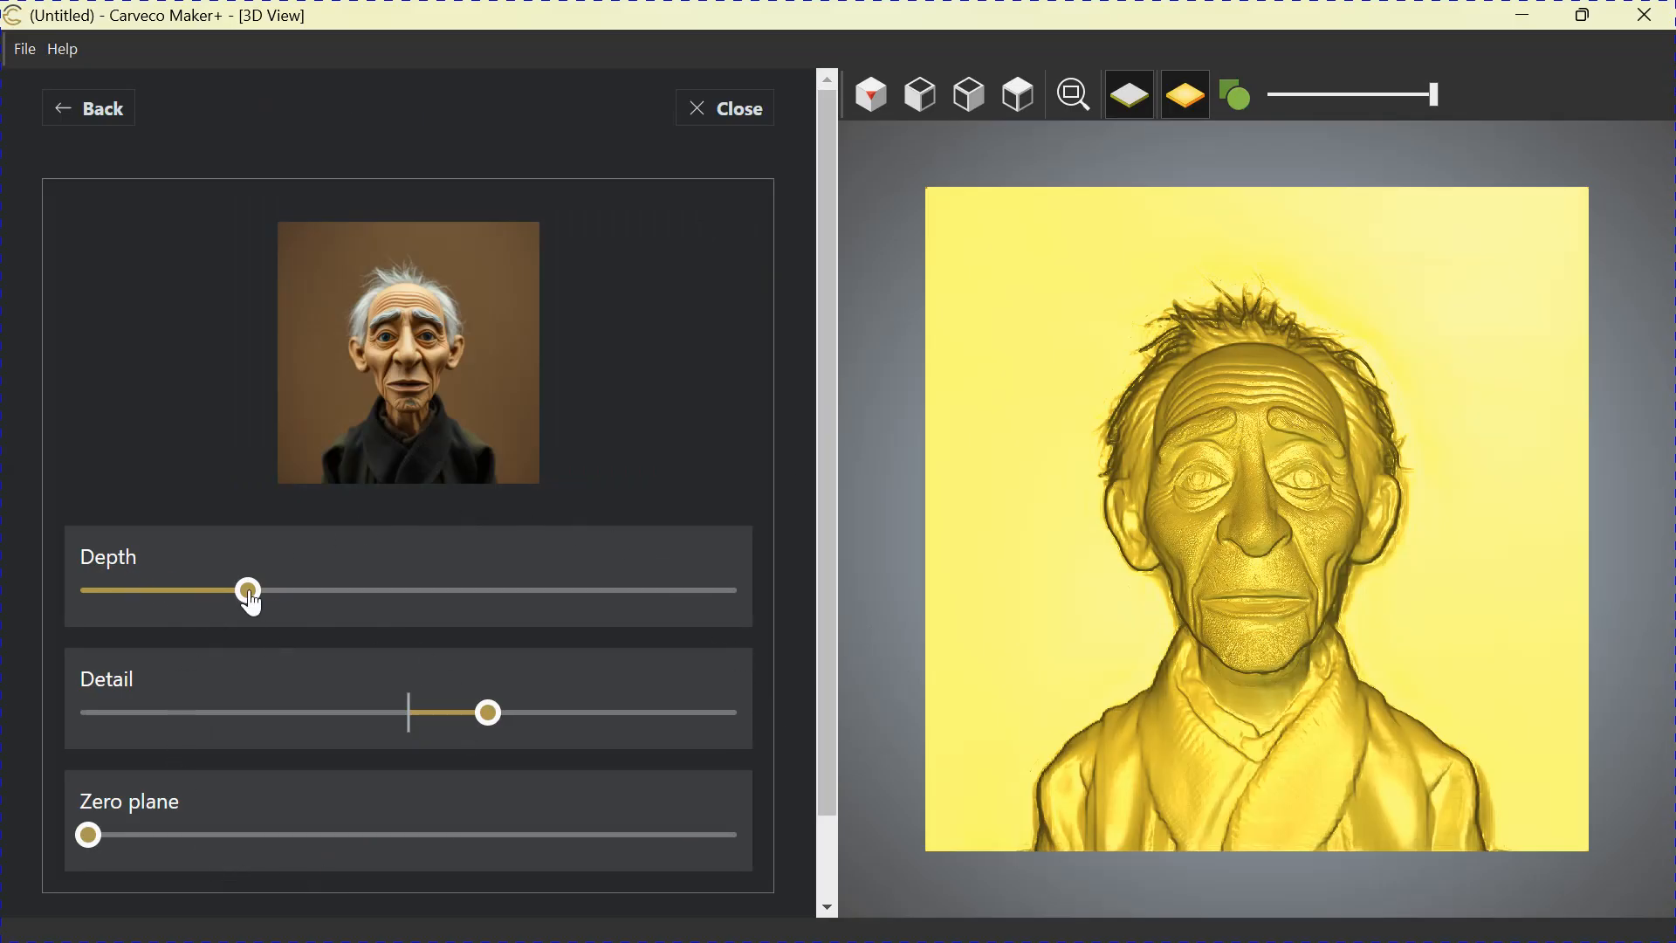
- Compare relief depths from deep to shallow, settling on a low depth
{"action": "left_click_drag", "start_coordinate": [246, 590], "coordinate": [398, 592]}
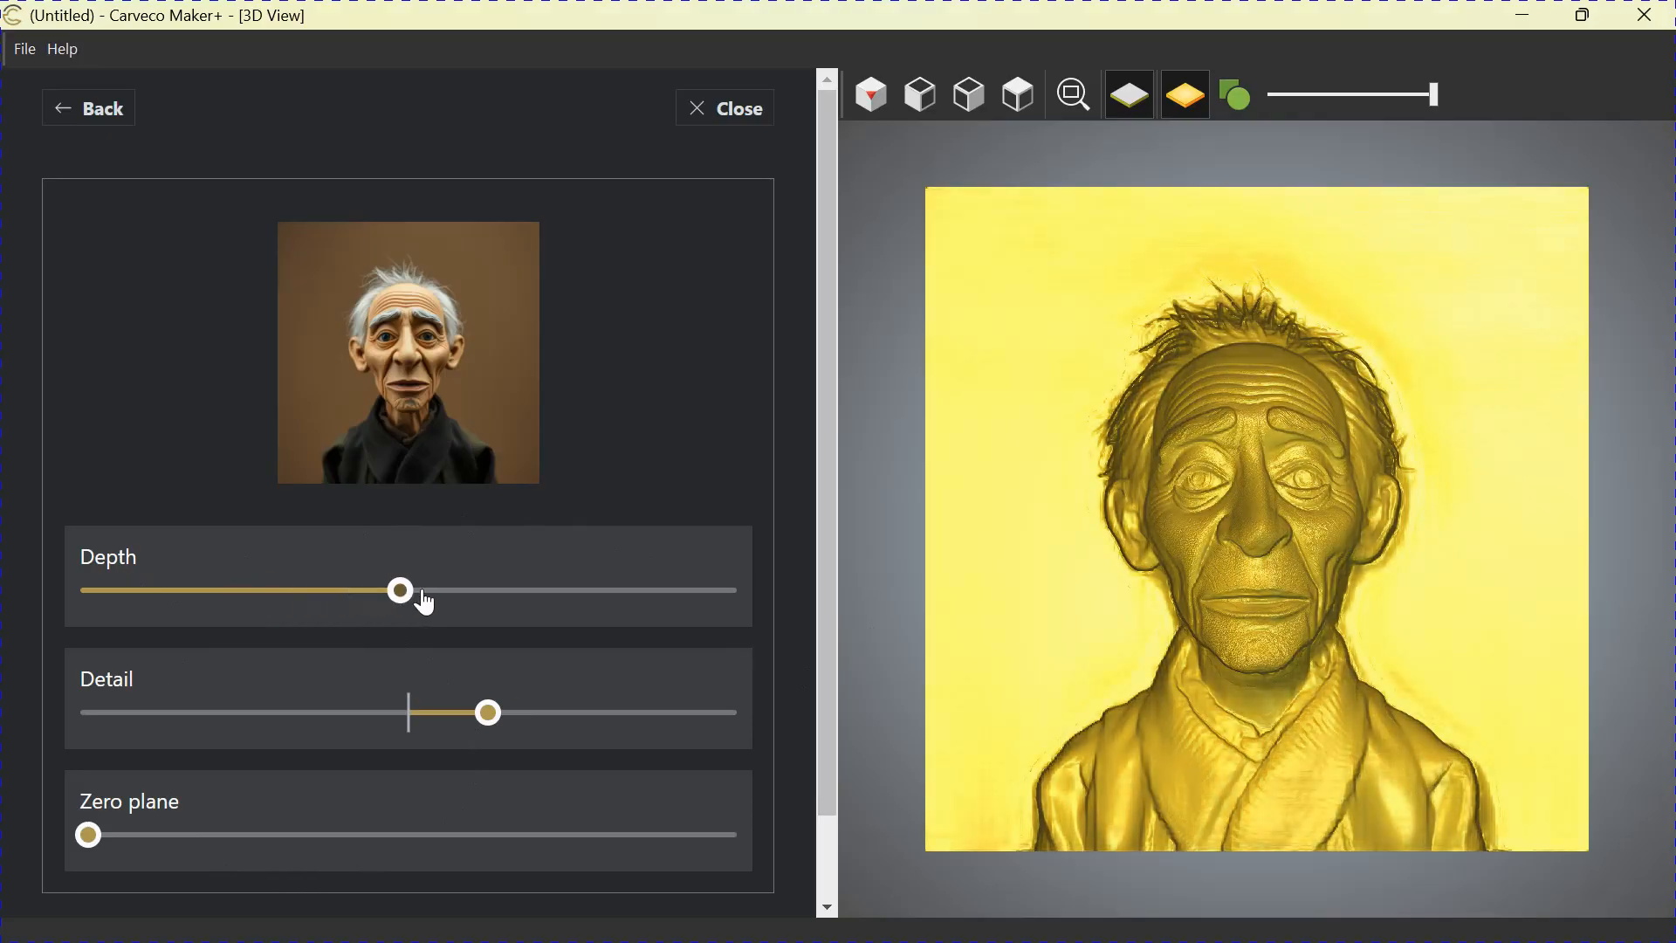
{"action": "left_click_drag", "start_coordinate": [398, 590], "coordinate": [689, 590]}
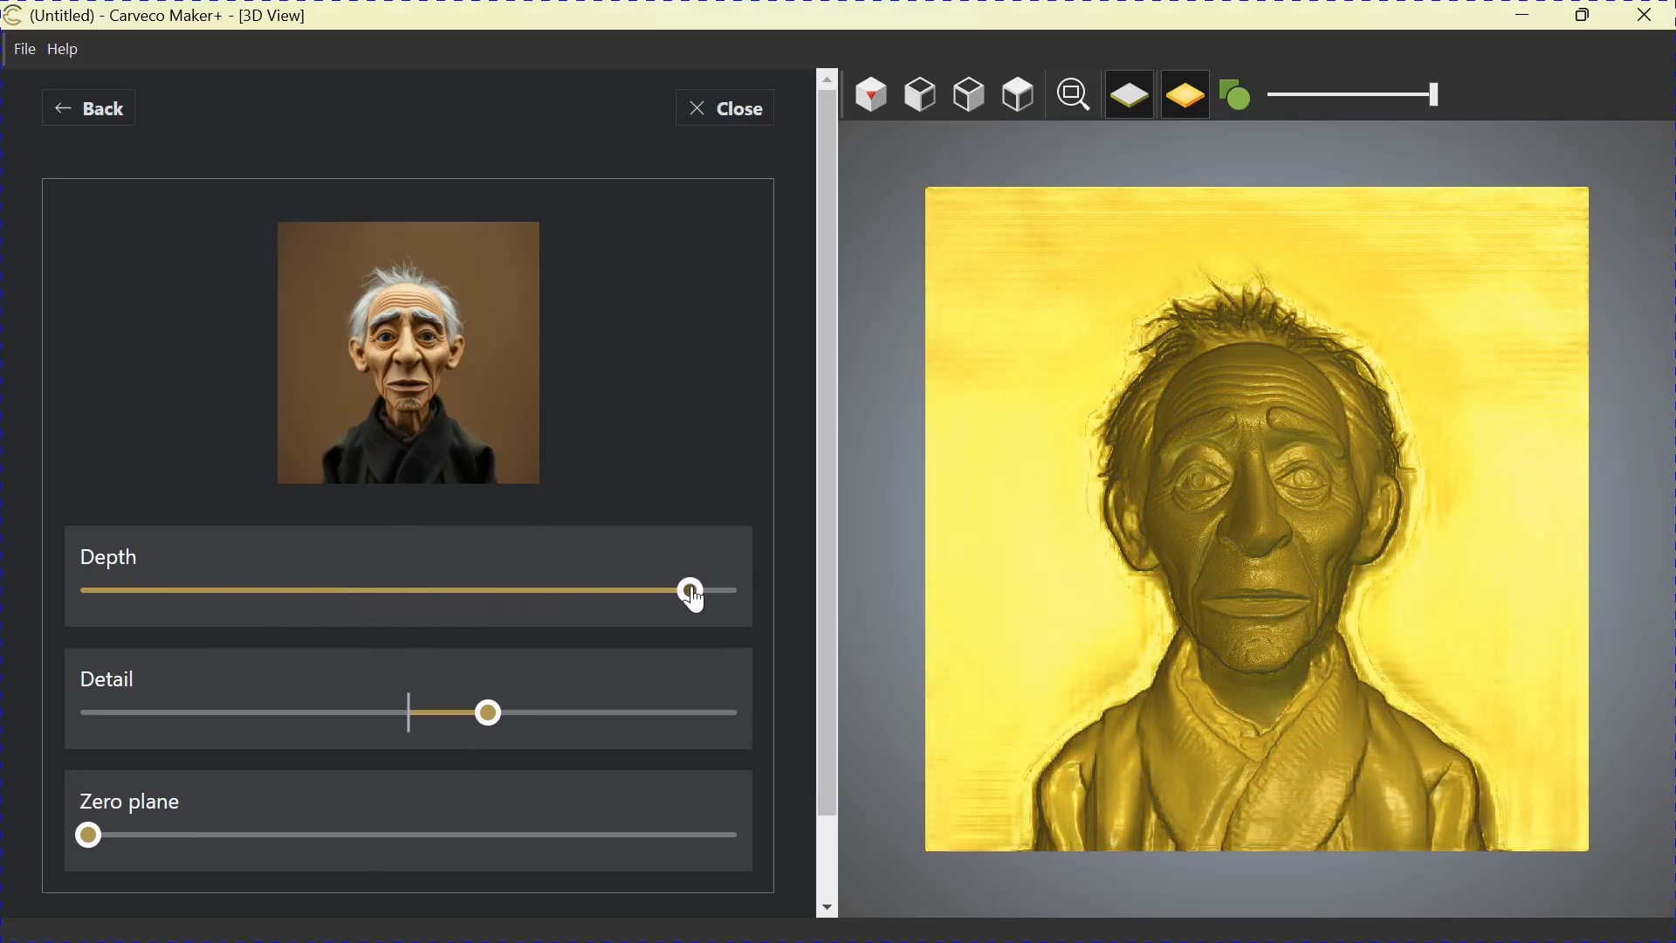
{"action": "left_click_drag", "start_coordinate": [691, 592], "coordinate": [445, 592]}
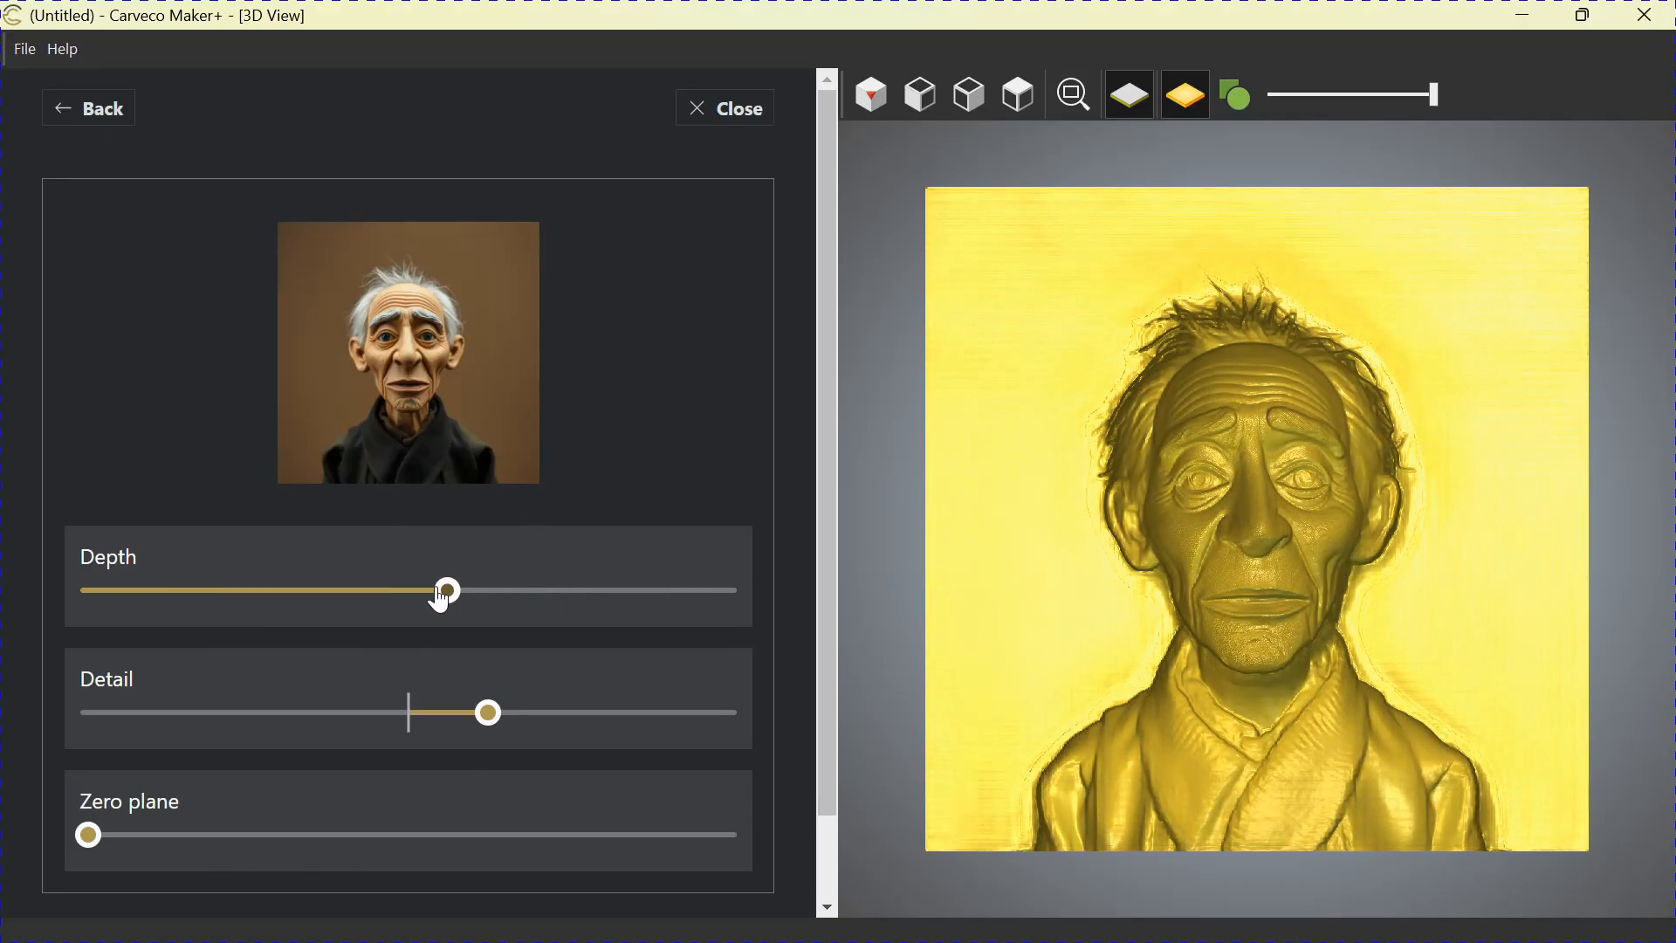
{"action": "left_click_drag", "start_coordinate": [445, 590], "coordinate": [159, 590]}
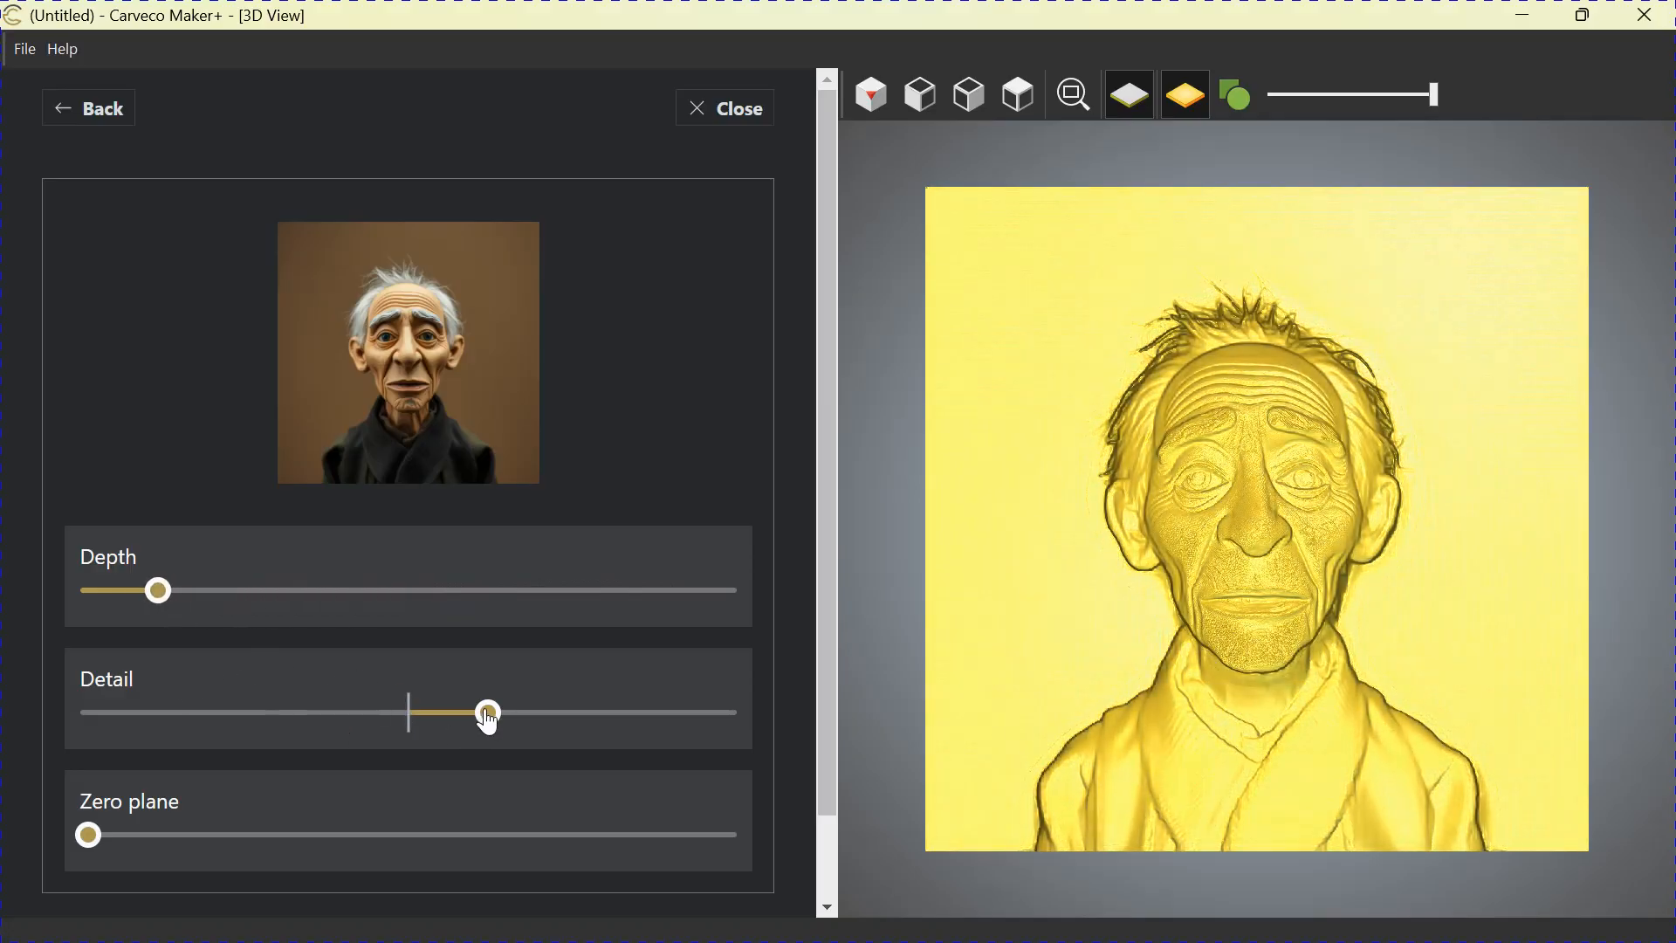
- Try higher detail levels and settle the relief detail just above the midpoint
{"action": "left_click_drag", "start_coordinate": [487, 714], "coordinate": [615, 714]}
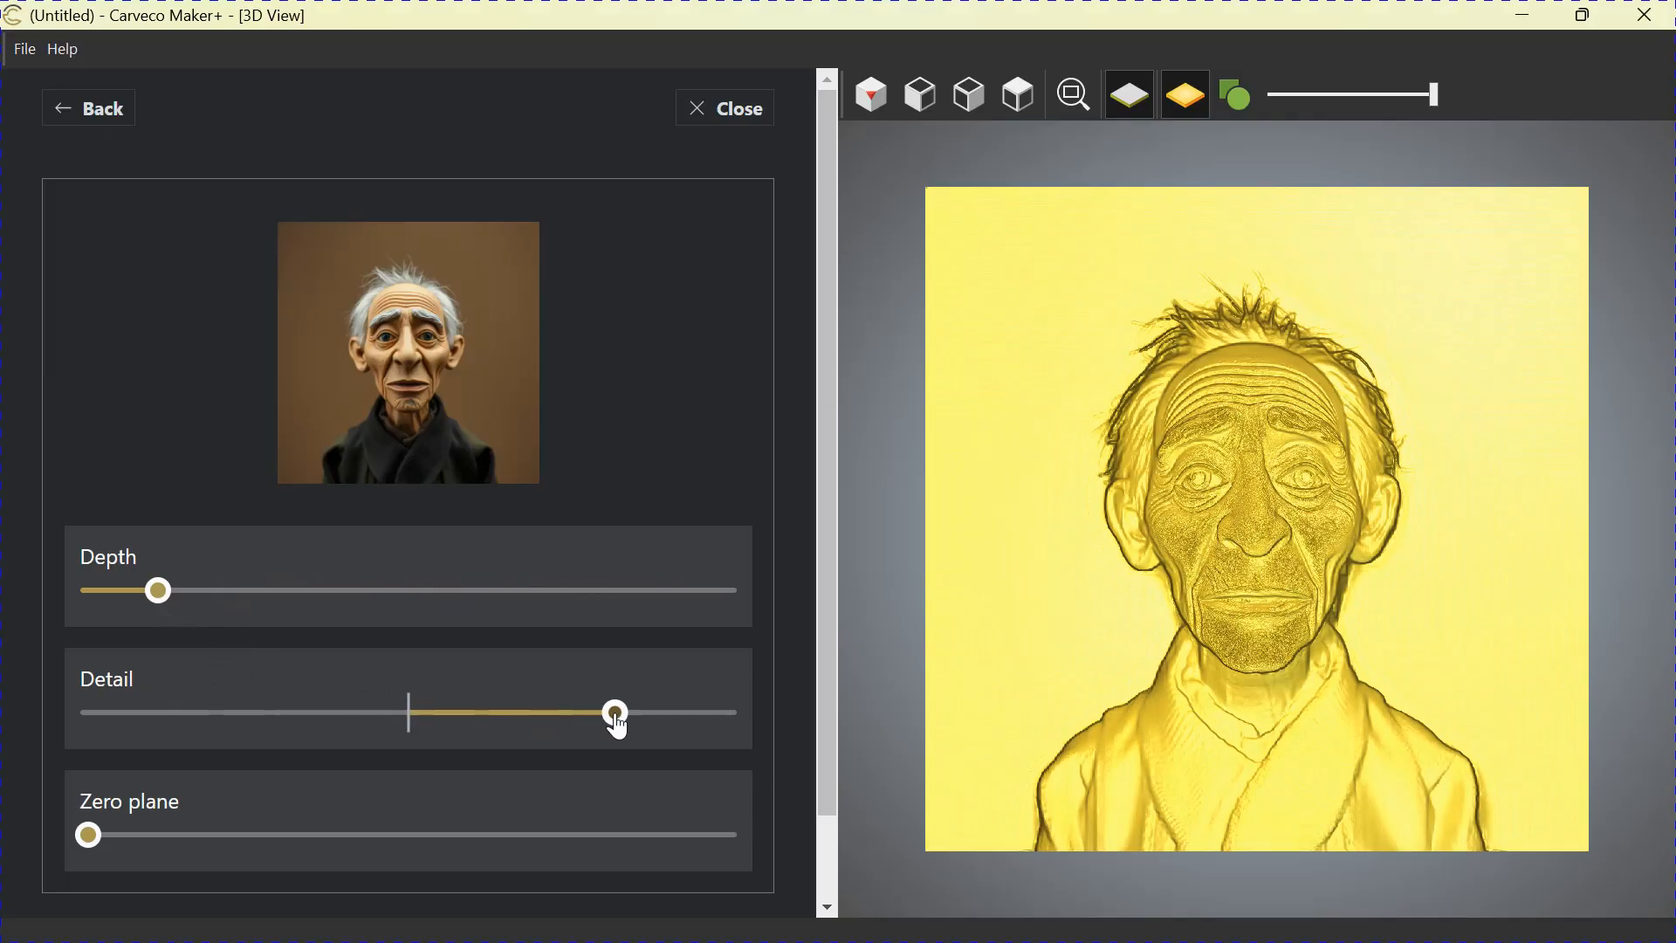
{"action": "left_click_drag", "start_coordinate": [614, 712], "coordinate": [503, 712]}
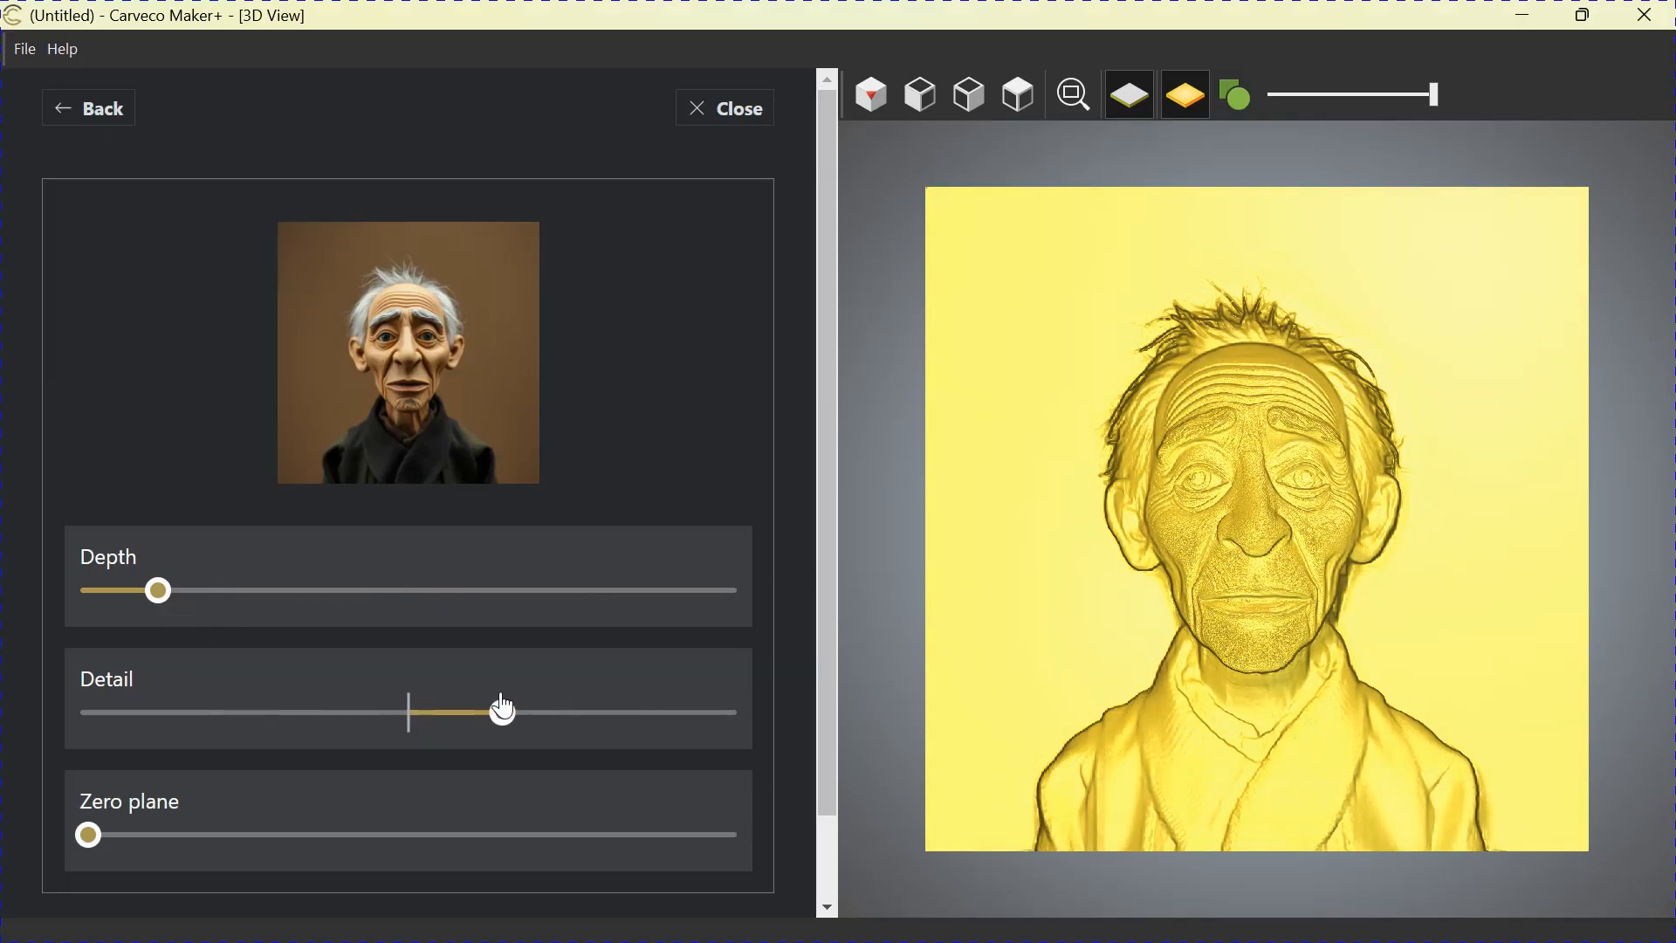
{"action": "left_click_drag", "start_coordinate": [503, 712], "coordinate": [639, 712]}
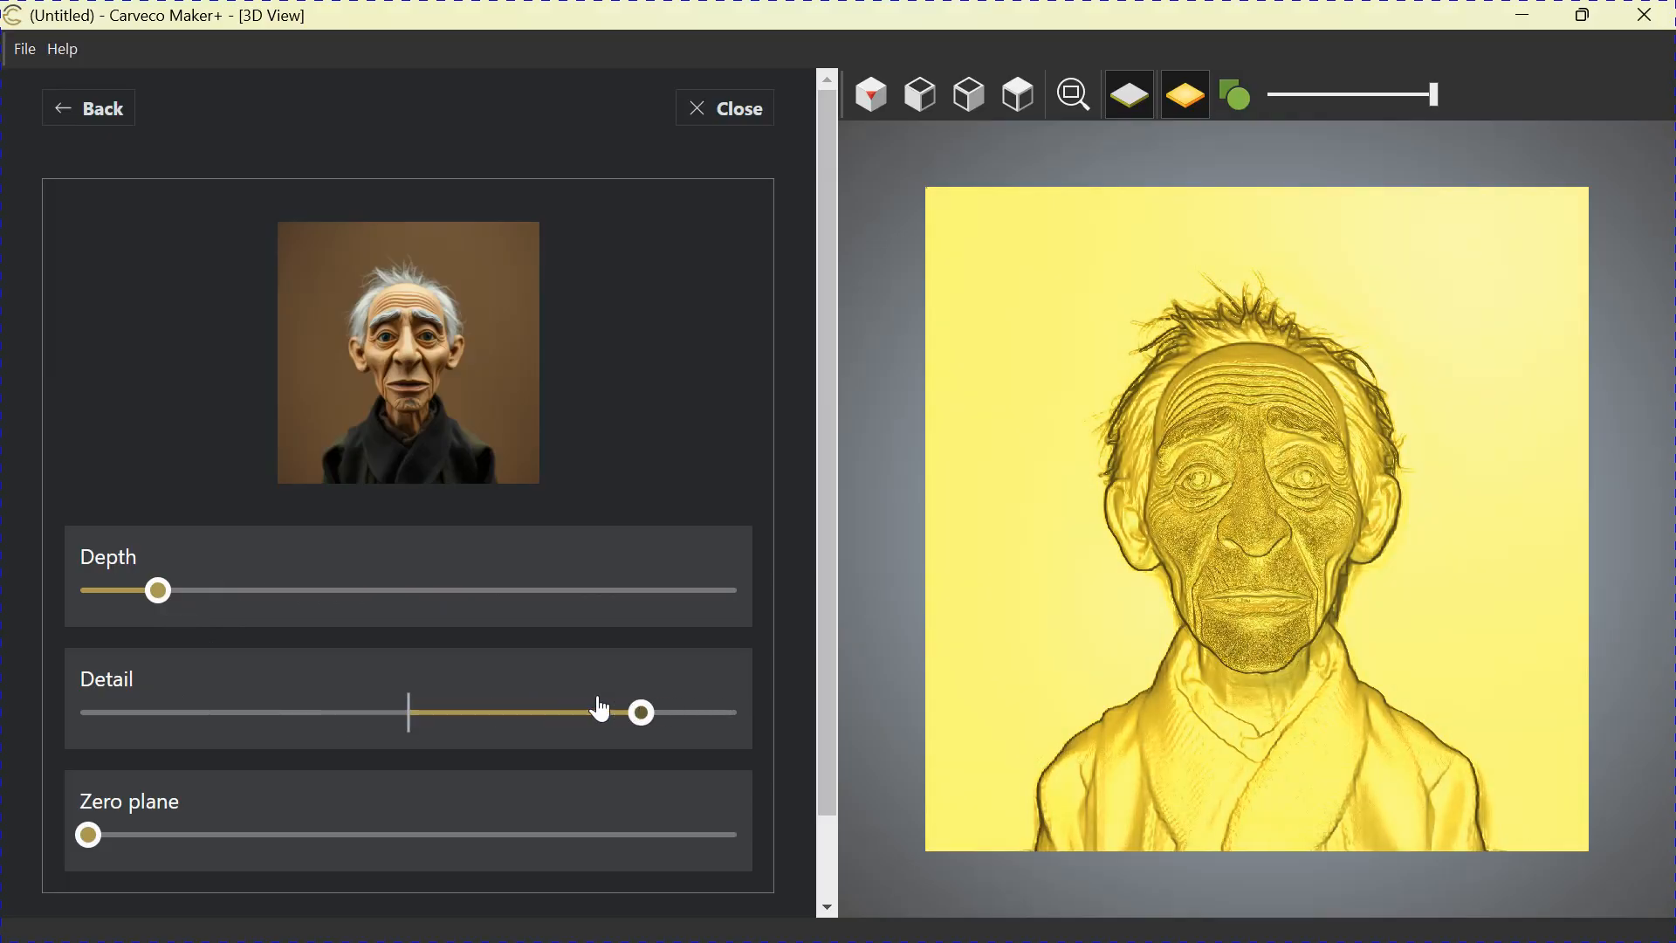
{"action": "left_click_drag", "start_coordinate": [641, 712], "coordinate": [463, 712]}
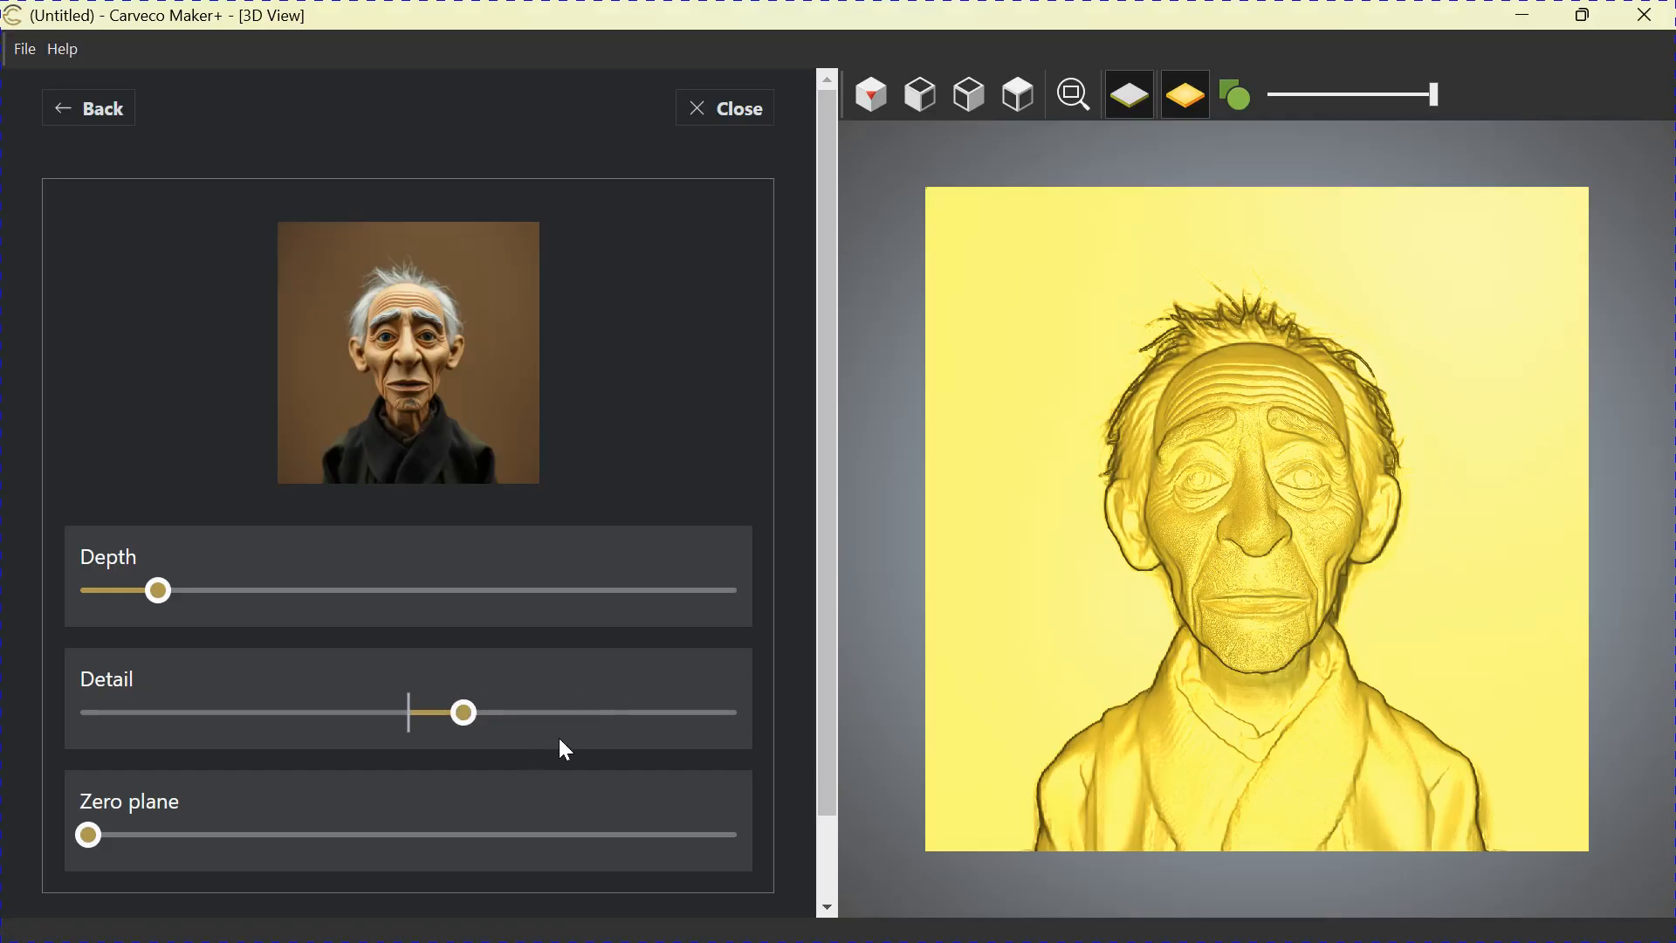
{"action": "mouse_move", "coordinate": [187, 800]}
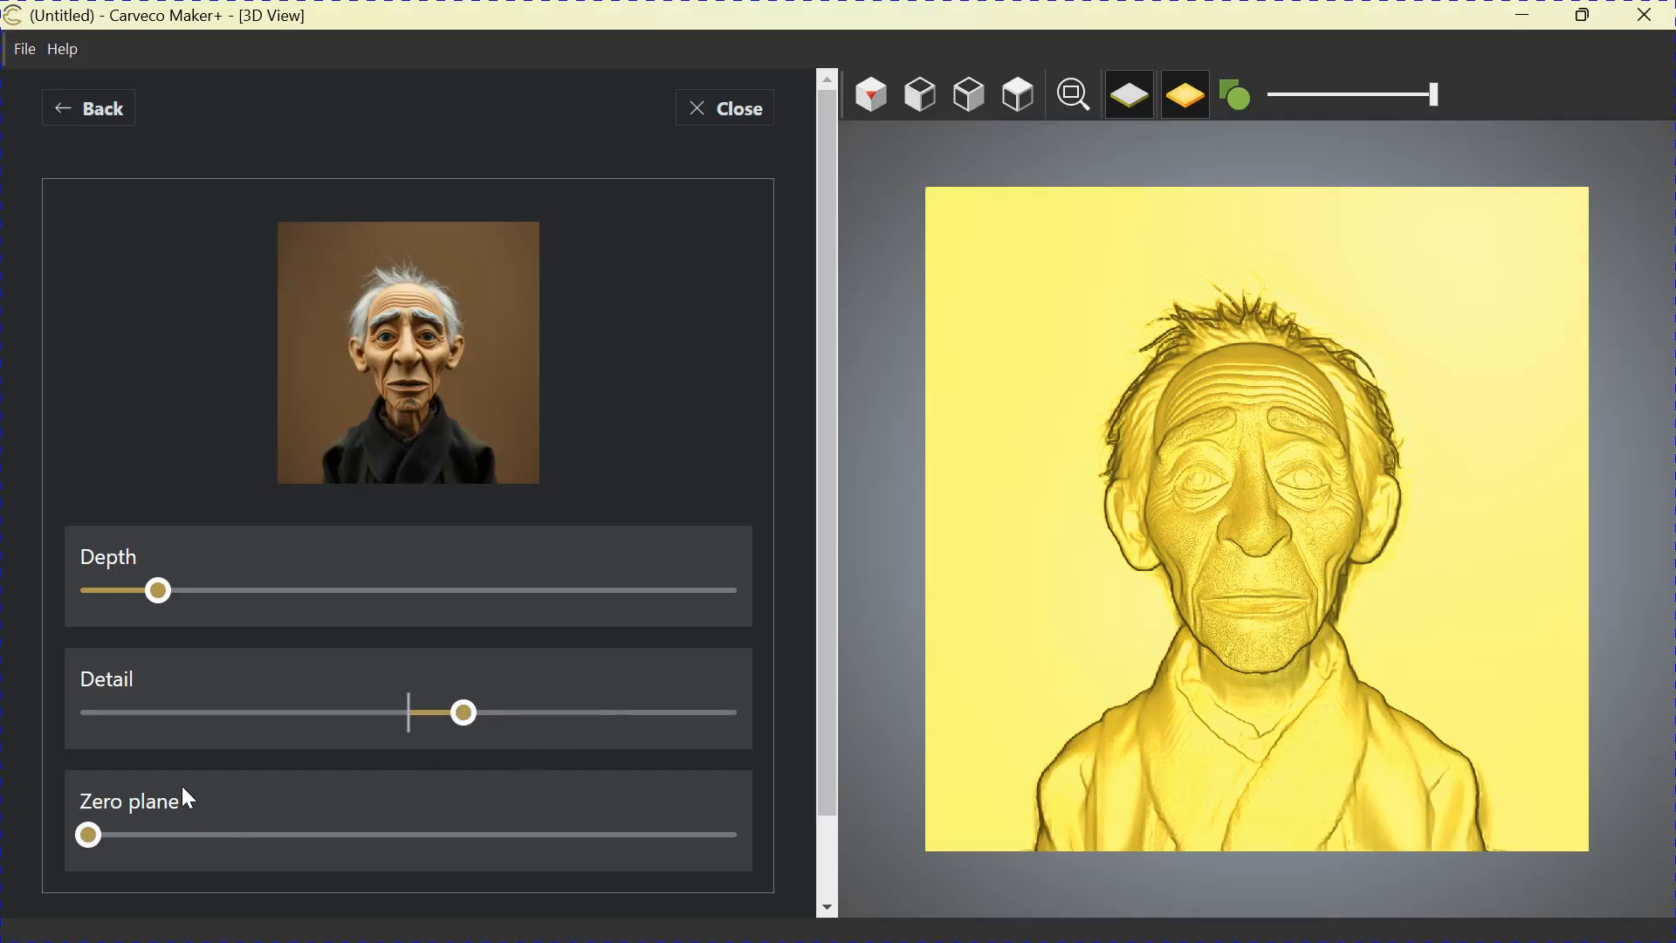
{"action": "mouse_move", "coordinate": [166, 828]}
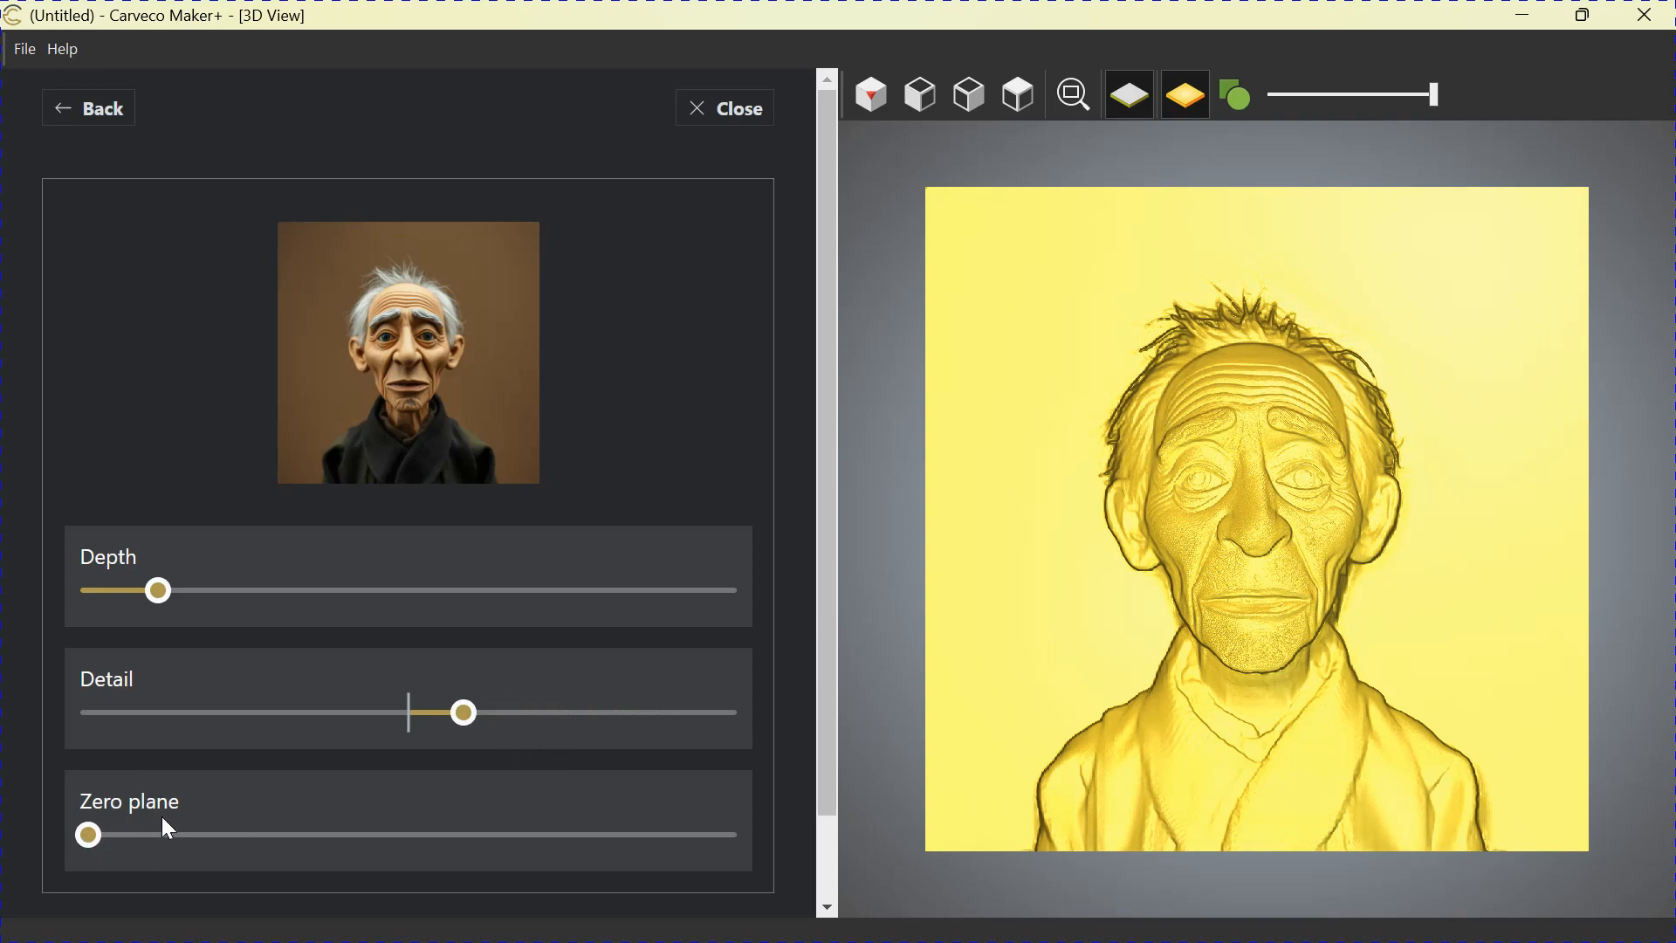
{"action": "mouse_move", "coordinate": [1056, 449]}
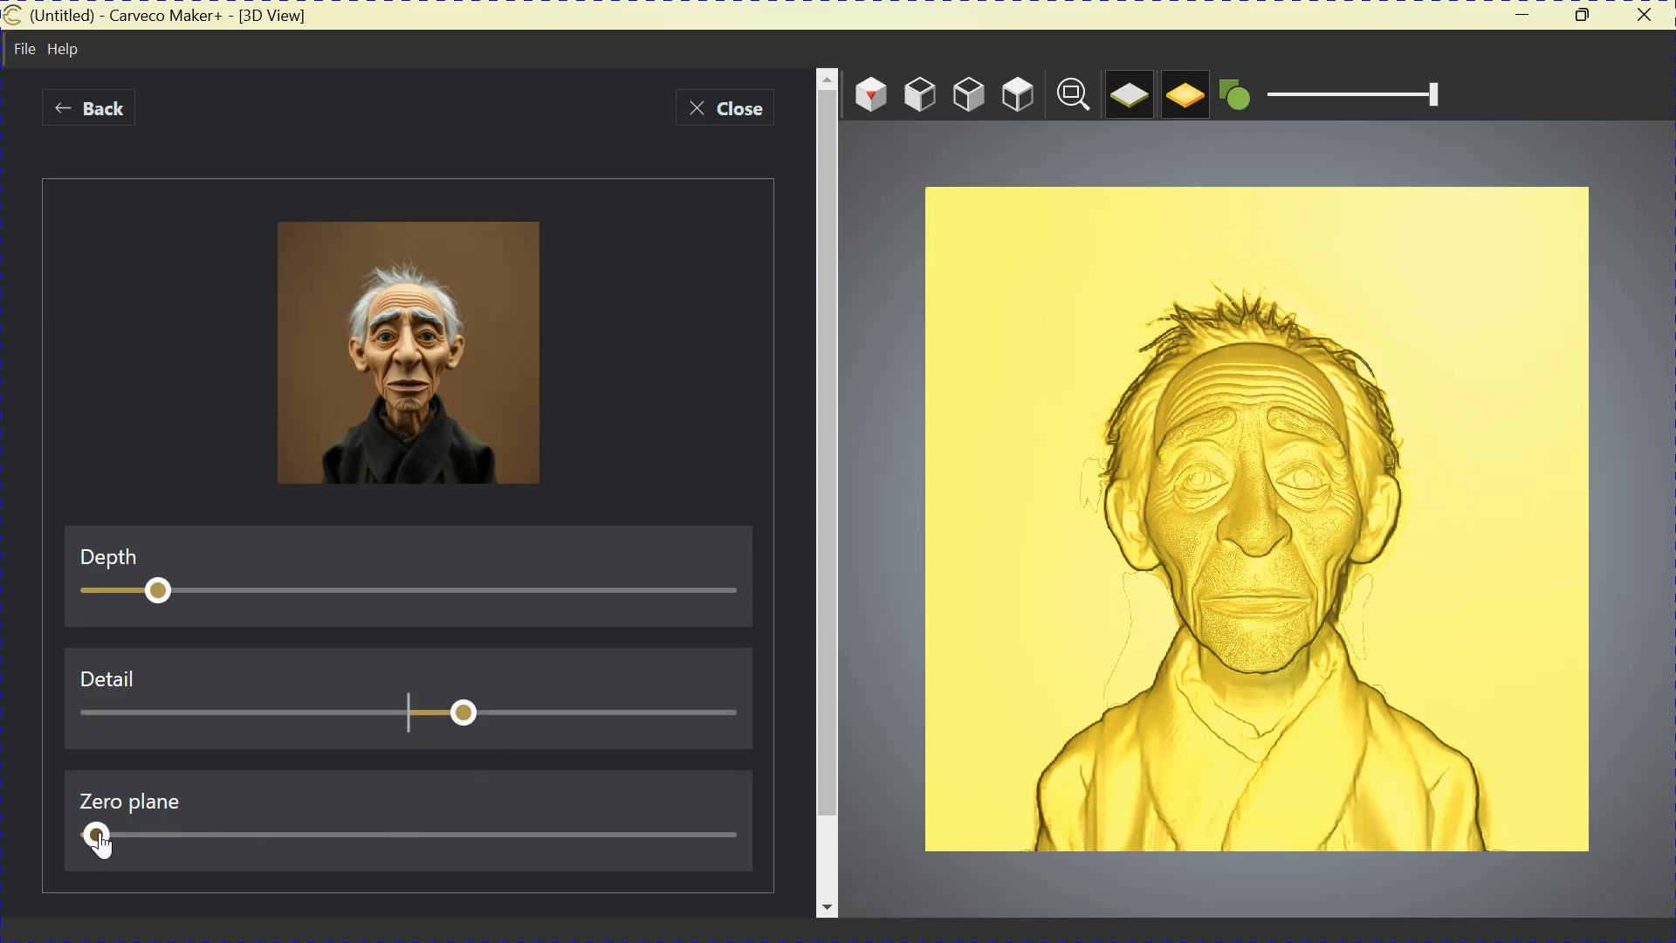
- Sweep the zero plane up and down, settling it low so the whole bust rises from a flat background
{"action": "left_click_drag", "start_coordinate": [94, 834], "coordinate": [126, 835]}
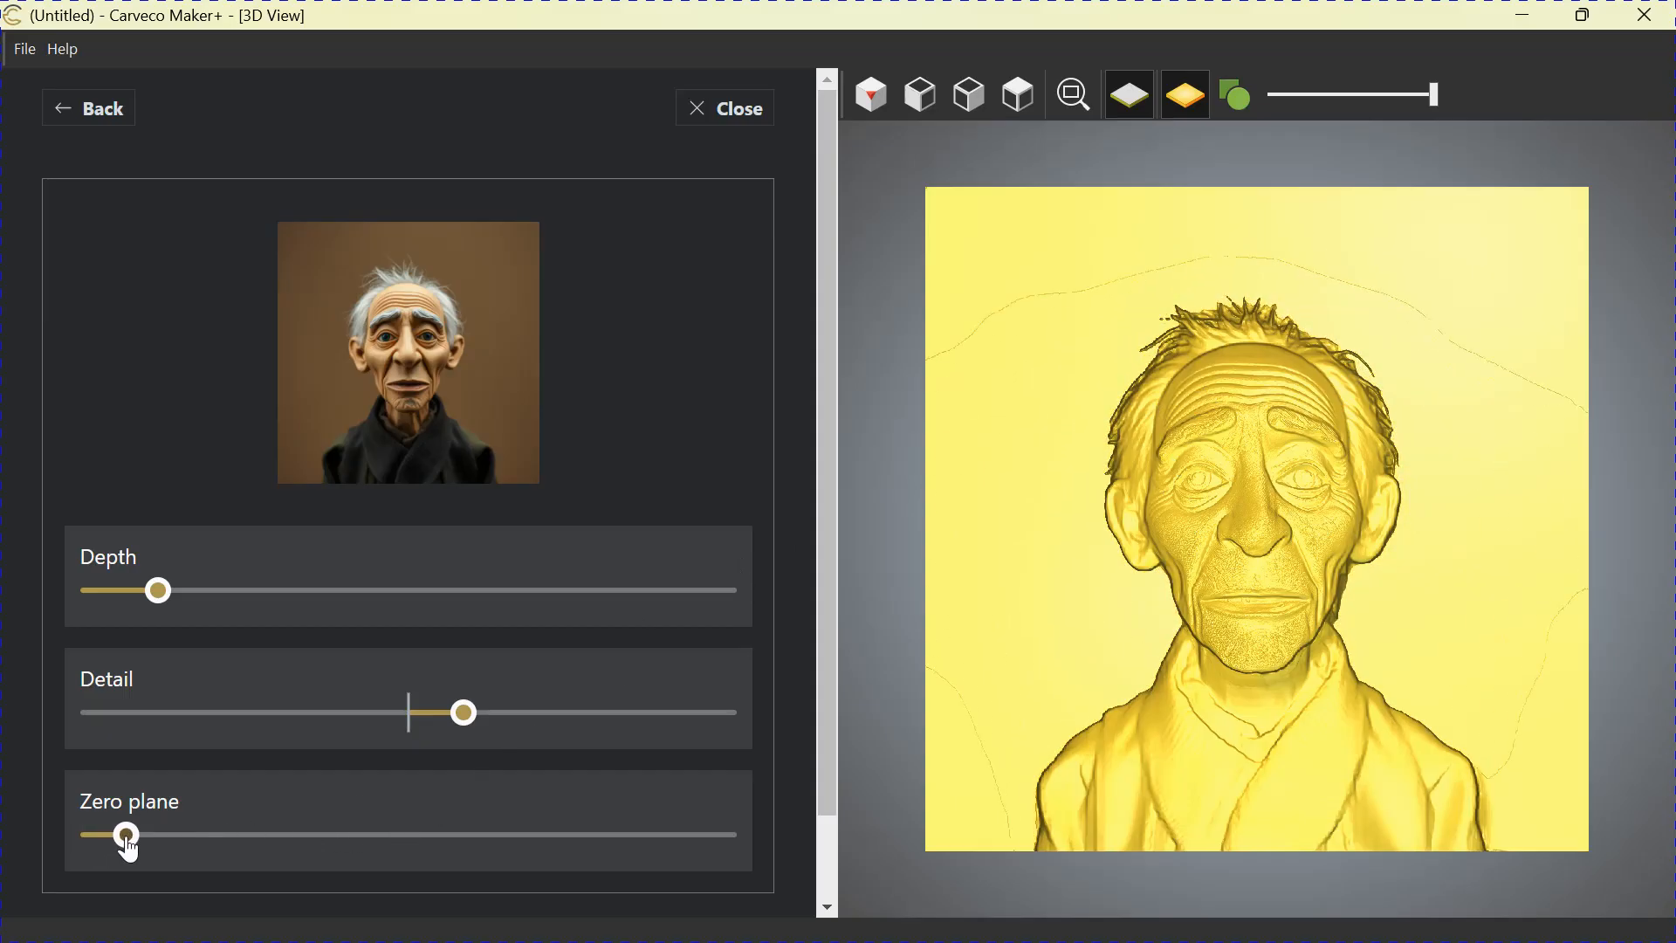
{"action": "left_click_drag", "start_coordinate": [126, 834], "coordinate": [161, 835]}
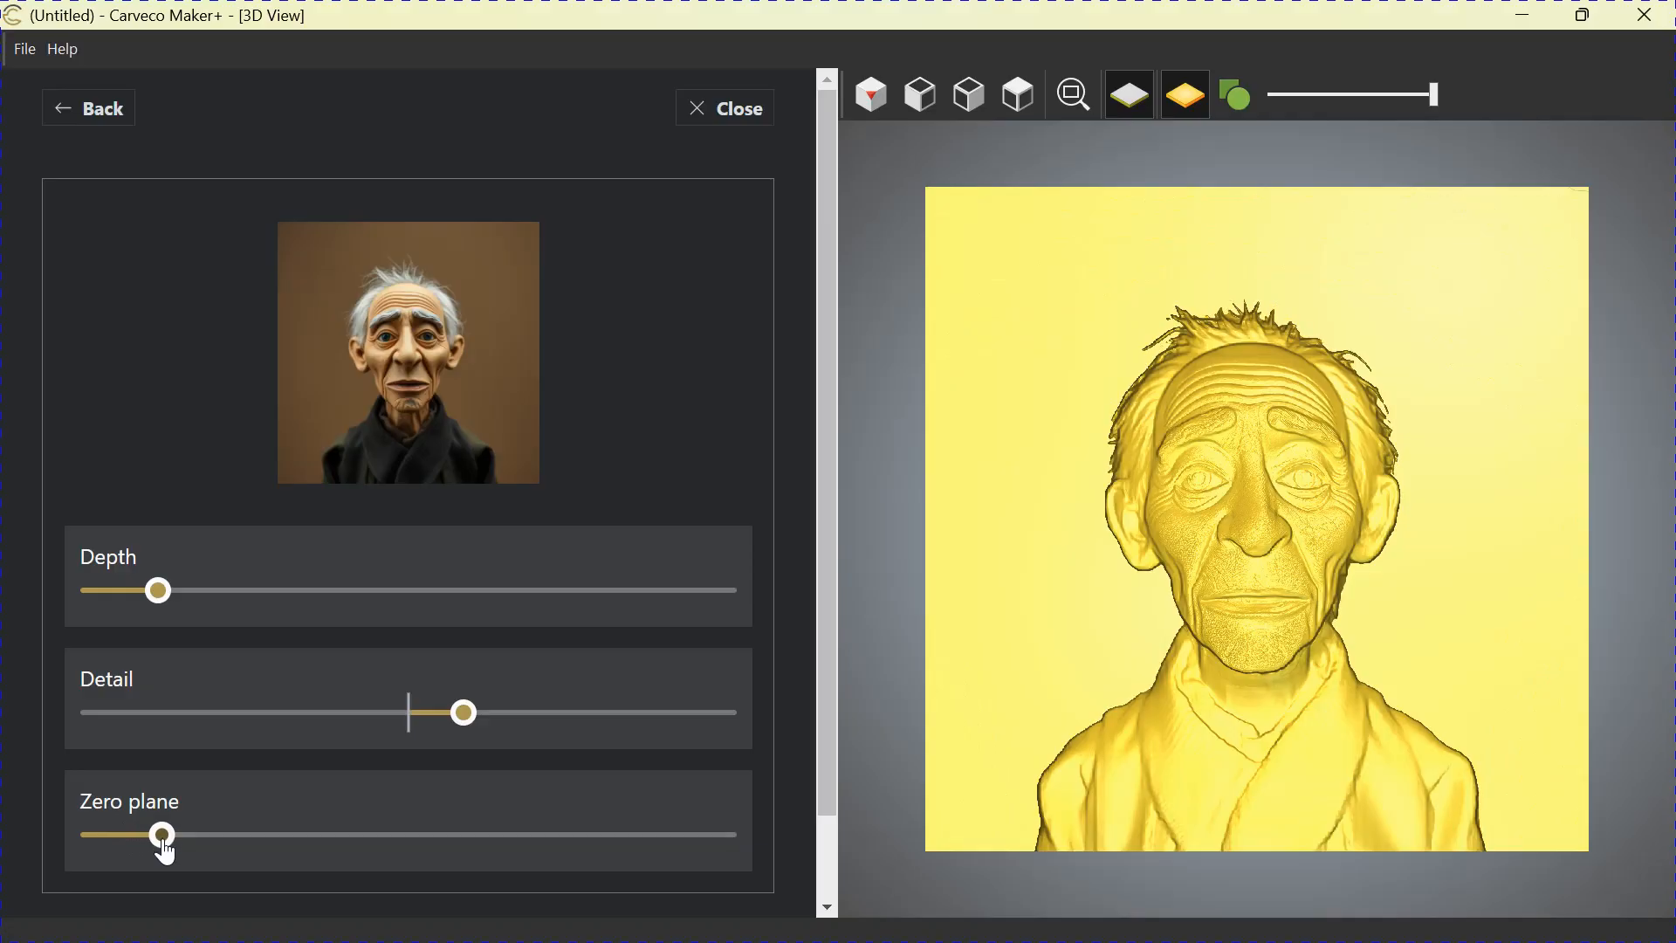
{"action": "left_click_drag", "start_coordinate": [157, 834], "coordinate": [197, 834]}
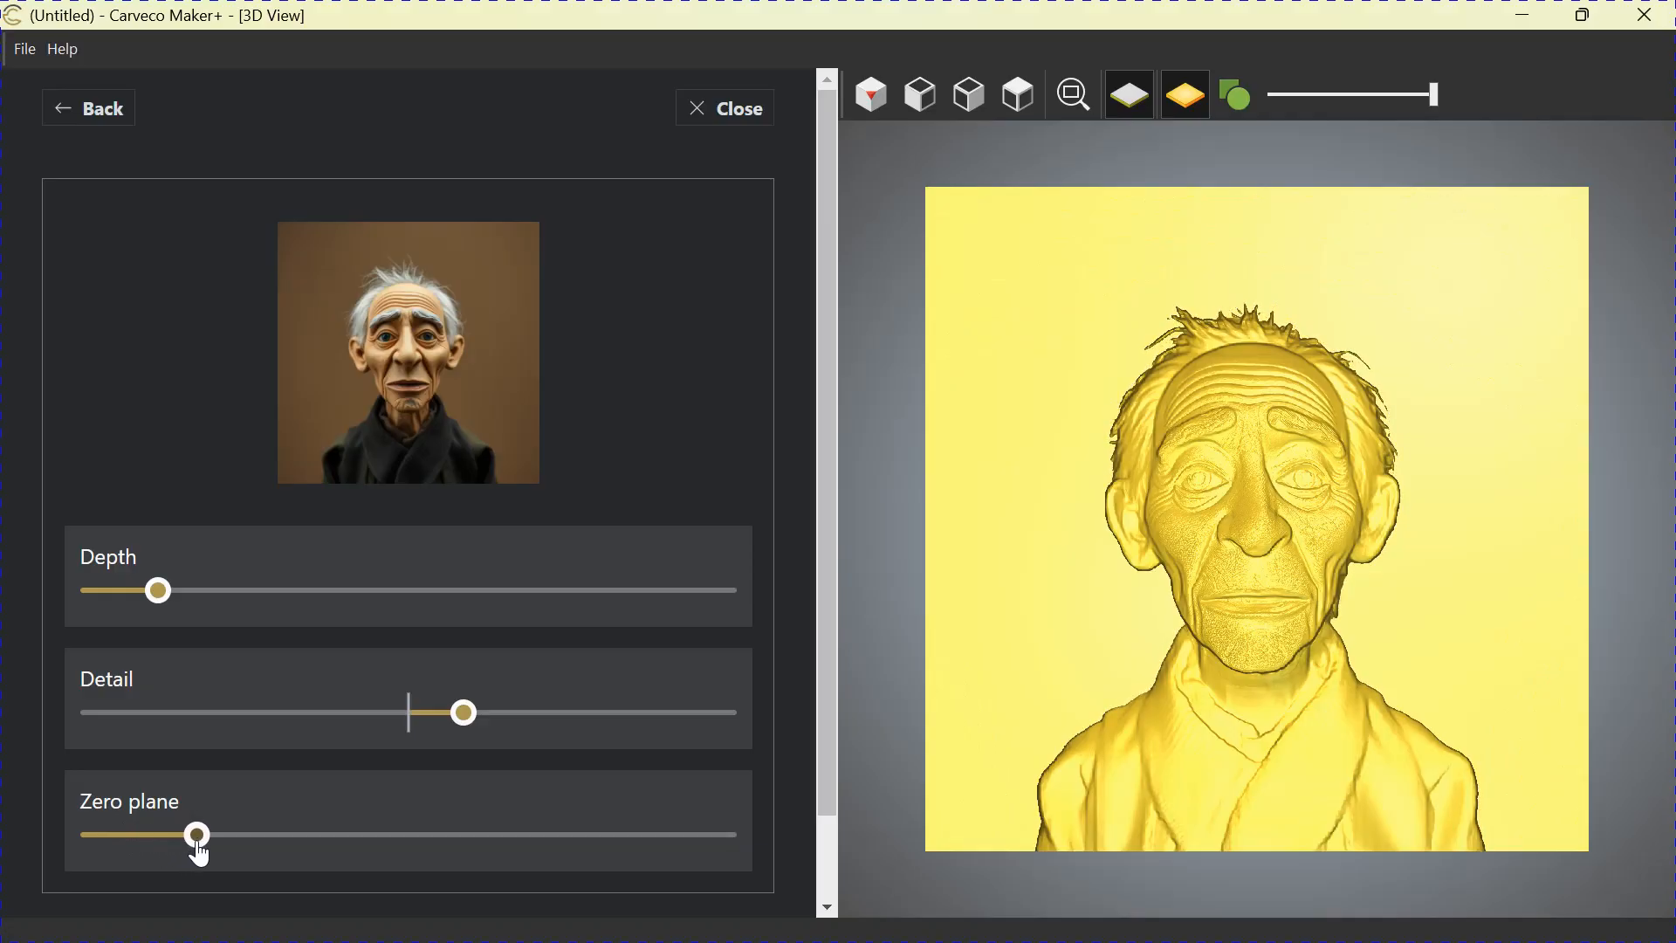
{"action": "left_click_drag", "start_coordinate": [197, 835], "coordinate": [388, 834]}
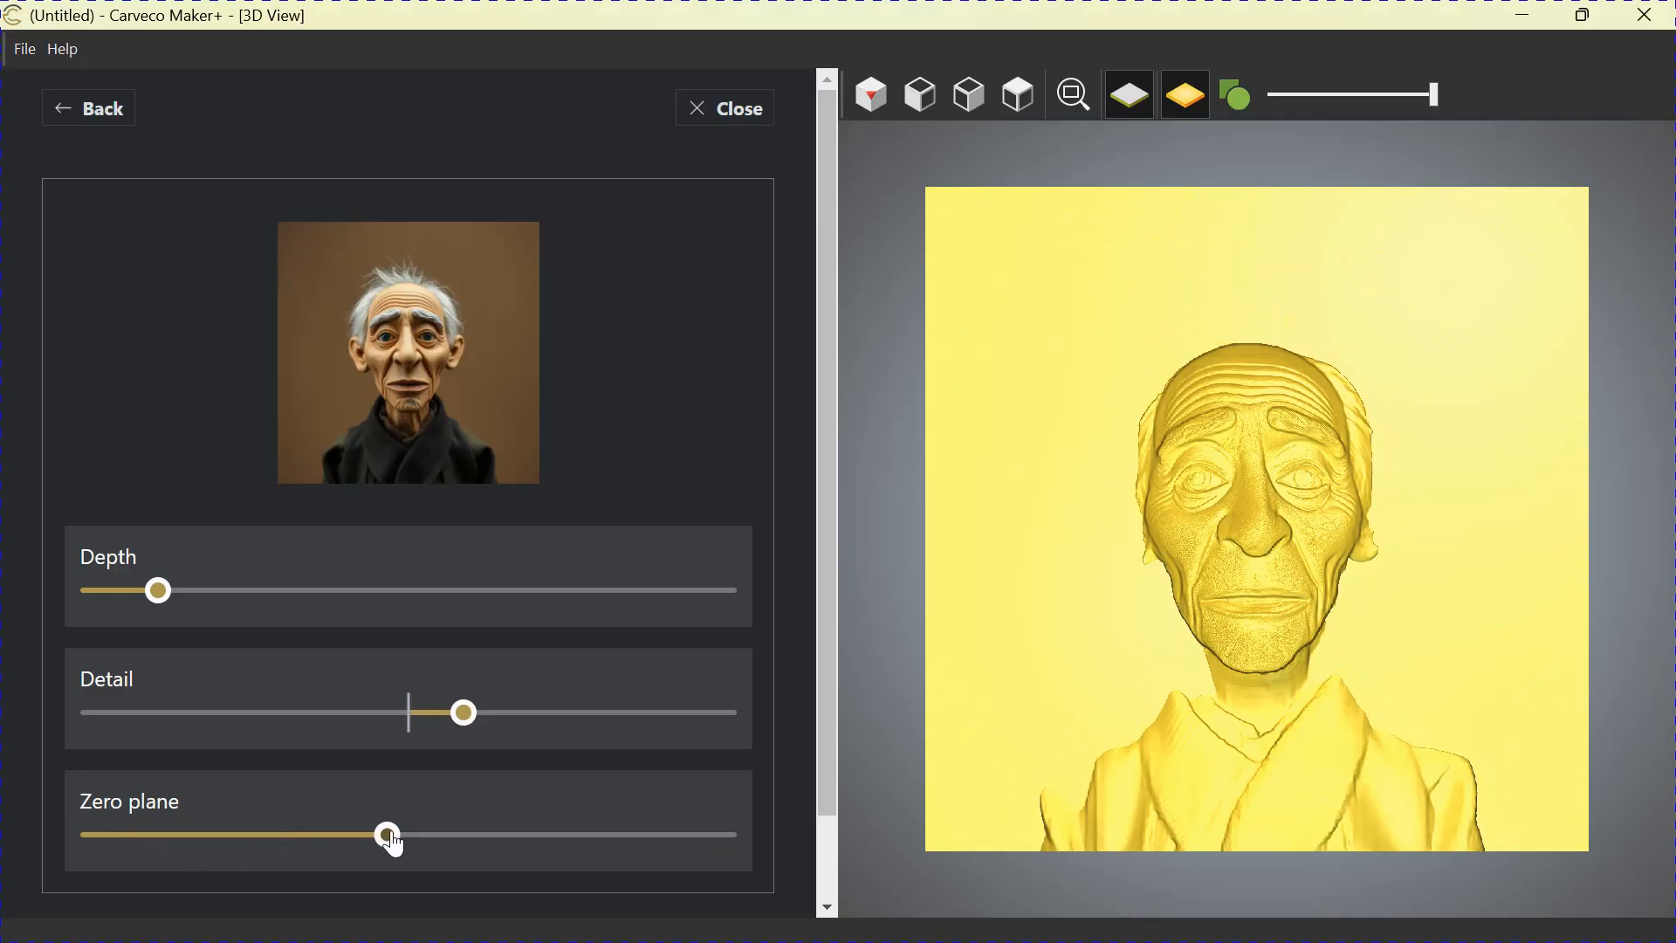
{"action": "left_click_drag", "start_coordinate": [388, 836], "coordinate": [705, 836]}
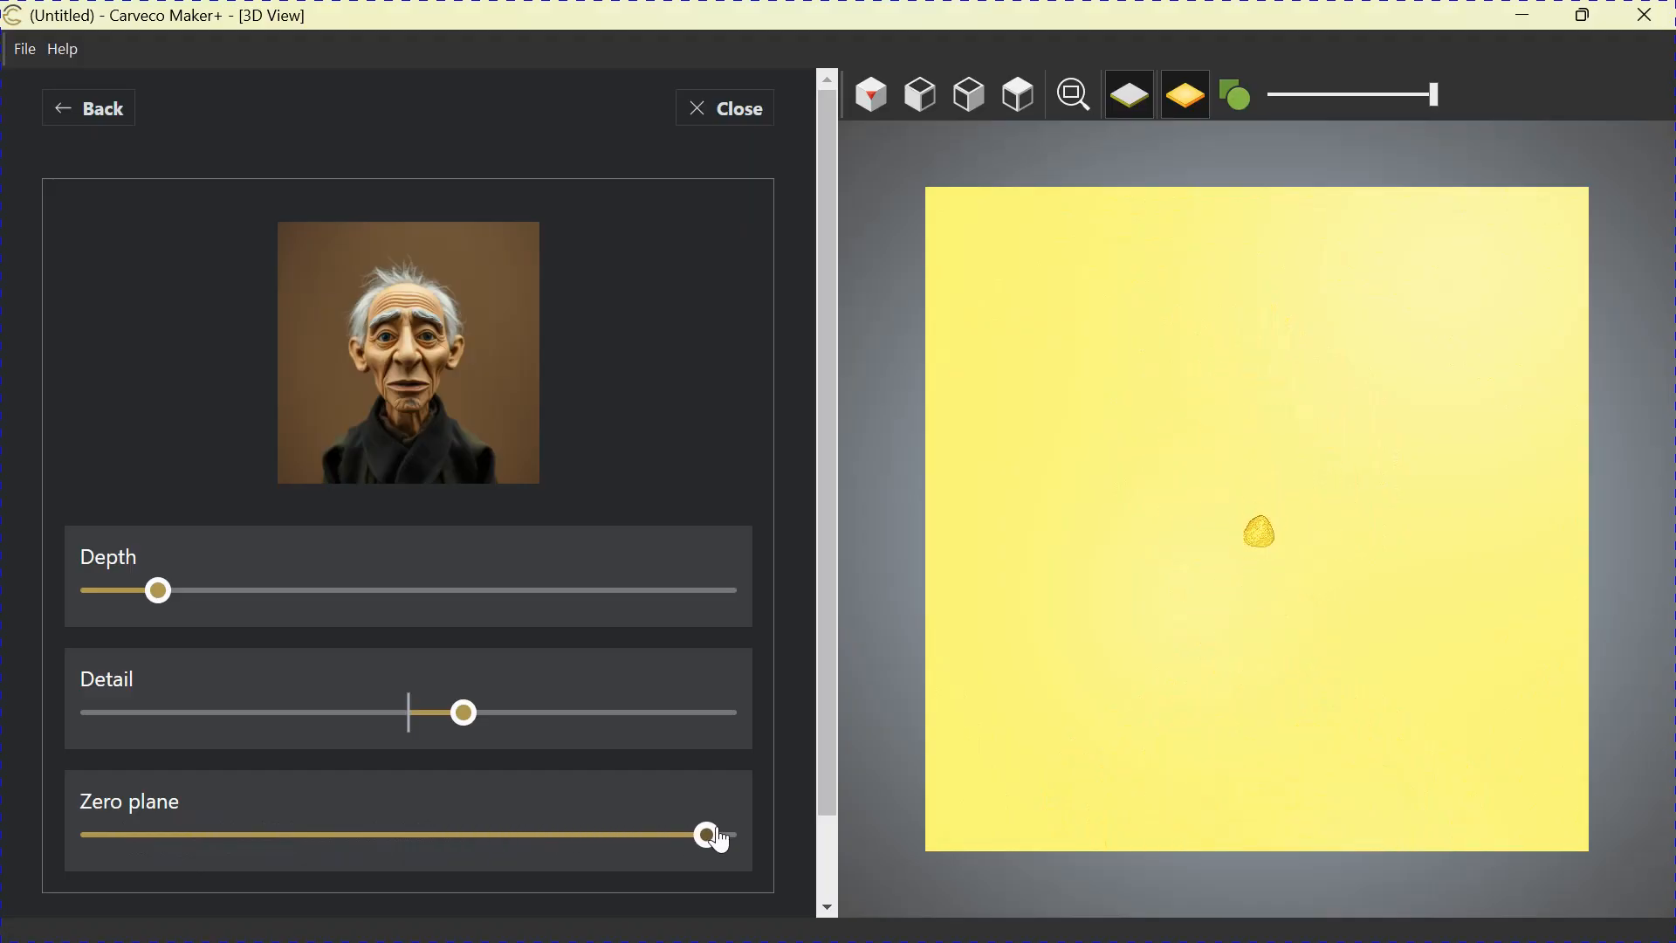
{"action": "left_click_drag", "start_coordinate": [705, 834], "coordinate": [448, 834]}
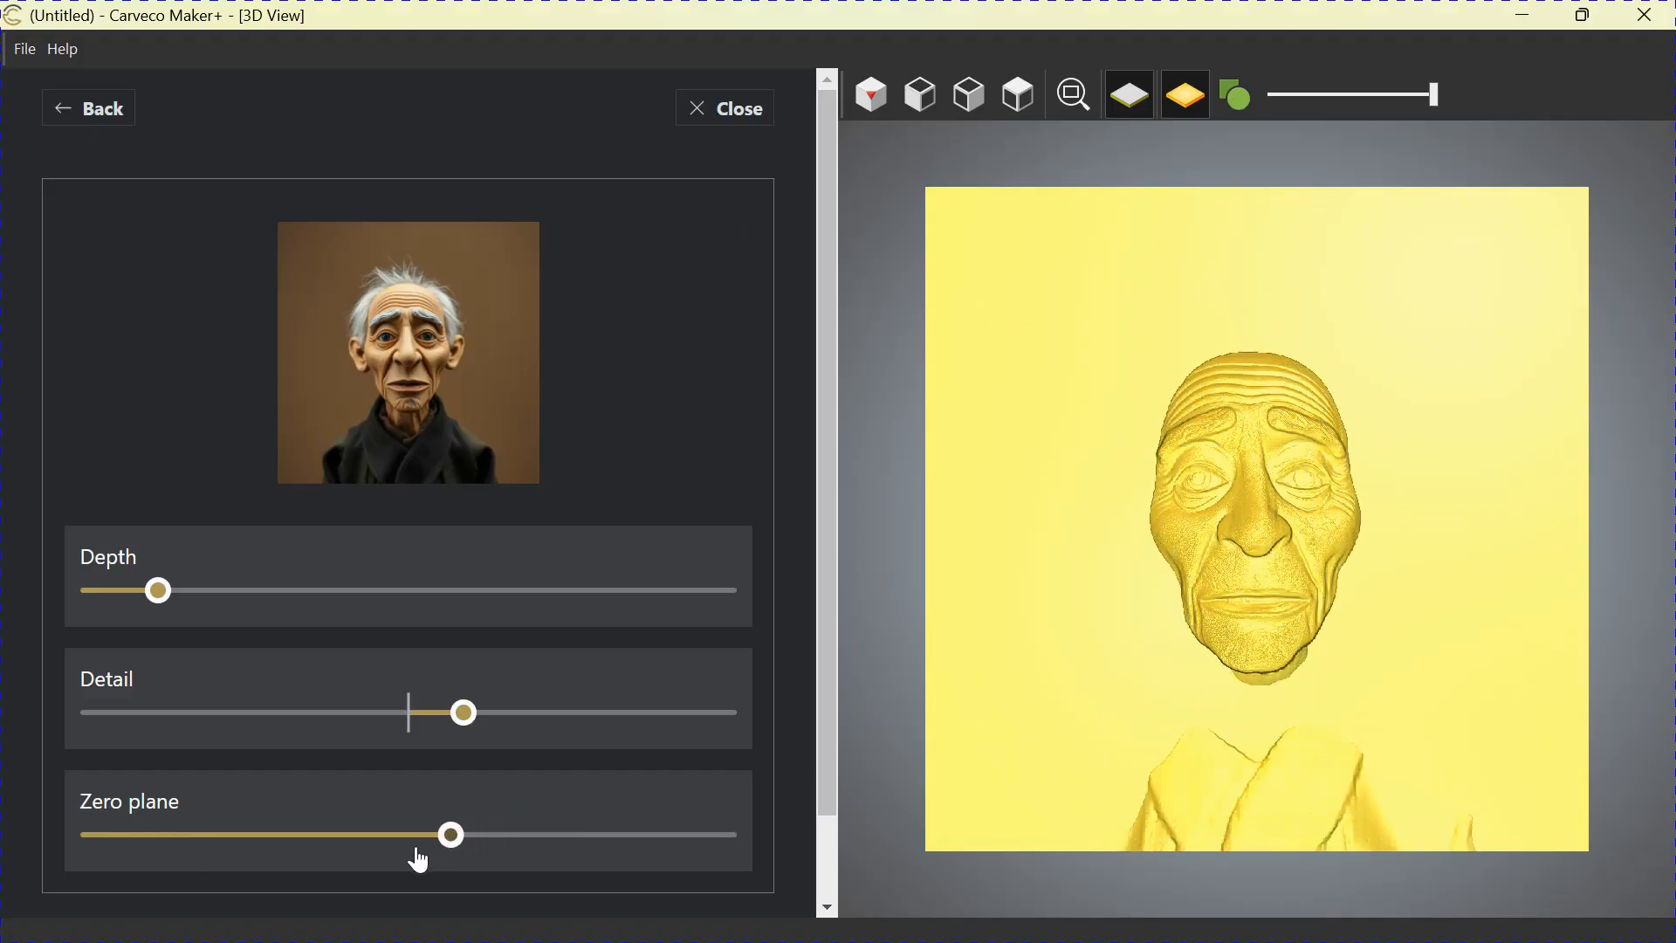
{"action": "left_click_drag", "start_coordinate": [449, 835], "coordinate": [141, 834]}
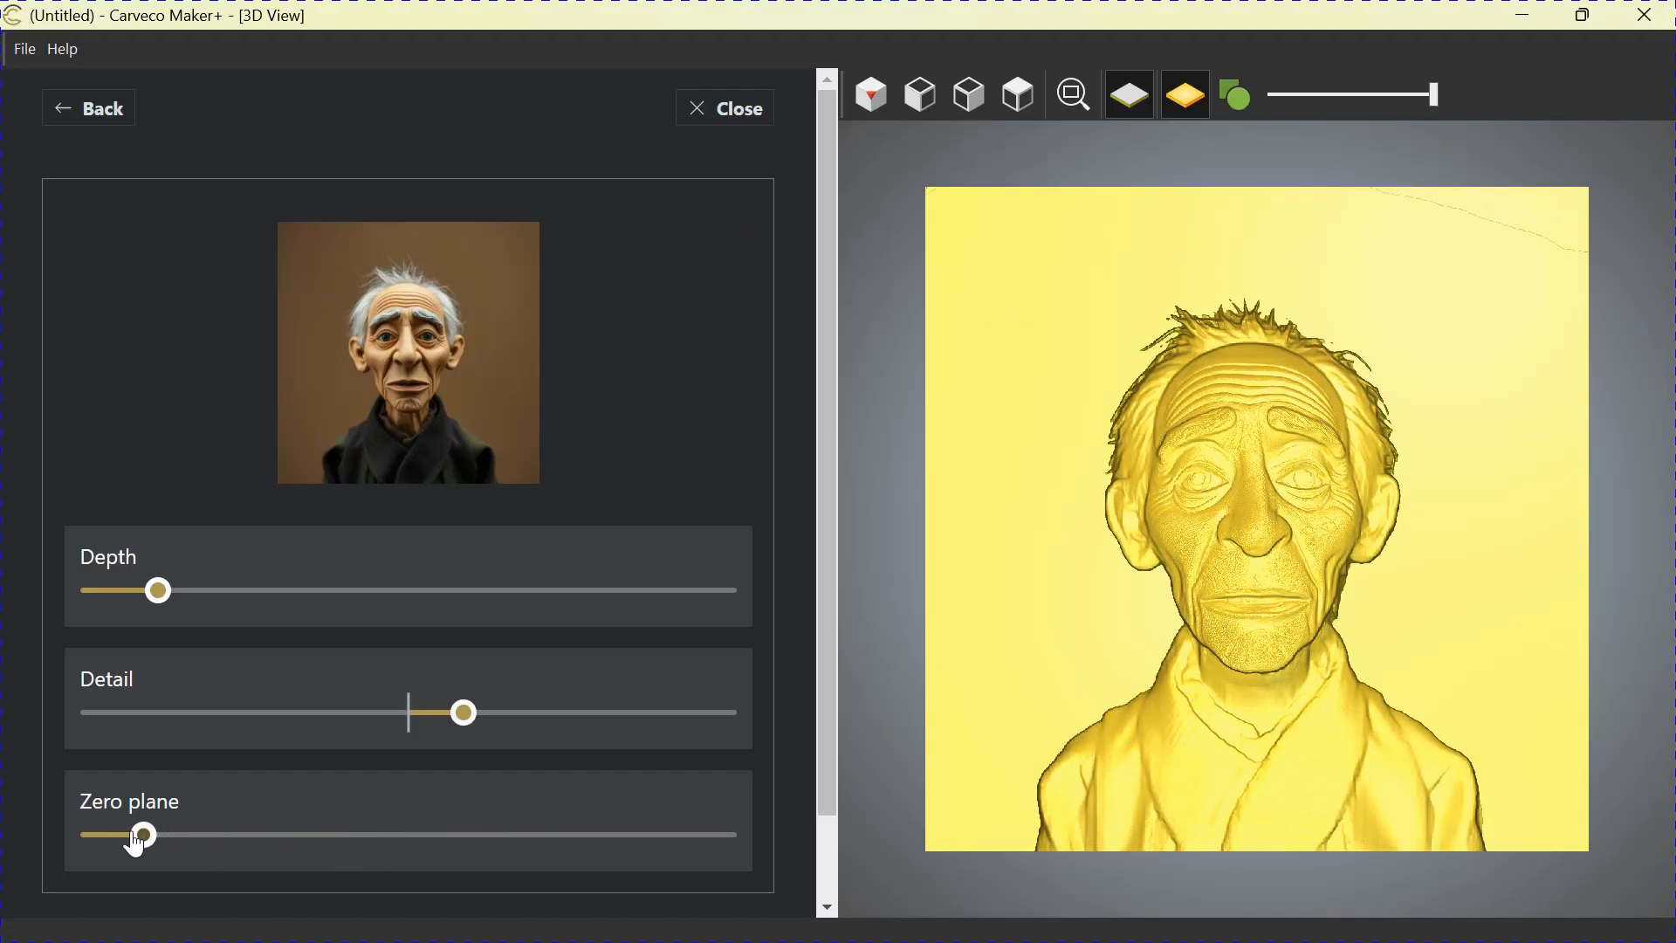
{"action": "left_click_drag", "start_coordinate": [157, 834], "coordinate": [125, 834]}
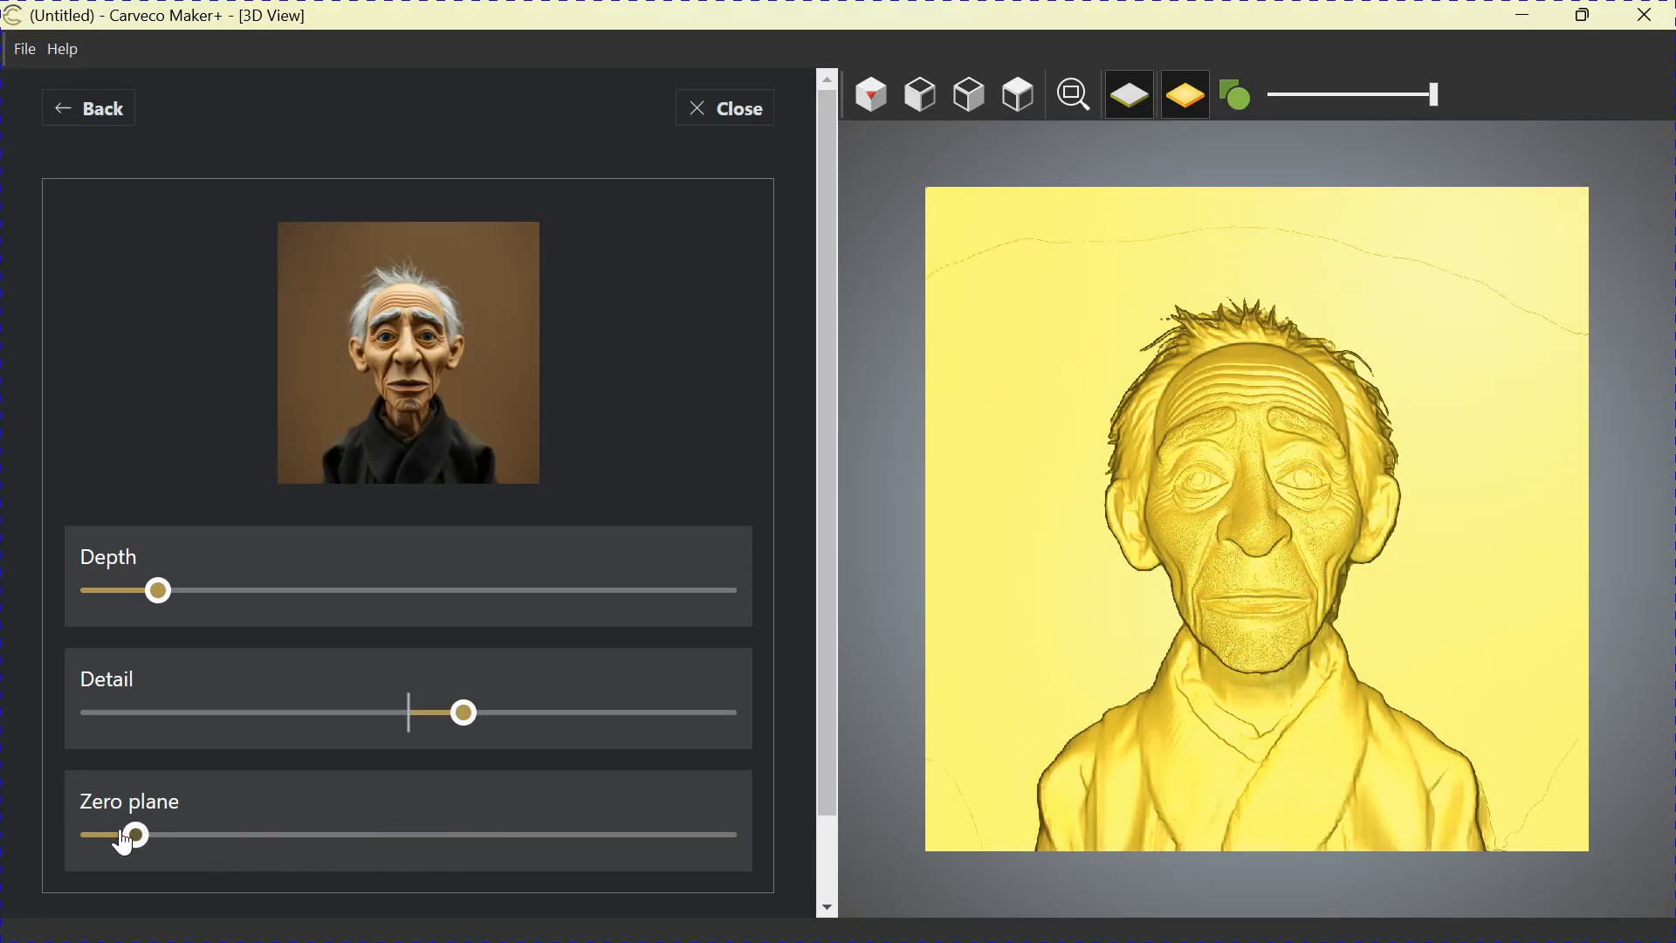
{"action": "left_click_drag", "start_coordinate": [139, 835], "coordinate": [117, 834]}
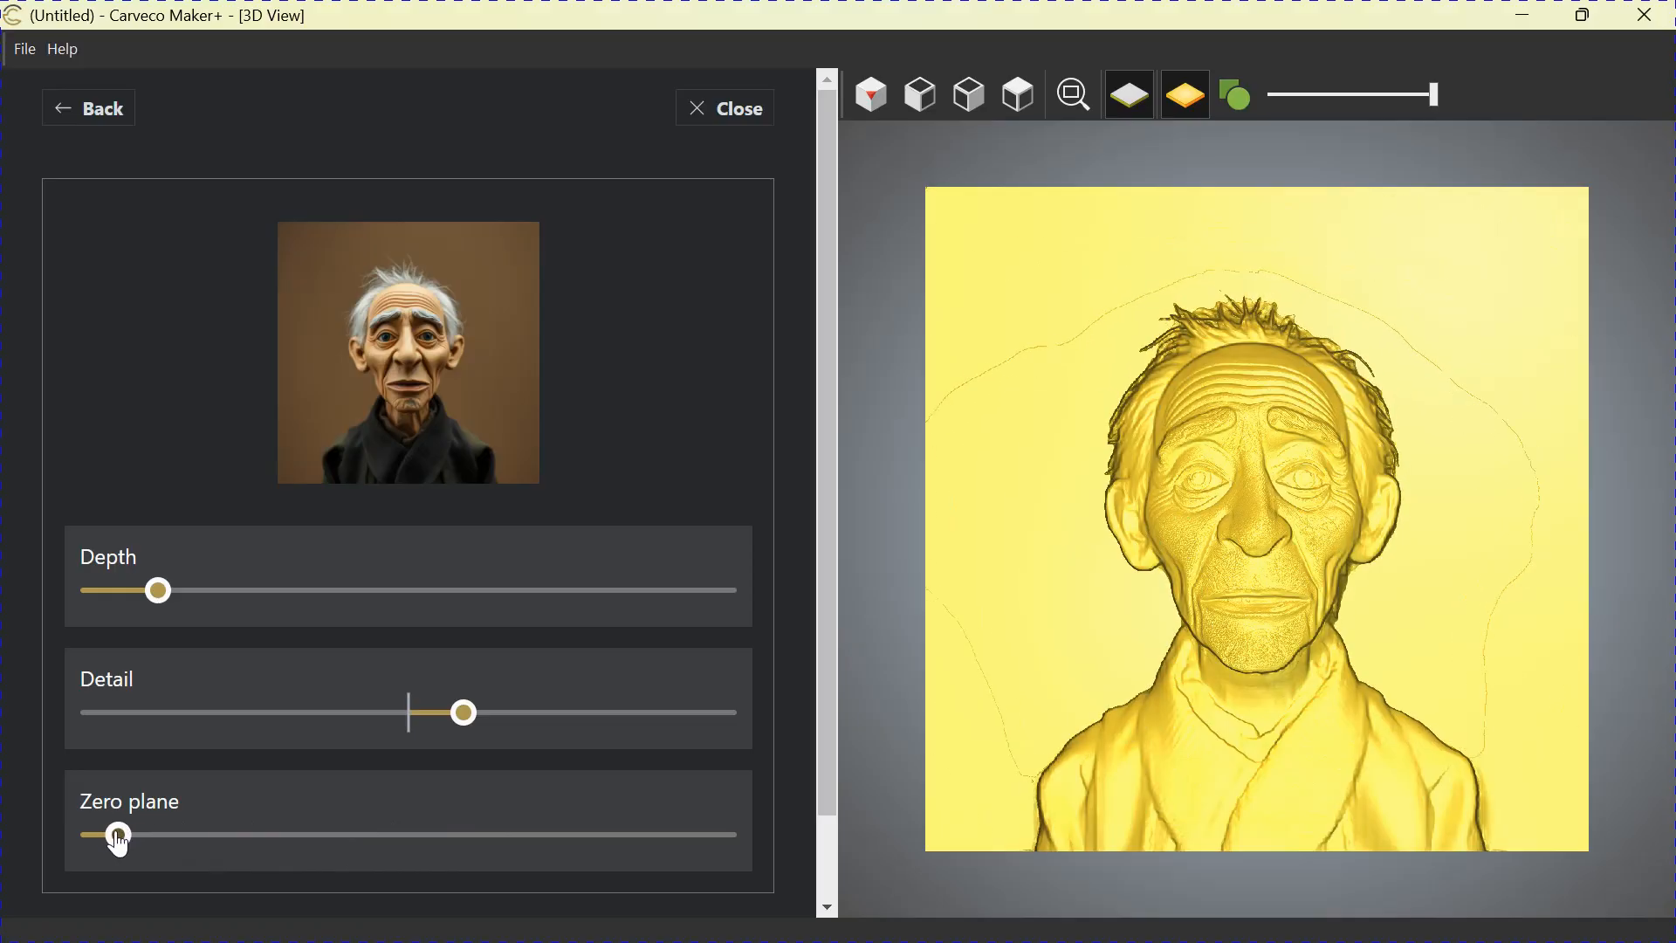
{"action": "left_click_drag", "start_coordinate": [116, 834], "coordinate": [87, 835]}
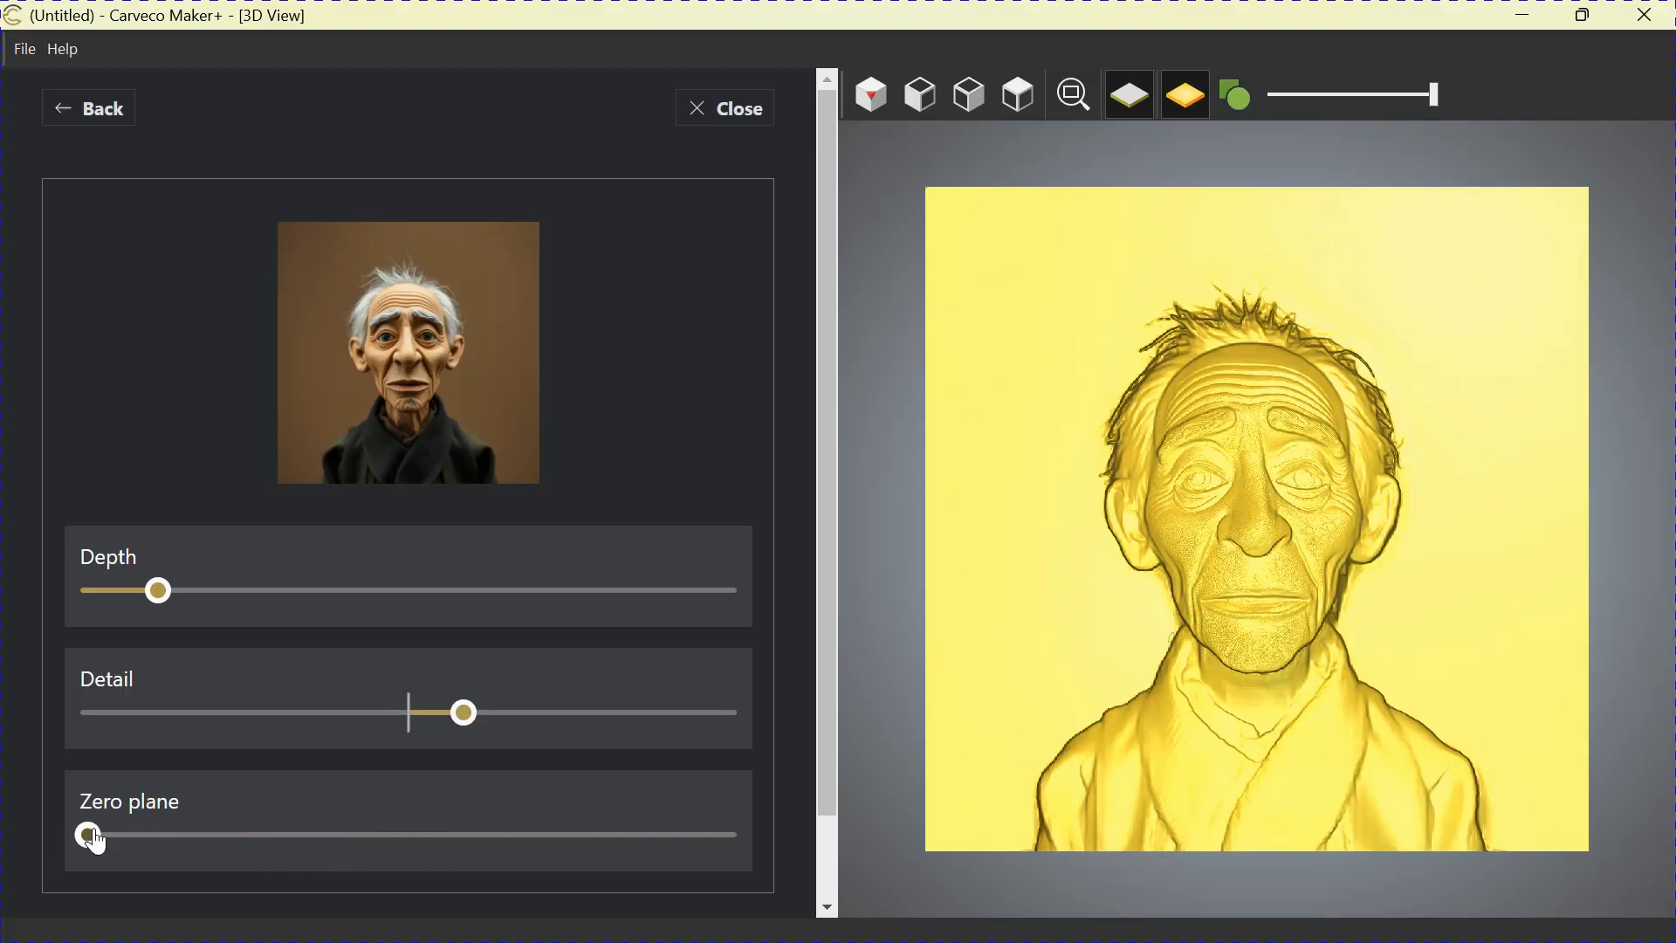
{"action": "left_click_drag", "start_coordinate": [87, 834], "coordinate": [115, 835]}
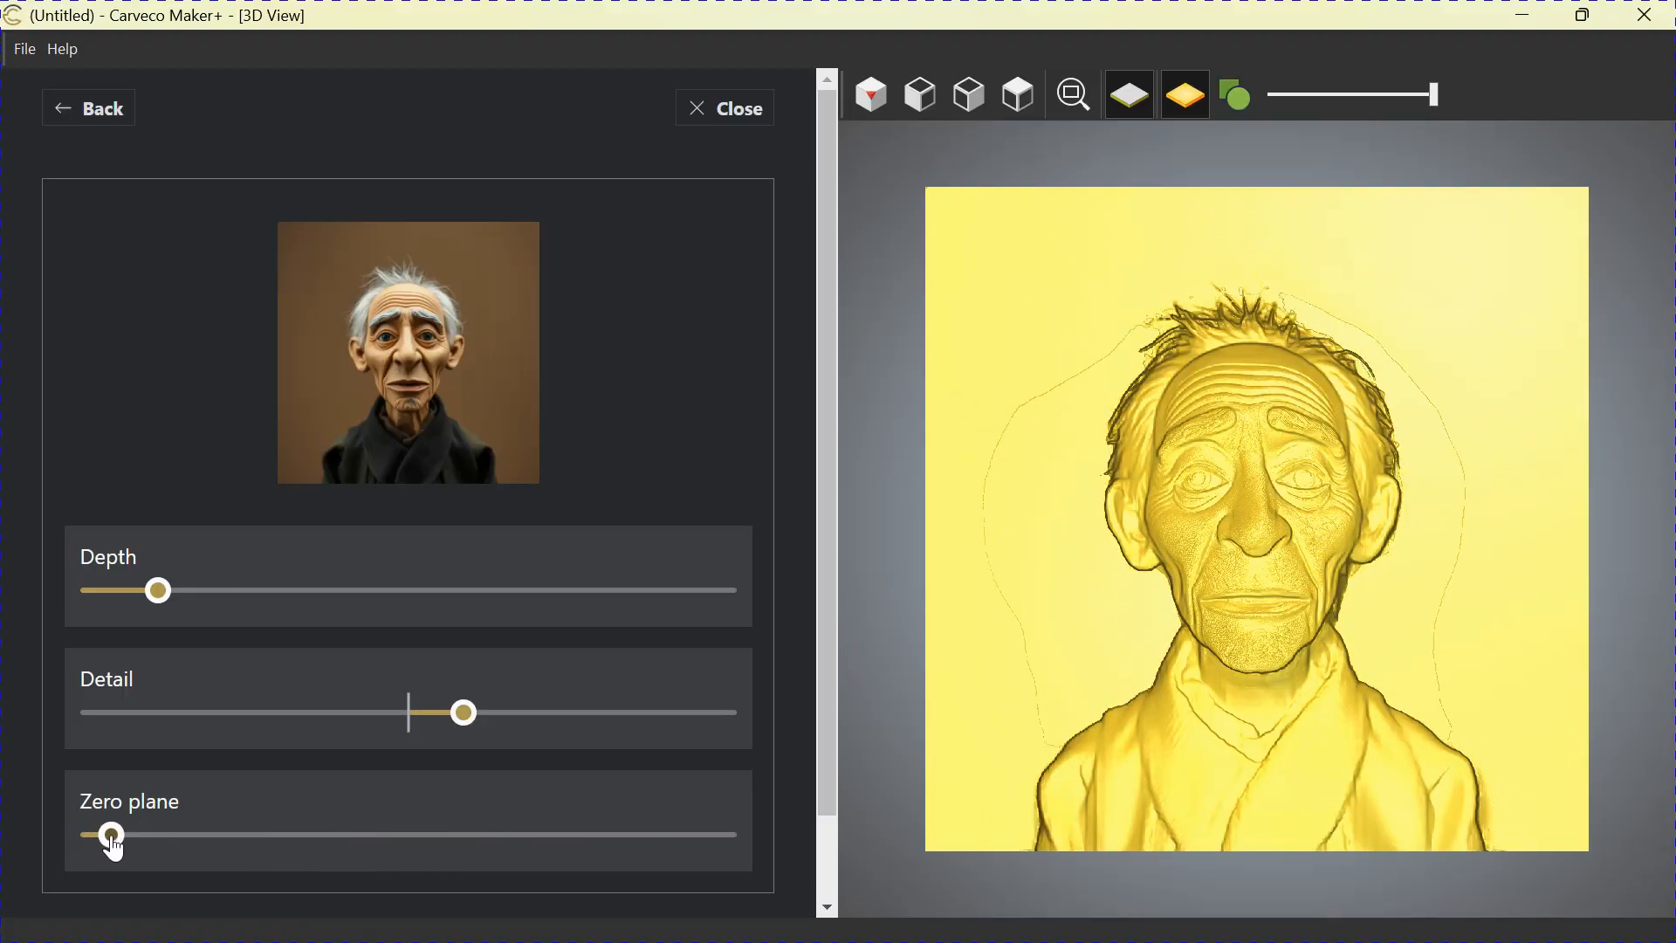
{"action": "left_click_drag", "start_coordinate": [109, 835], "coordinate": [120, 834]}
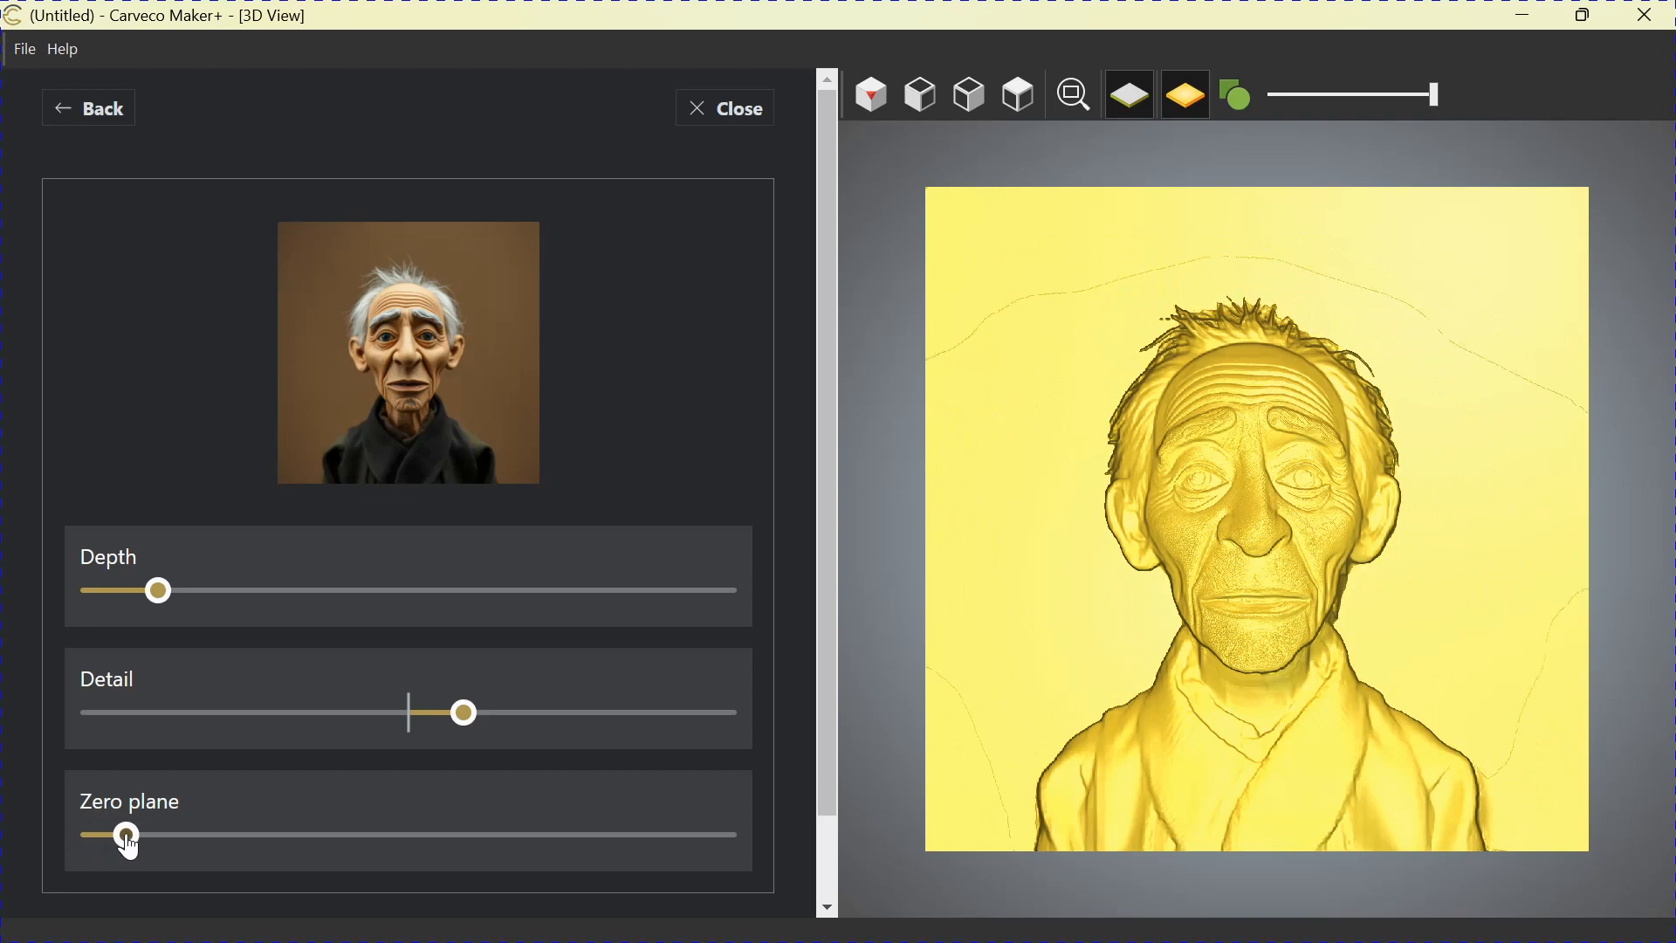
{"action": "left_click_drag", "start_coordinate": [126, 835], "coordinate": [128, 835]}
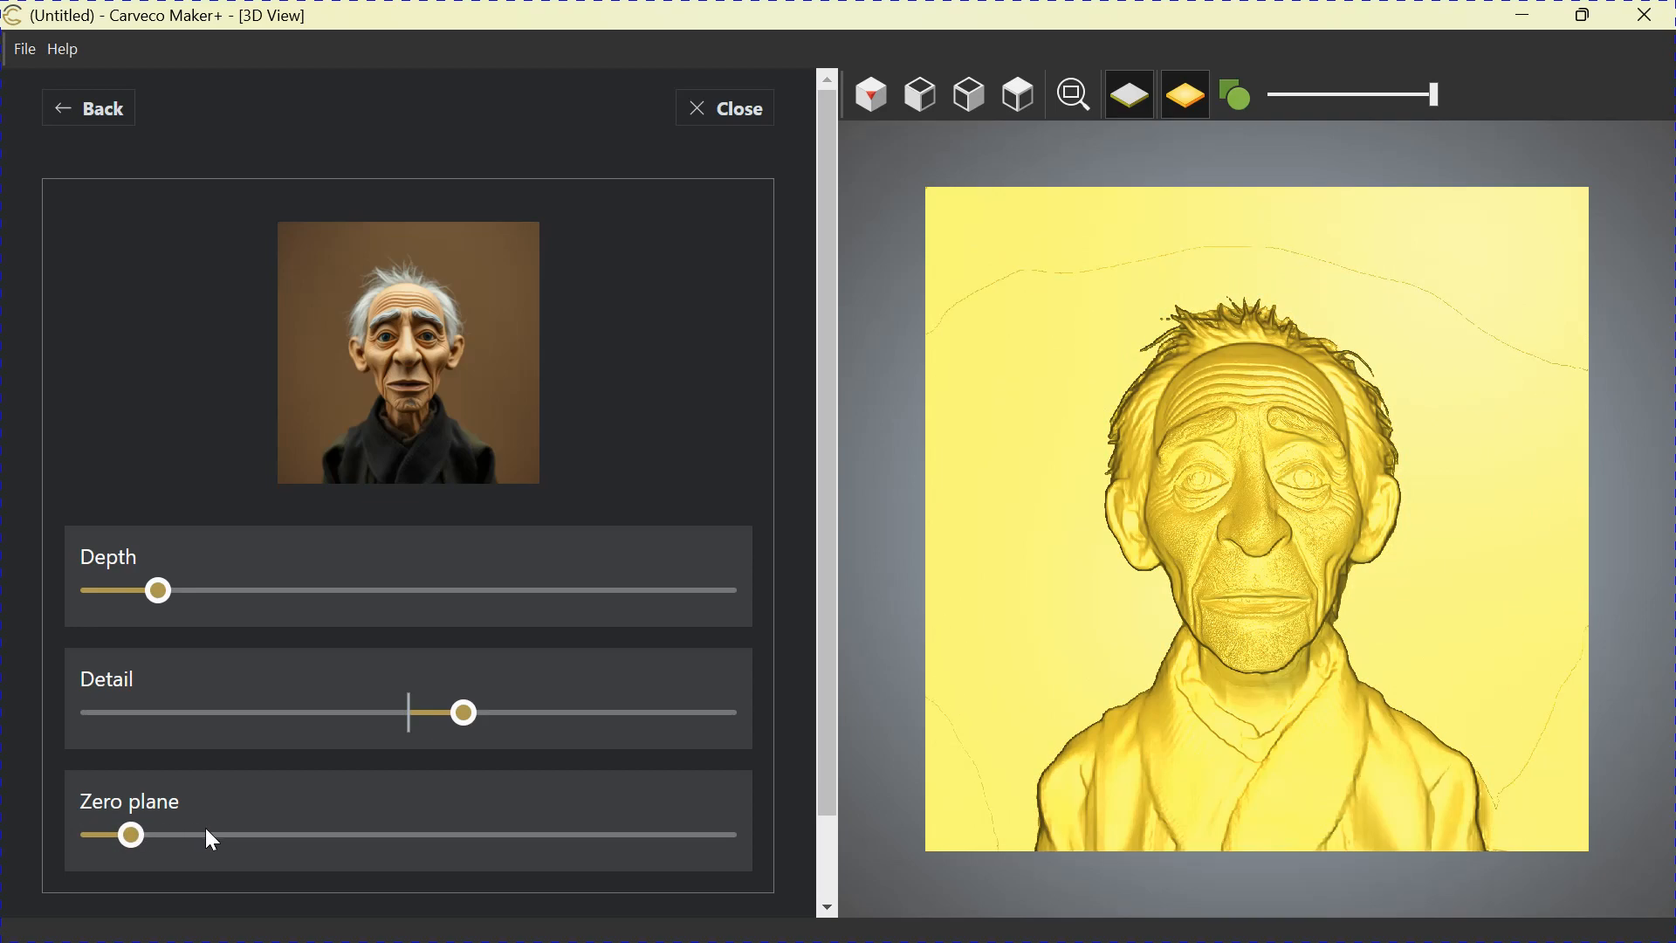
- Start saving the old-man relief to the clipart library
{"action": "scroll", "scroll_direction": "down", "scroll_amount": 3}
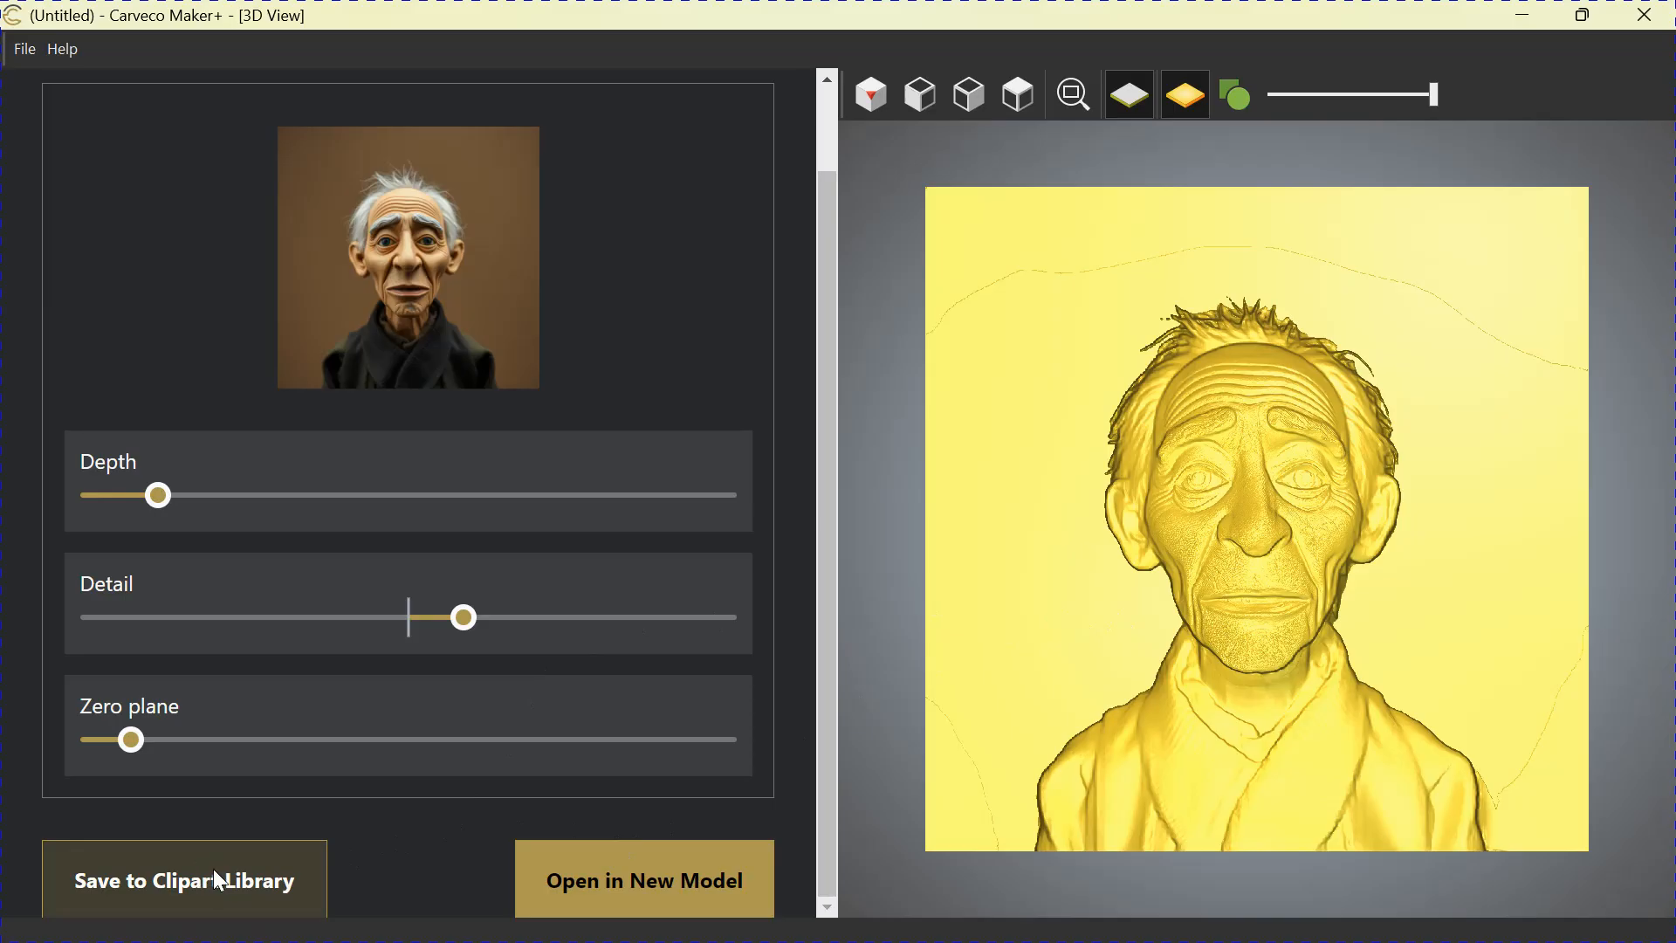
{"action": "left_click", "coordinate": [183, 880]}
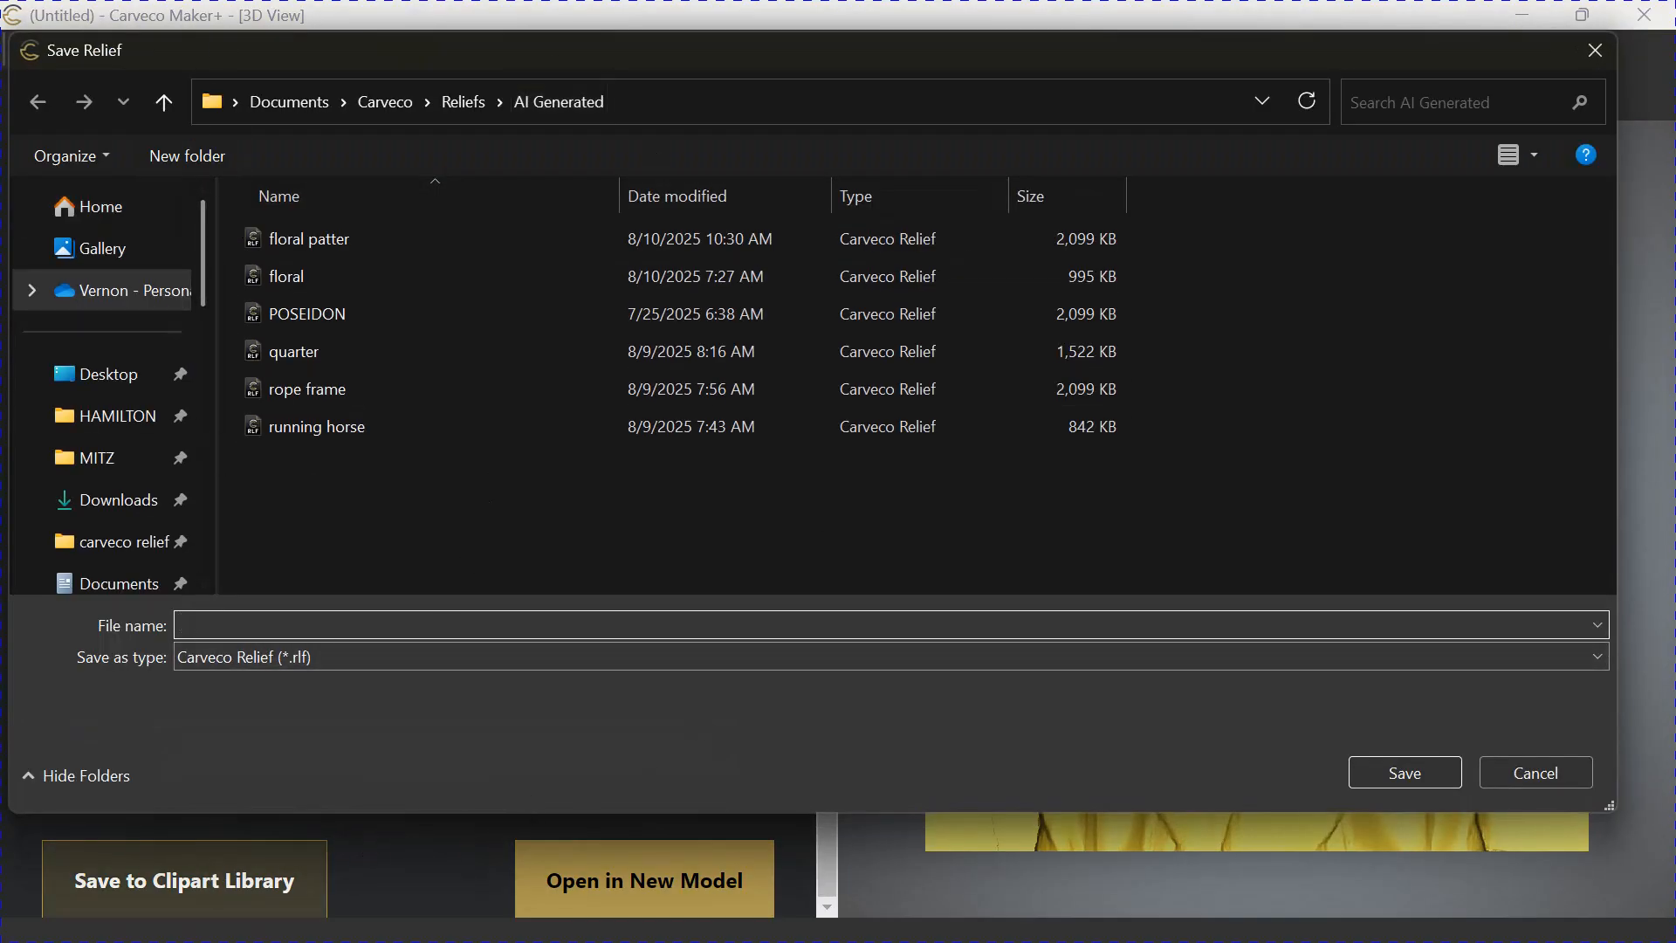
- Save the relief as 'old man' in the AI Generated reliefs folder
{"action": "type", "text": "old m"}
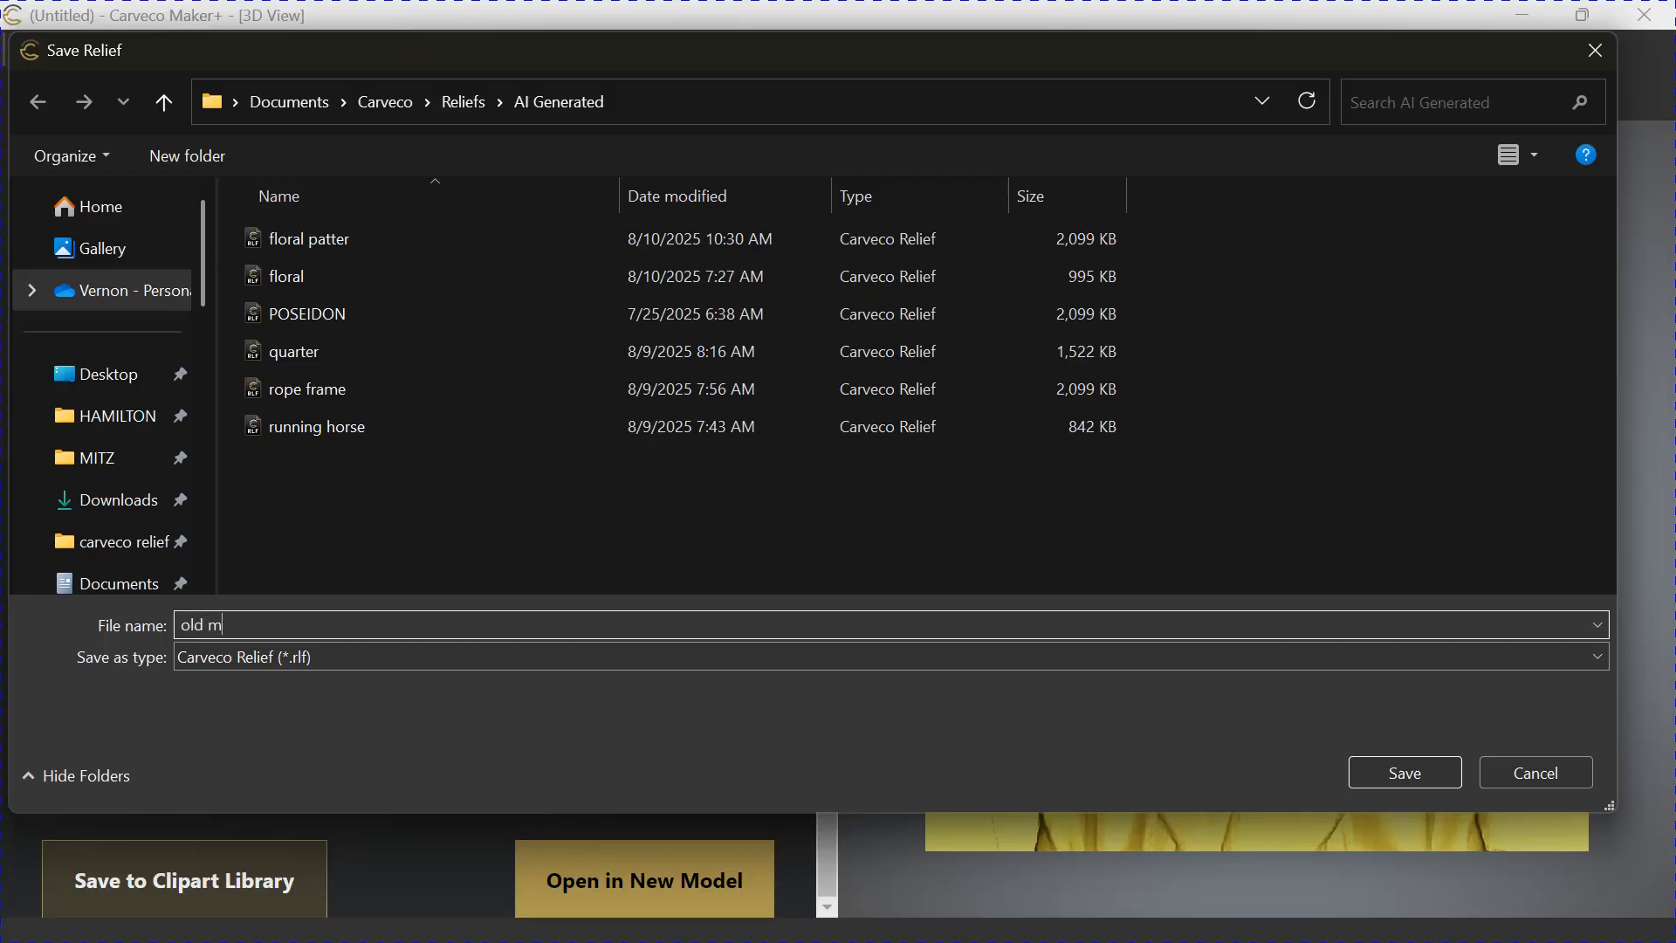
{"action": "type", "text": "an"}
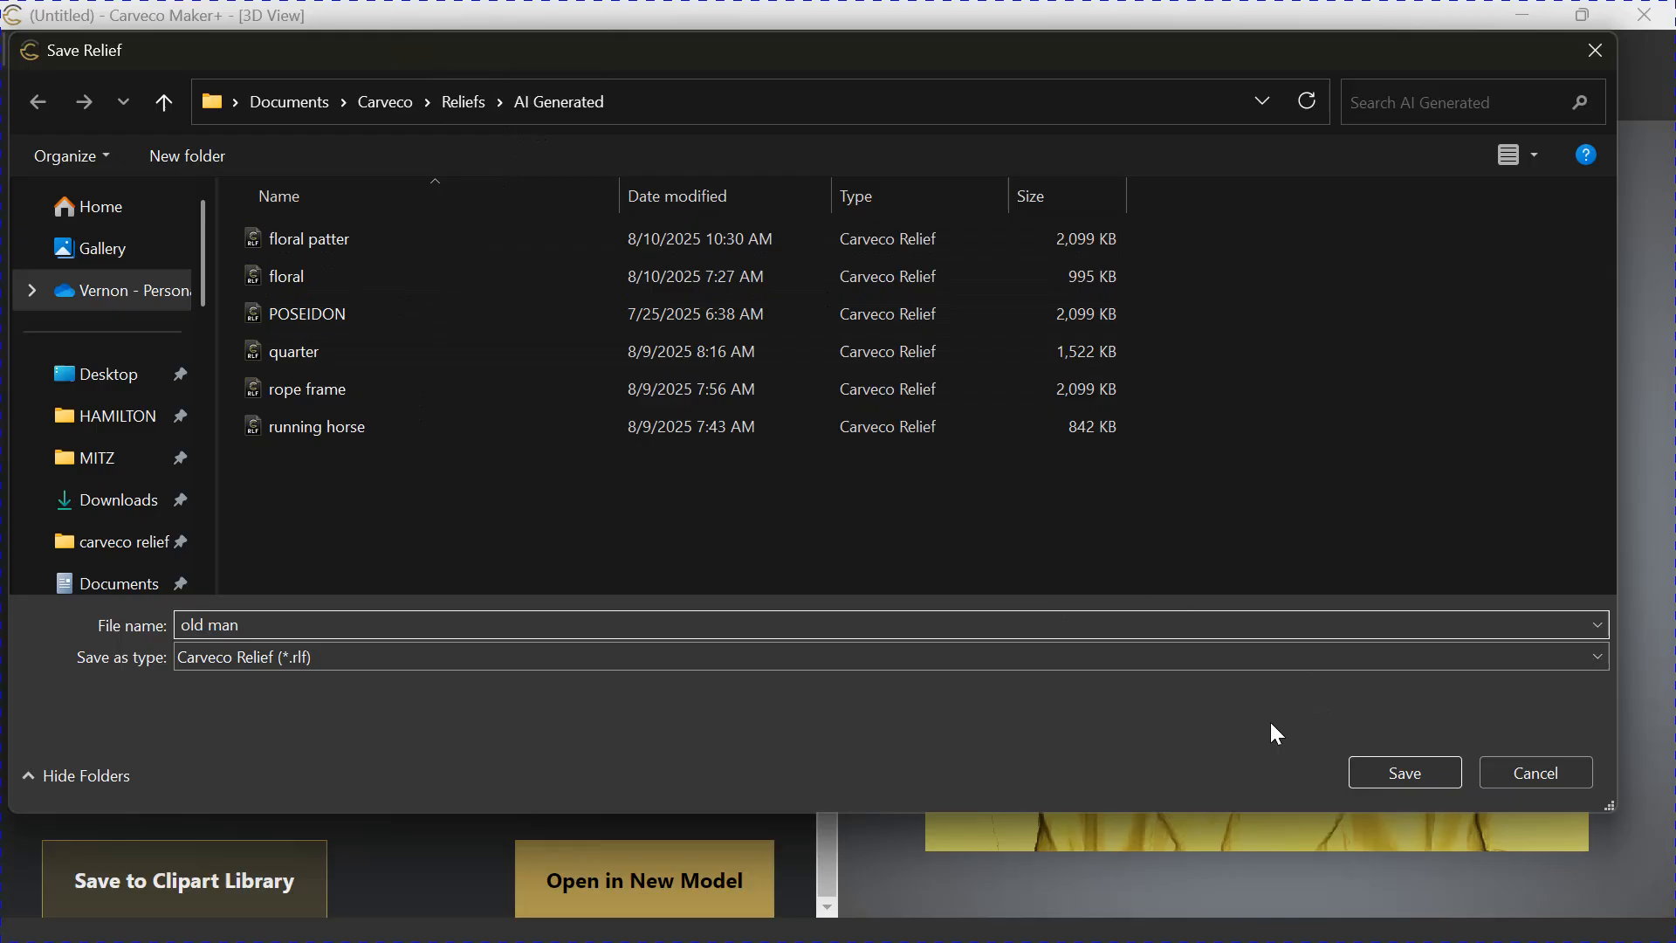
{"action": "left_click", "coordinate": [1403, 774]}
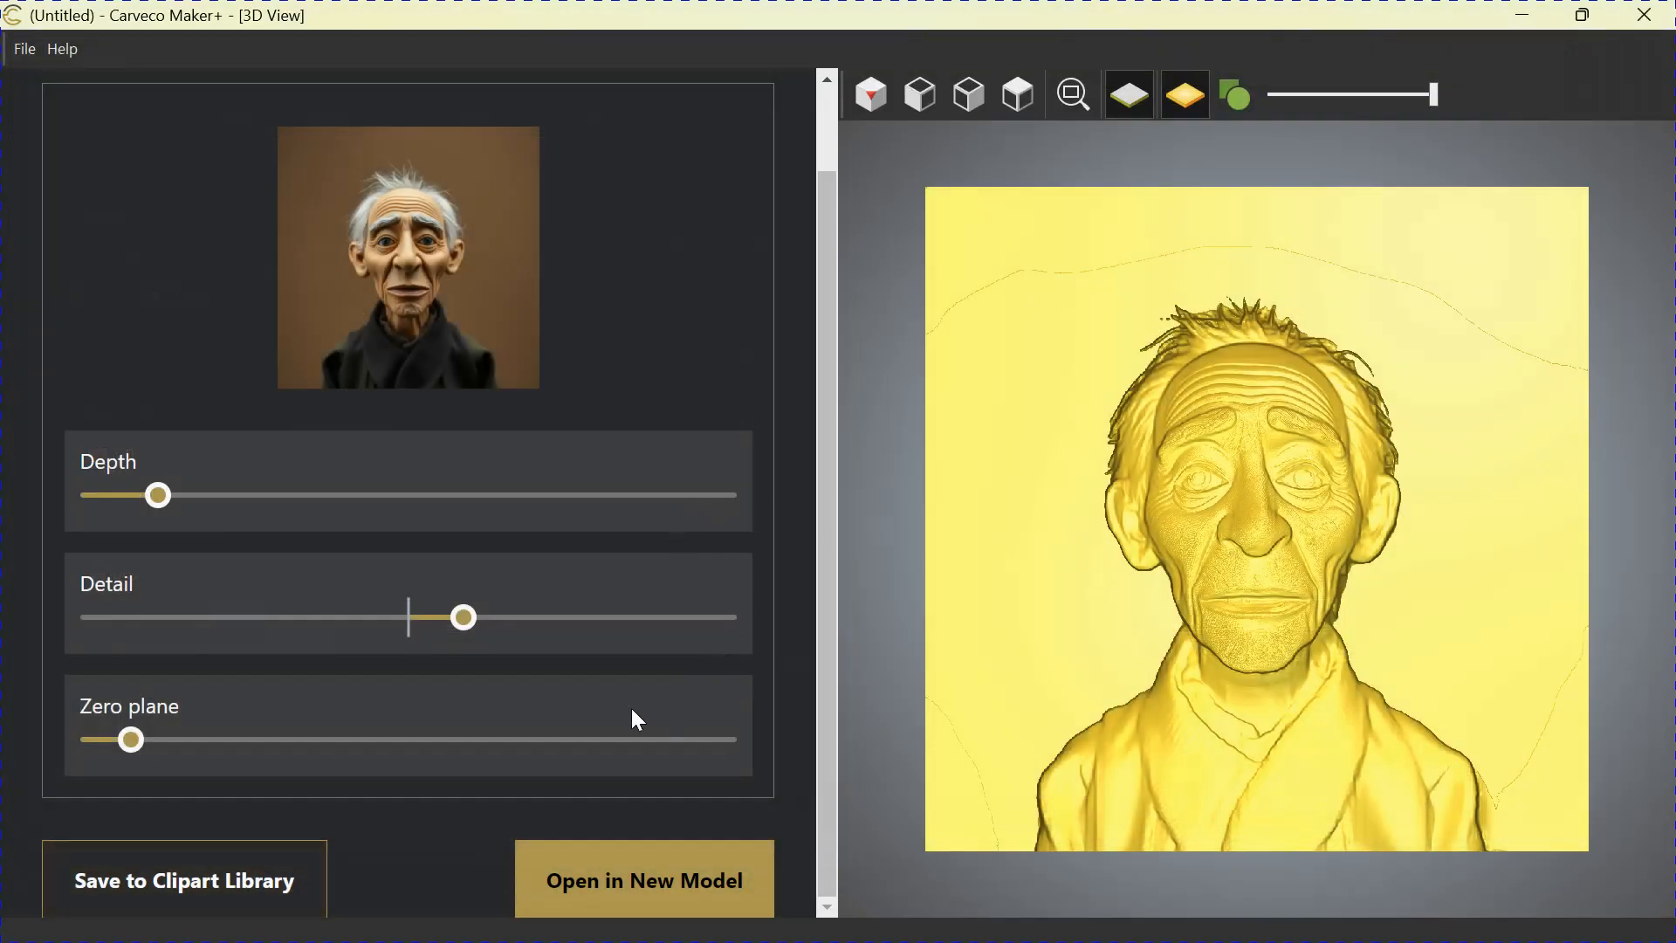
{"action": "mouse_move", "coordinate": [693, 386]}
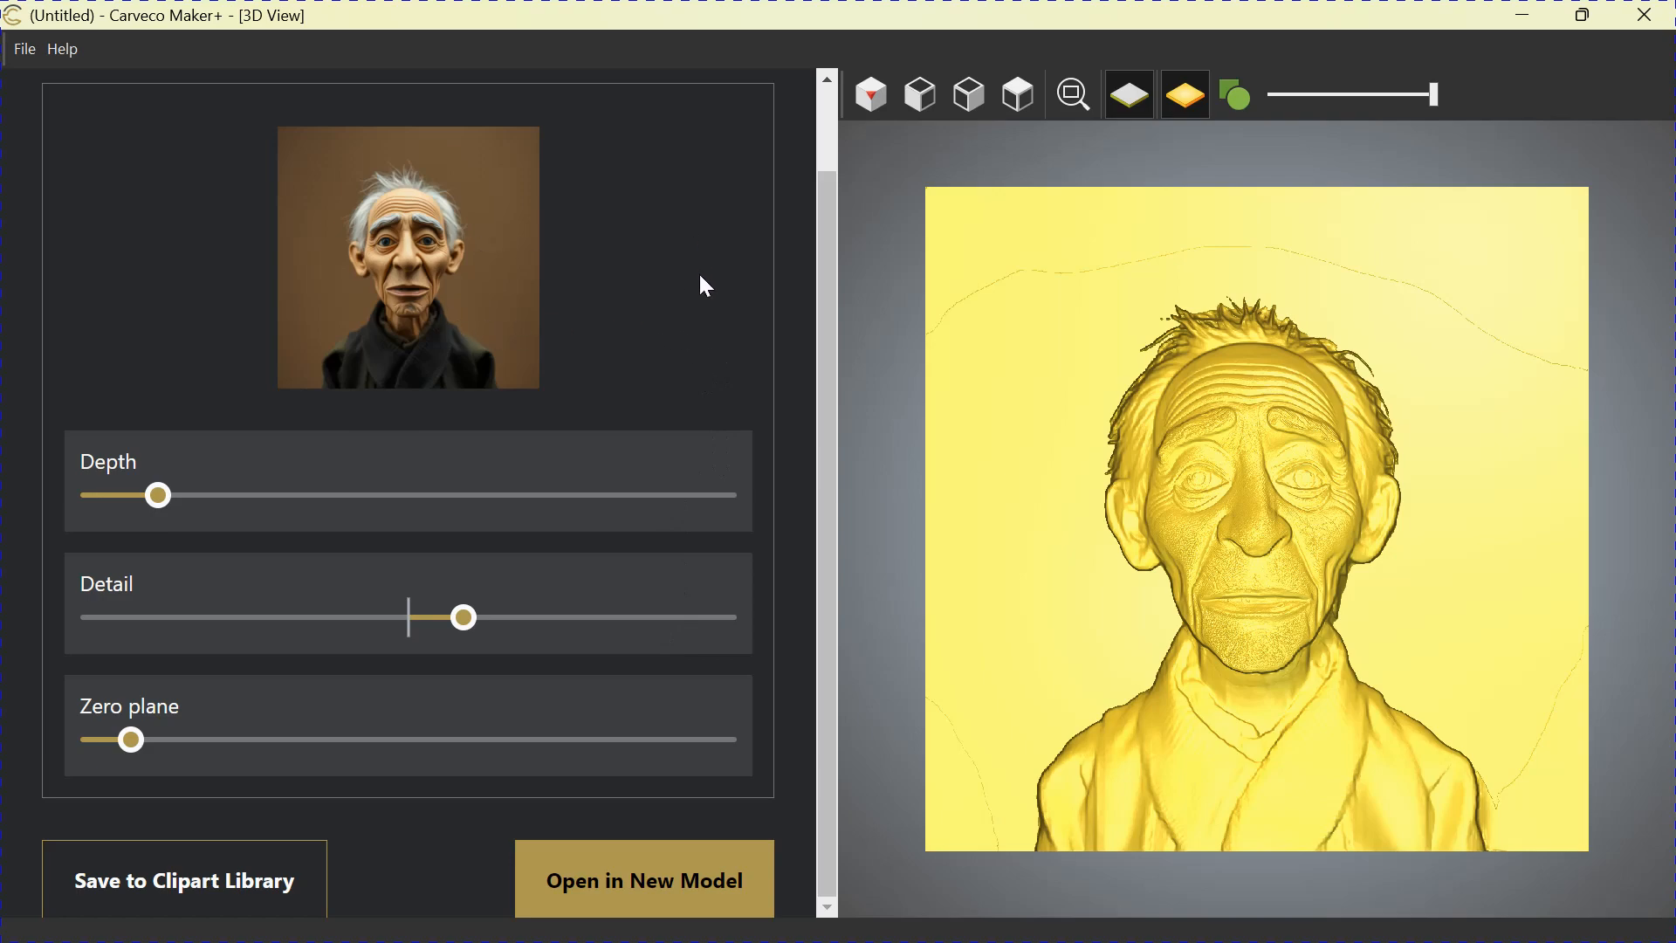
{"action": "mouse_move", "coordinate": [886, 624]}
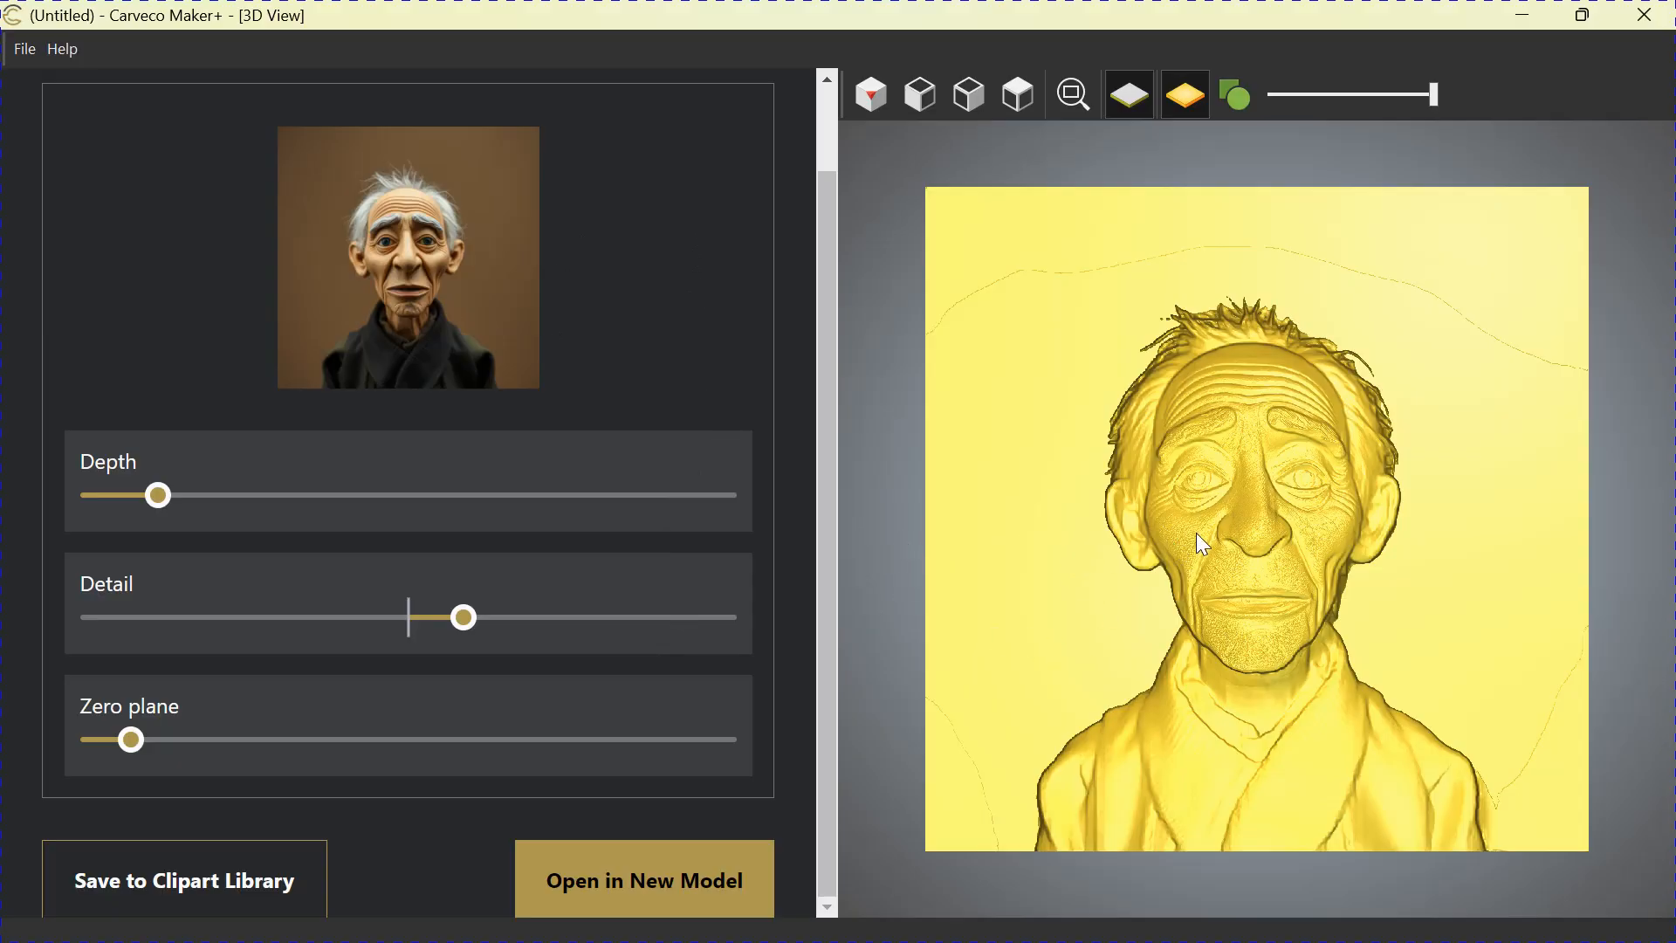
{"action": "mouse_move", "coordinate": [1392, 225]}
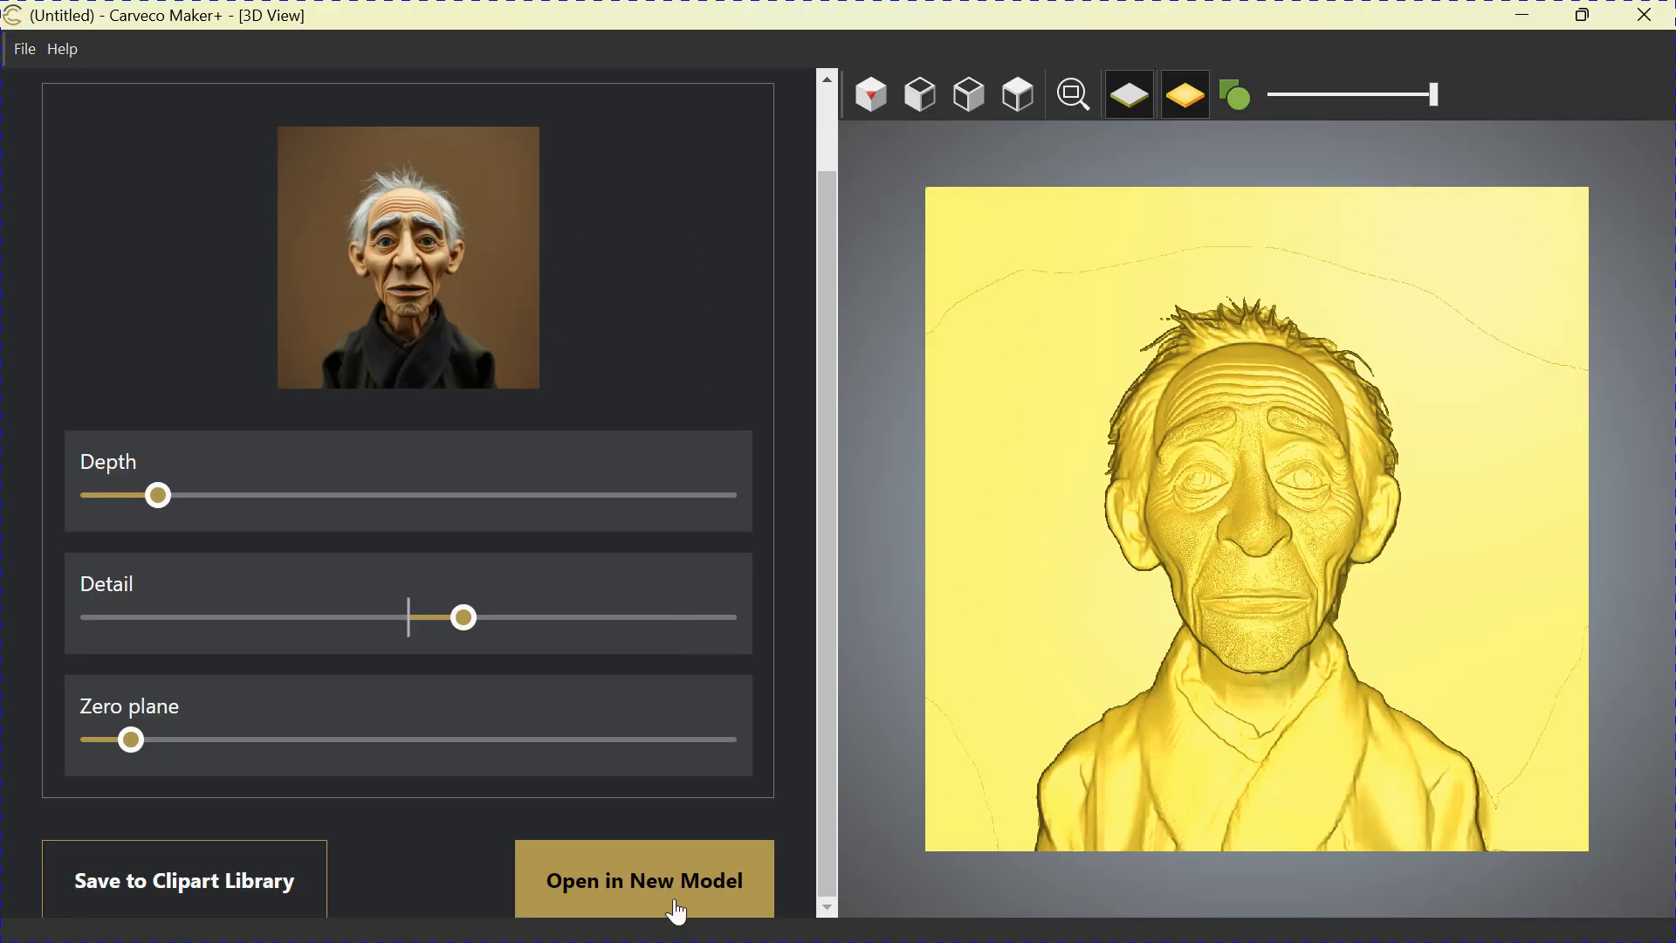
- Open the relief as a new model sized 12 by 12 inches
{"action": "left_click", "coordinate": [645, 879]}
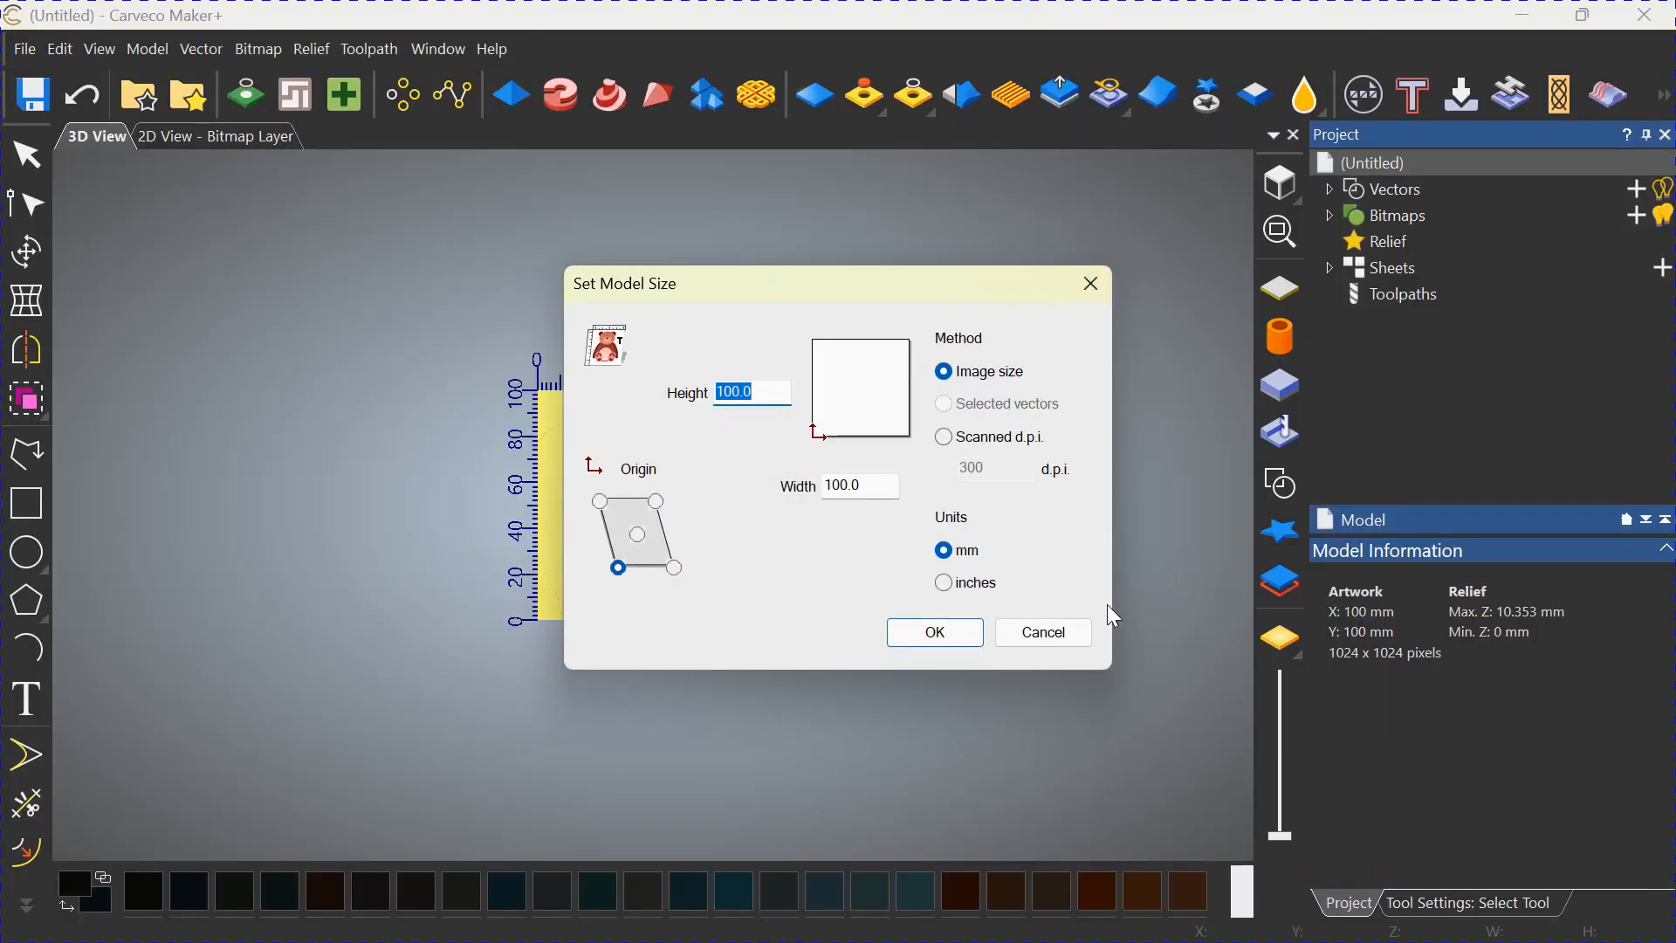
{"action": "mouse_move", "coordinate": [941, 579]}
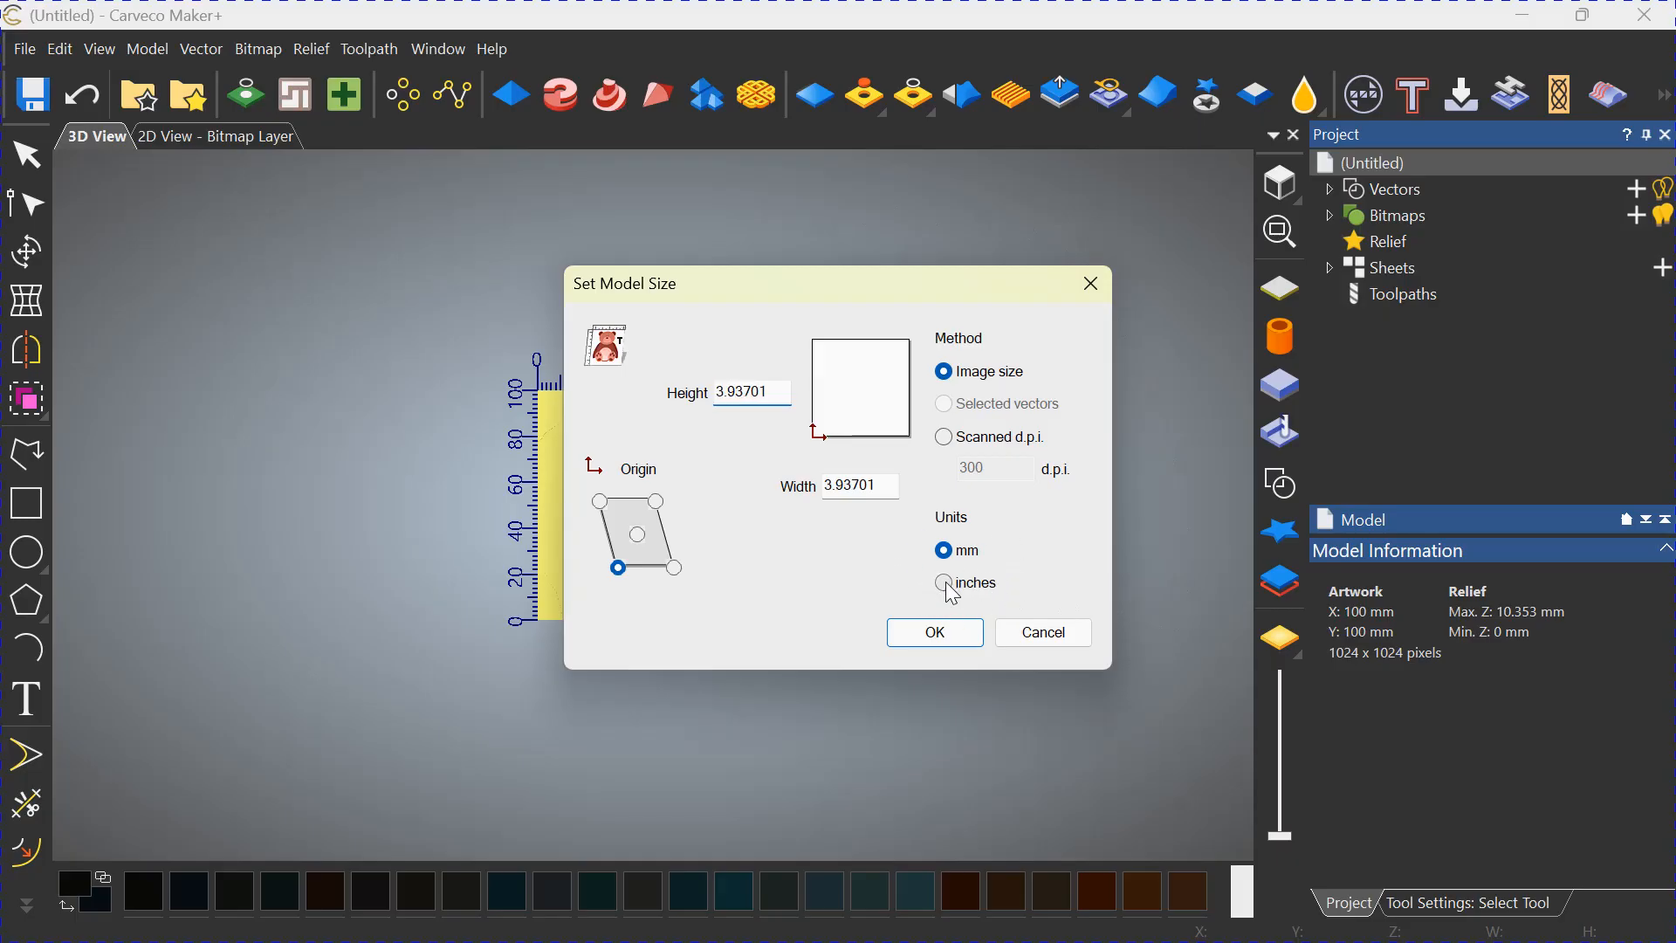
{"action": "left_click", "coordinate": [941, 582]}
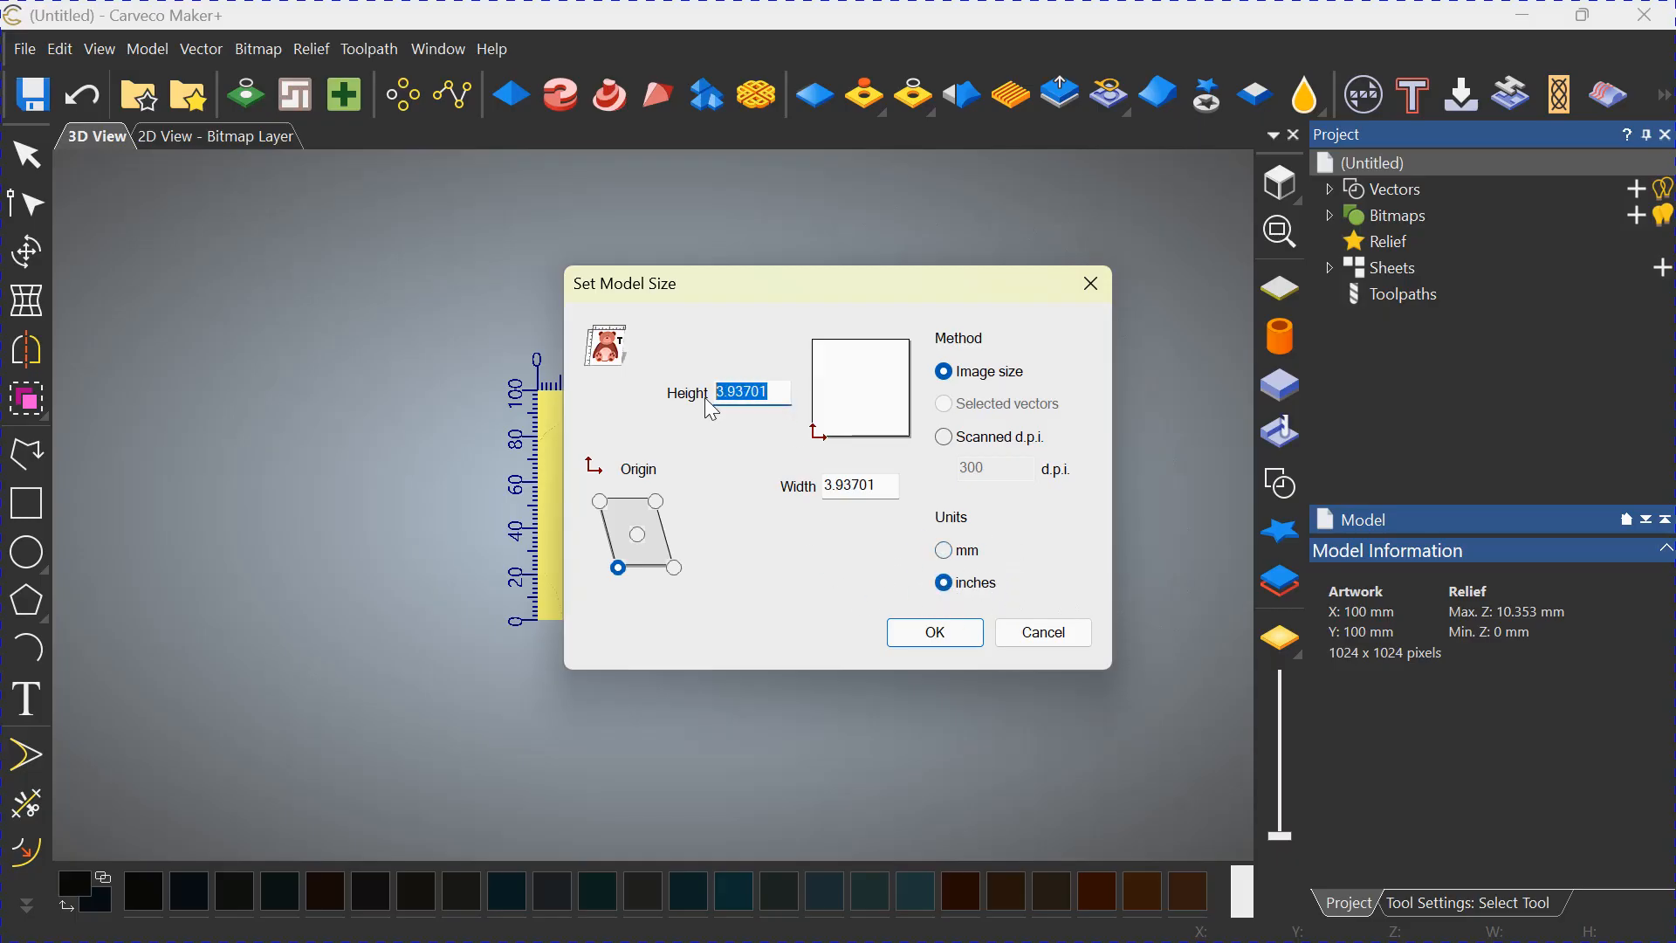
{"action": "type", "text": "12"}
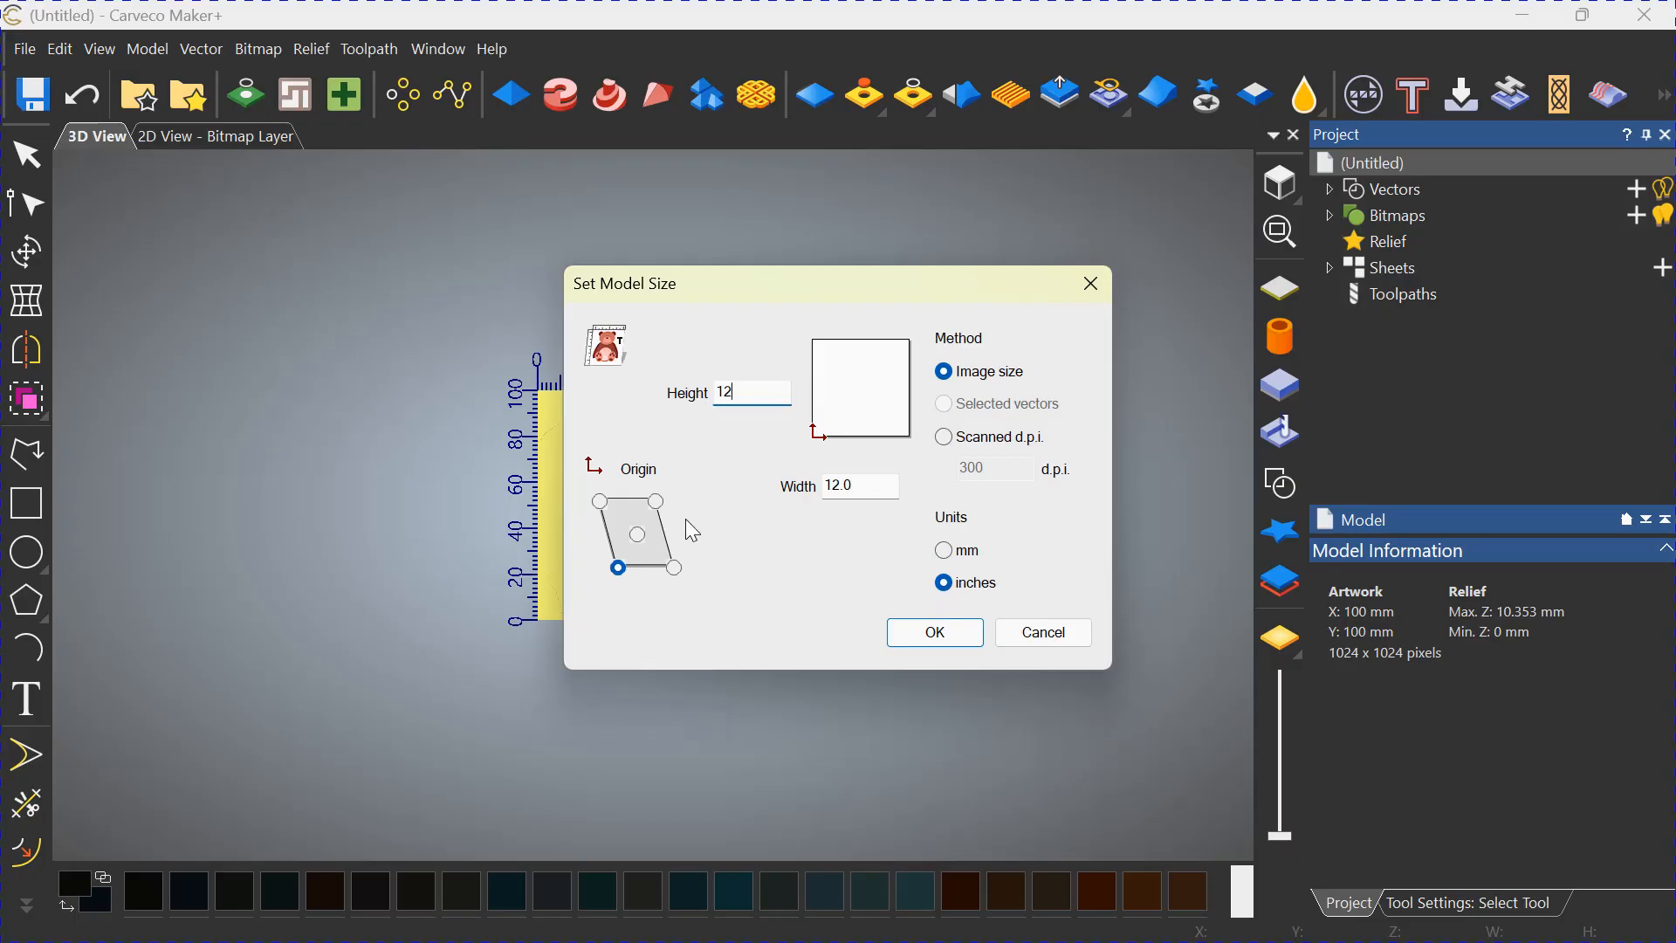
{"action": "left_click", "coordinate": [932, 632]}
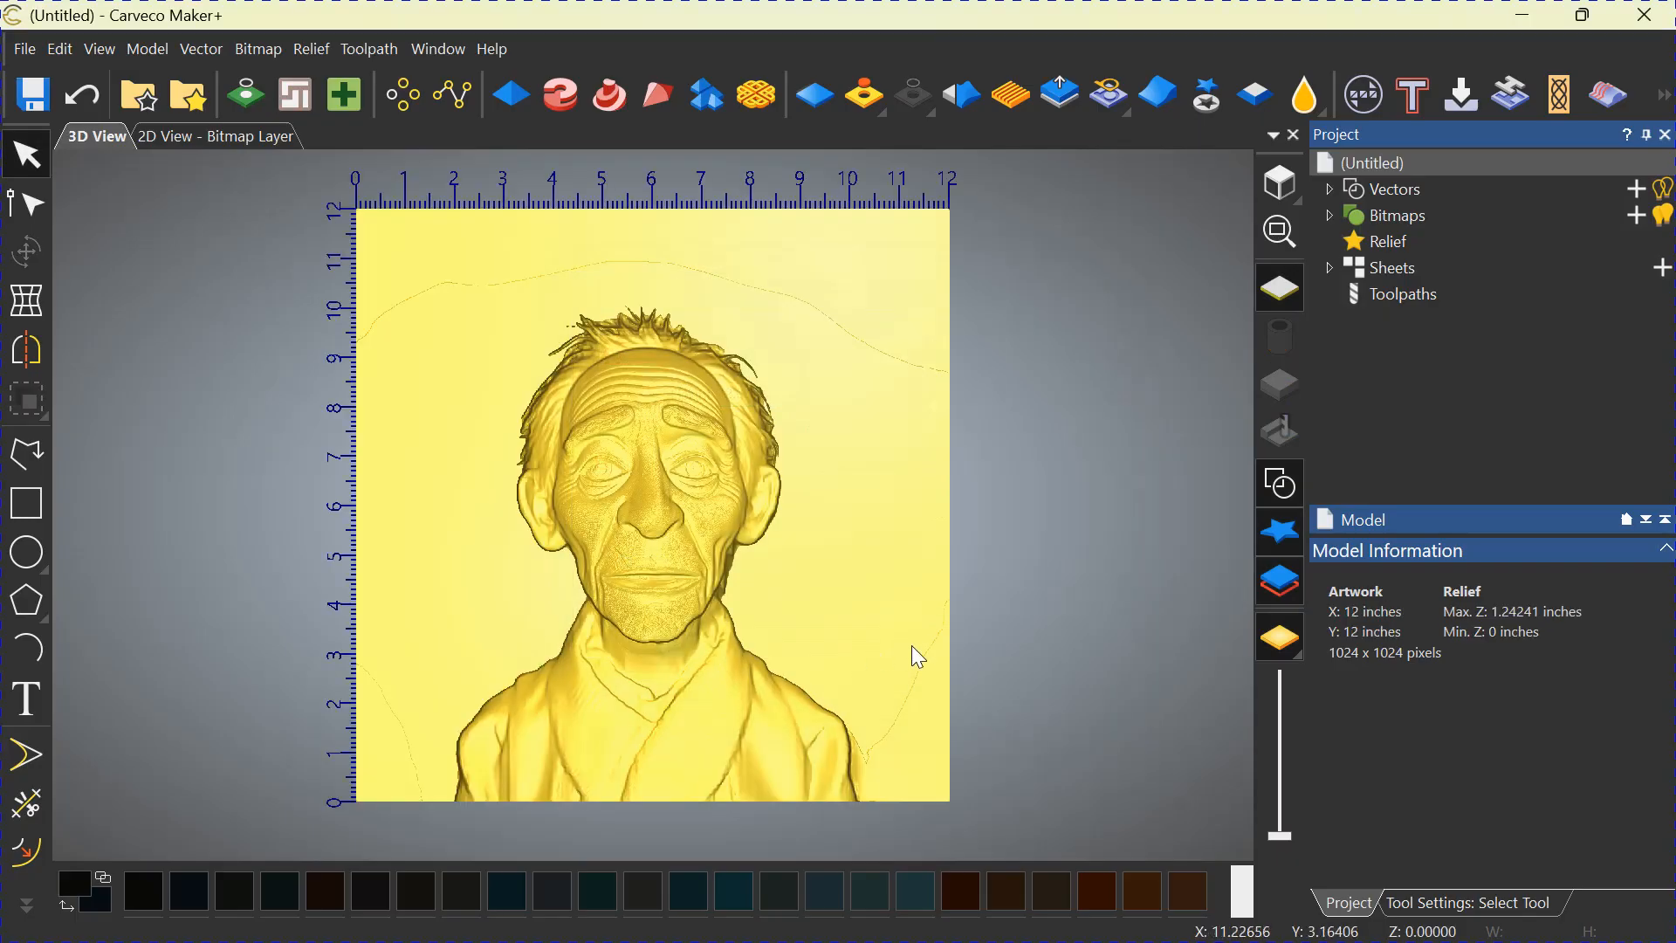
{"action": "mouse_move", "coordinate": [850, 592]}
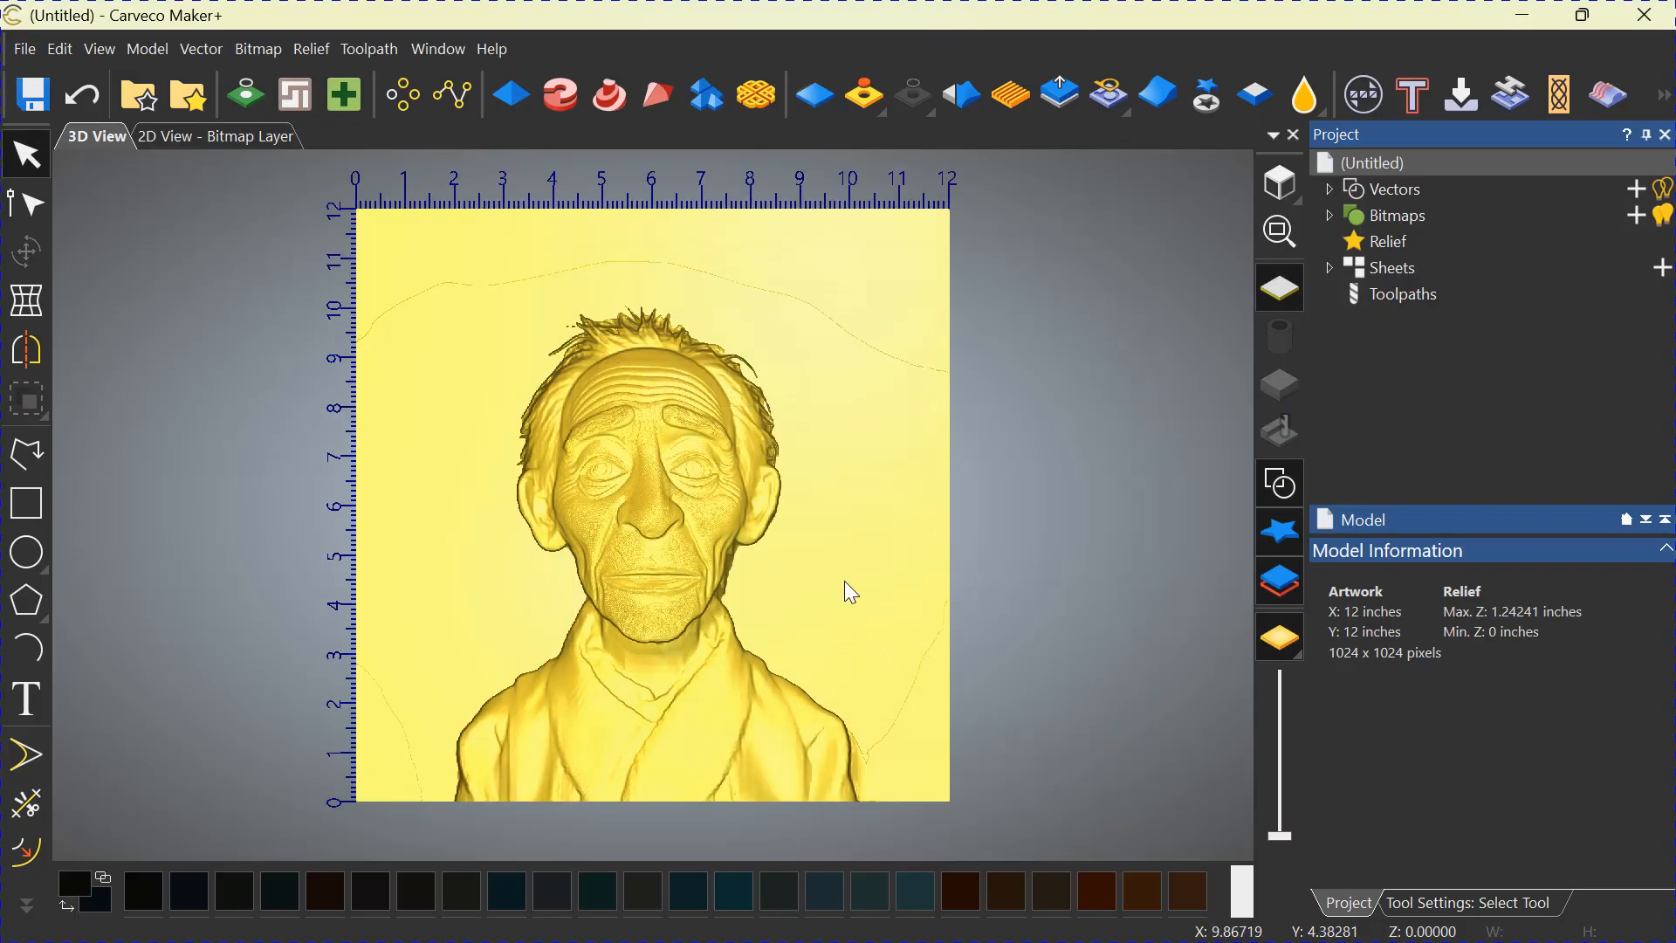
{"action": "mouse_move", "coordinate": [754, 401]}
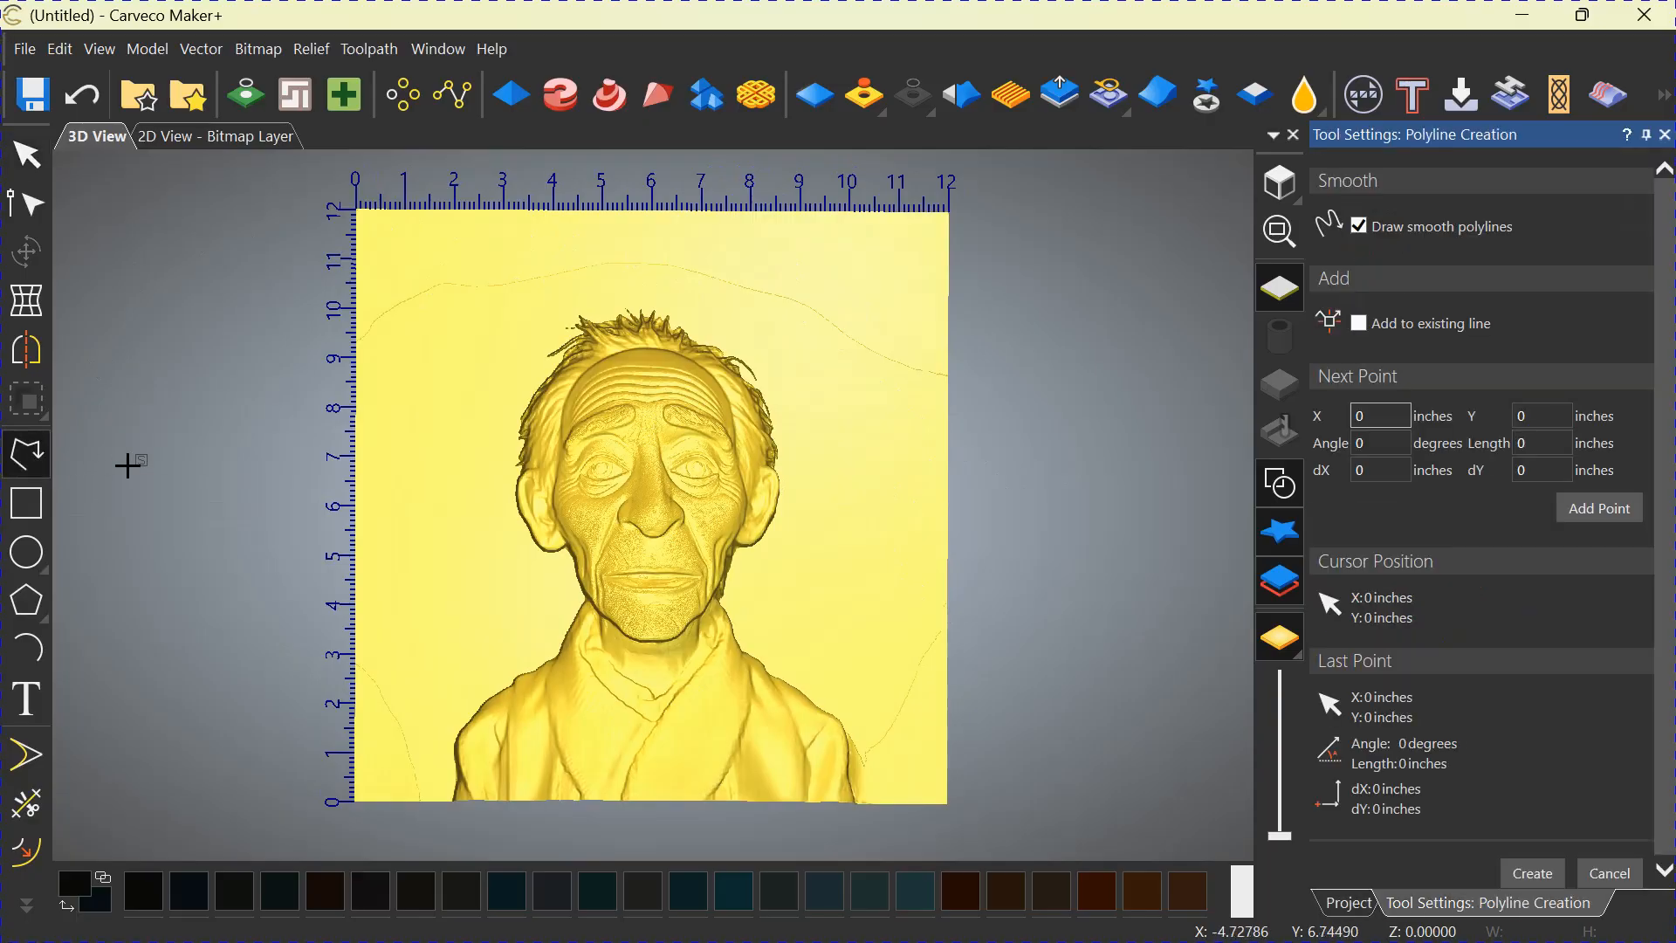
{"action": "mouse_move", "coordinate": [368, 377]}
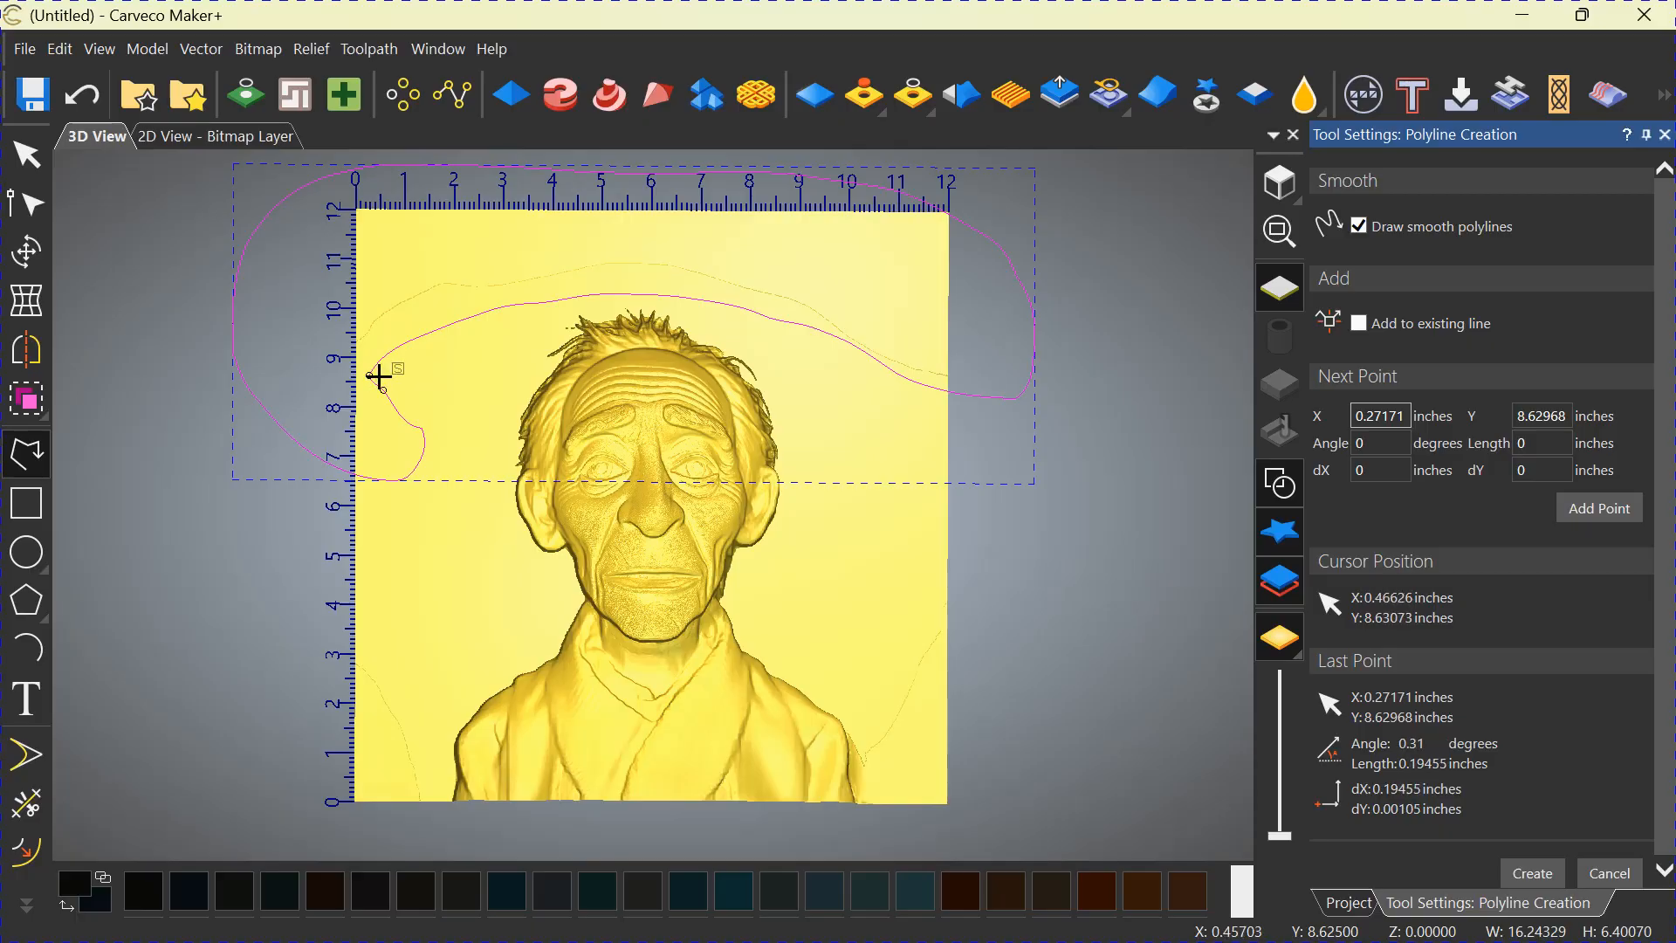
{"action": "mouse_move", "coordinate": [749, 222]}
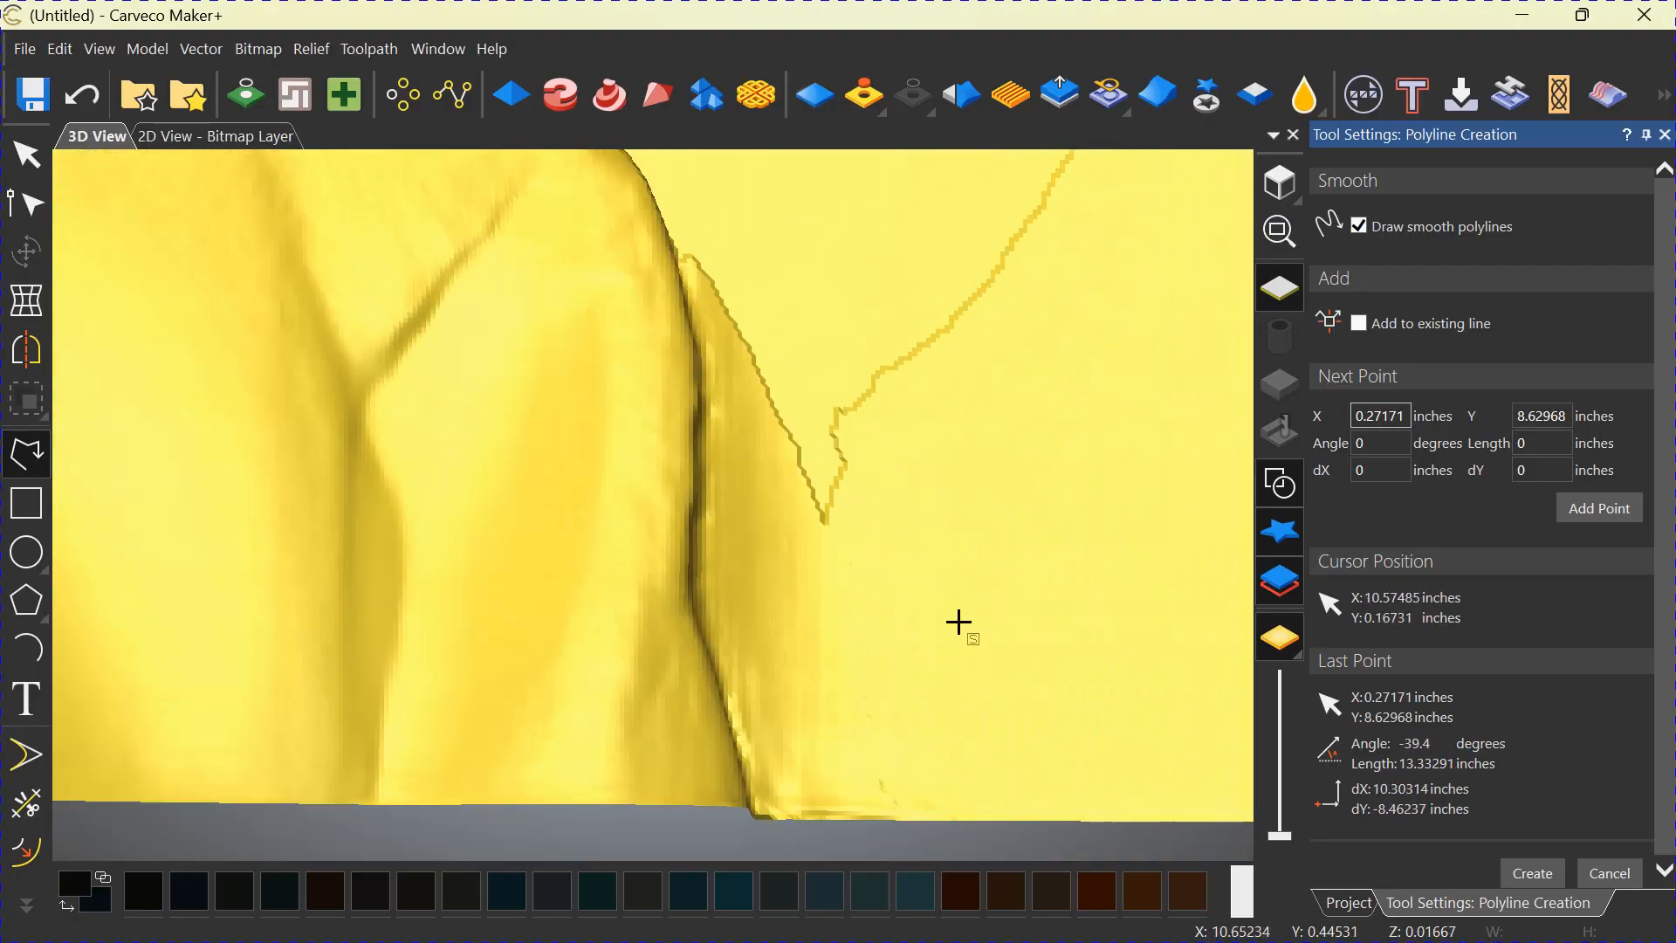
{"action": "mouse_move", "coordinate": [722, 206]}
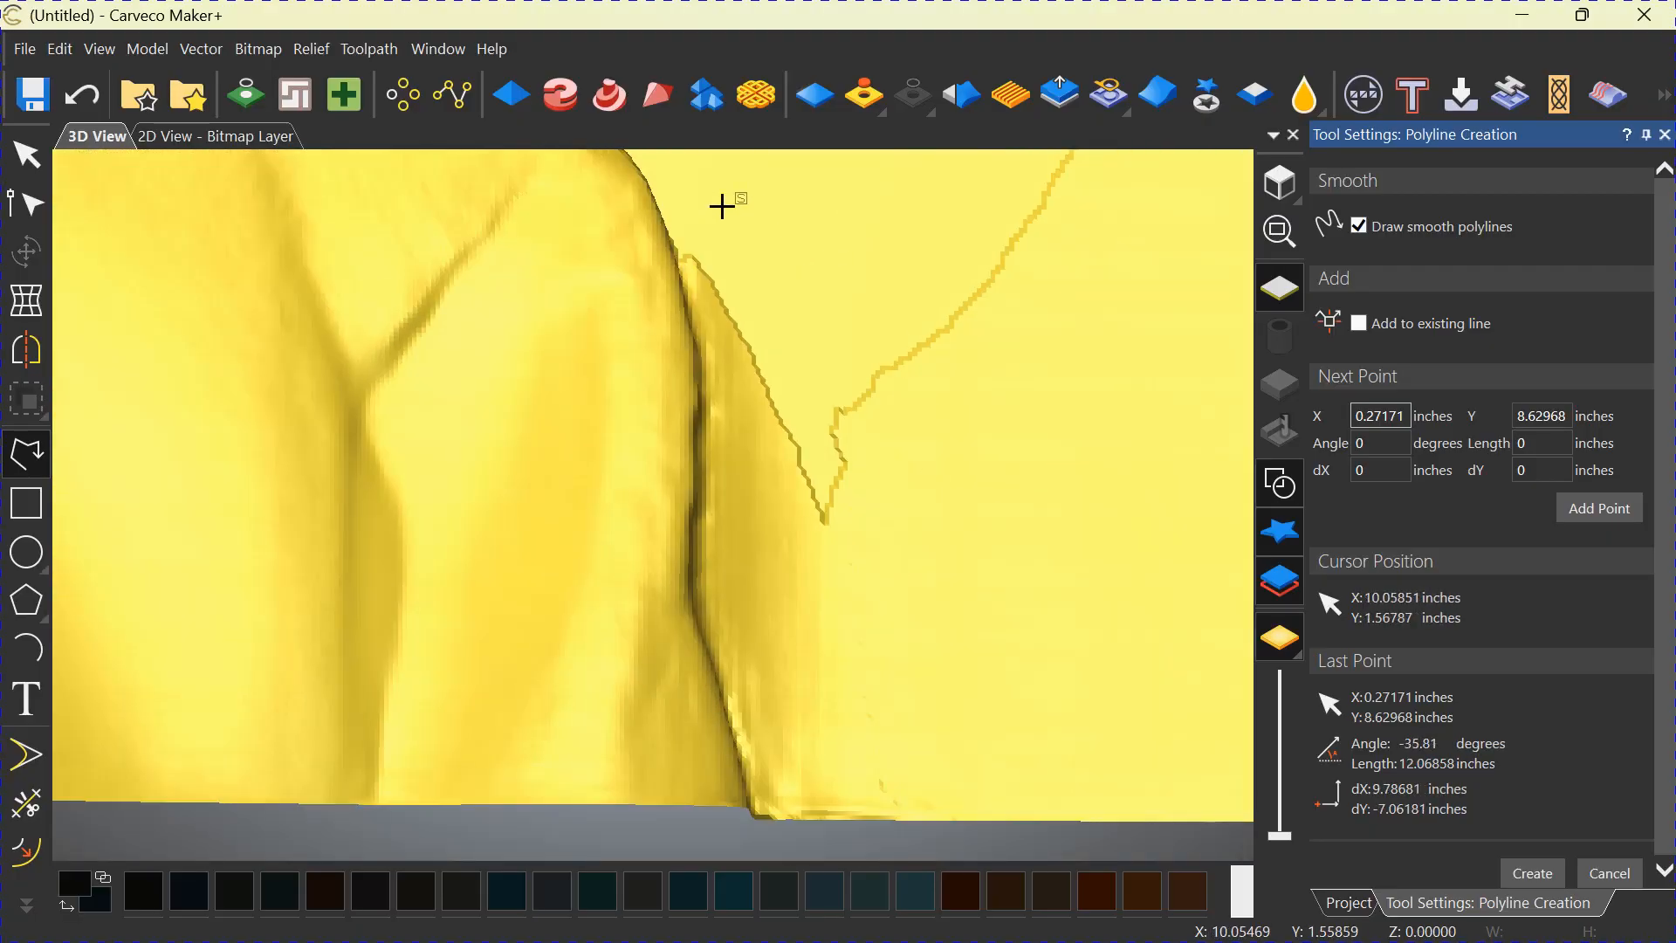
- Add another point to the polyline tracing the old man's right shoulder edge
{"action": "left_click", "coordinate": [704, 202]}
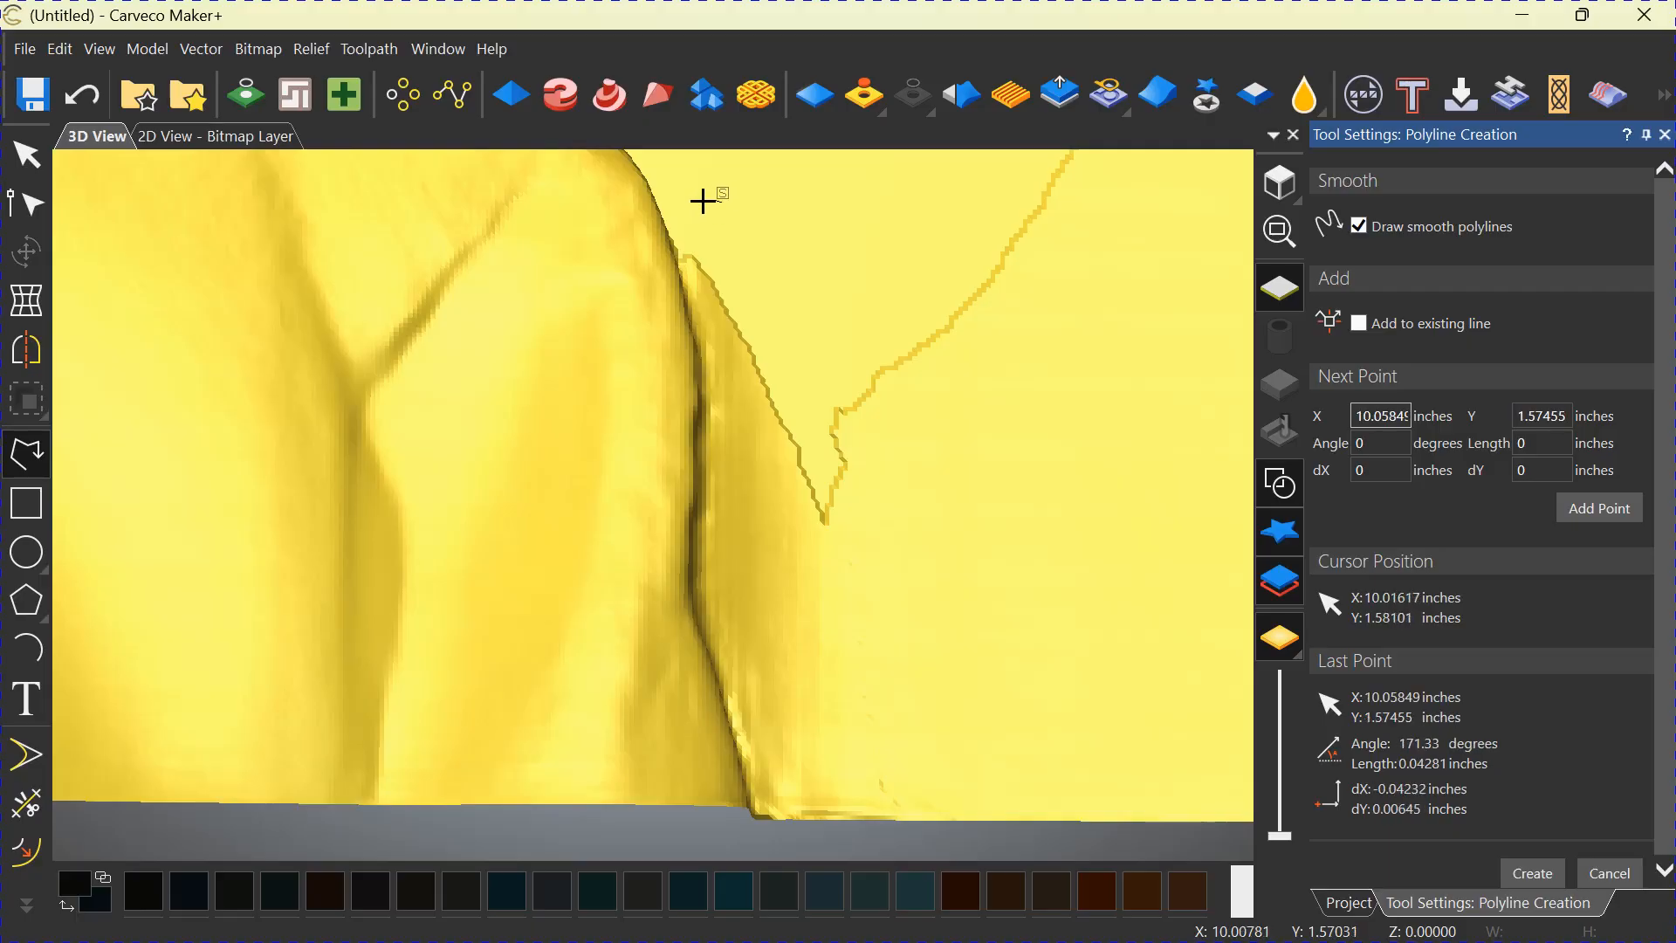
{"action": "mouse_move", "coordinate": [671, 248]}
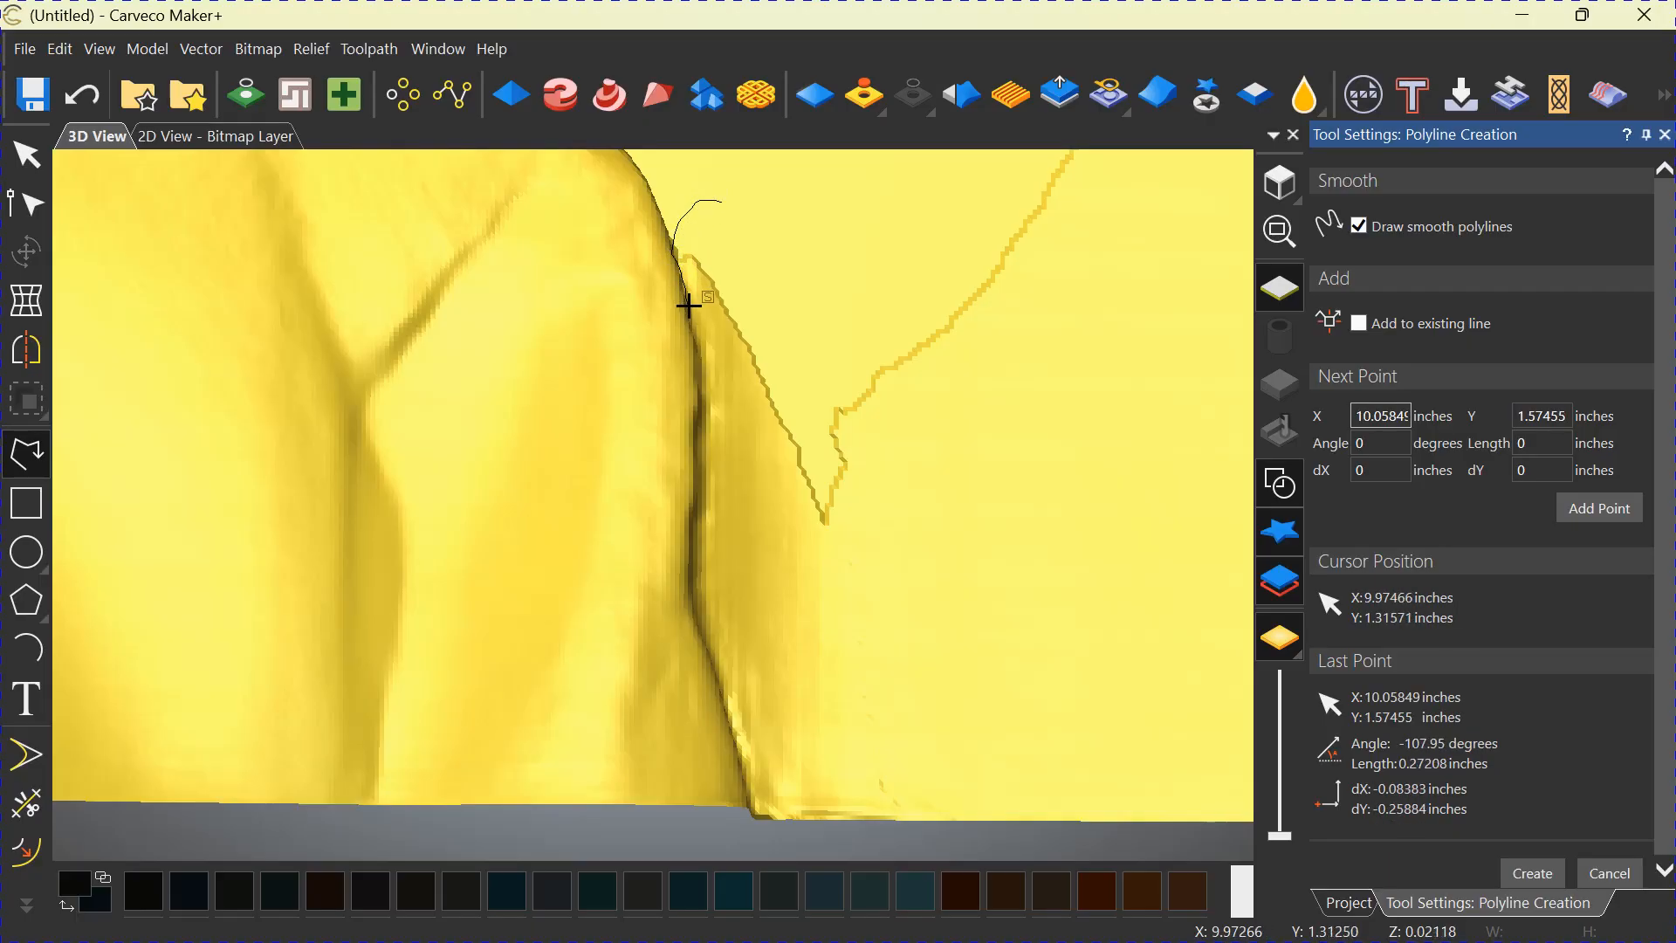
{"action": "mouse_move", "coordinate": [703, 399]}
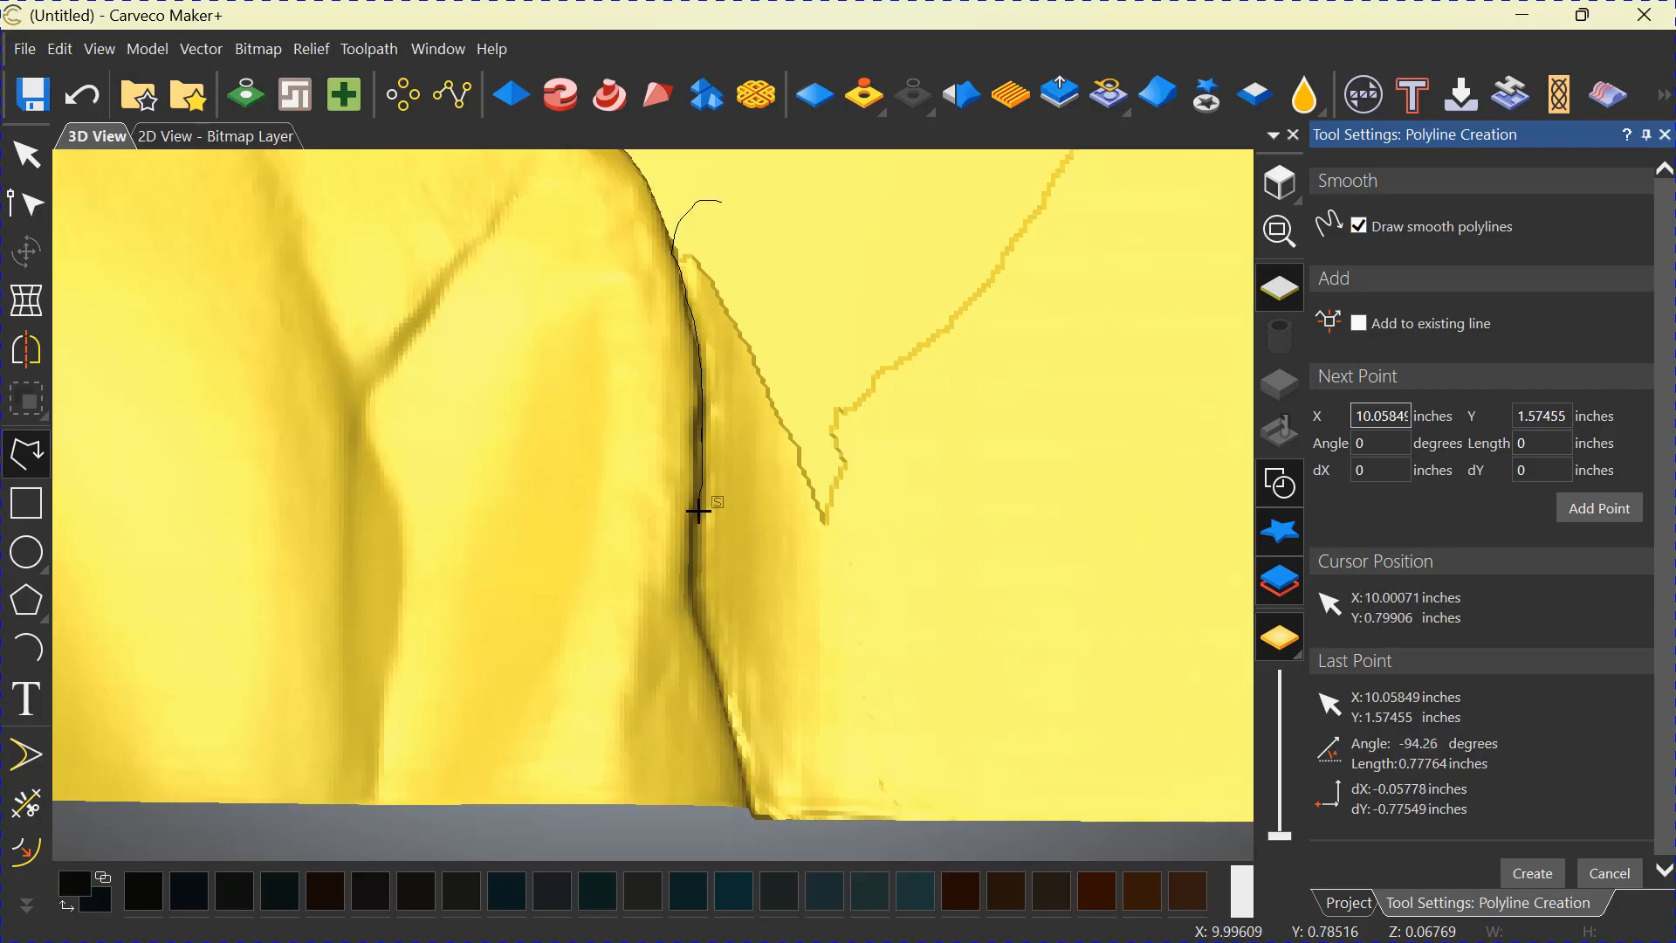
{"action": "mouse_move", "coordinate": [694, 613]}
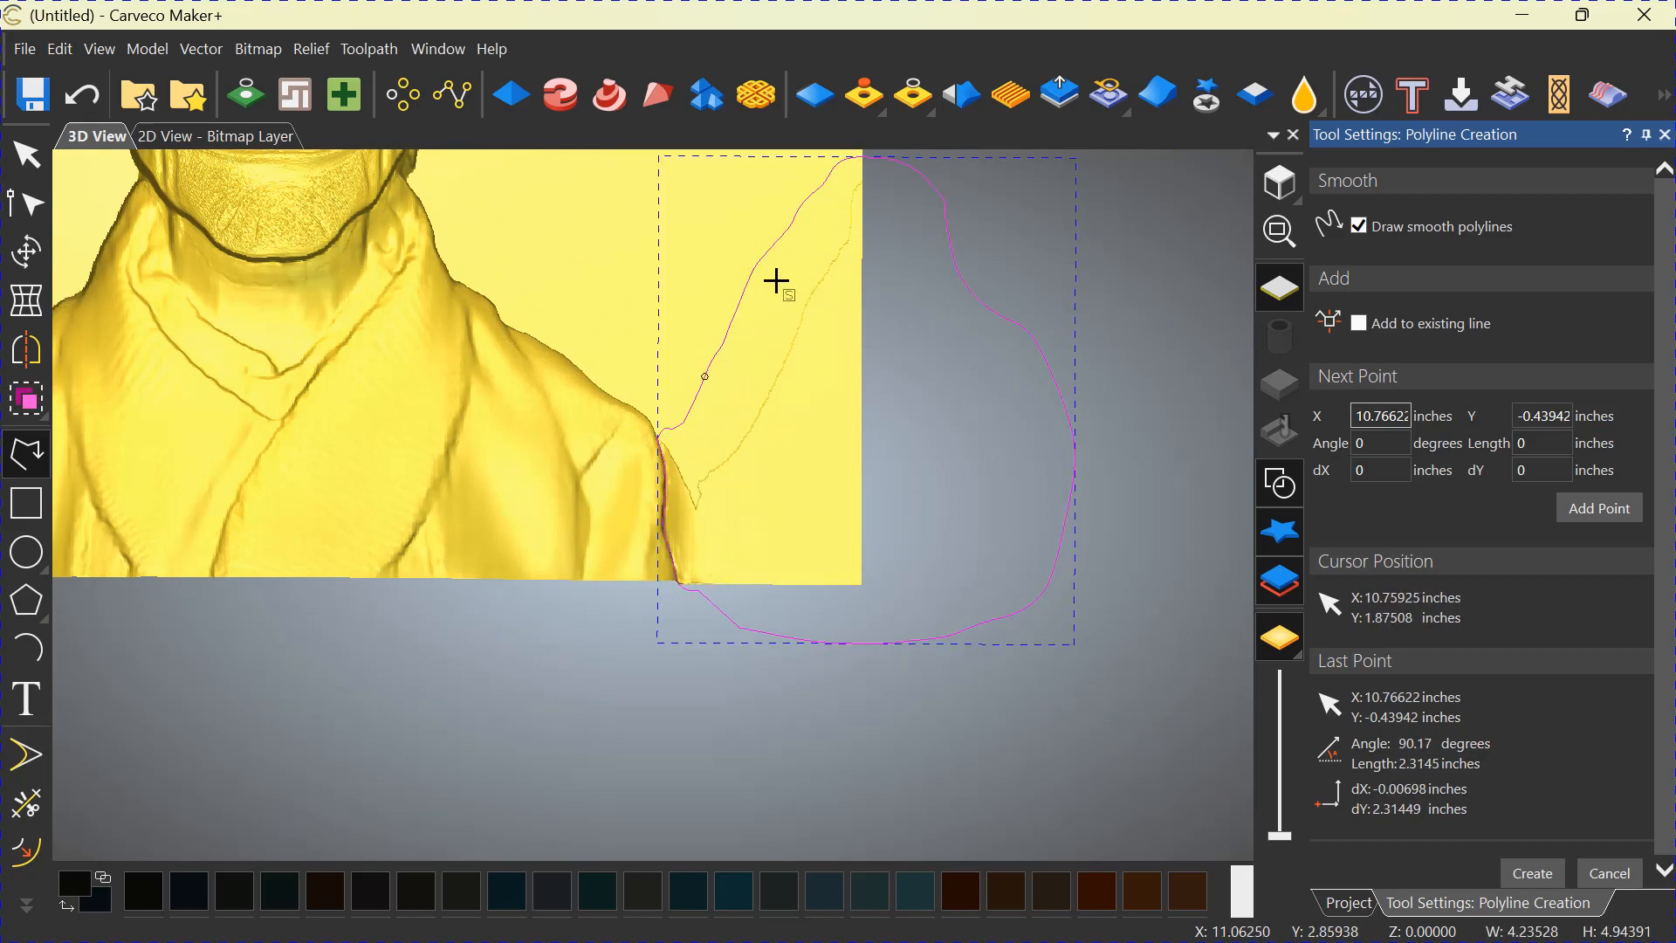
{"action": "mouse_move", "coordinate": [911, 94]}
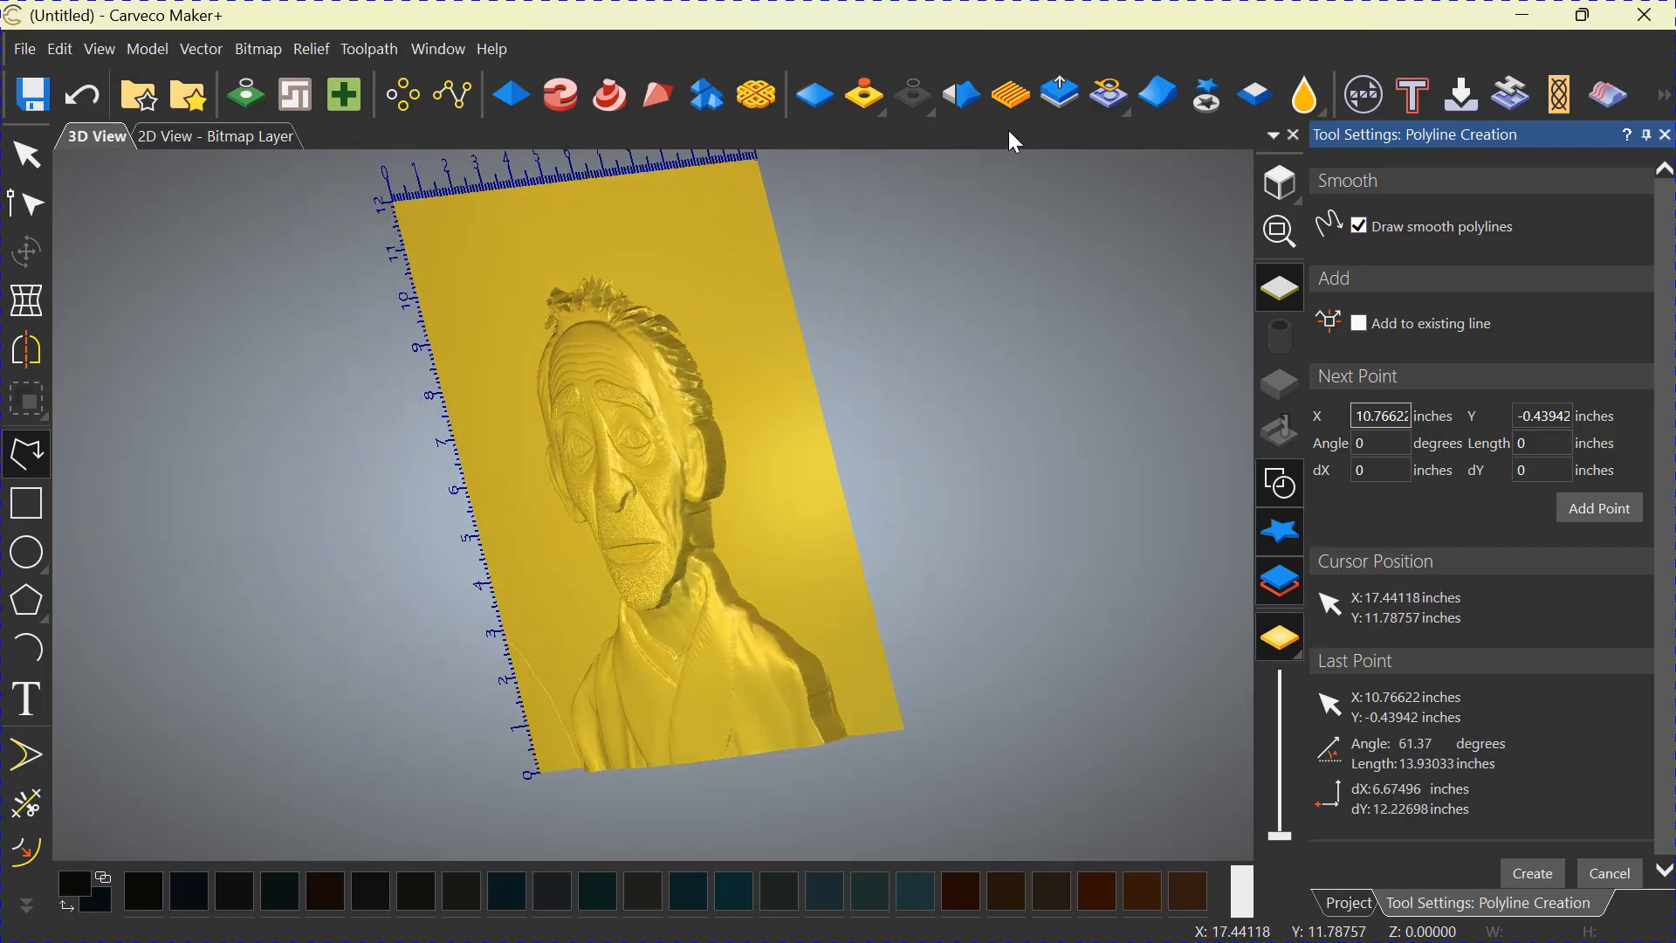
- Adjust the relief scale factor in the Scale Relief settings
{"action": "left_click", "coordinate": [1058, 94]}
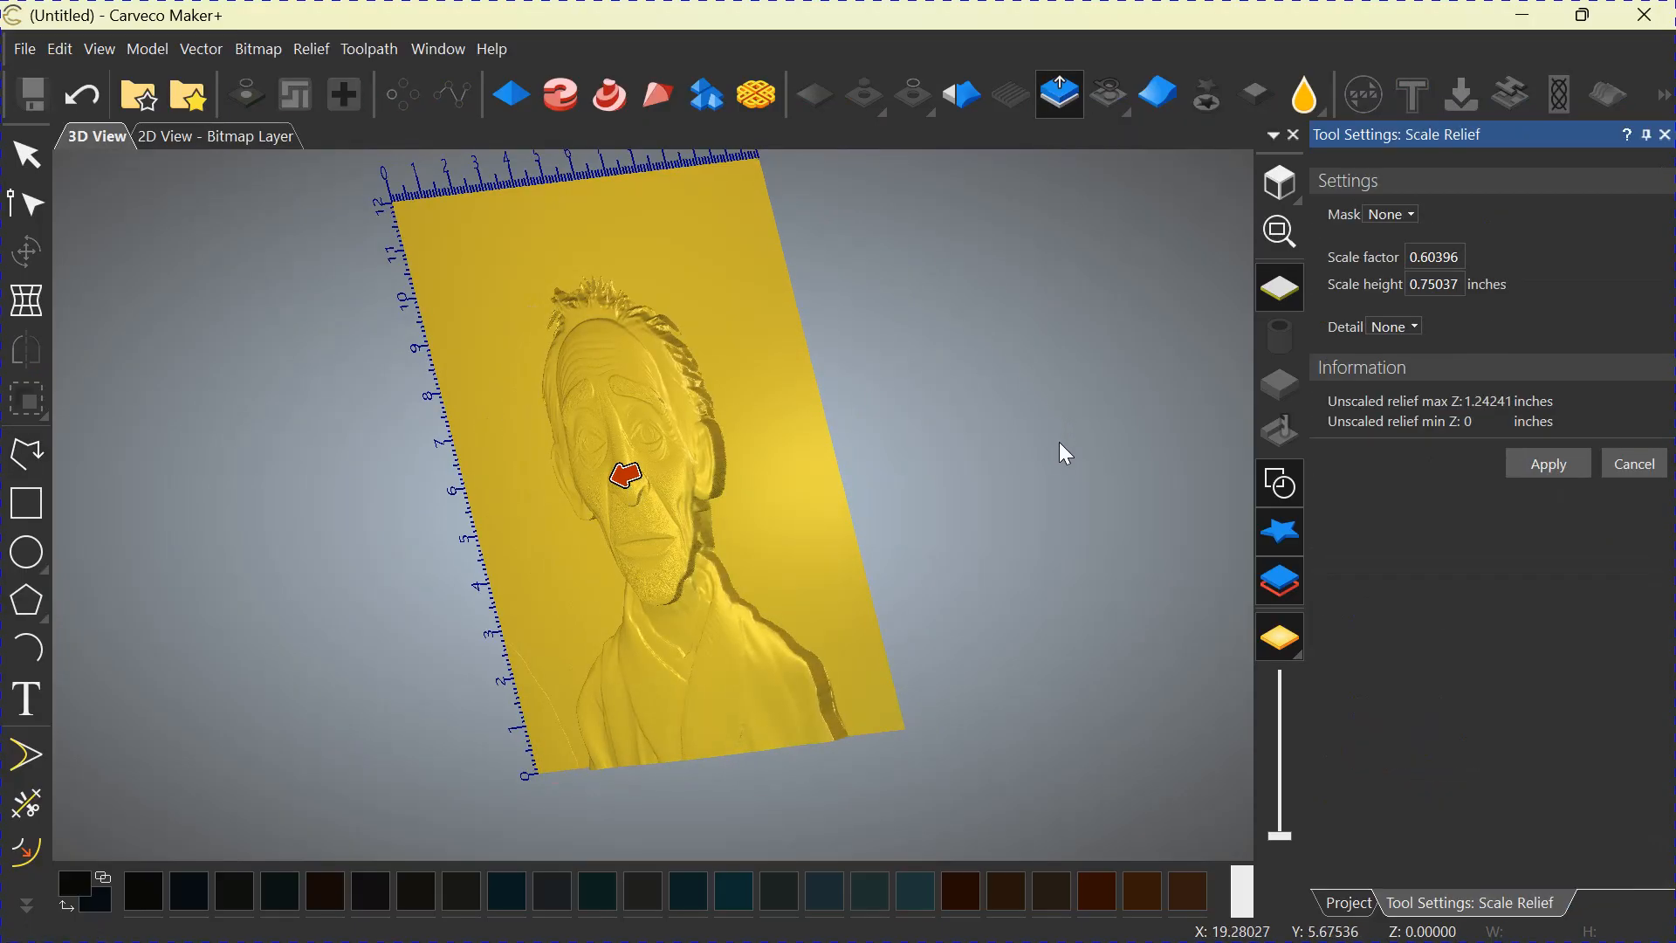
{"action": "left_click_drag", "start_coordinate": [1063, 451], "coordinate": [962, 429]}
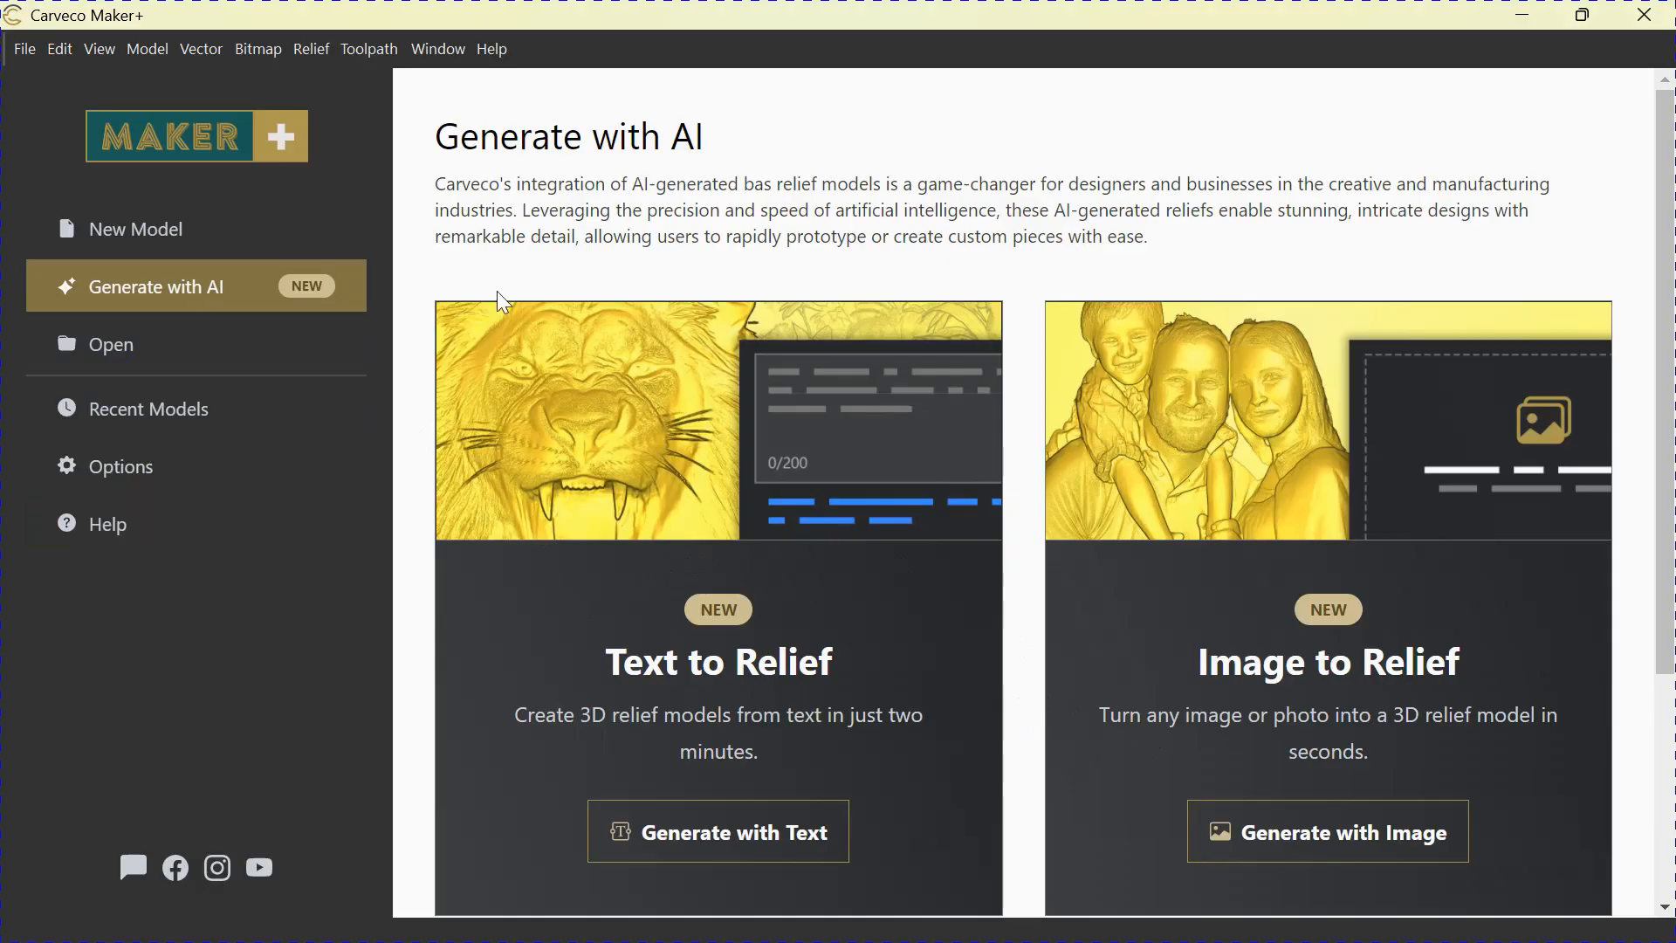
{"action": "mouse_move", "coordinate": [670, 473]}
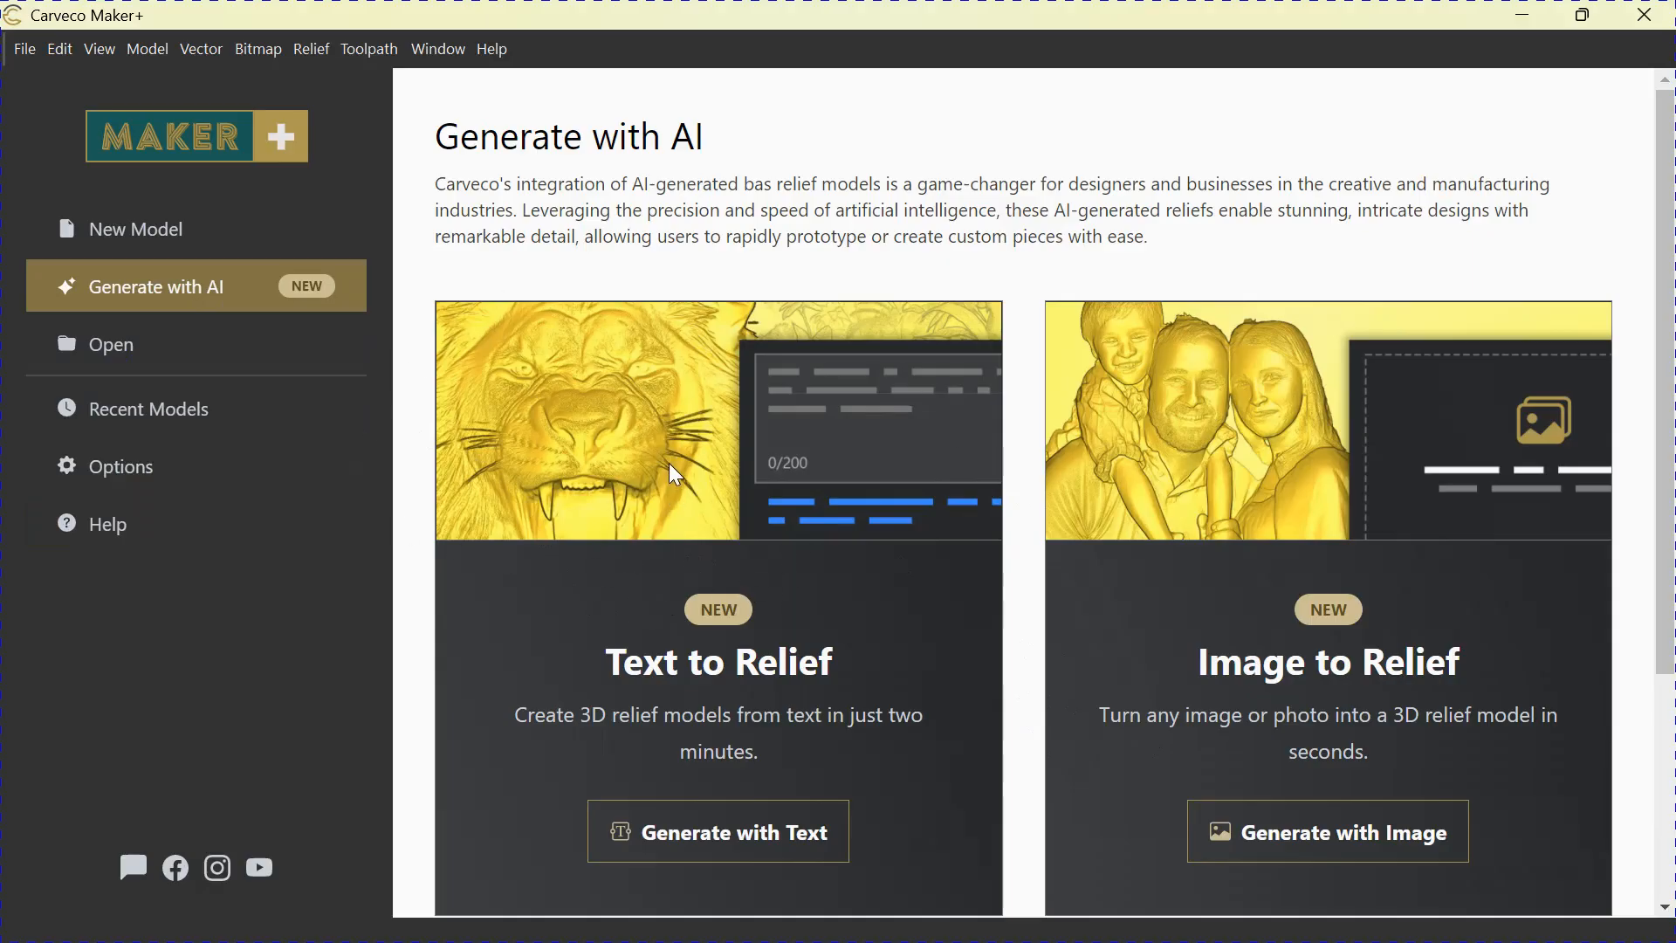
{"action": "mouse_move", "coordinate": [1087, 731]}
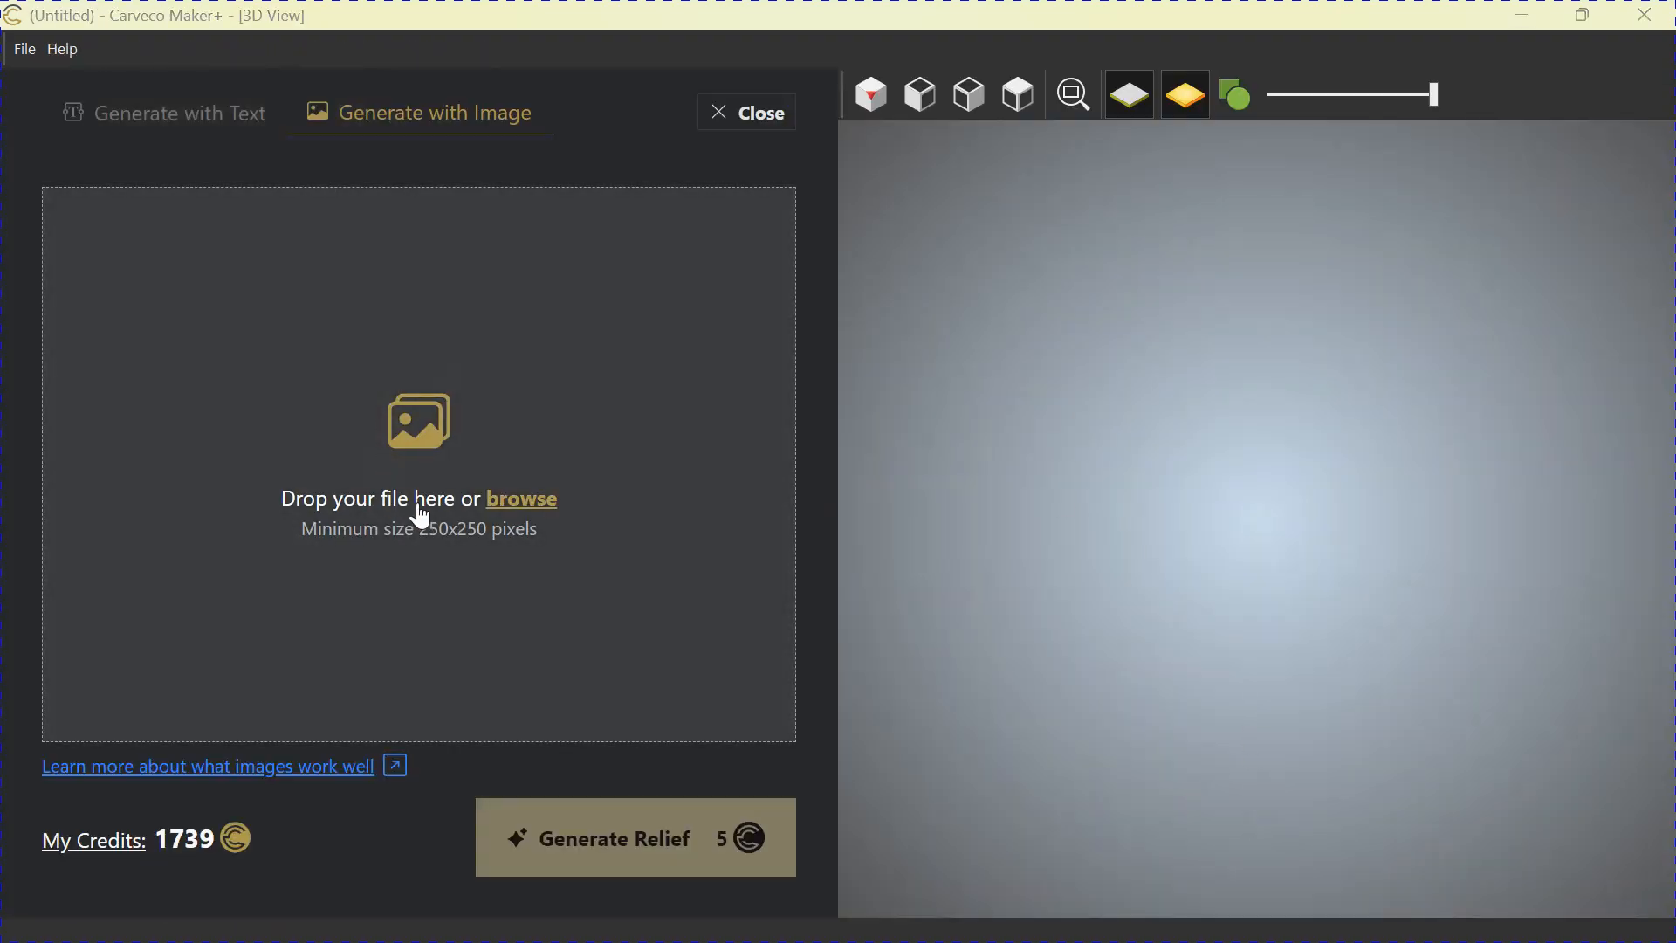
- Load the moose screenshot from the Pictures folder into the image-to-relief generator
{"action": "left_click", "coordinate": [521, 498]}
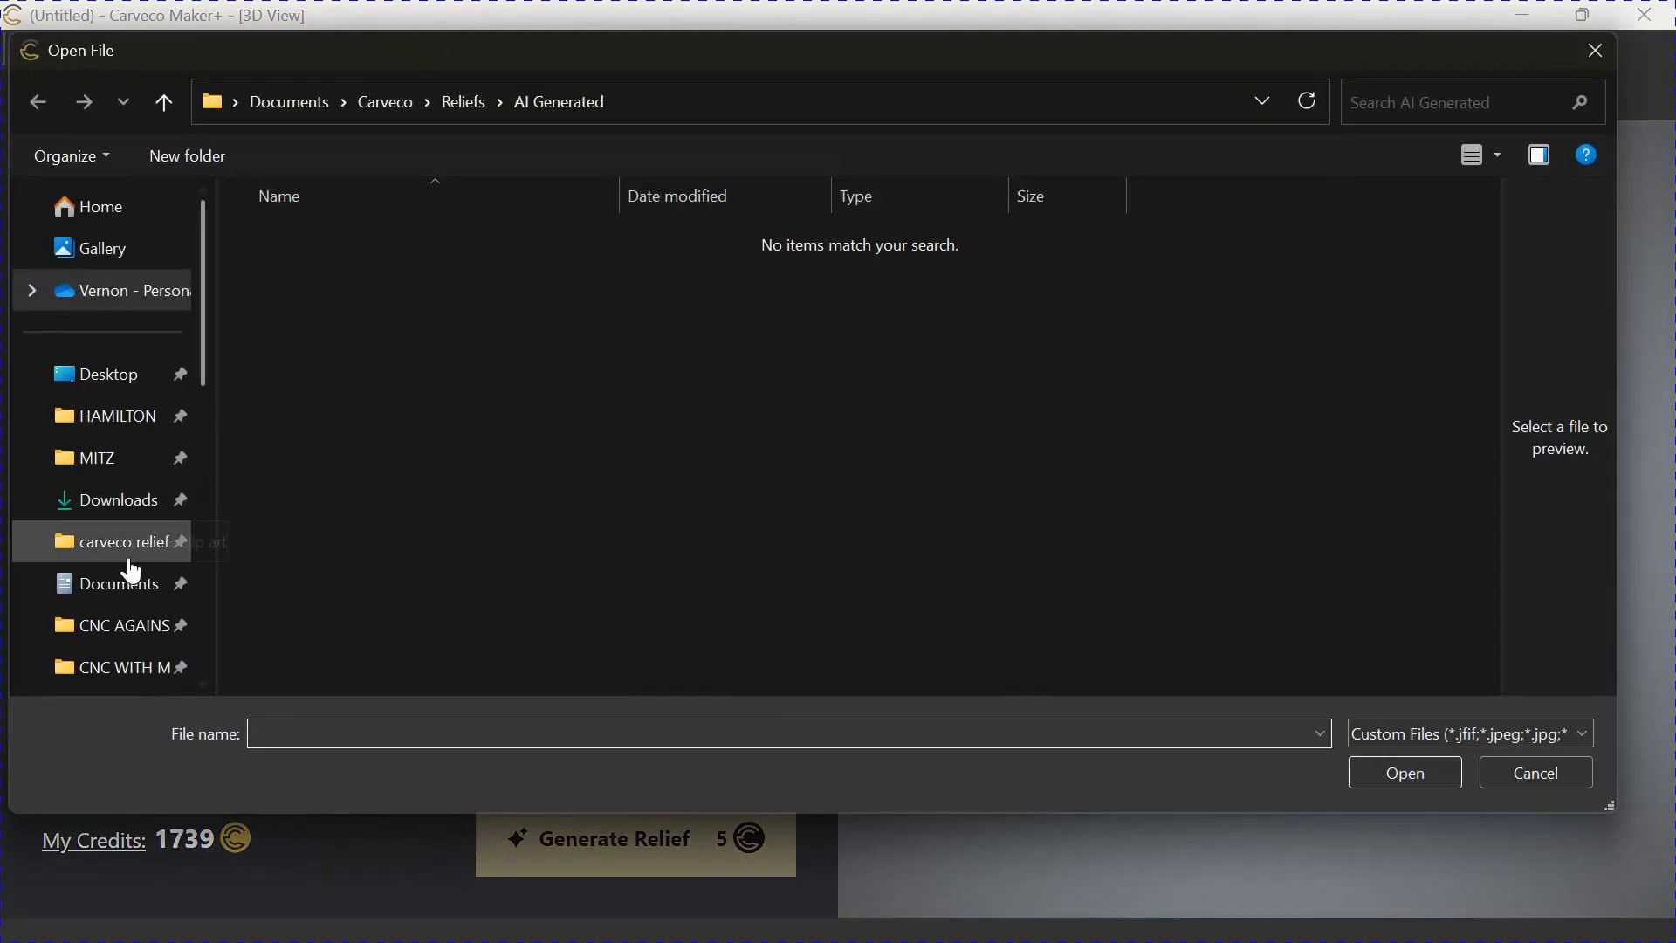
{"action": "scroll", "scroll_direction": "down", "scroll_amount": 3}
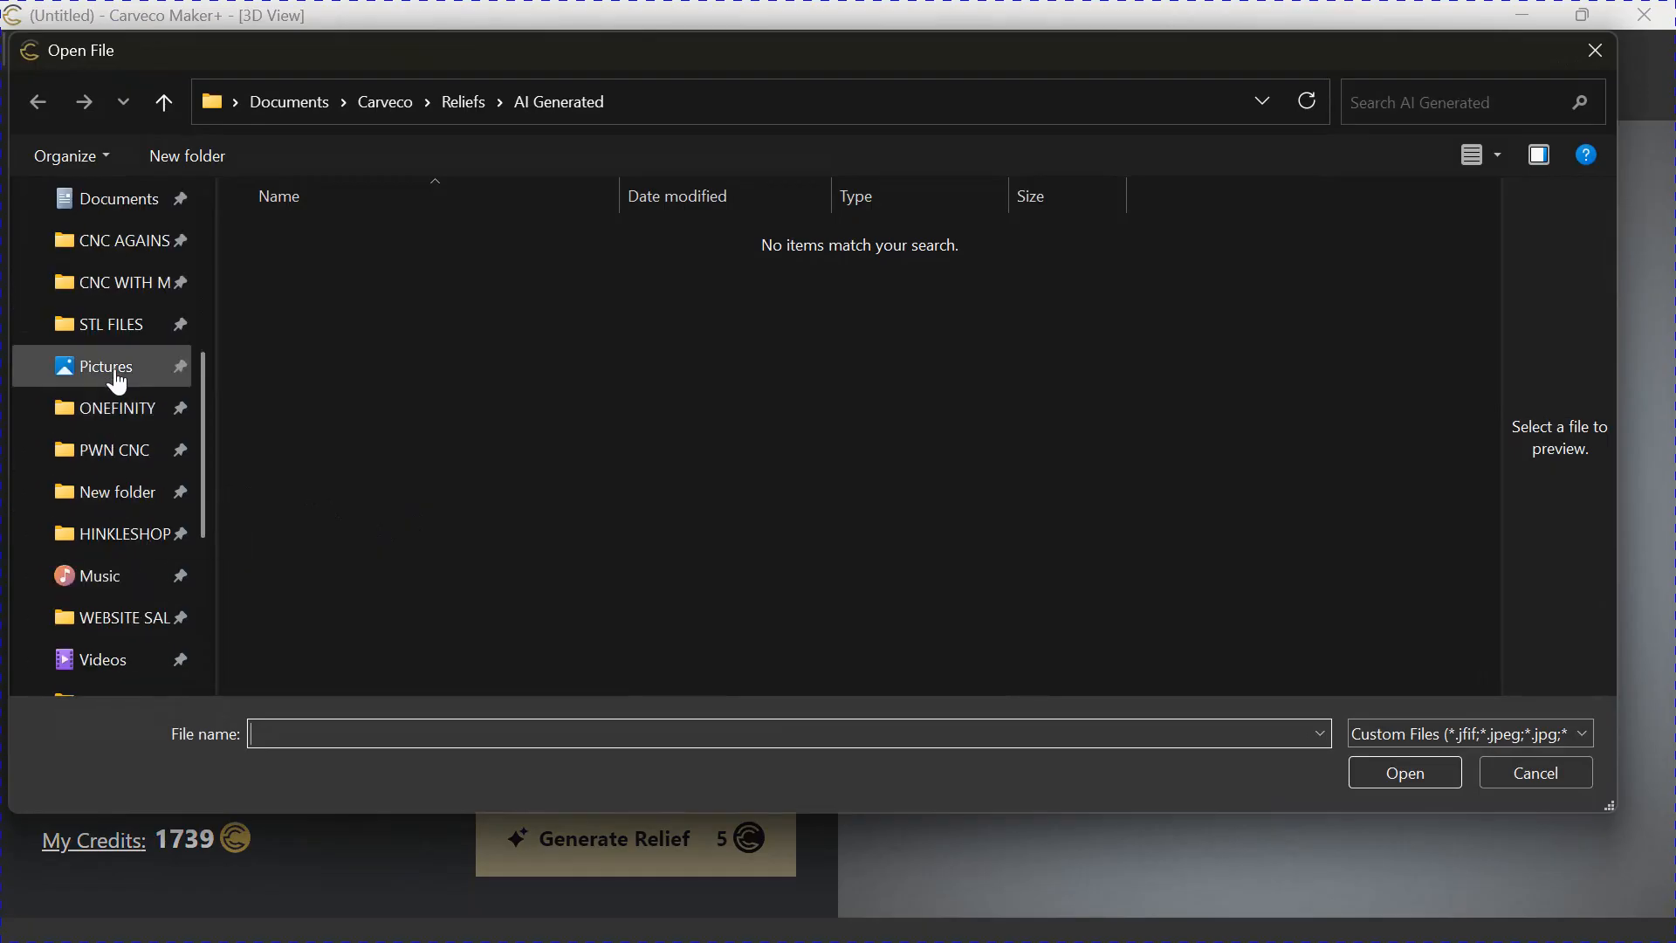
{"action": "left_click", "coordinate": [103, 365]}
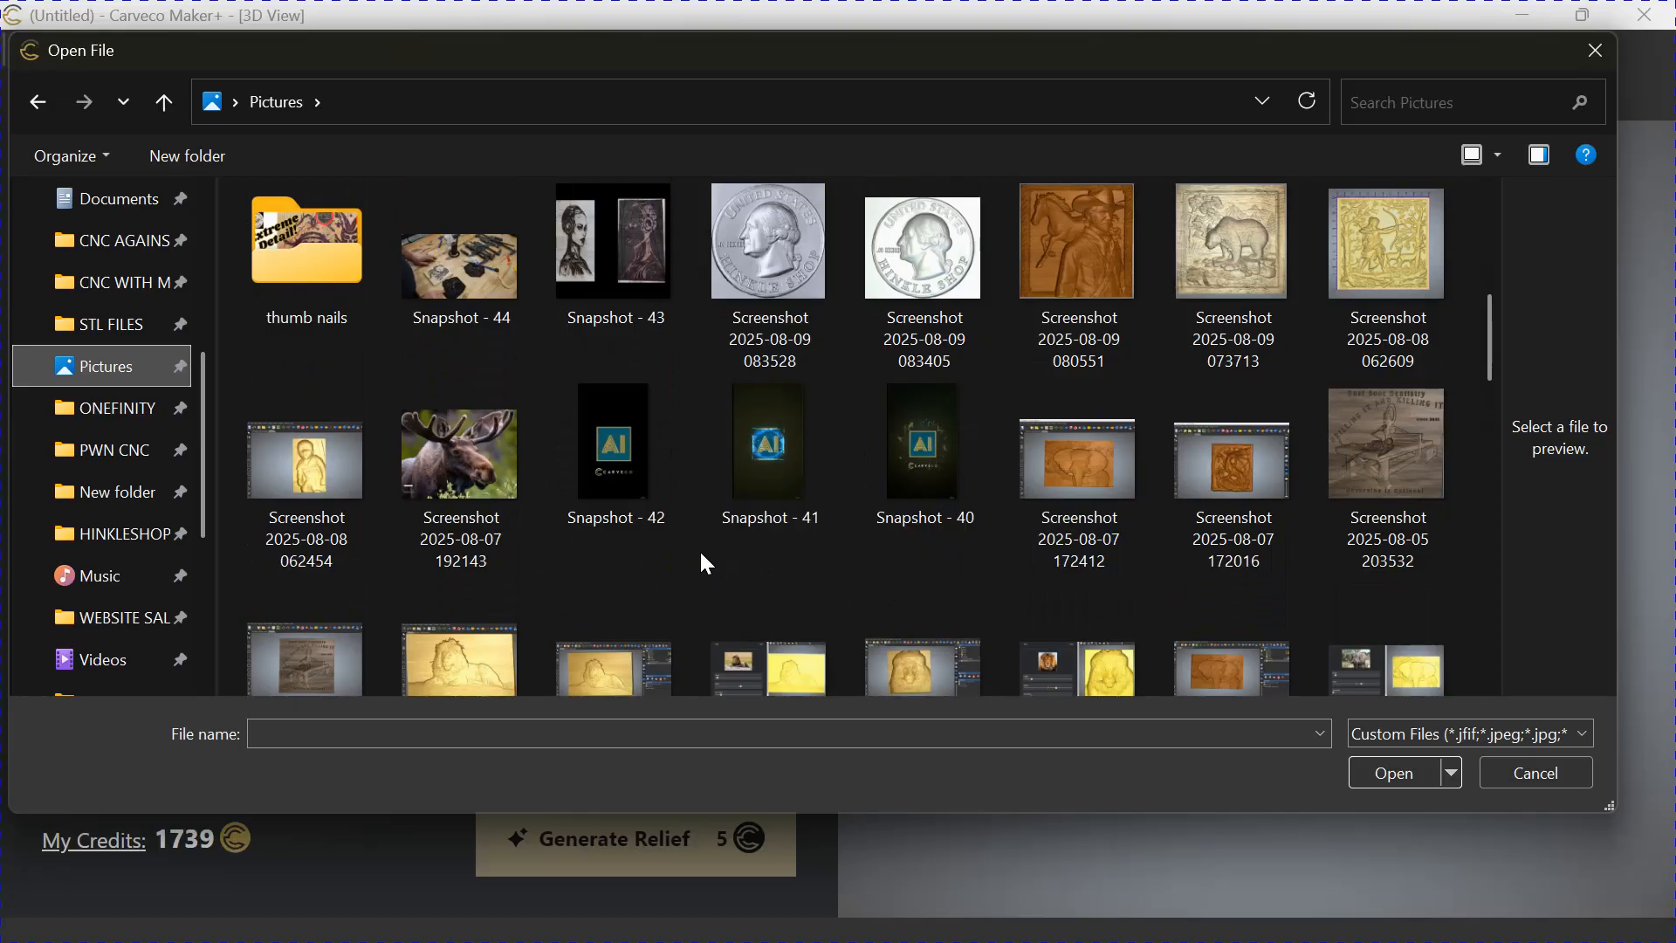
{"action": "left_click", "coordinate": [459, 449]}
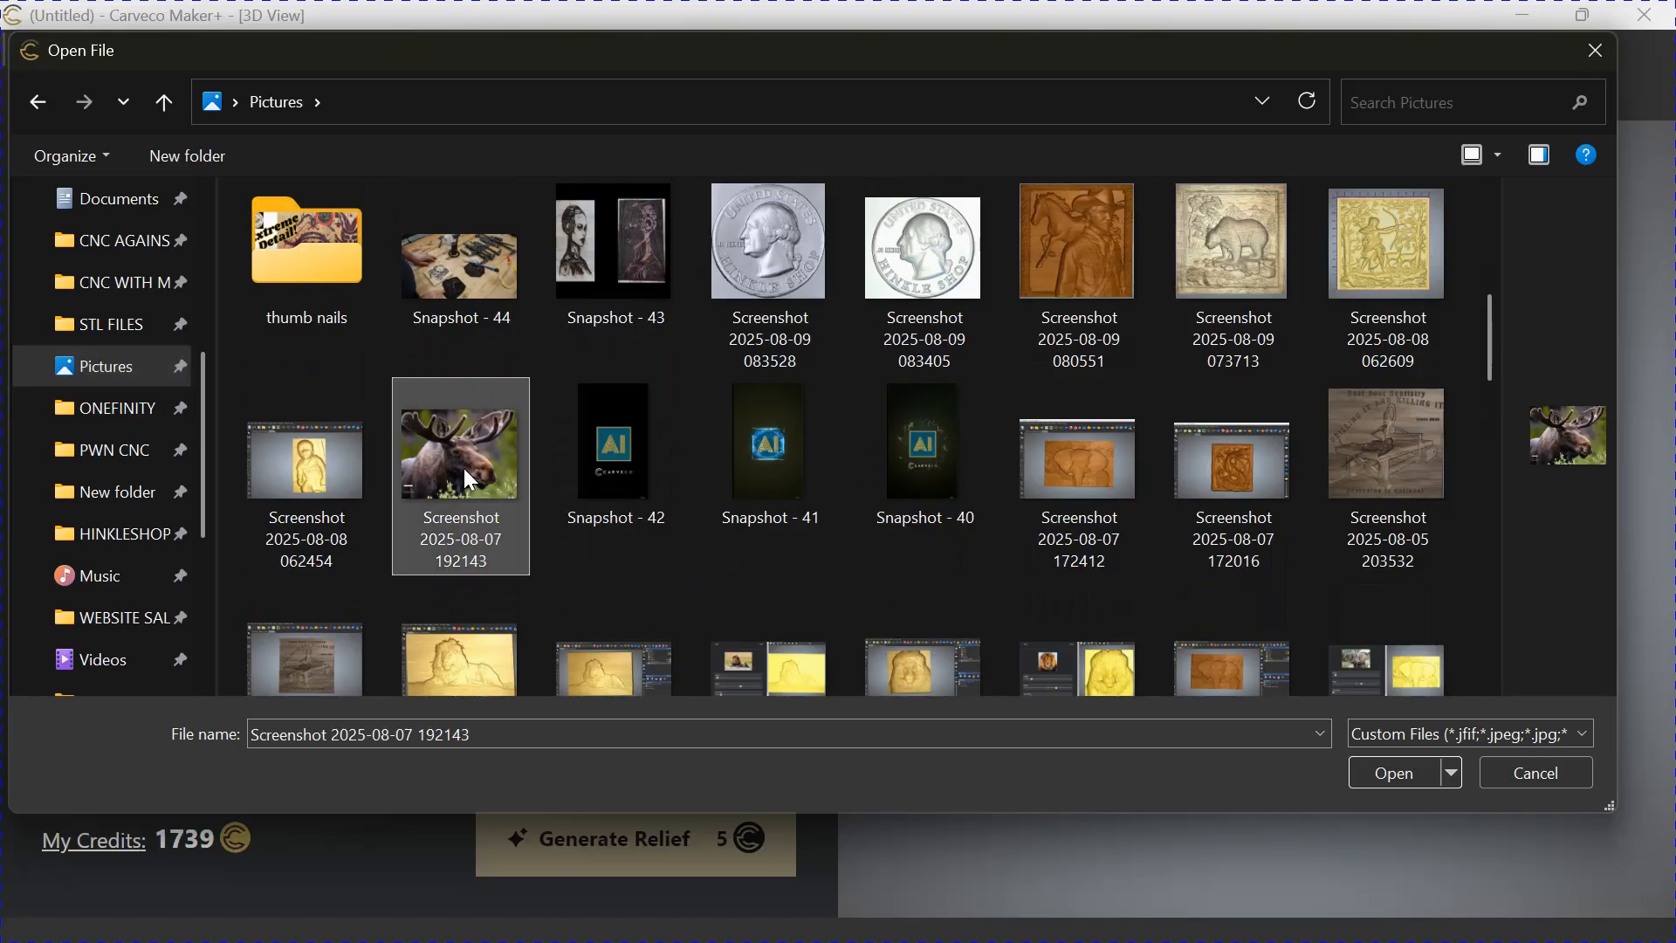
{"action": "left_click", "coordinate": [1391, 772]}
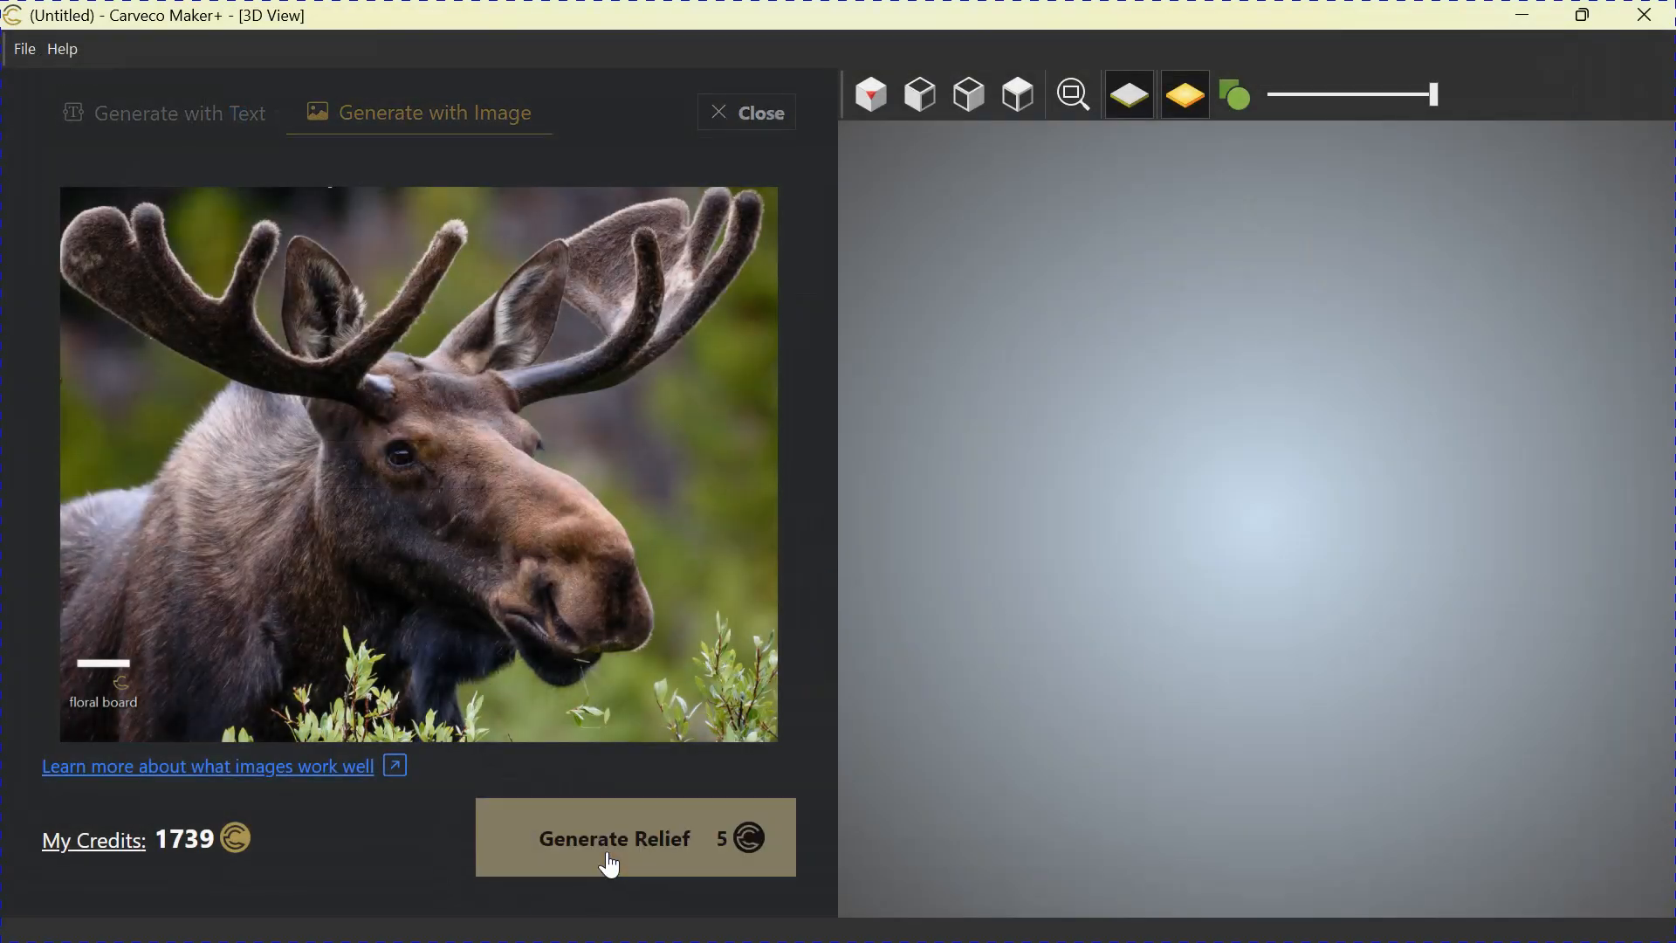
- Generate the AI relief of the moose head, antlers and foreground plants from the photo
{"action": "left_click", "coordinate": [612, 838]}
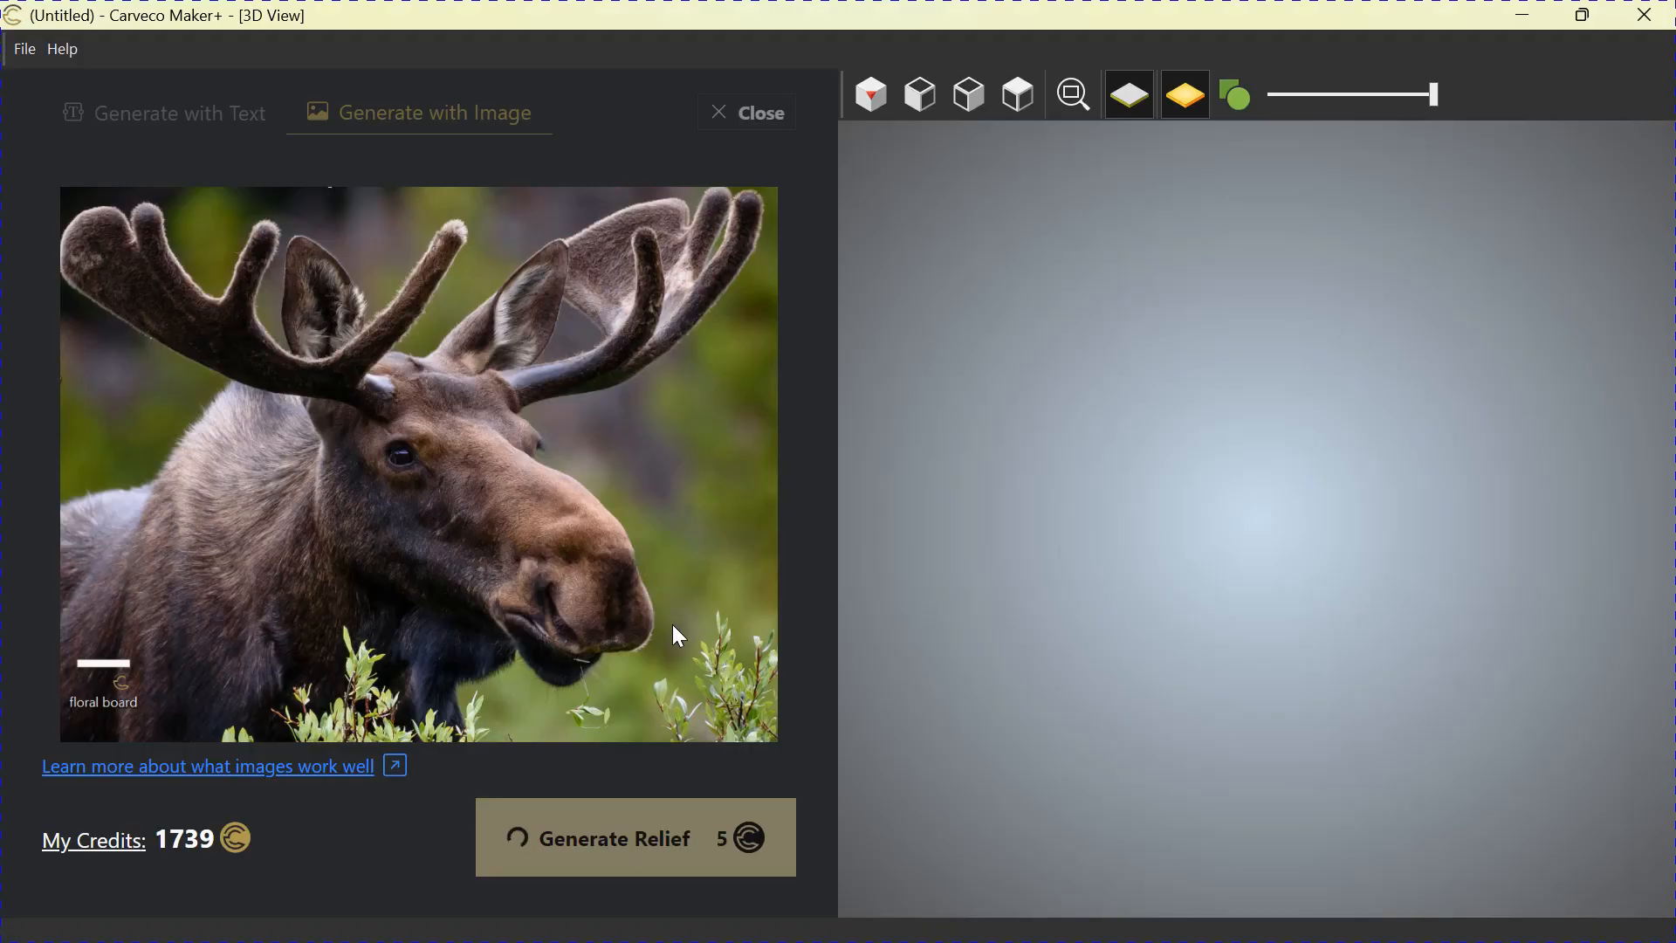
{"action": "left_click", "coordinate": [632, 836]}
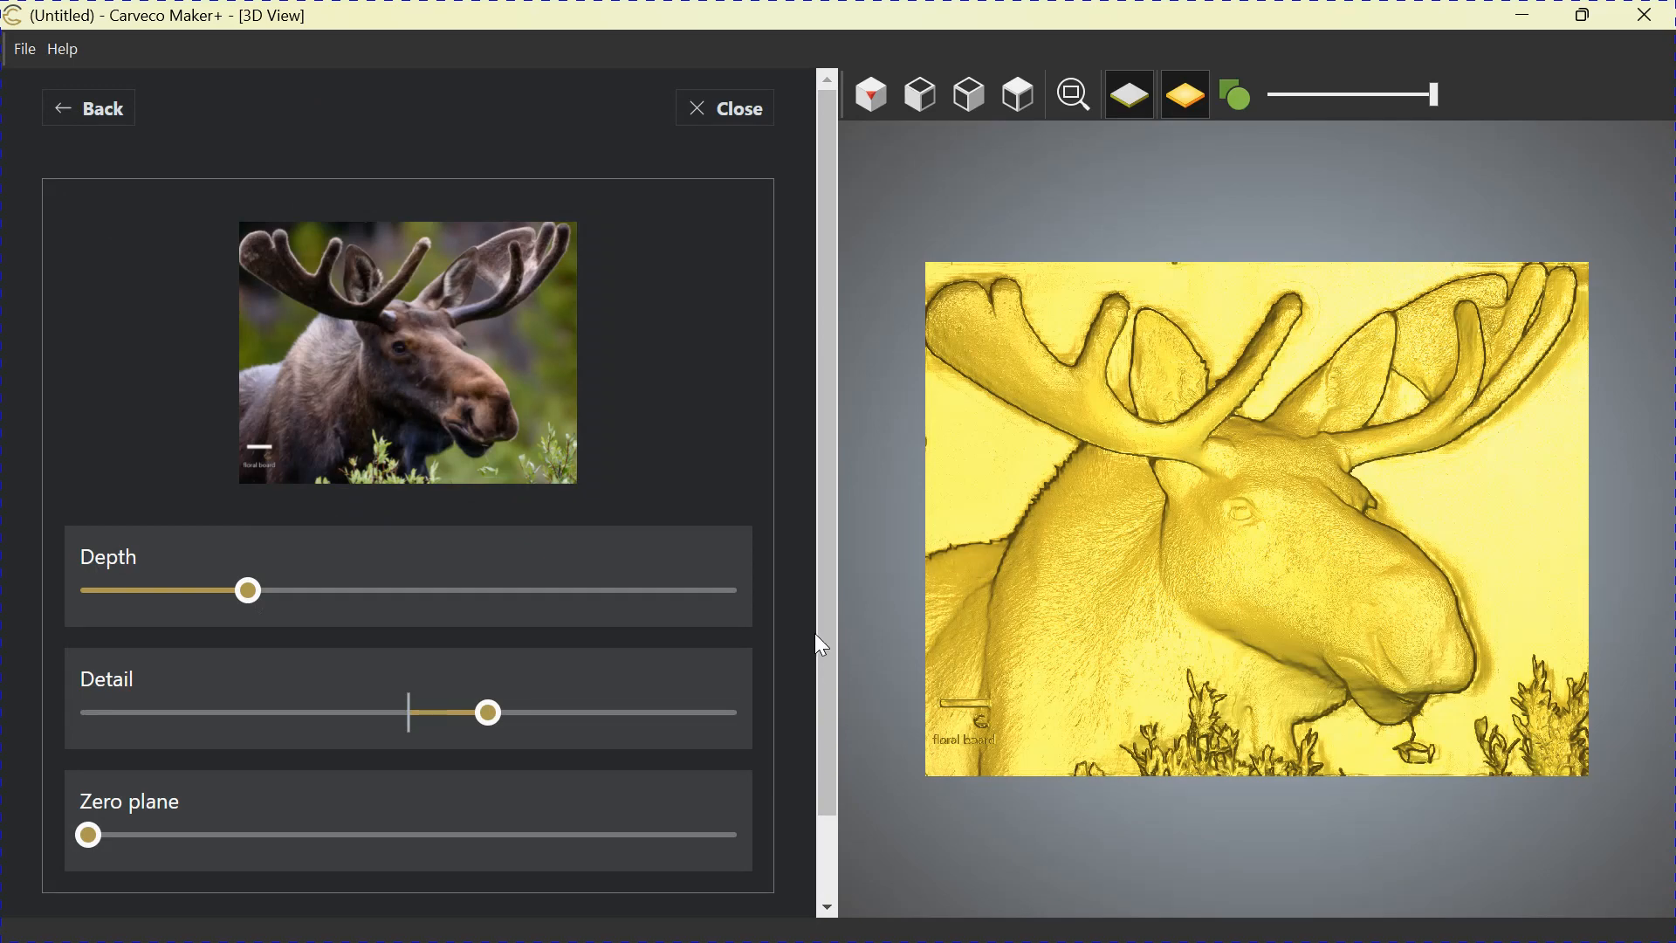
{"action": "scroll", "scroll_direction": "down", "scroll_amount": 3}
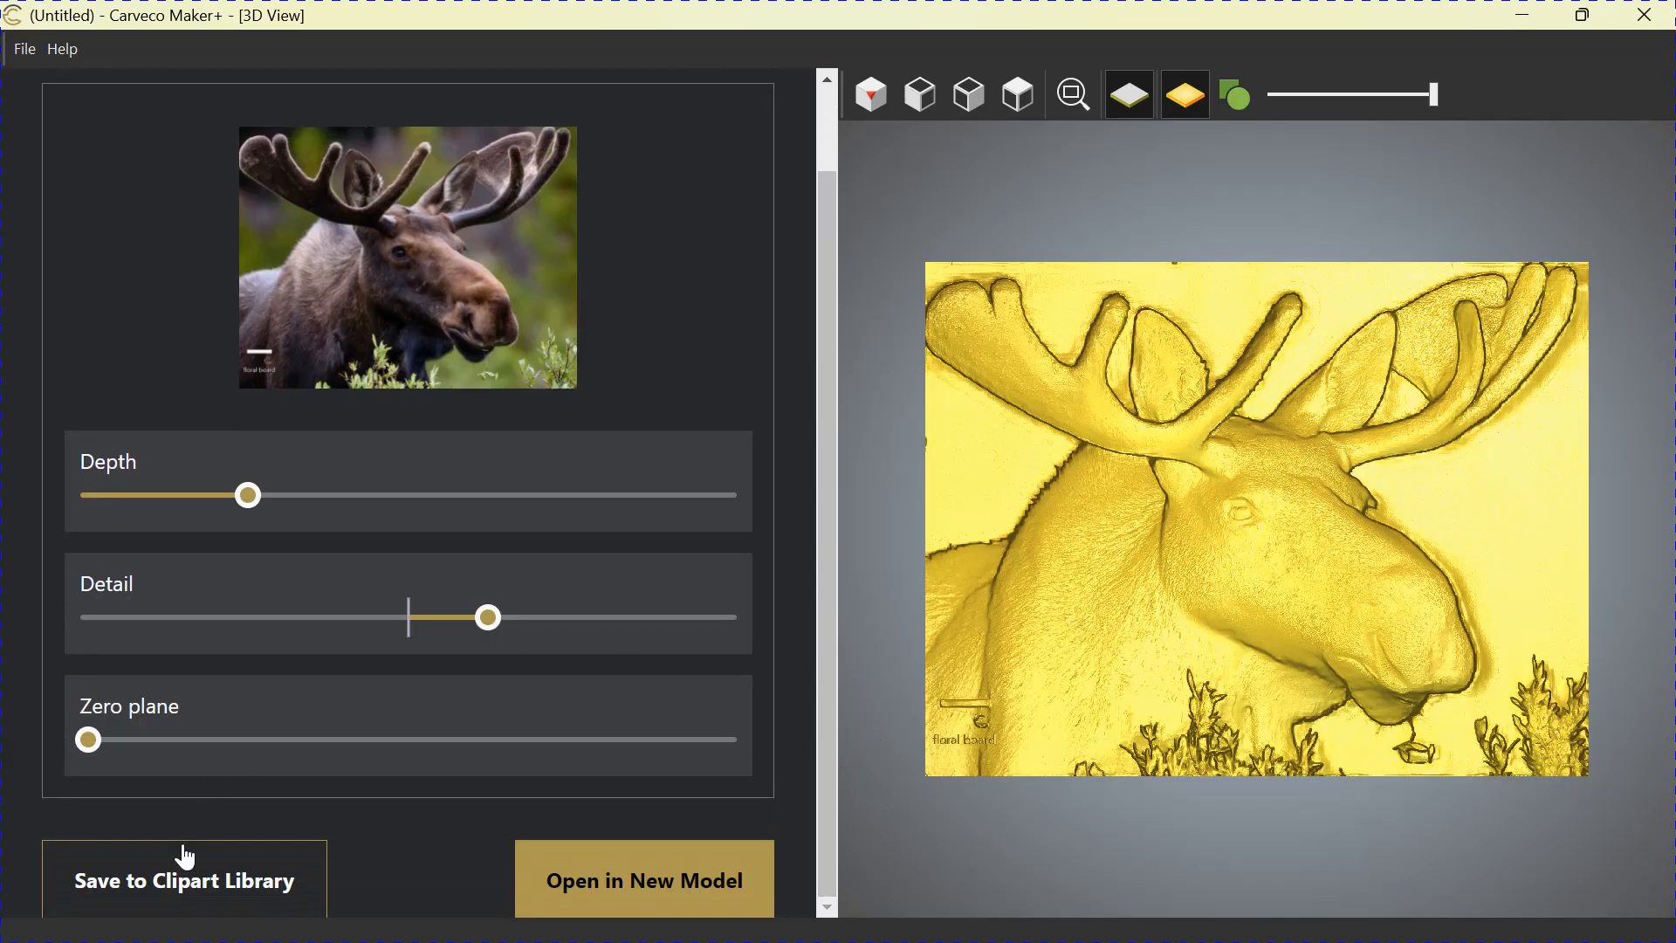
{"action": "mouse_move", "coordinate": [415, 806]}
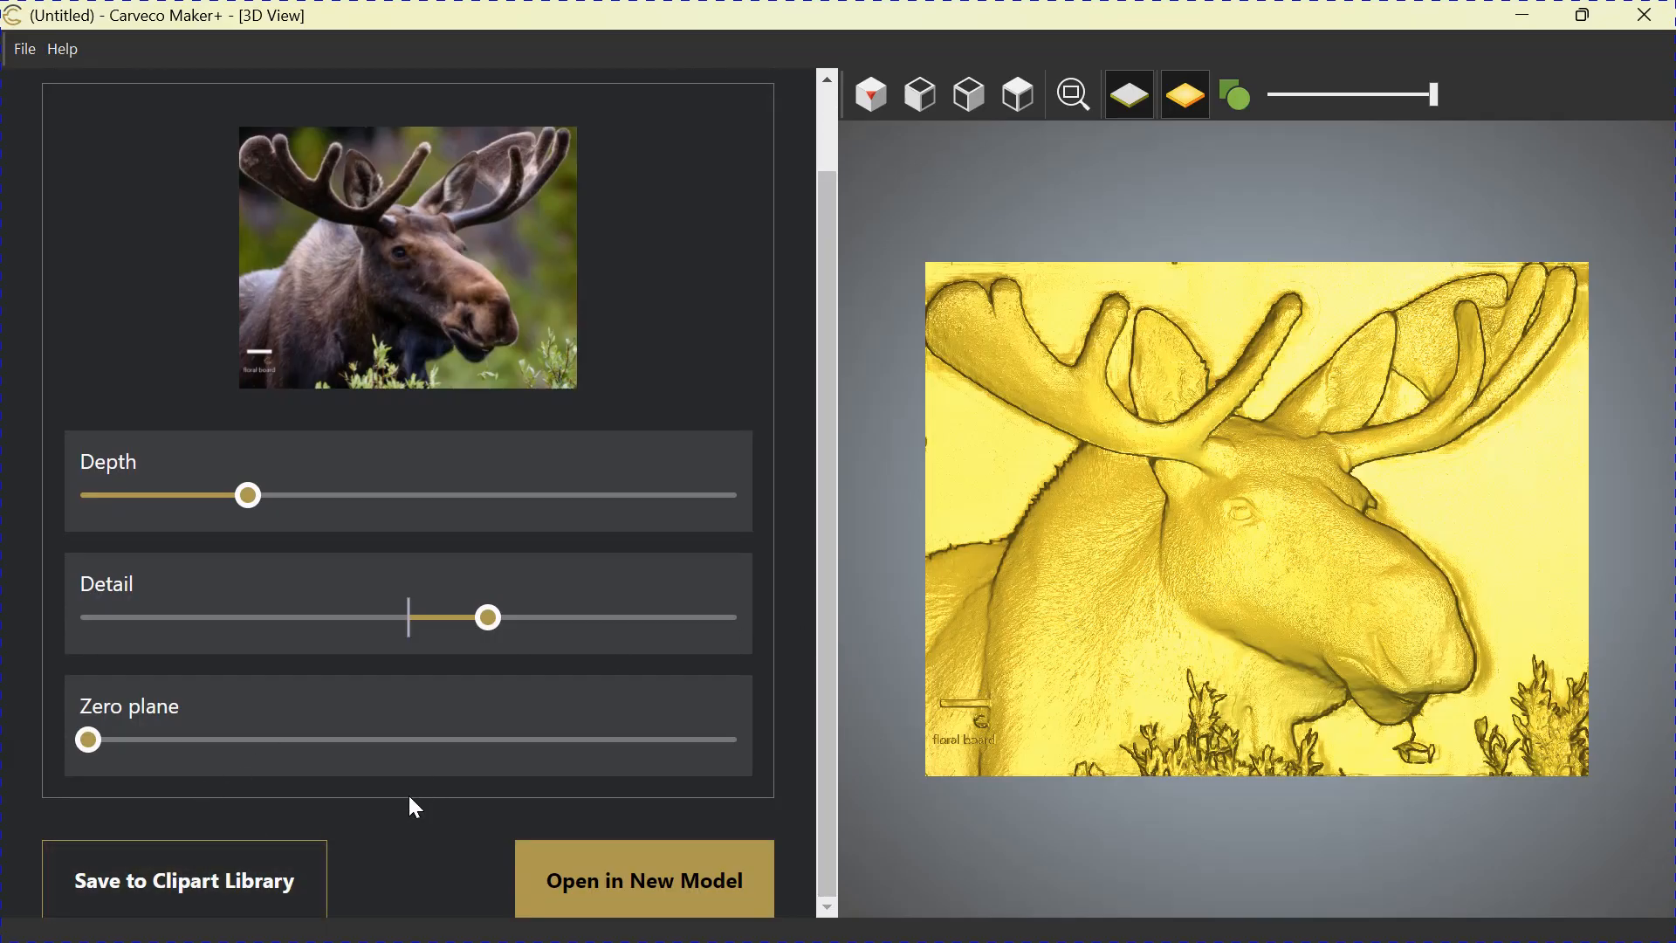
{"action": "mouse_move", "coordinate": [1145, 538]}
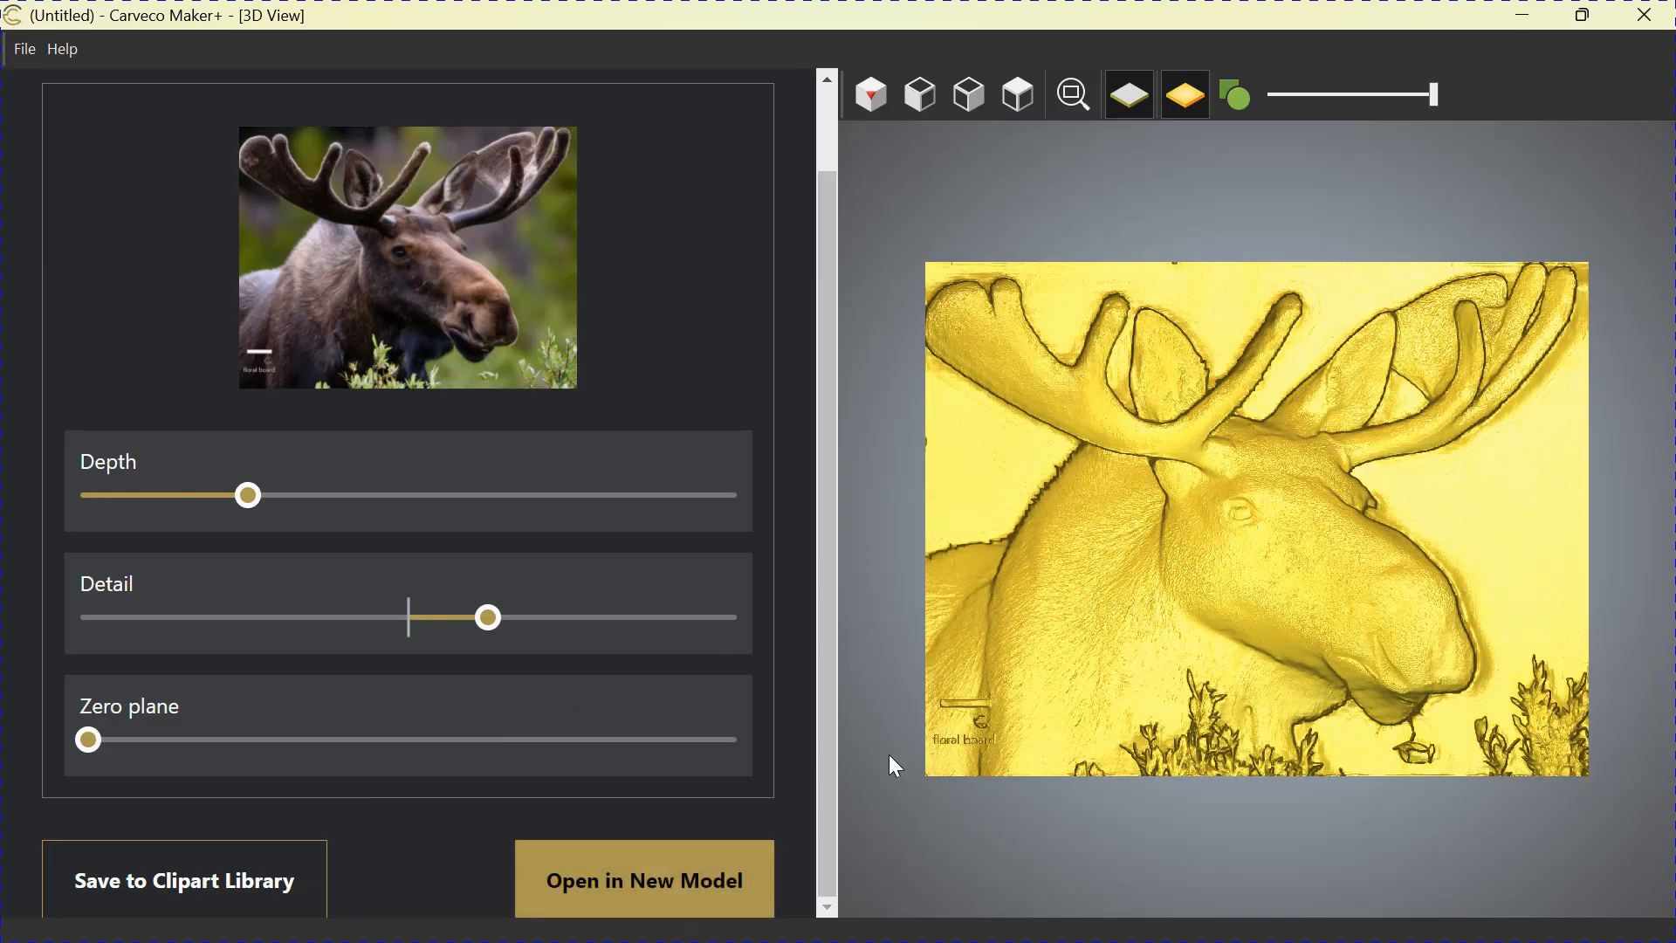
{"action": "mouse_move", "coordinate": [1073, 460]}
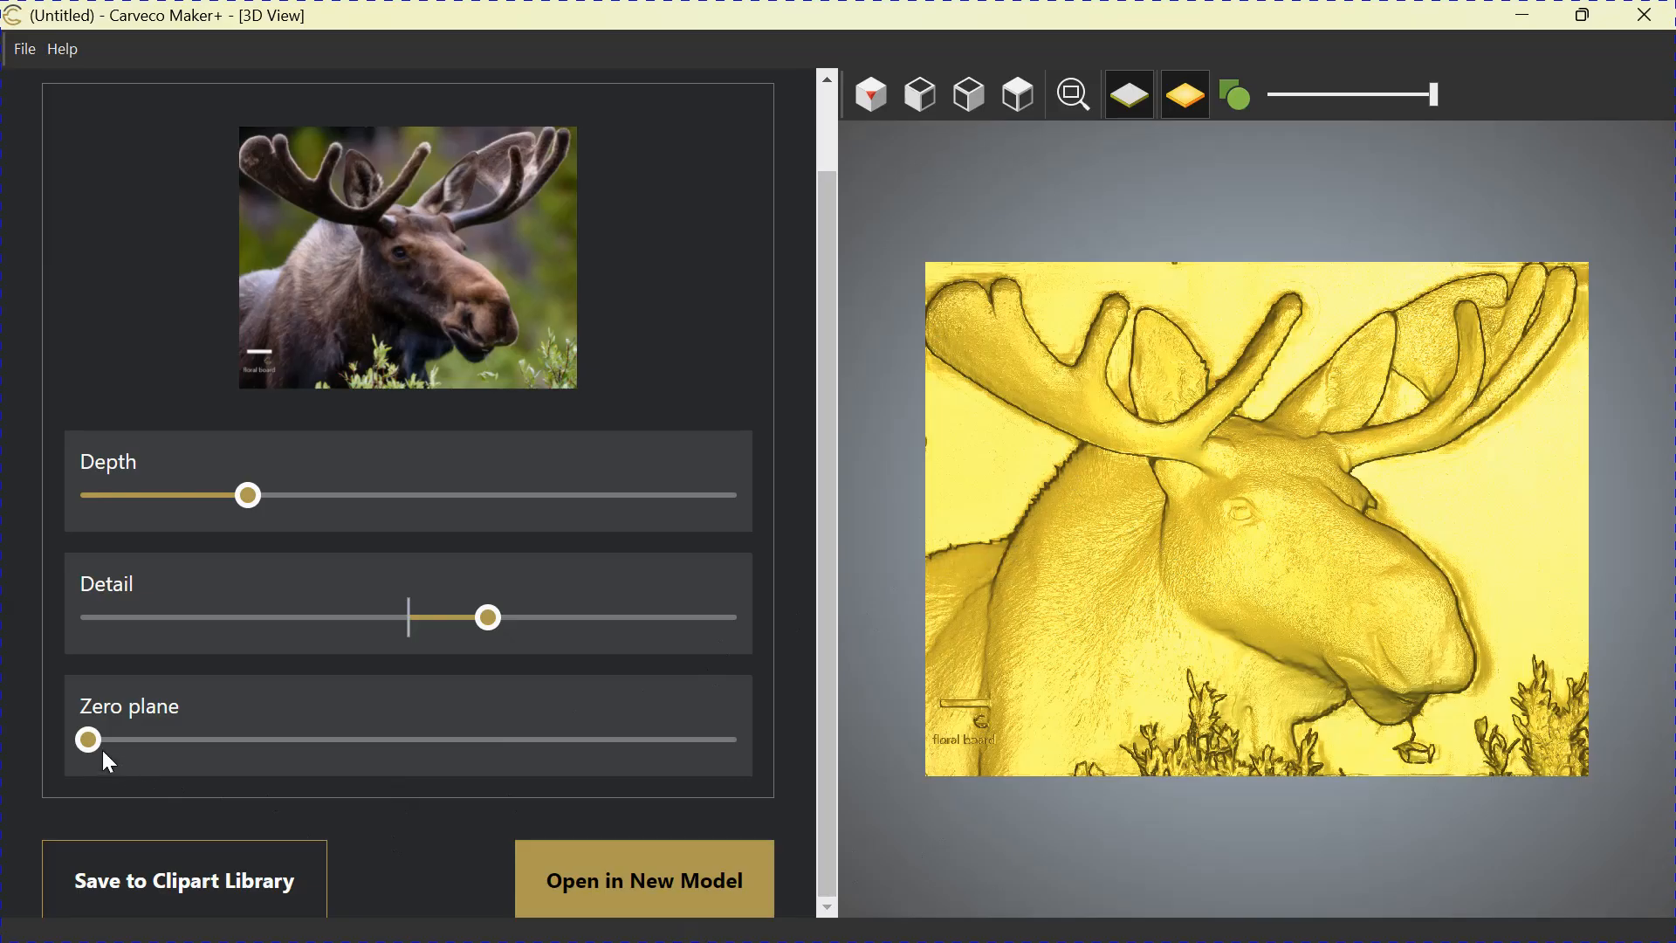
- Raise the Zero plane slider to about a quarter, flattening the moose relief's background
{"action": "left_click_drag", "start_coordinate": [87, 738], "coordinate": [222, 739]}
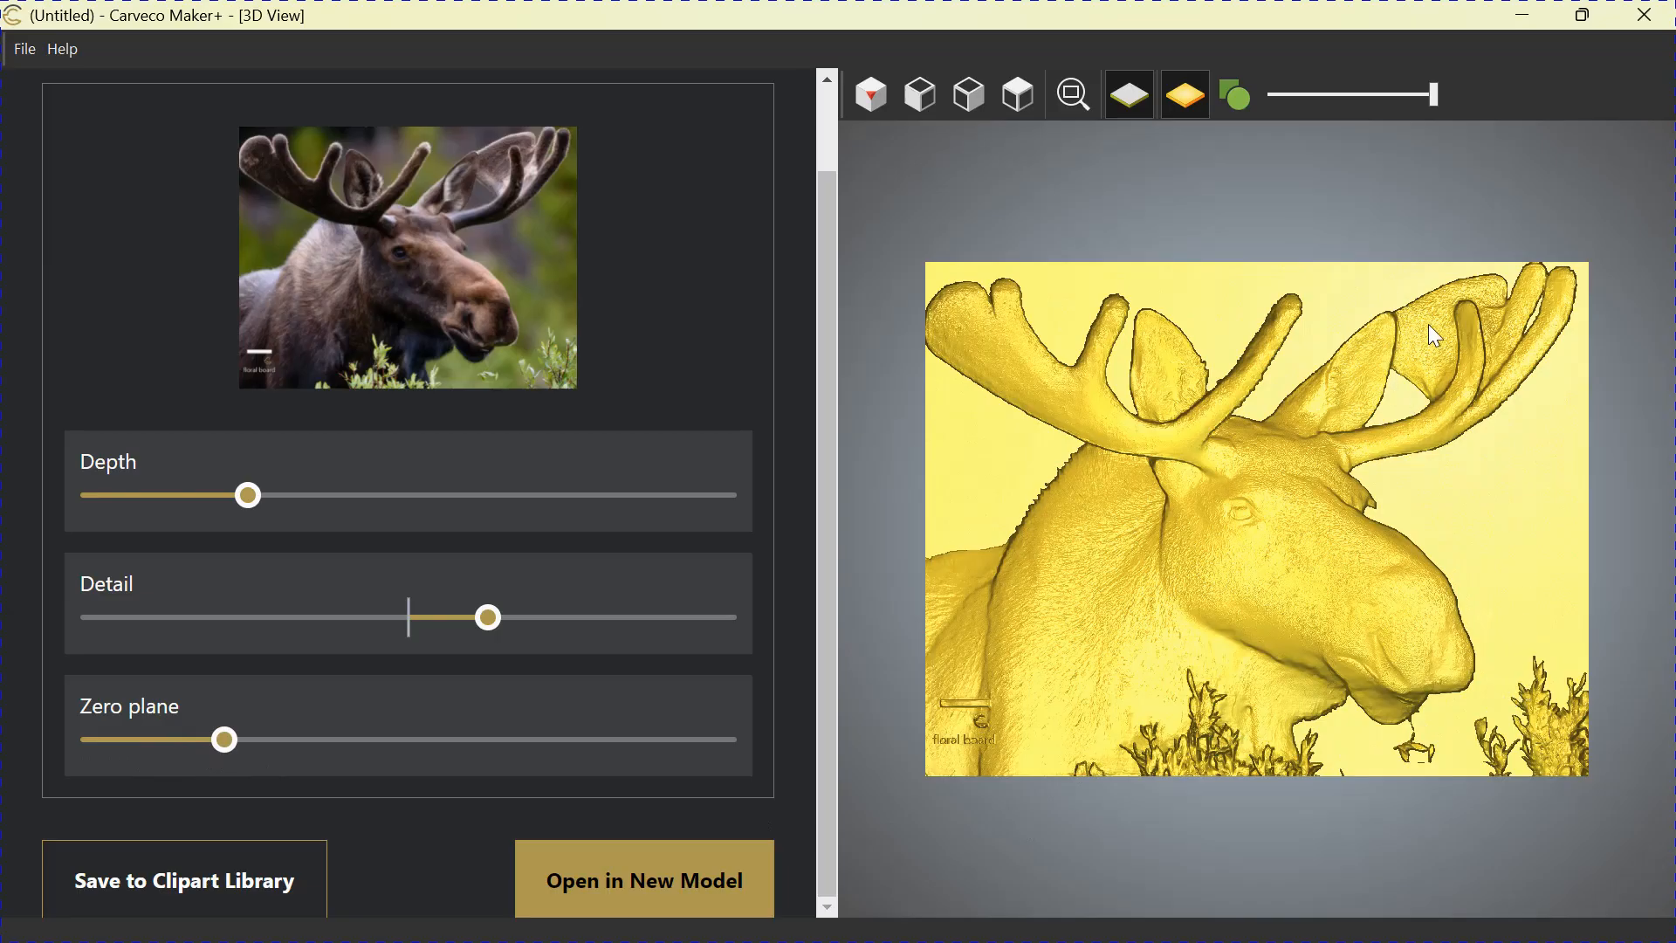
{"action": "mouse_move", "coordinate": [749, 624]}
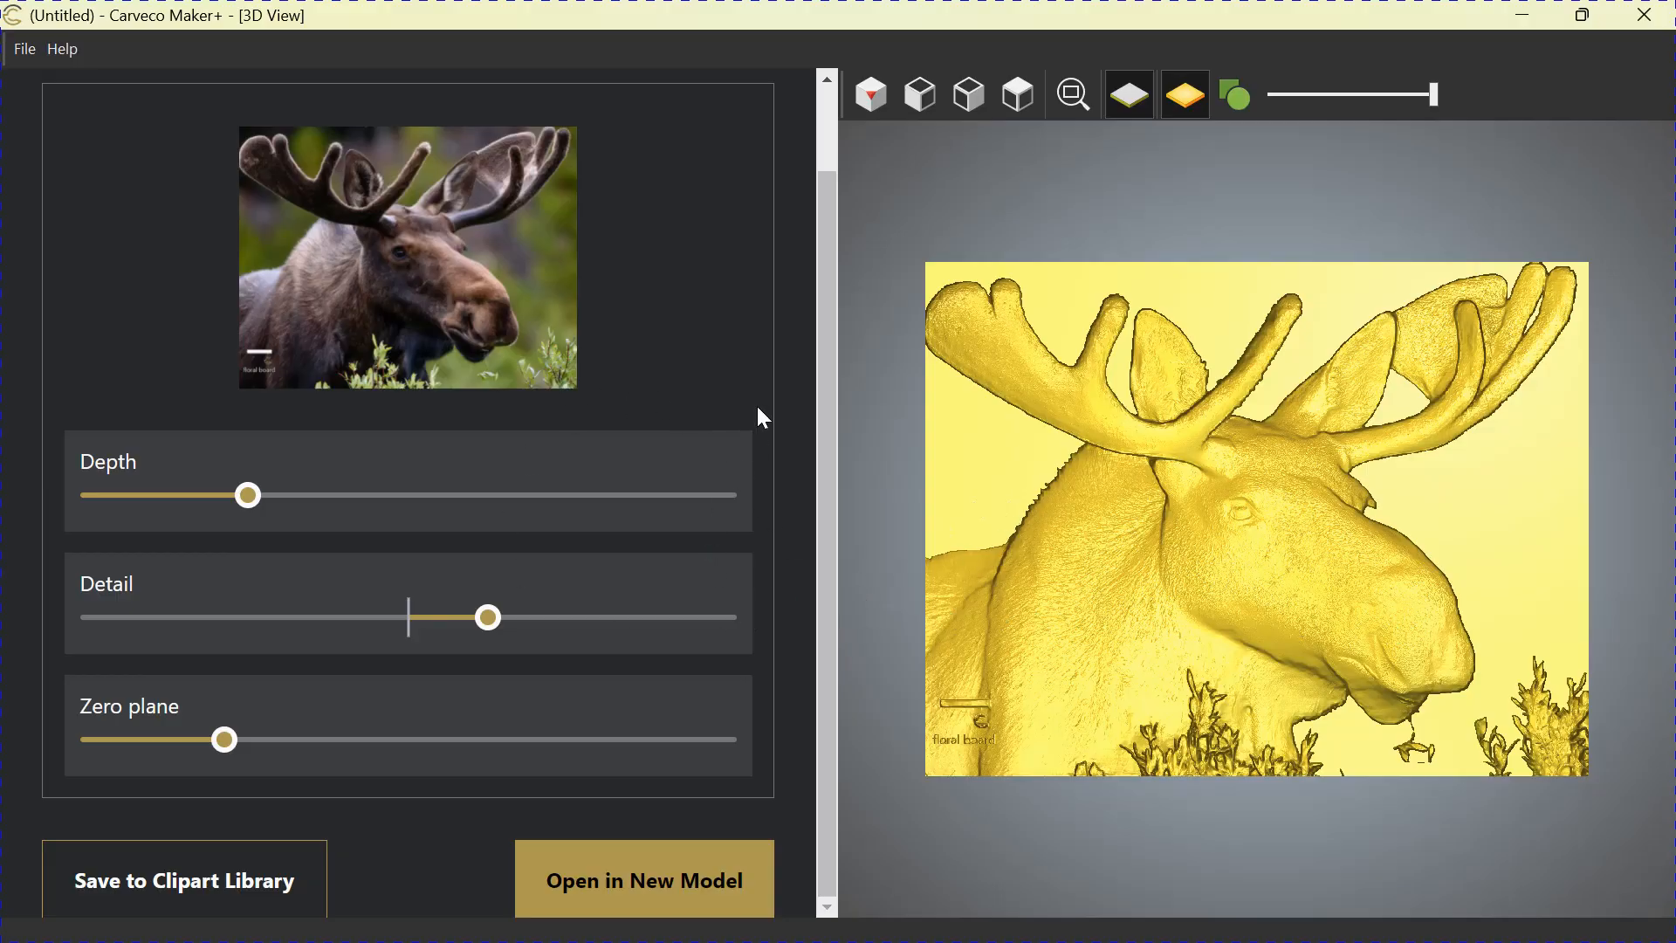
{"action": "mouse_move", "coordinate": [844, 555]}
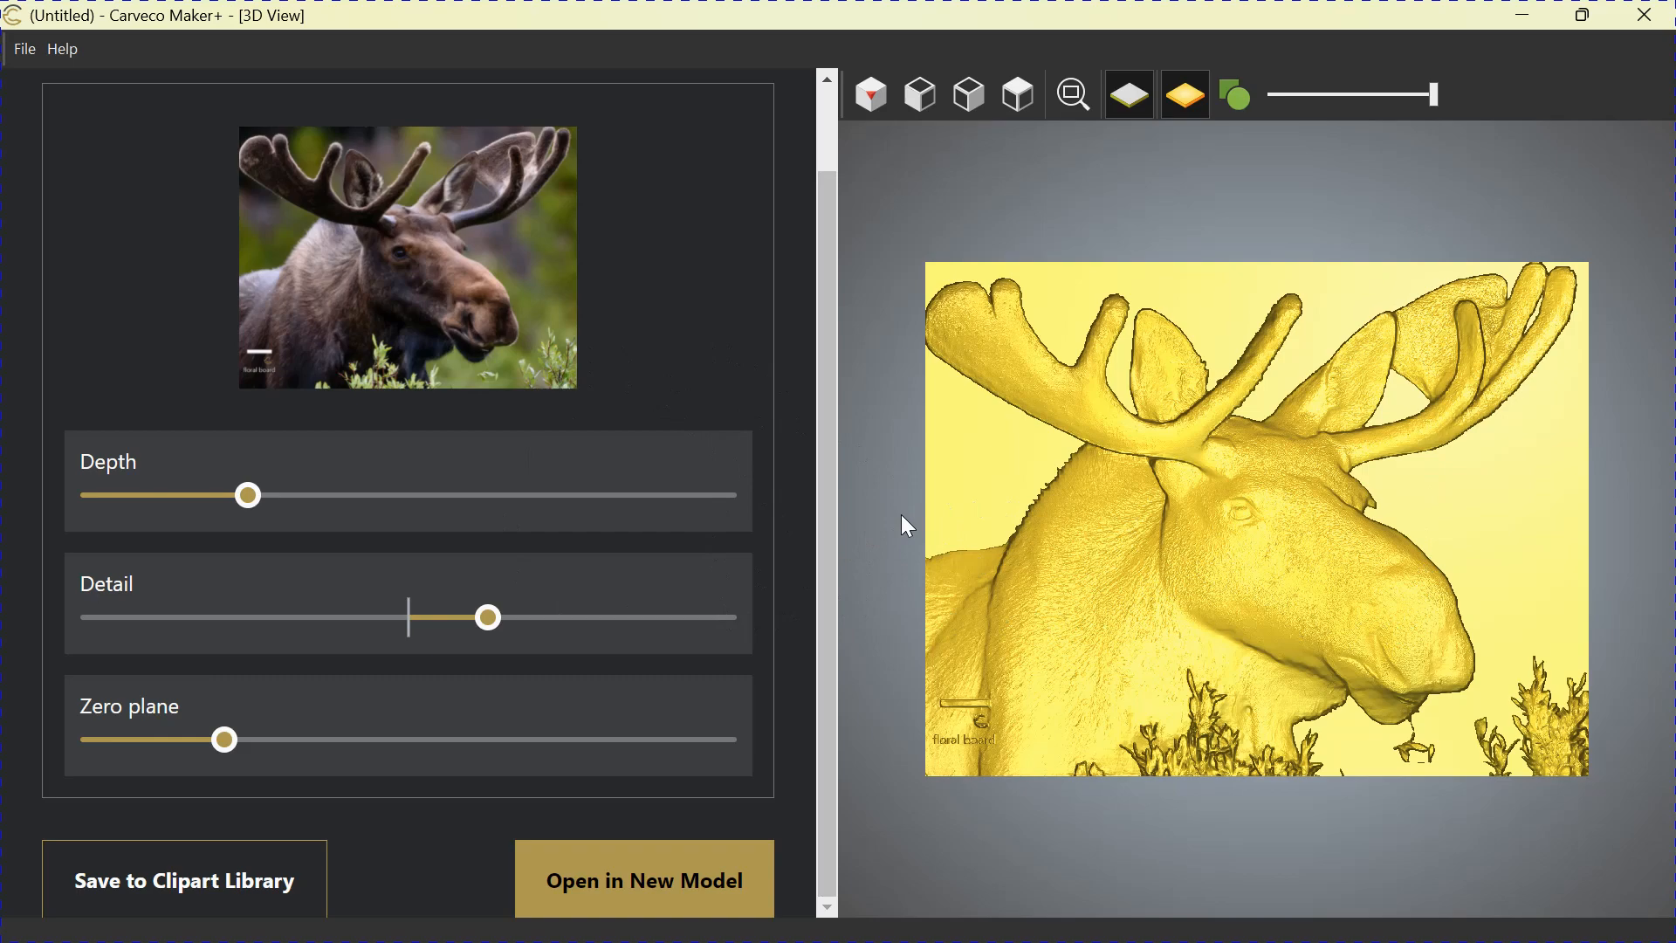
{"action": "mouse_move", "coordinate": [920, 536]}
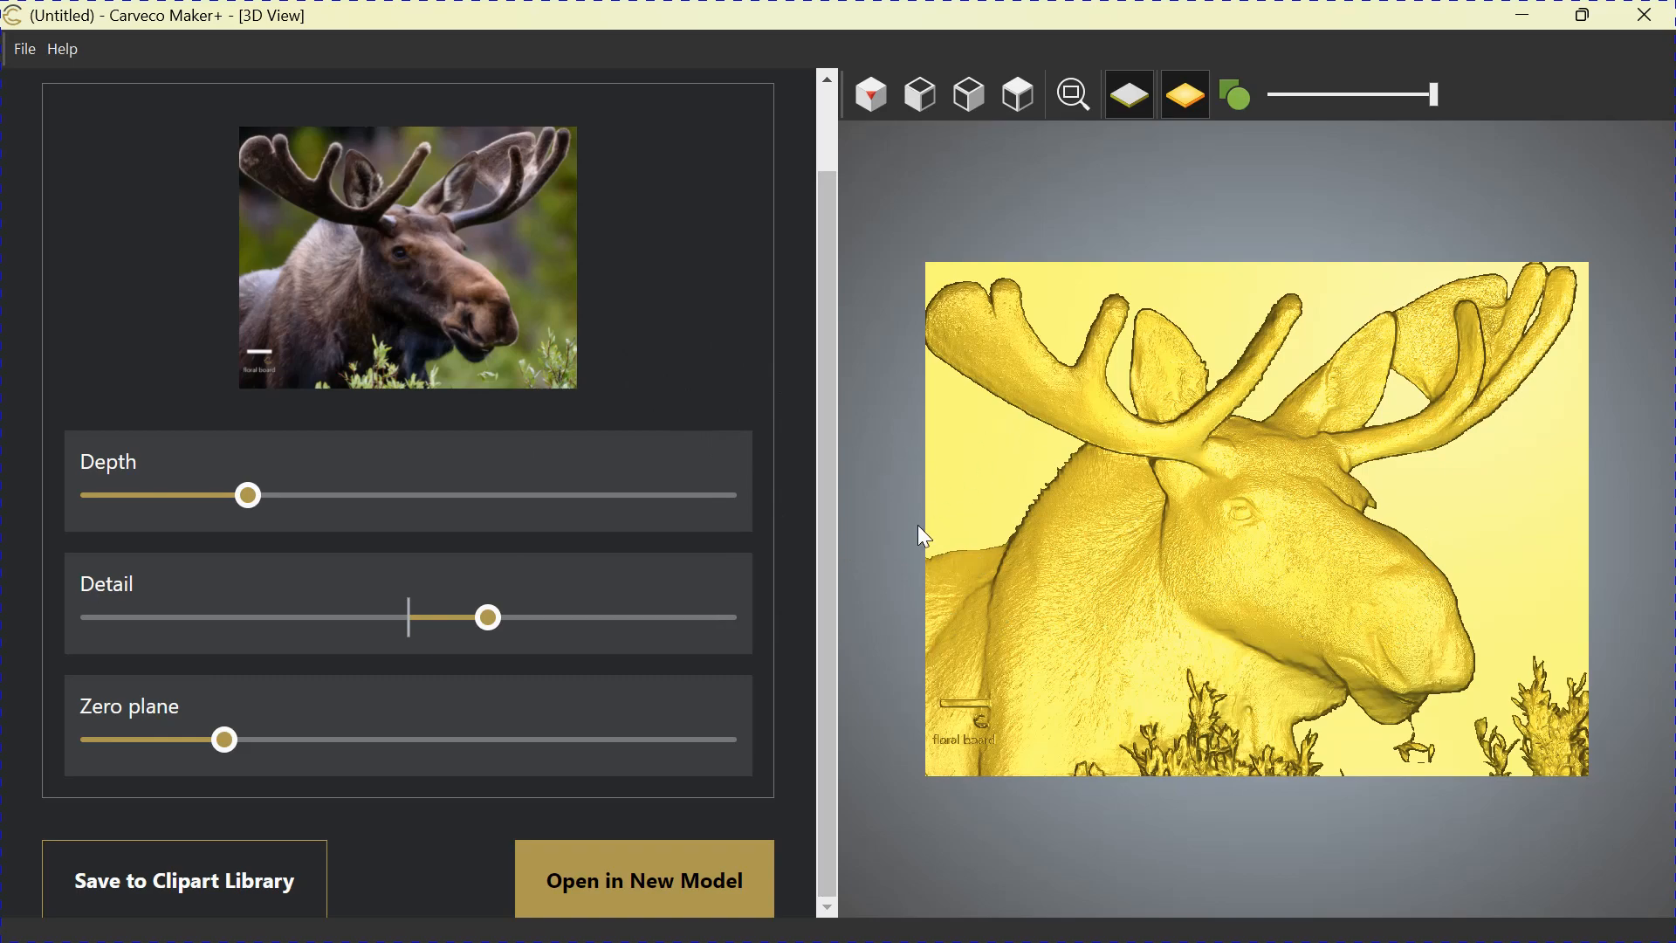
{"action": "mouse_move", "coordinate": [922, 475]}
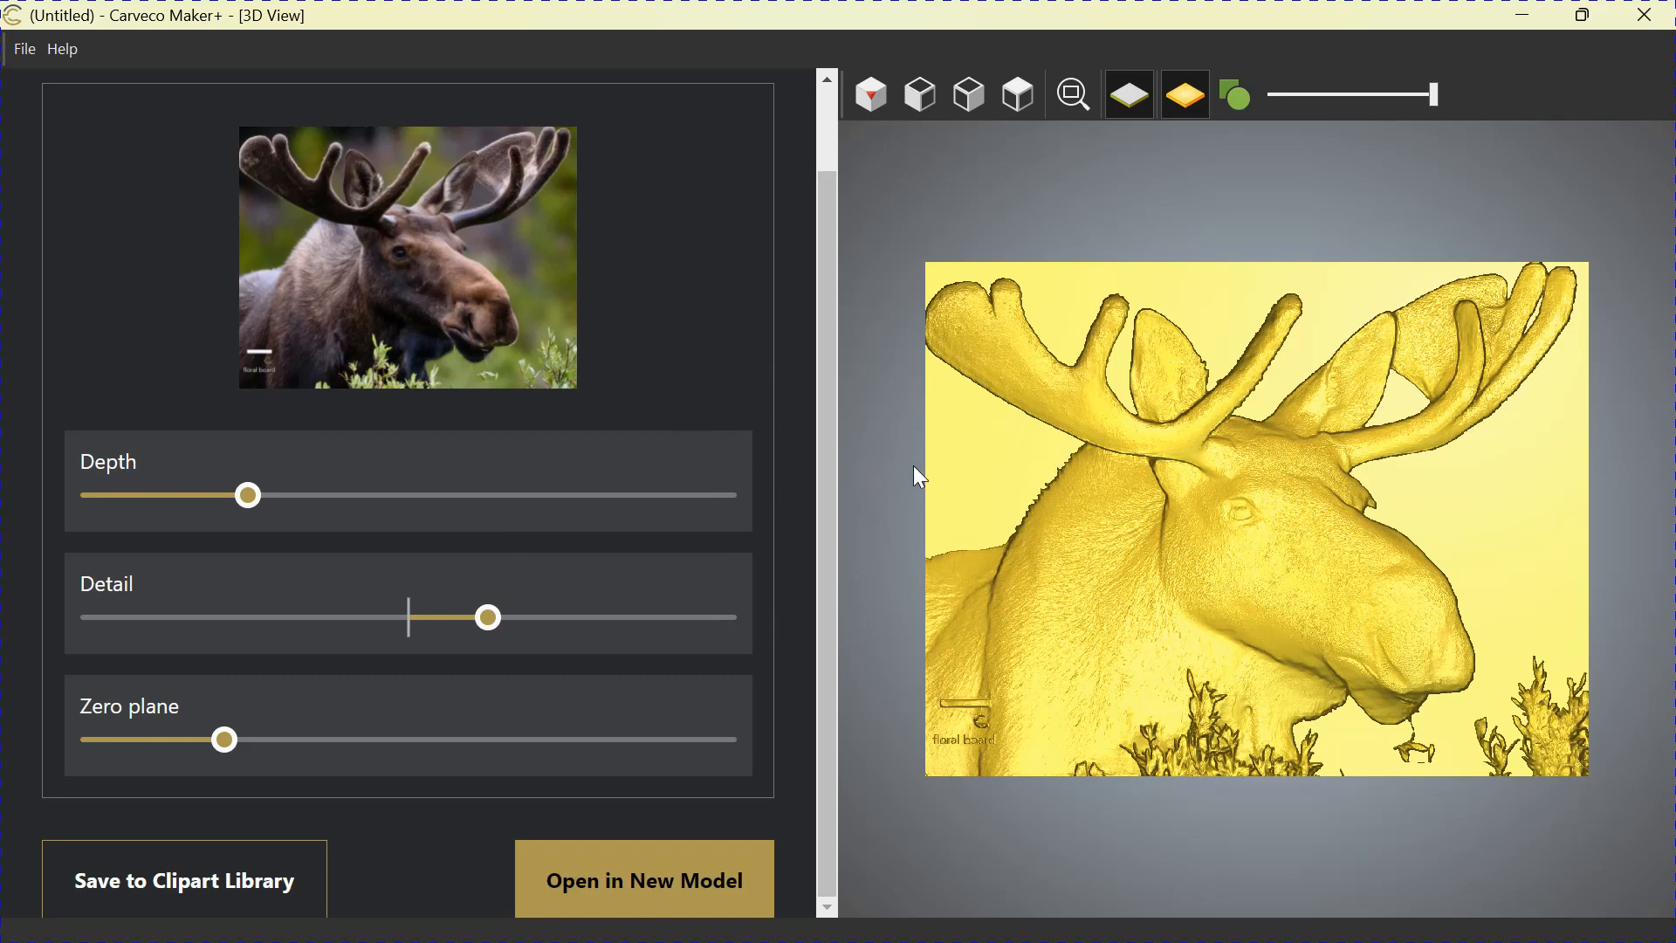
{"action": "mouse_move", "coordinate": [974, 474]}
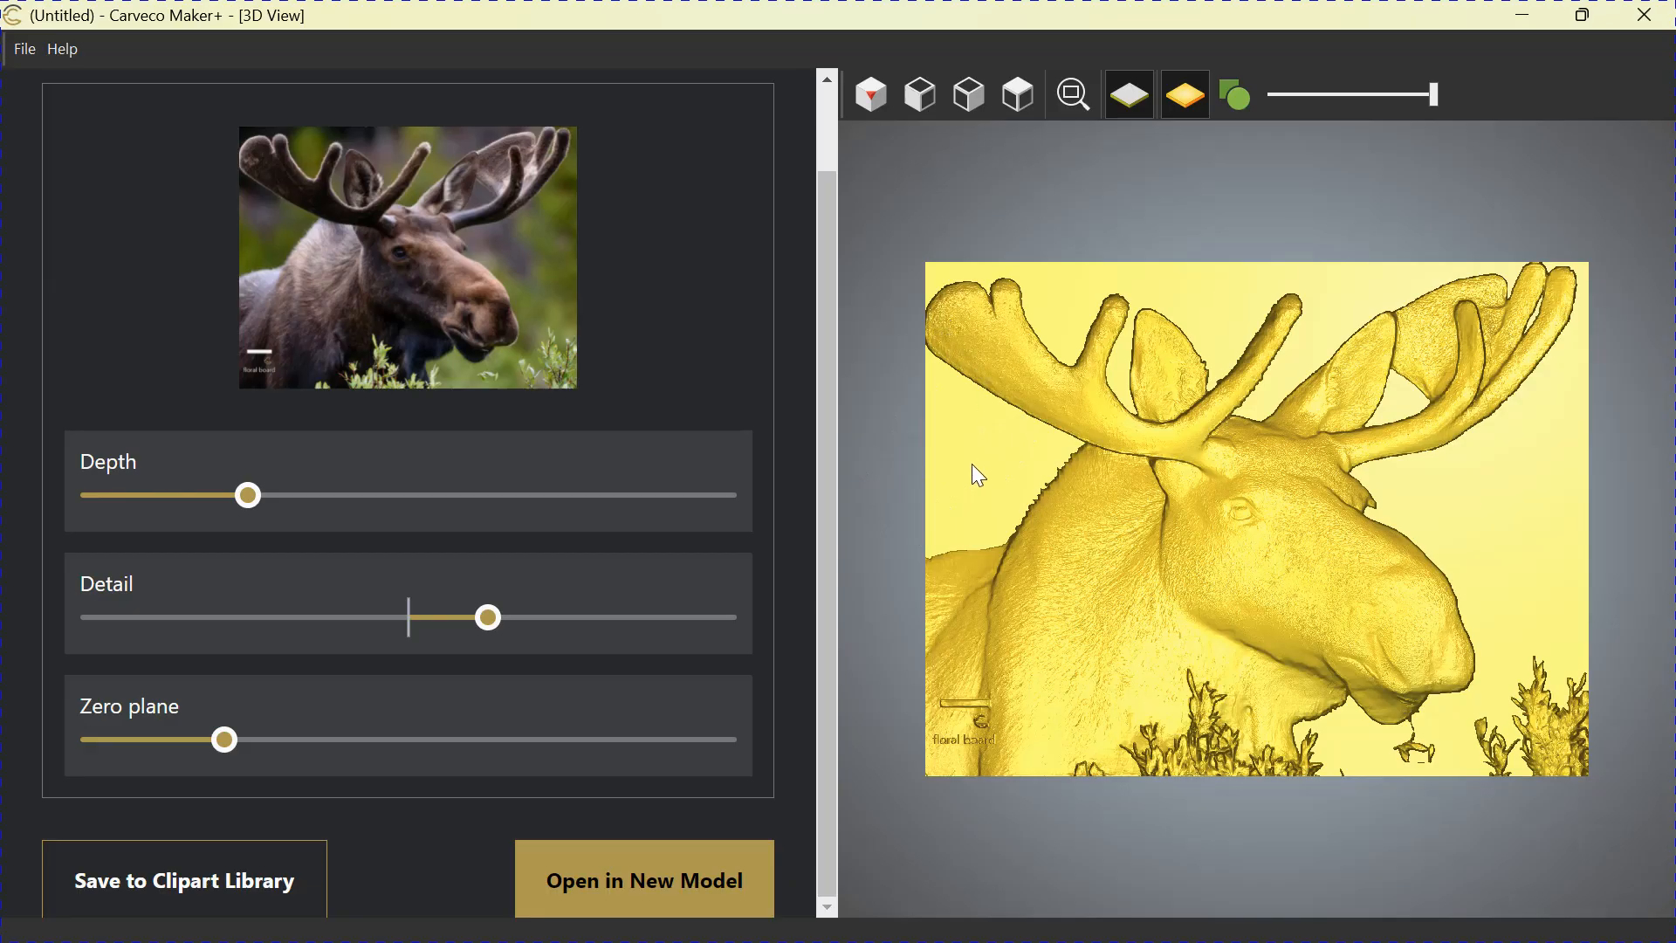
{"action": "mouse_move", "coordinate": [925, 492]}
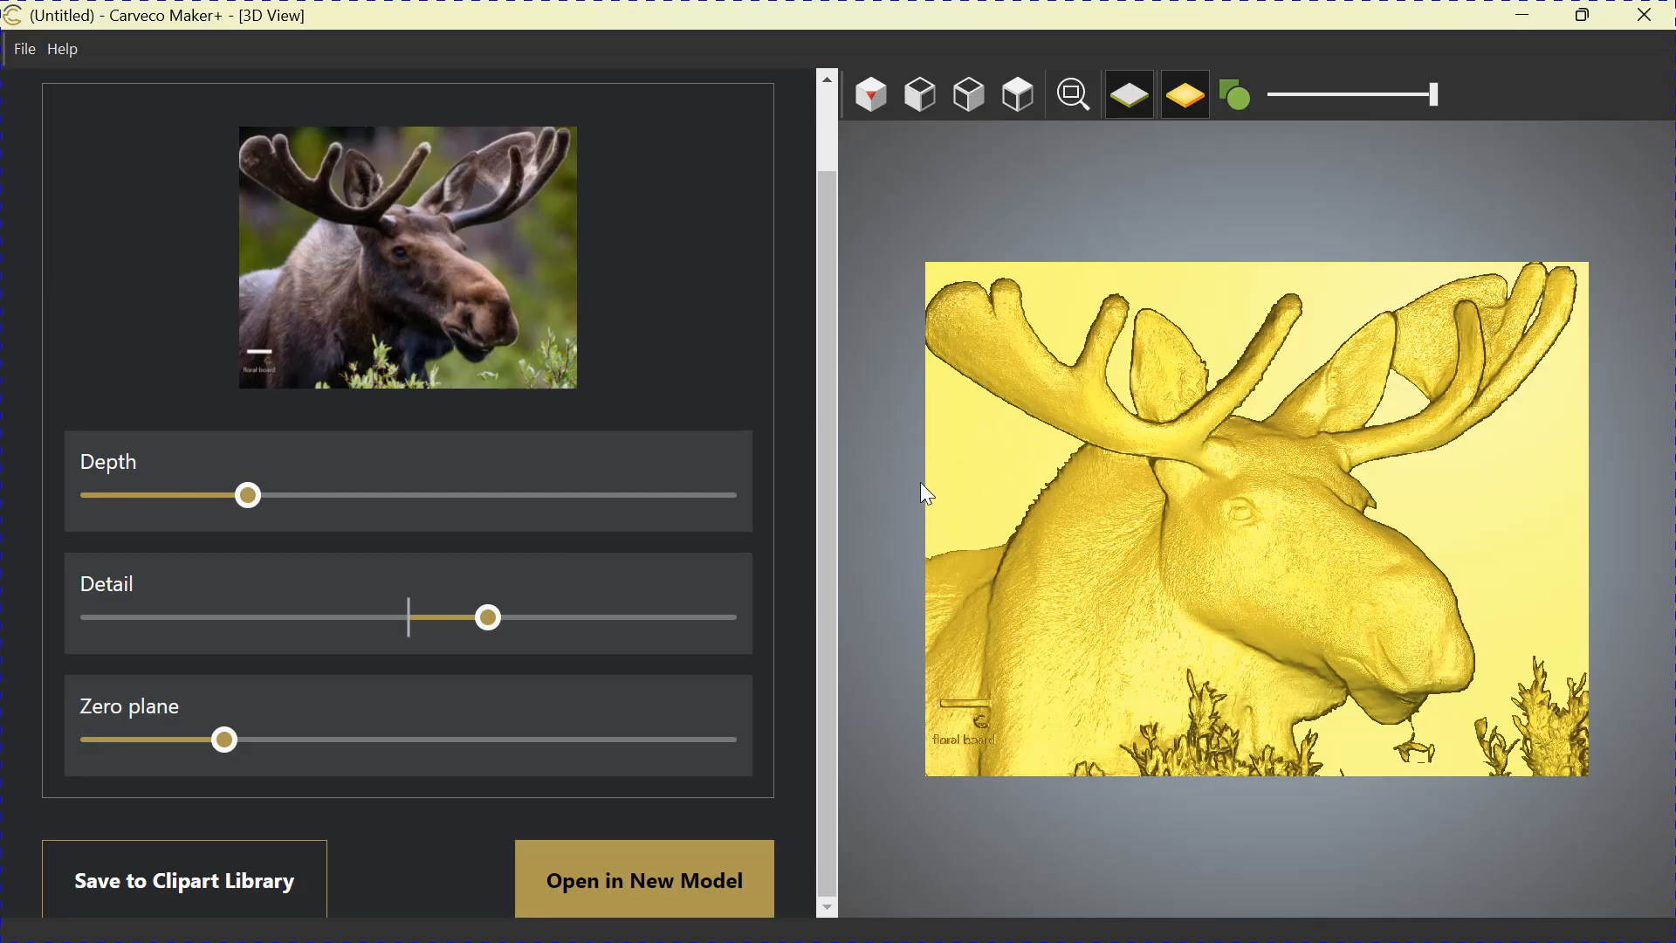
{"action": "mouse_move", "coordinate": [882, 387]}
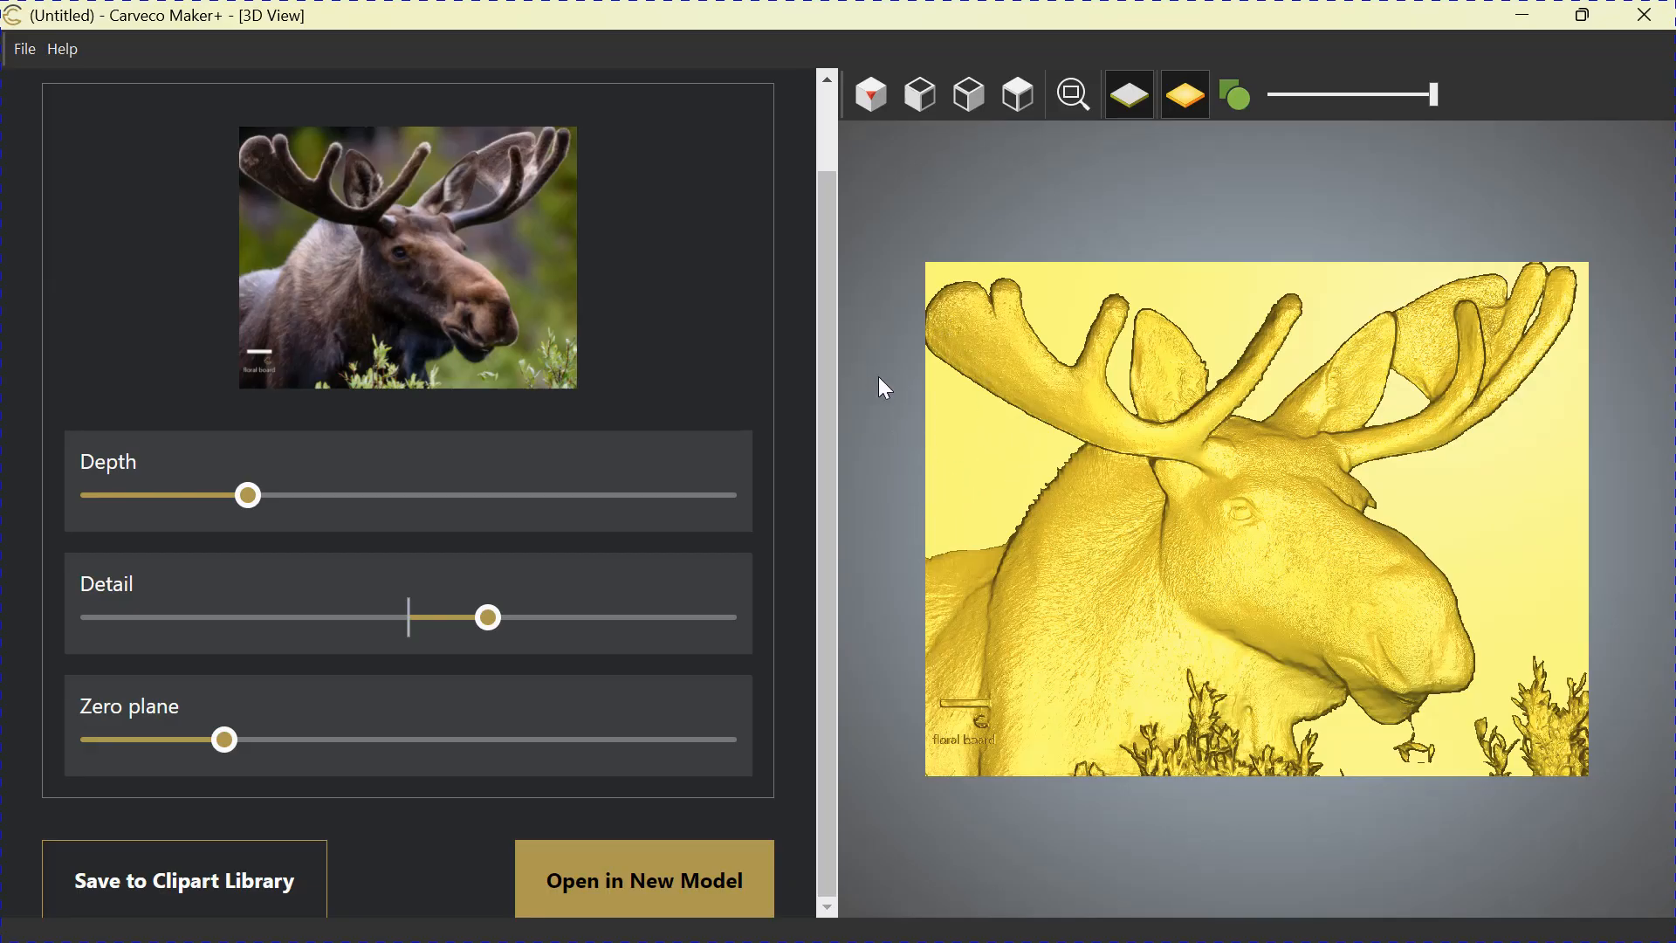